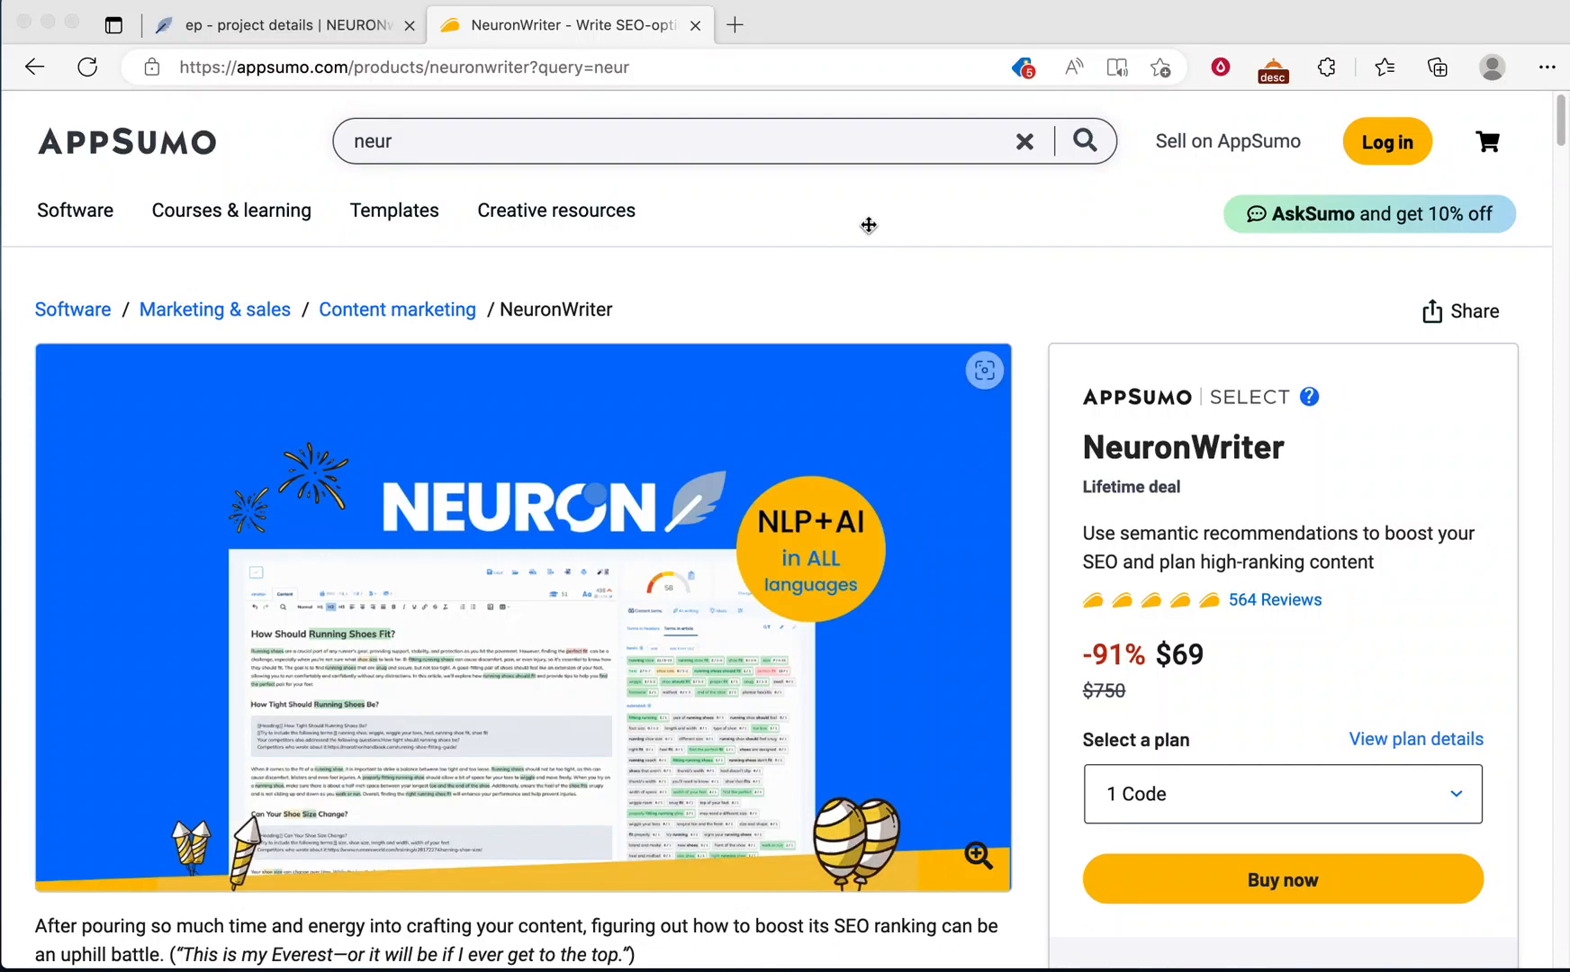
mouse_move(856, 220)
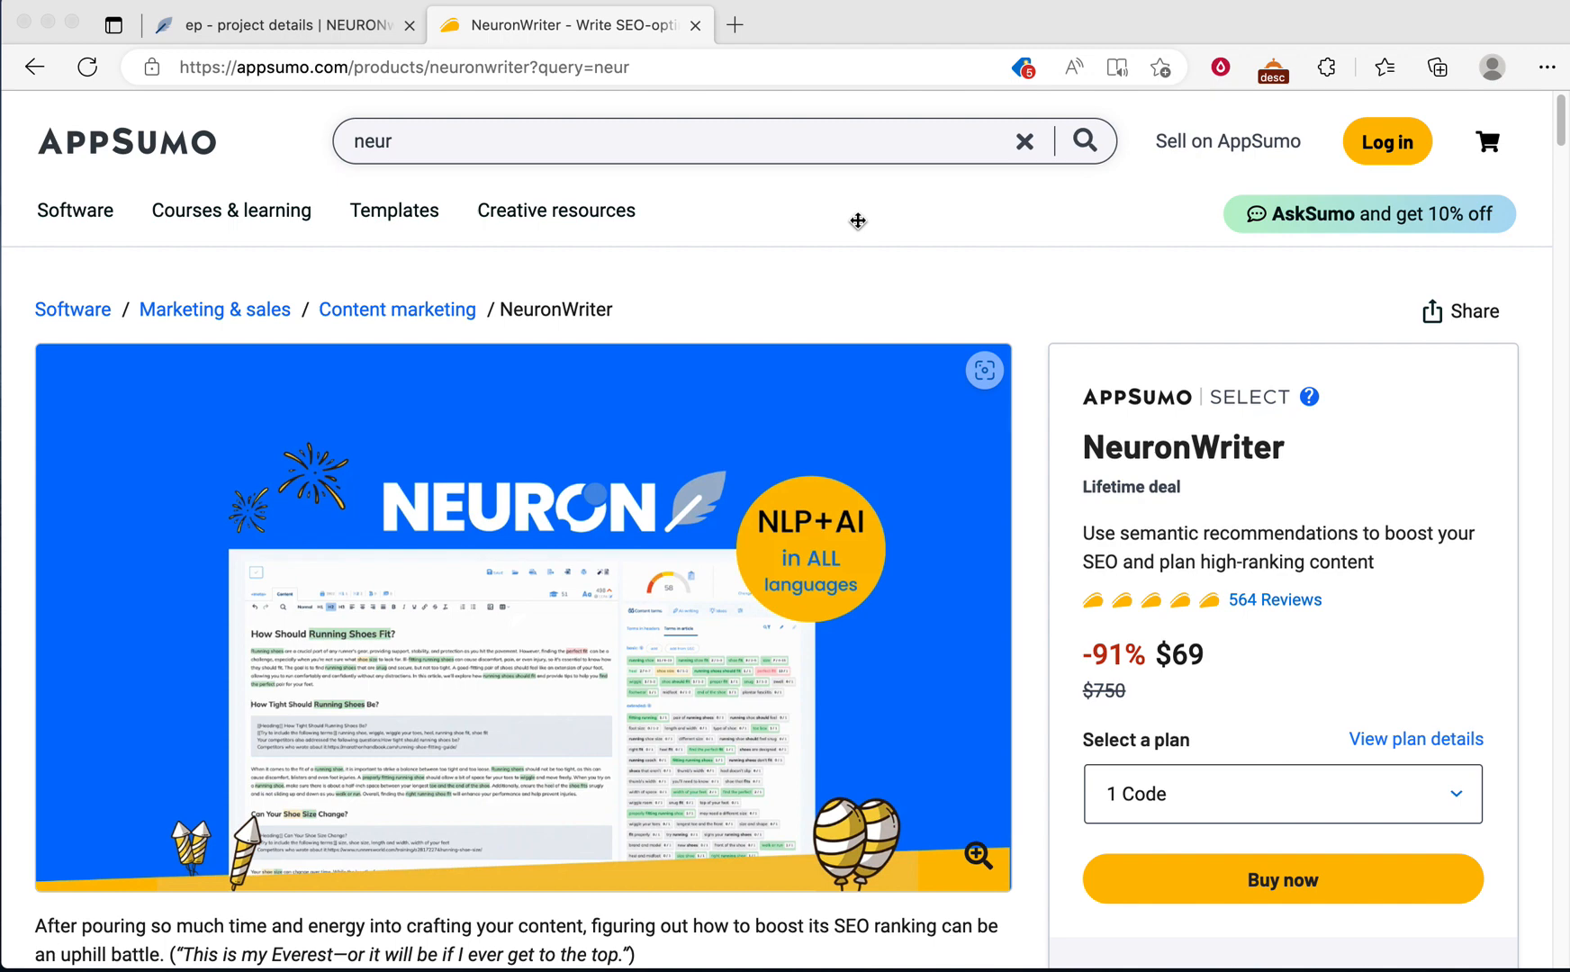
mouse_move(835, 306)
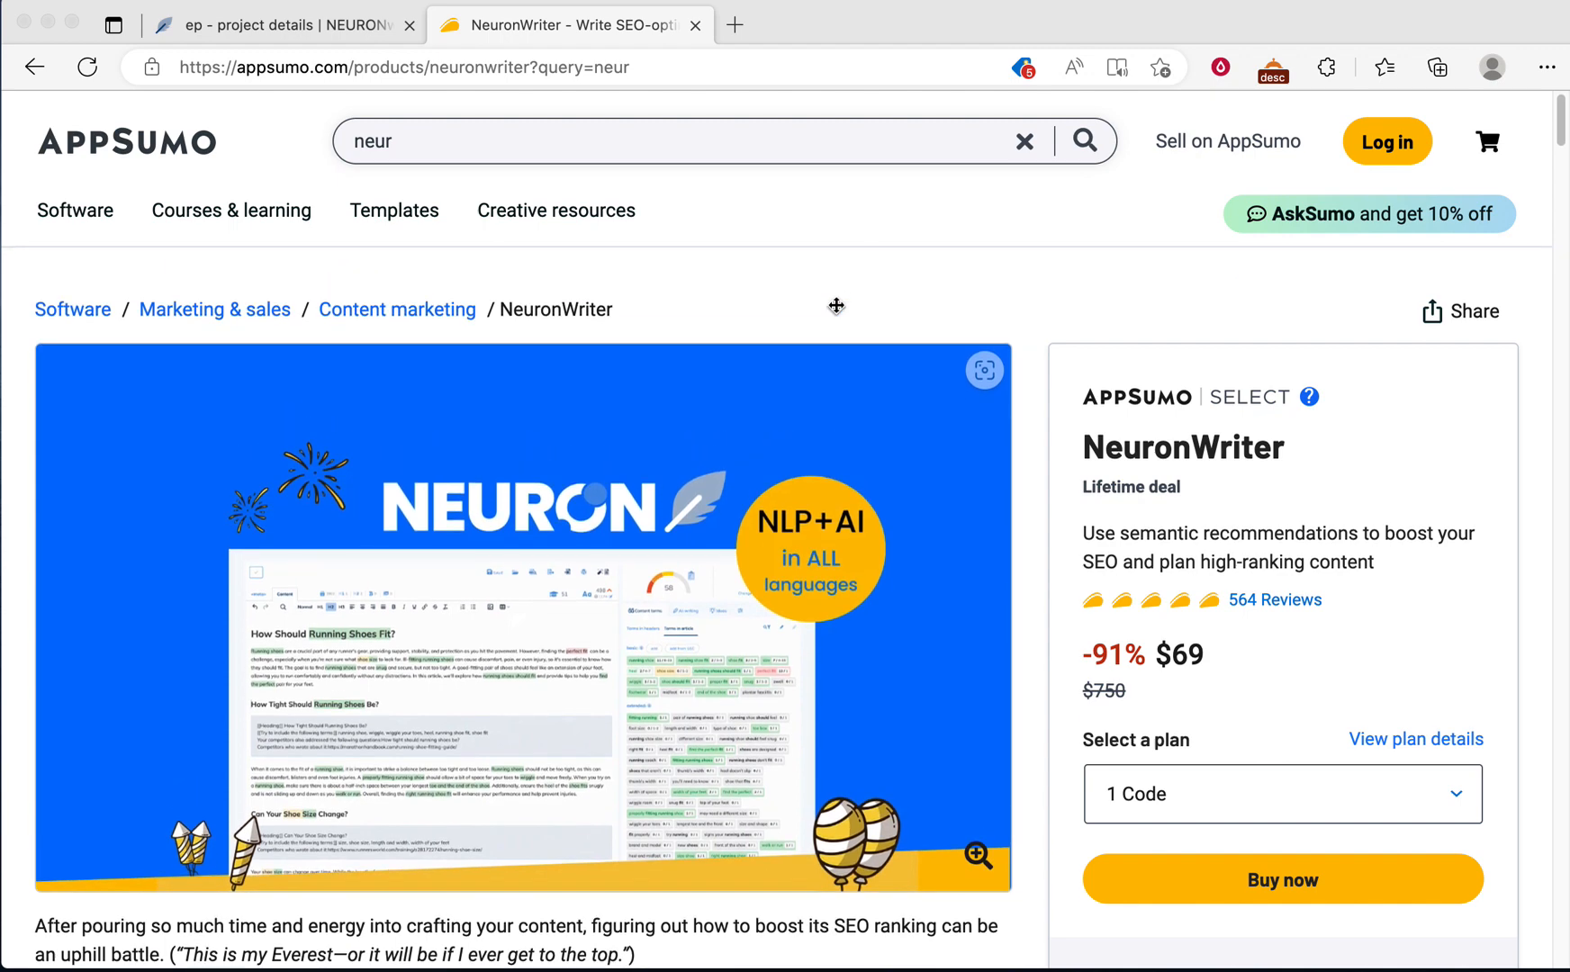
mouse_move(781, 214)
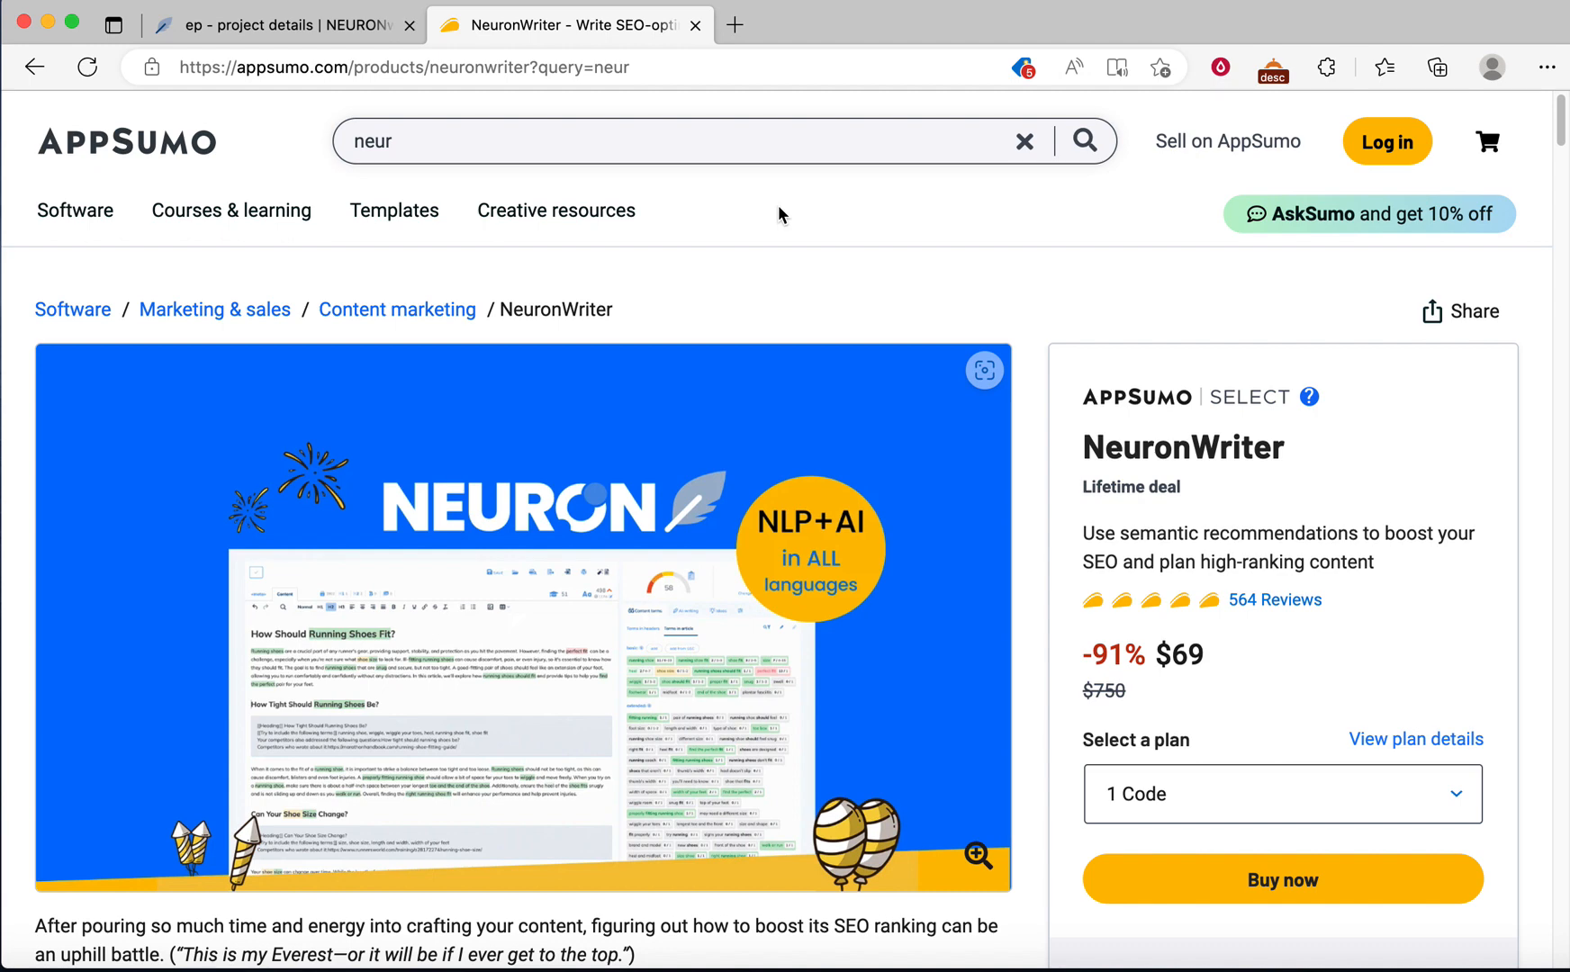
mouse_move(1022, 325)
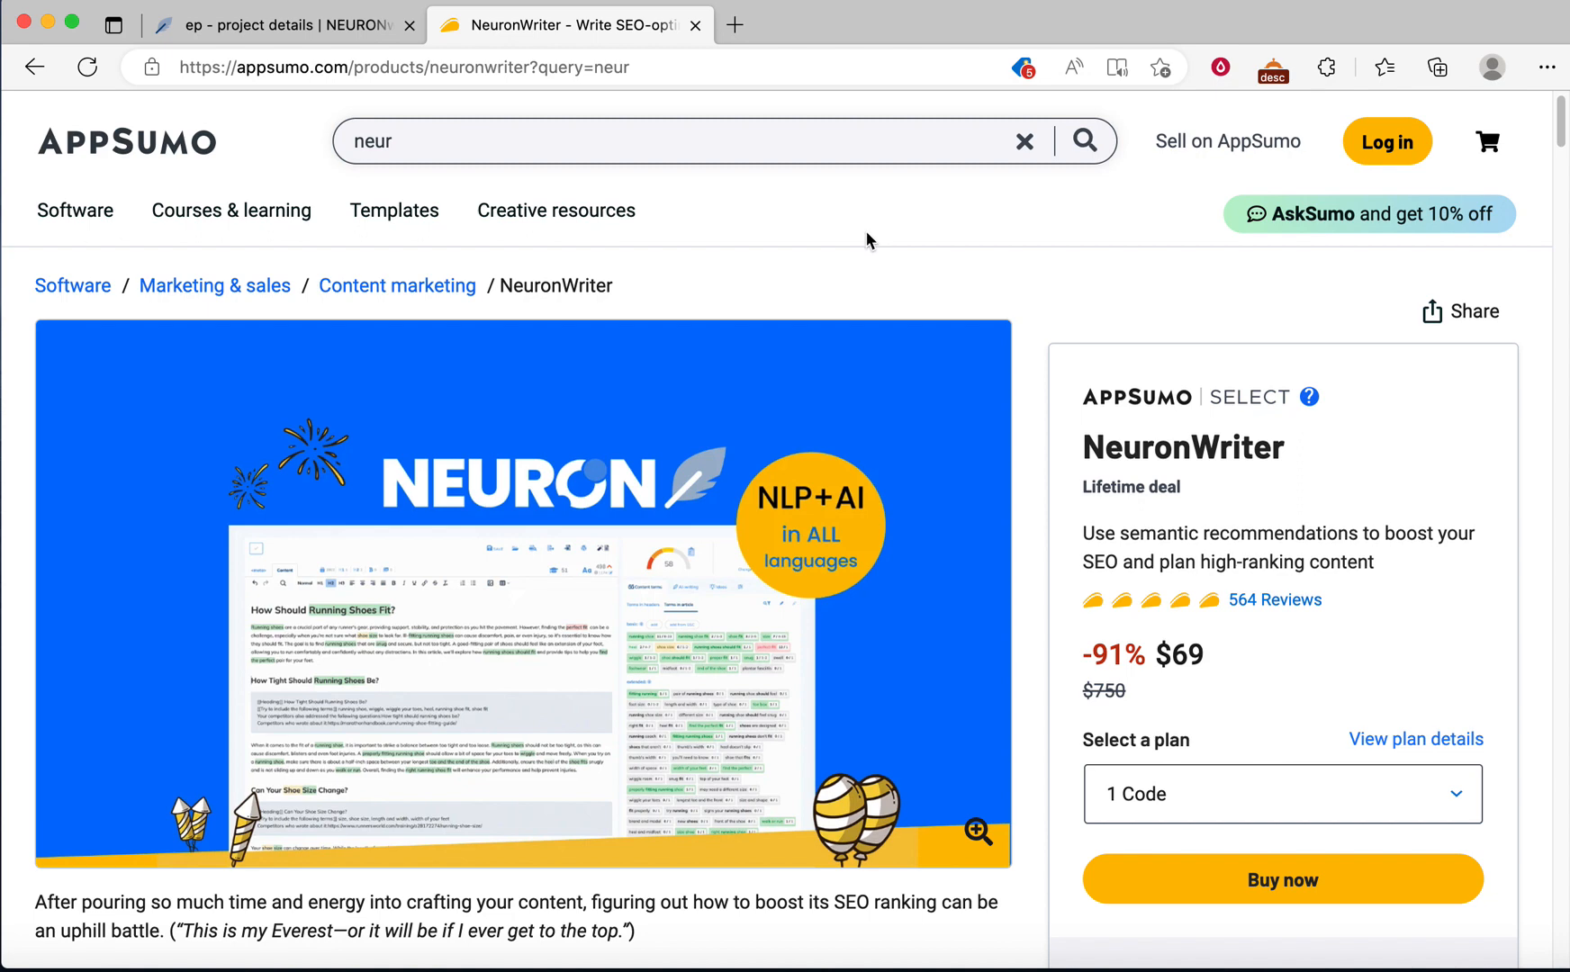
mouse_move(1020, 374)
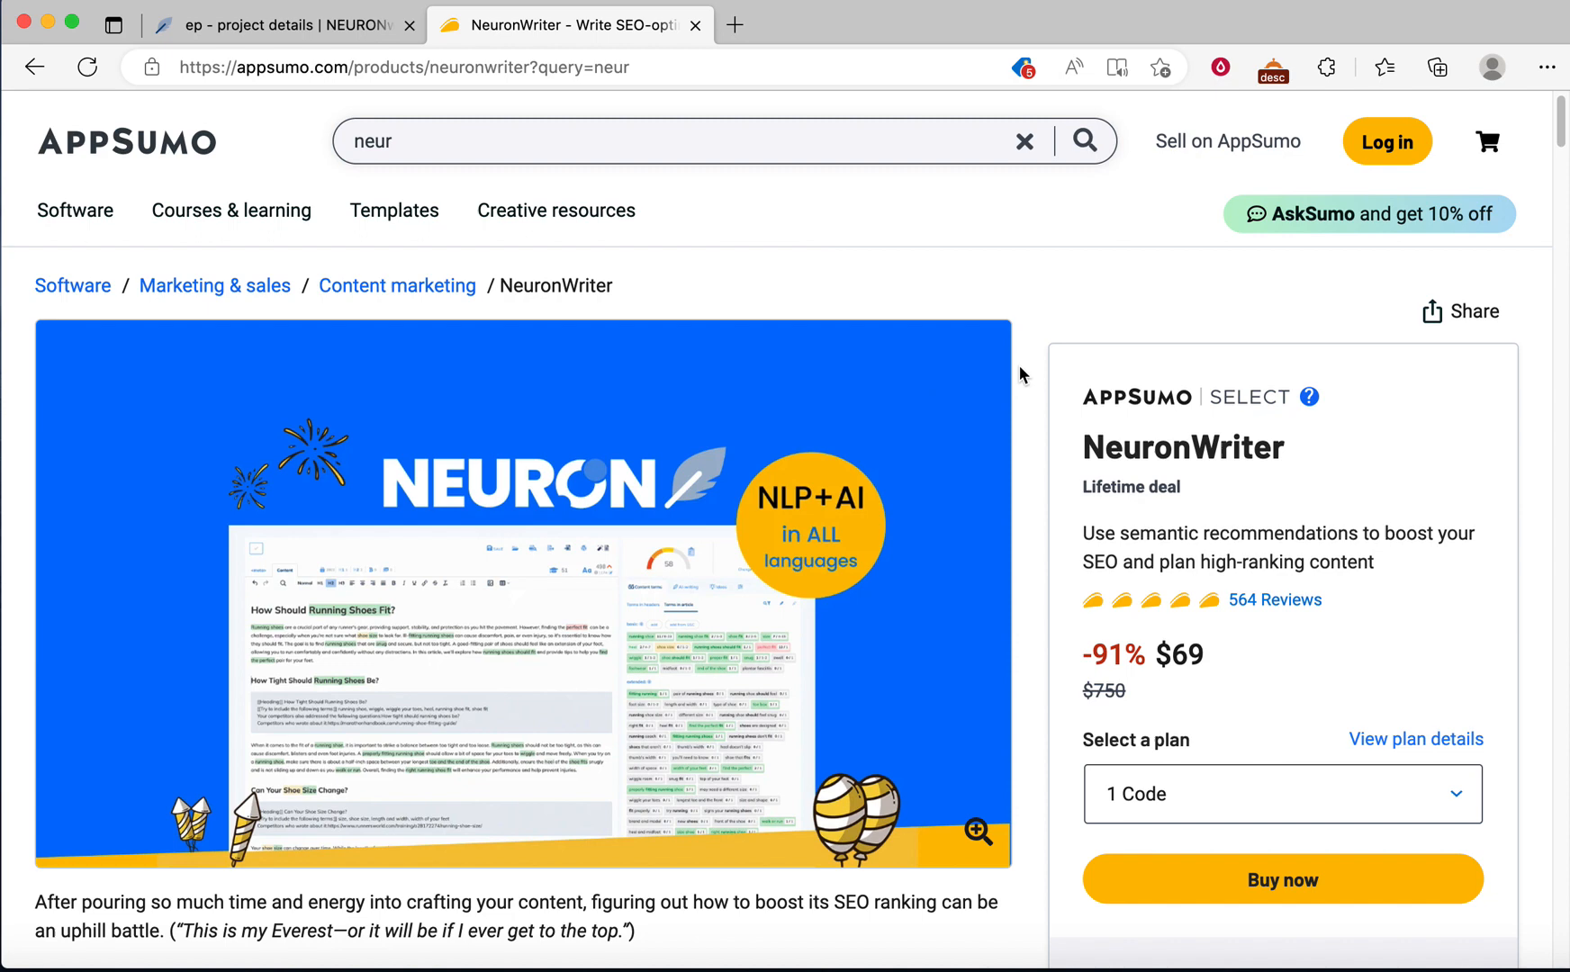
Step: Return from the browsing tab to the NeuronWriter project
scroll("down", 3)
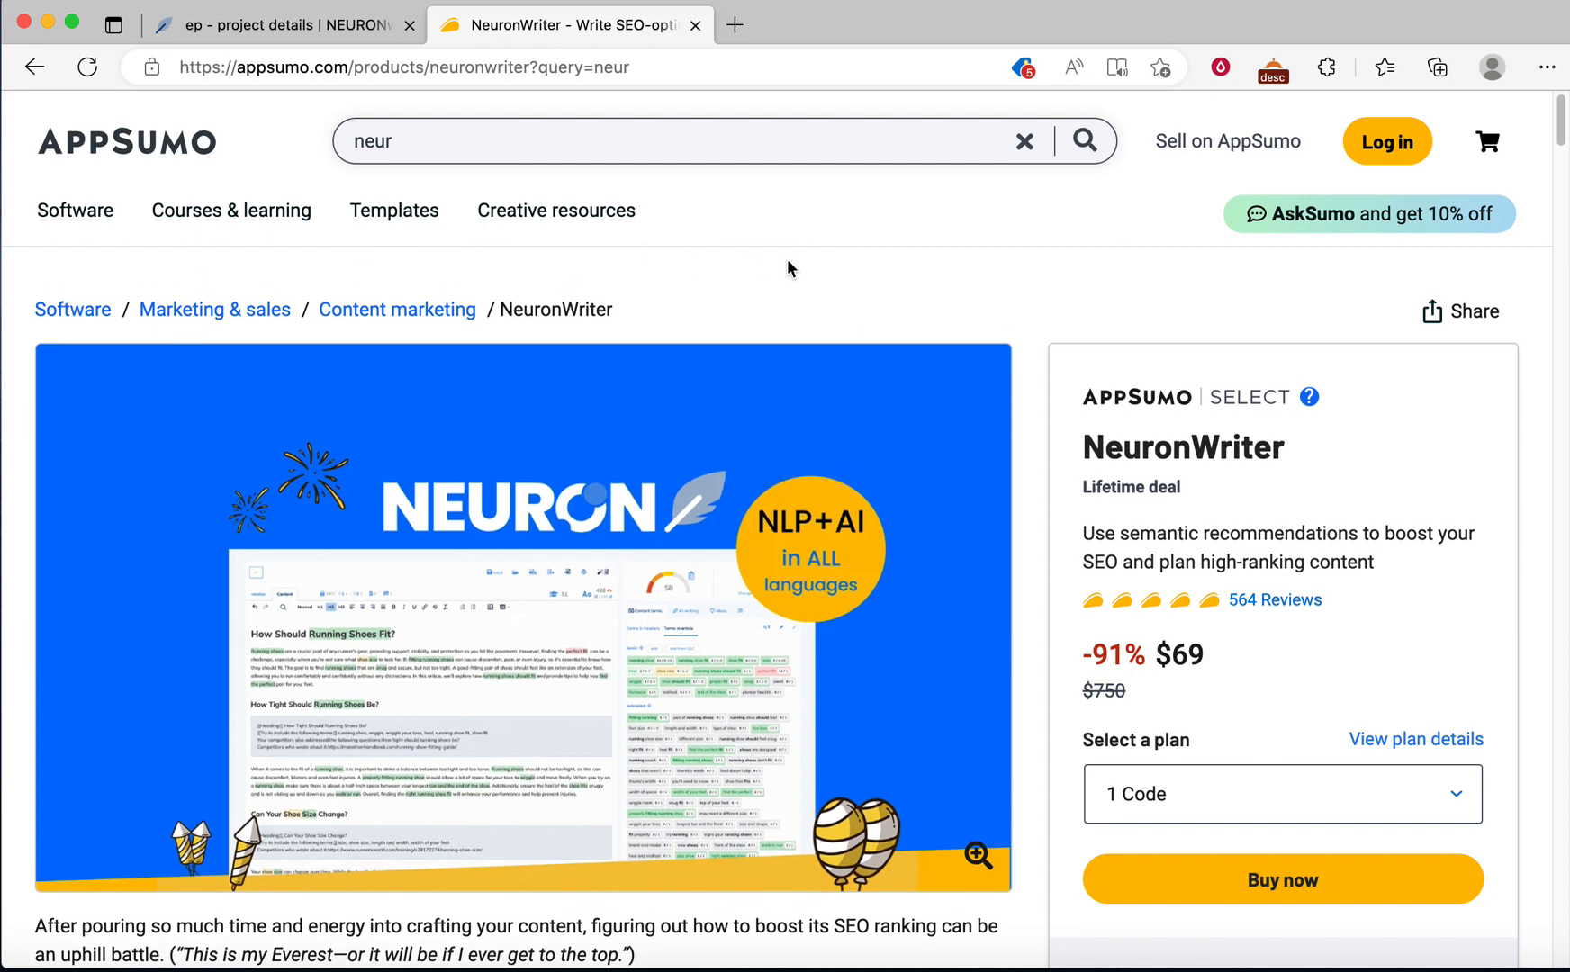
mouse_move(902, 247)
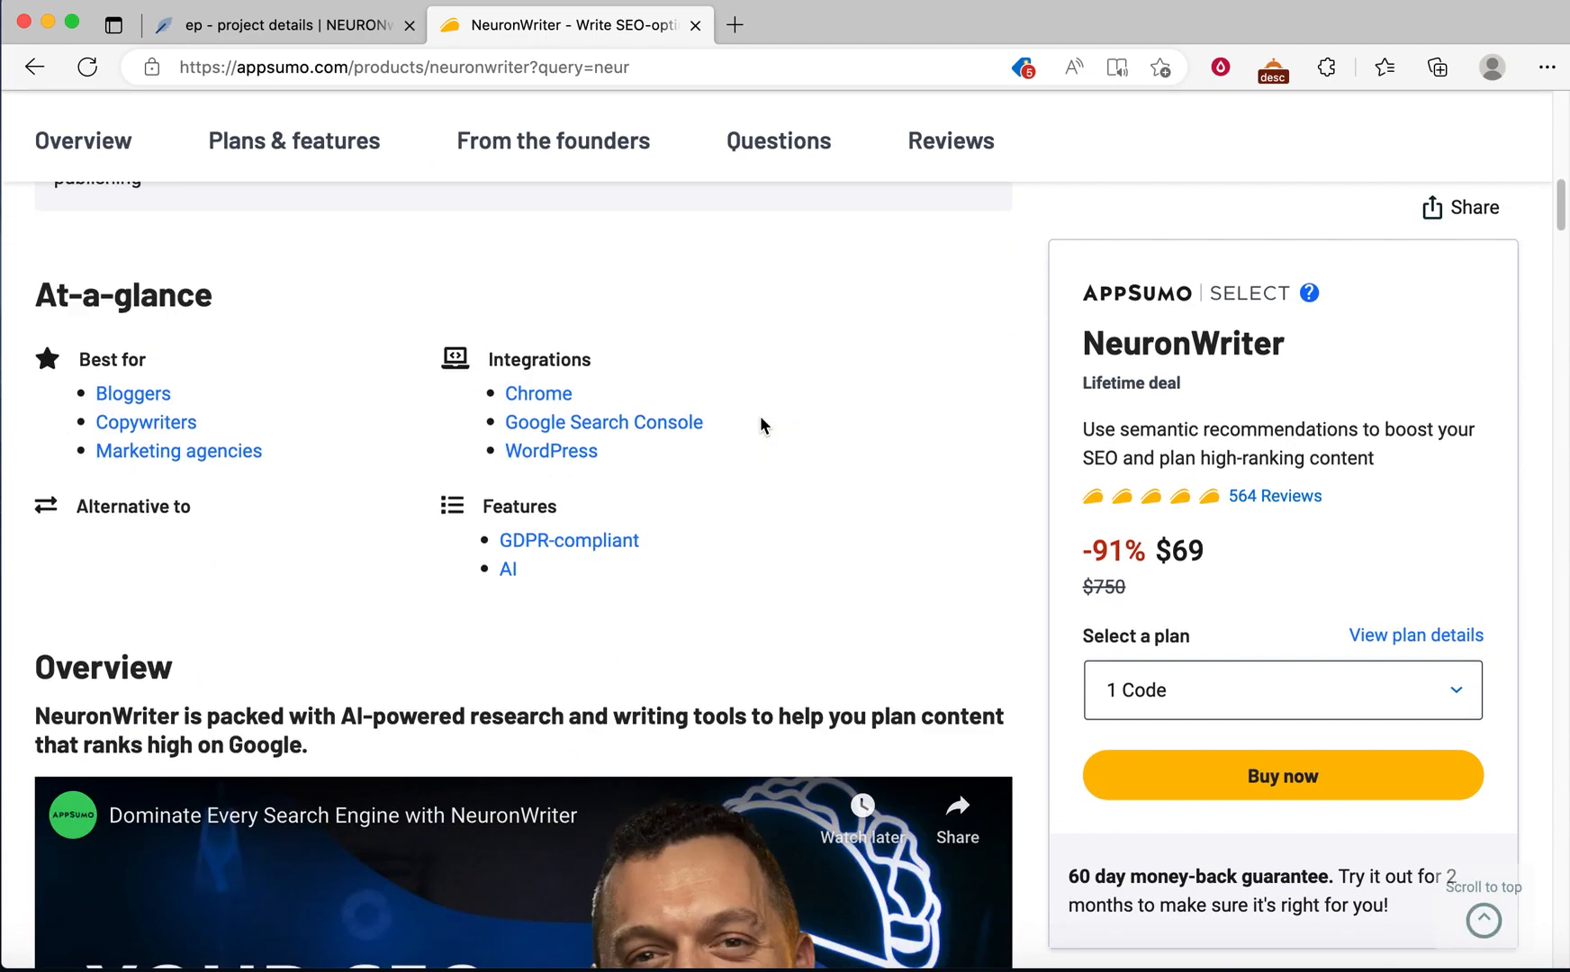
scroll("down", 3)
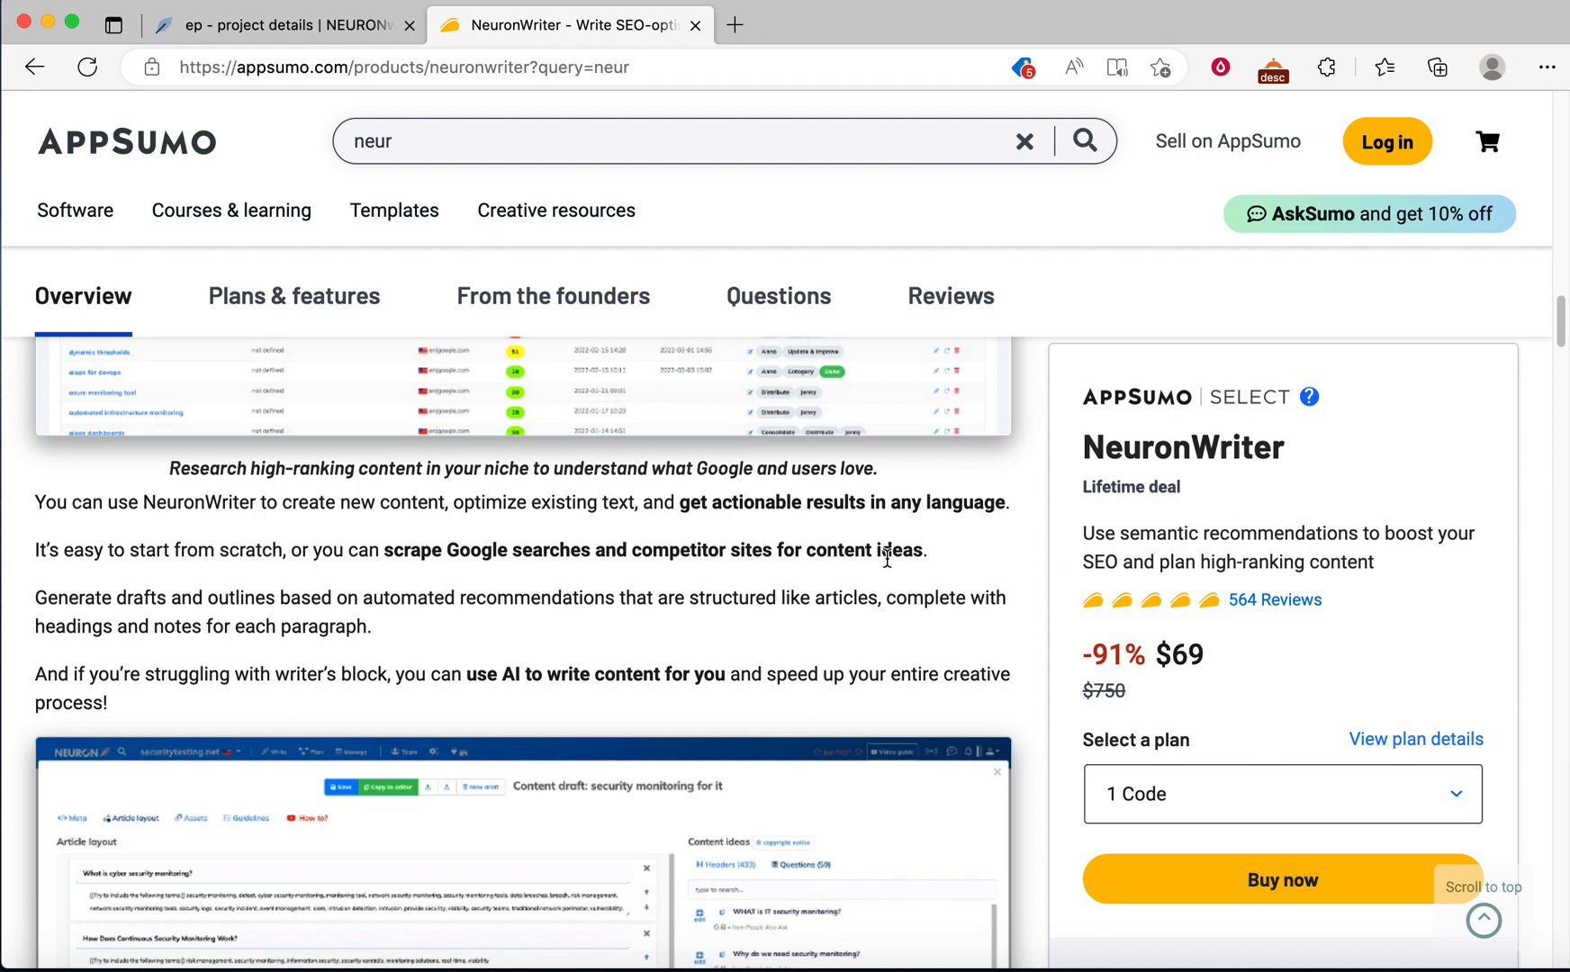
scroll("down", 3)
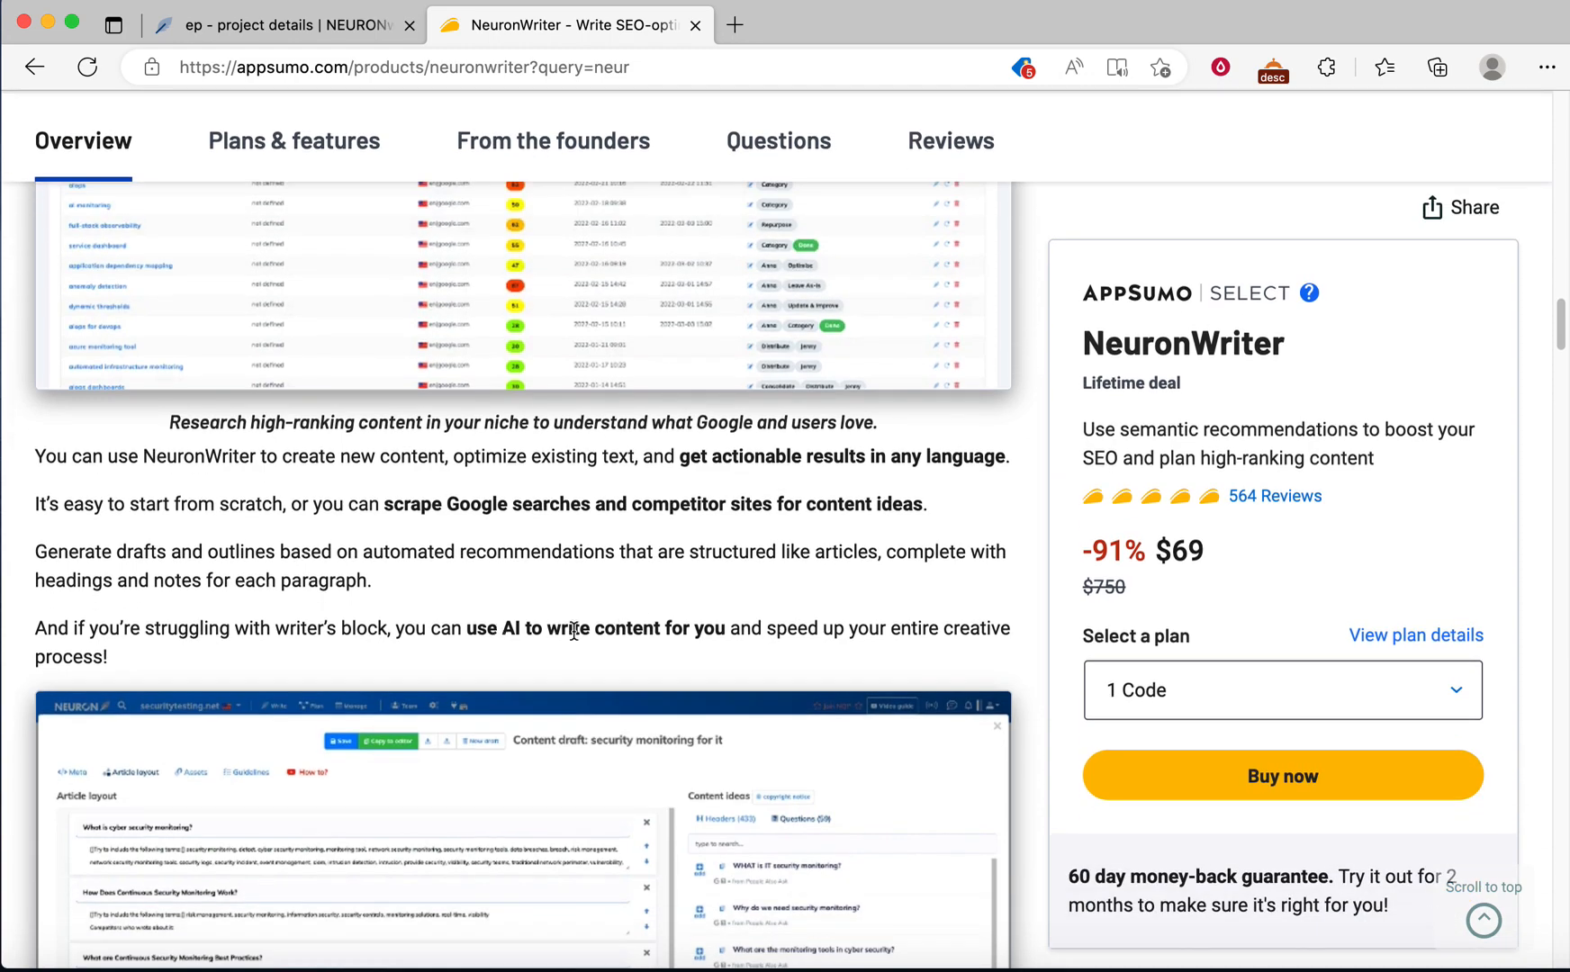
scroll("down", 3)
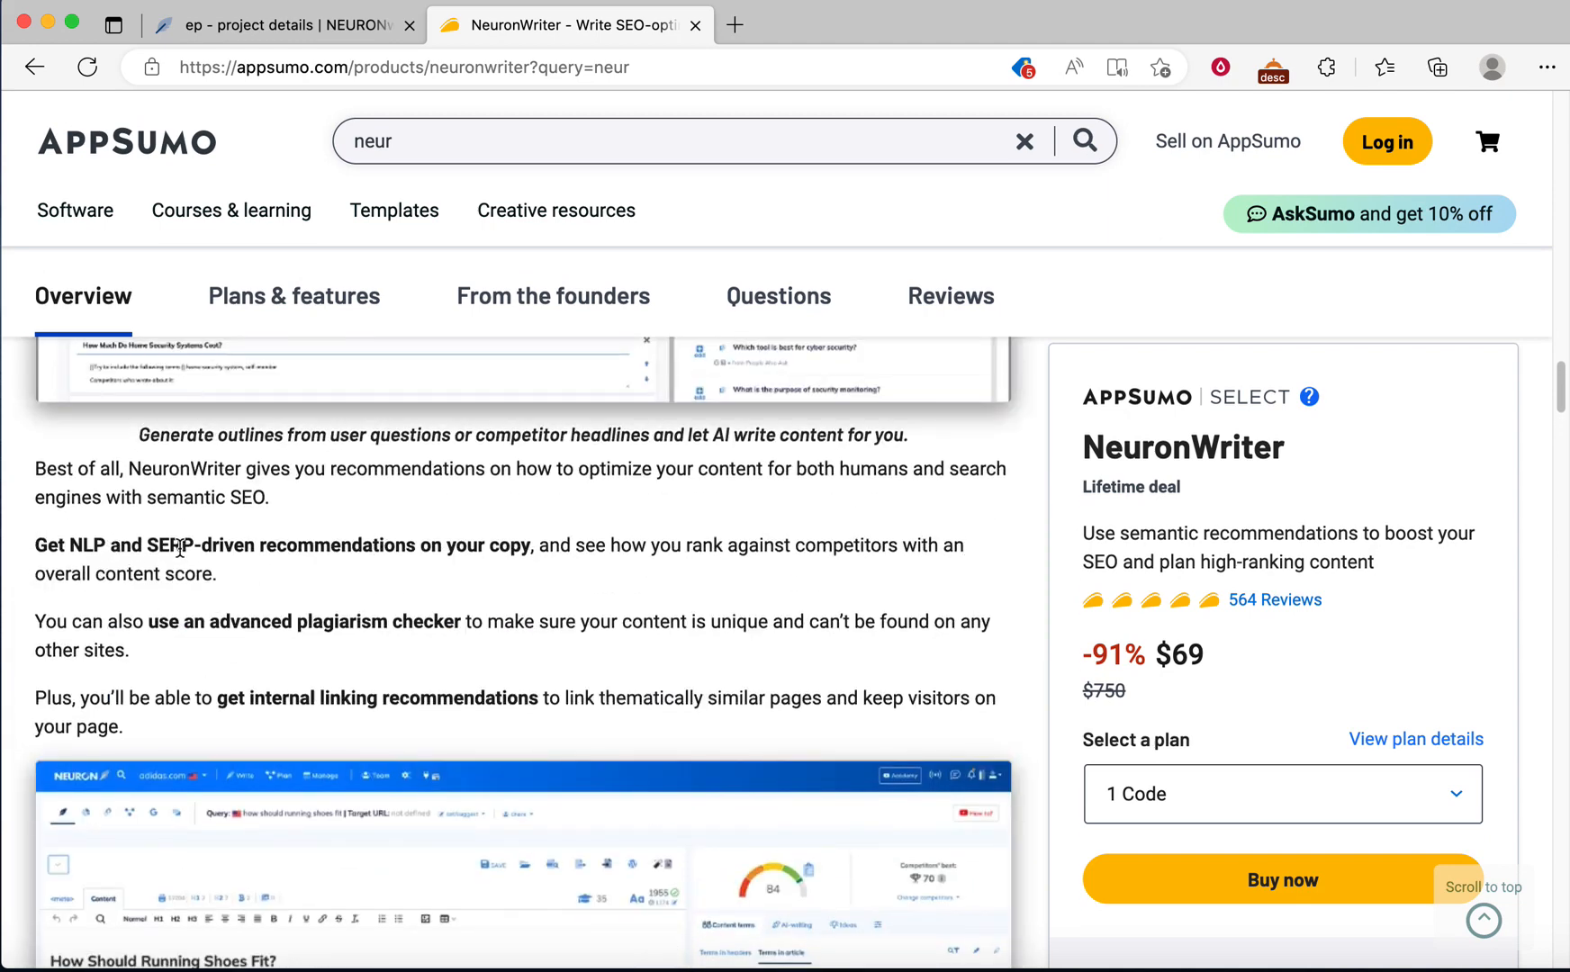
mouse_move(406, 572)
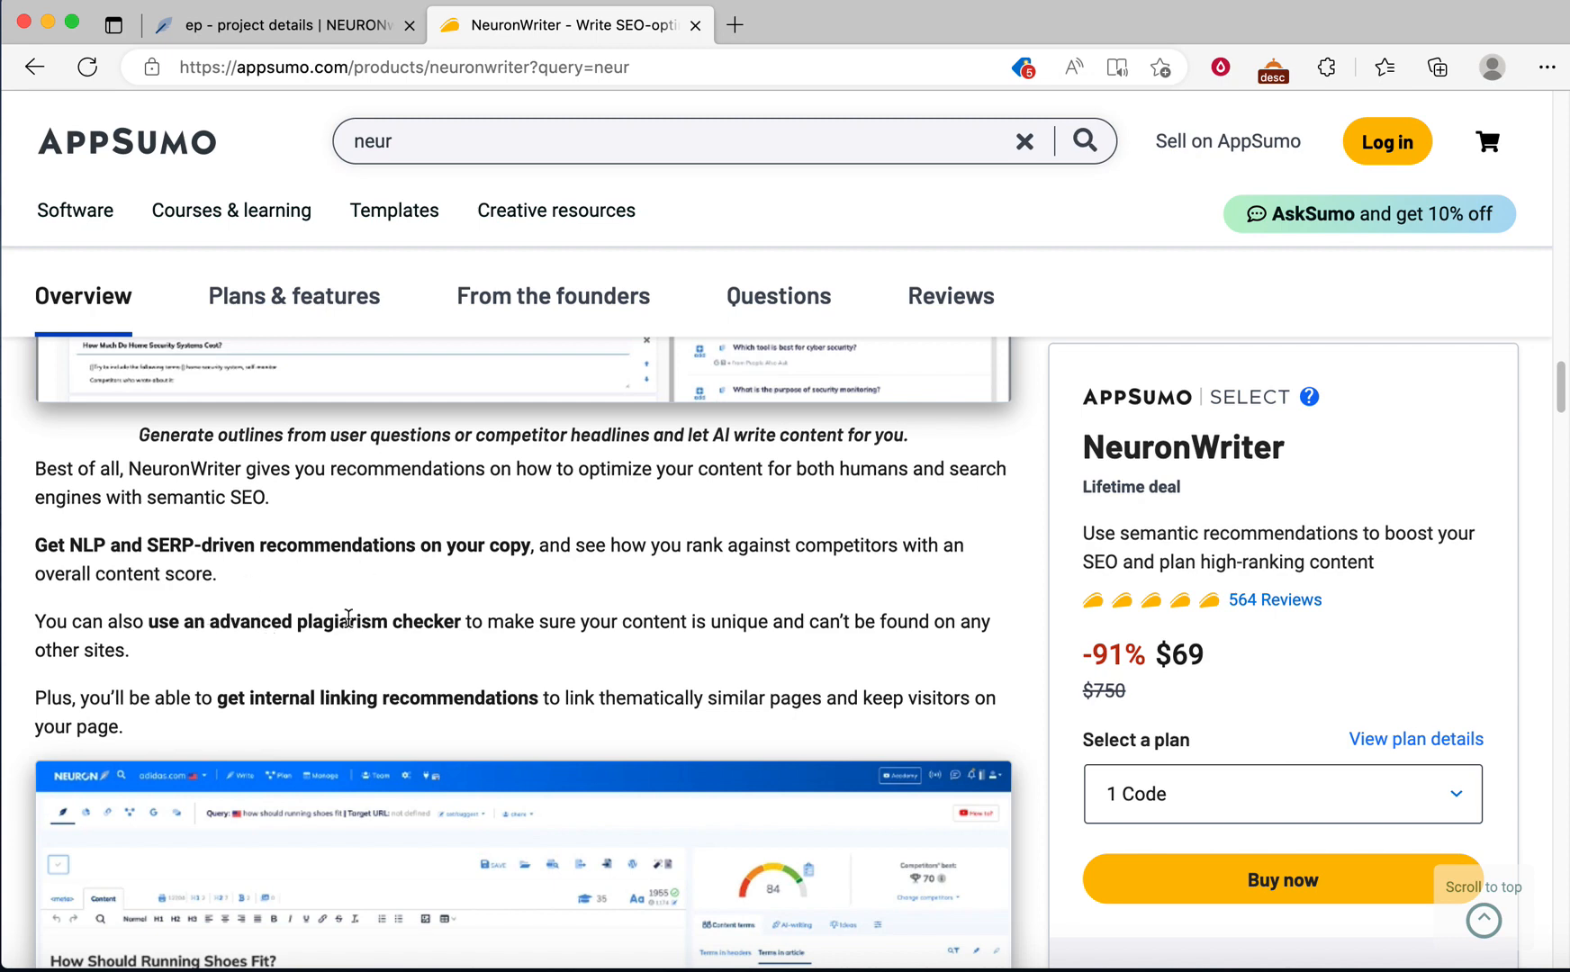
mouse_move(529, 621)
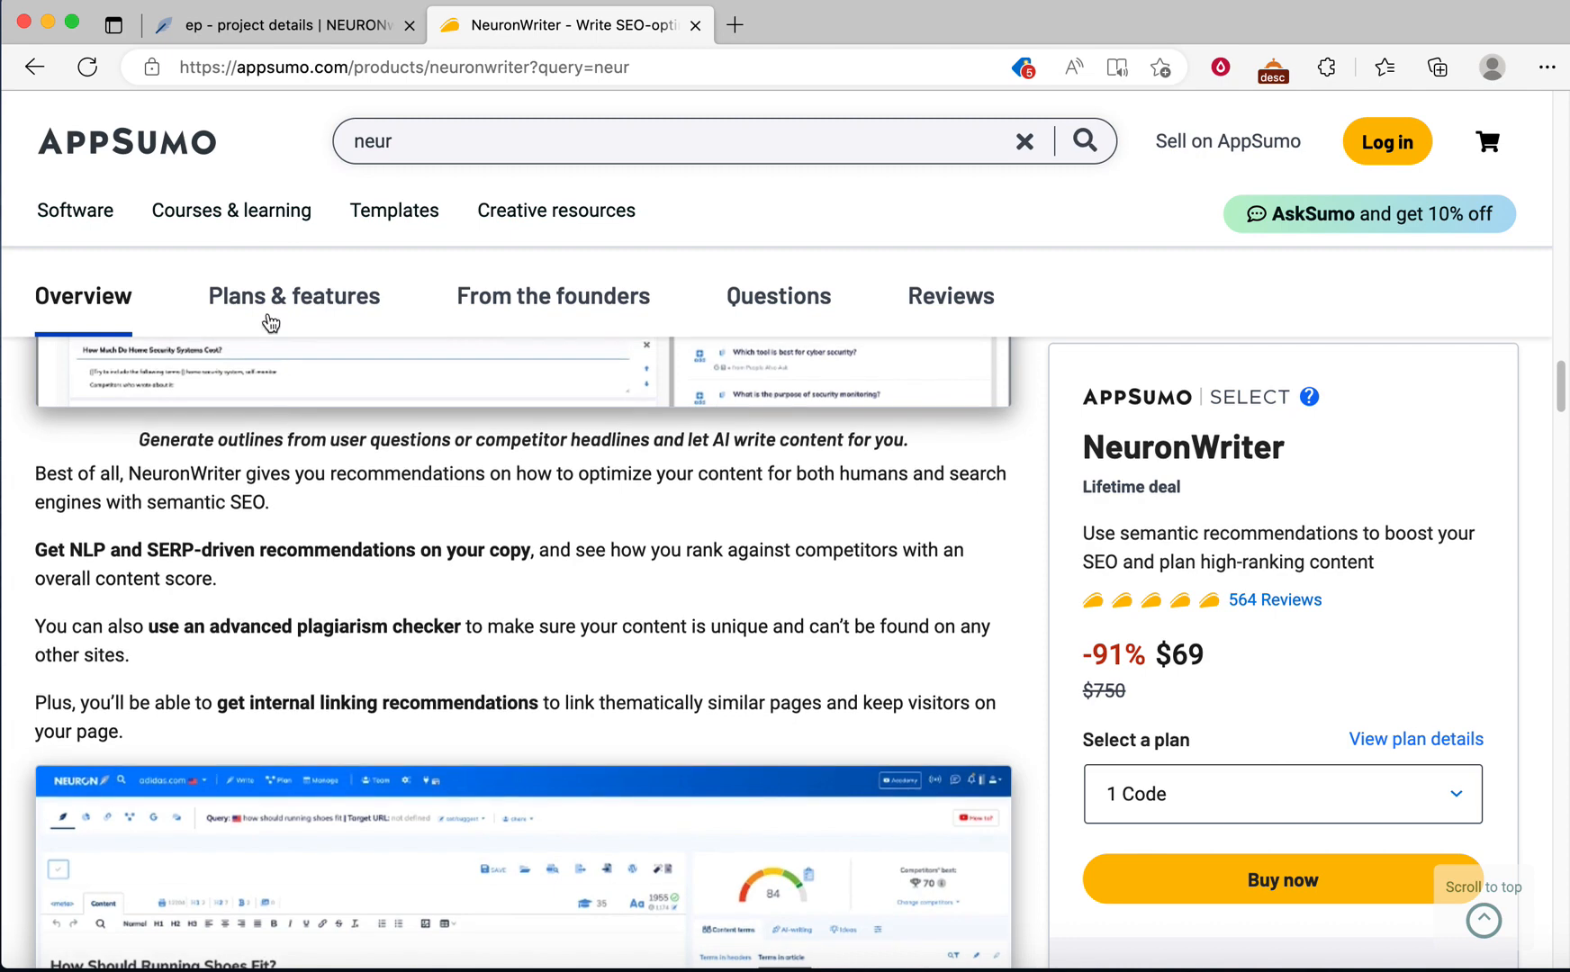
left_click(283, 25)
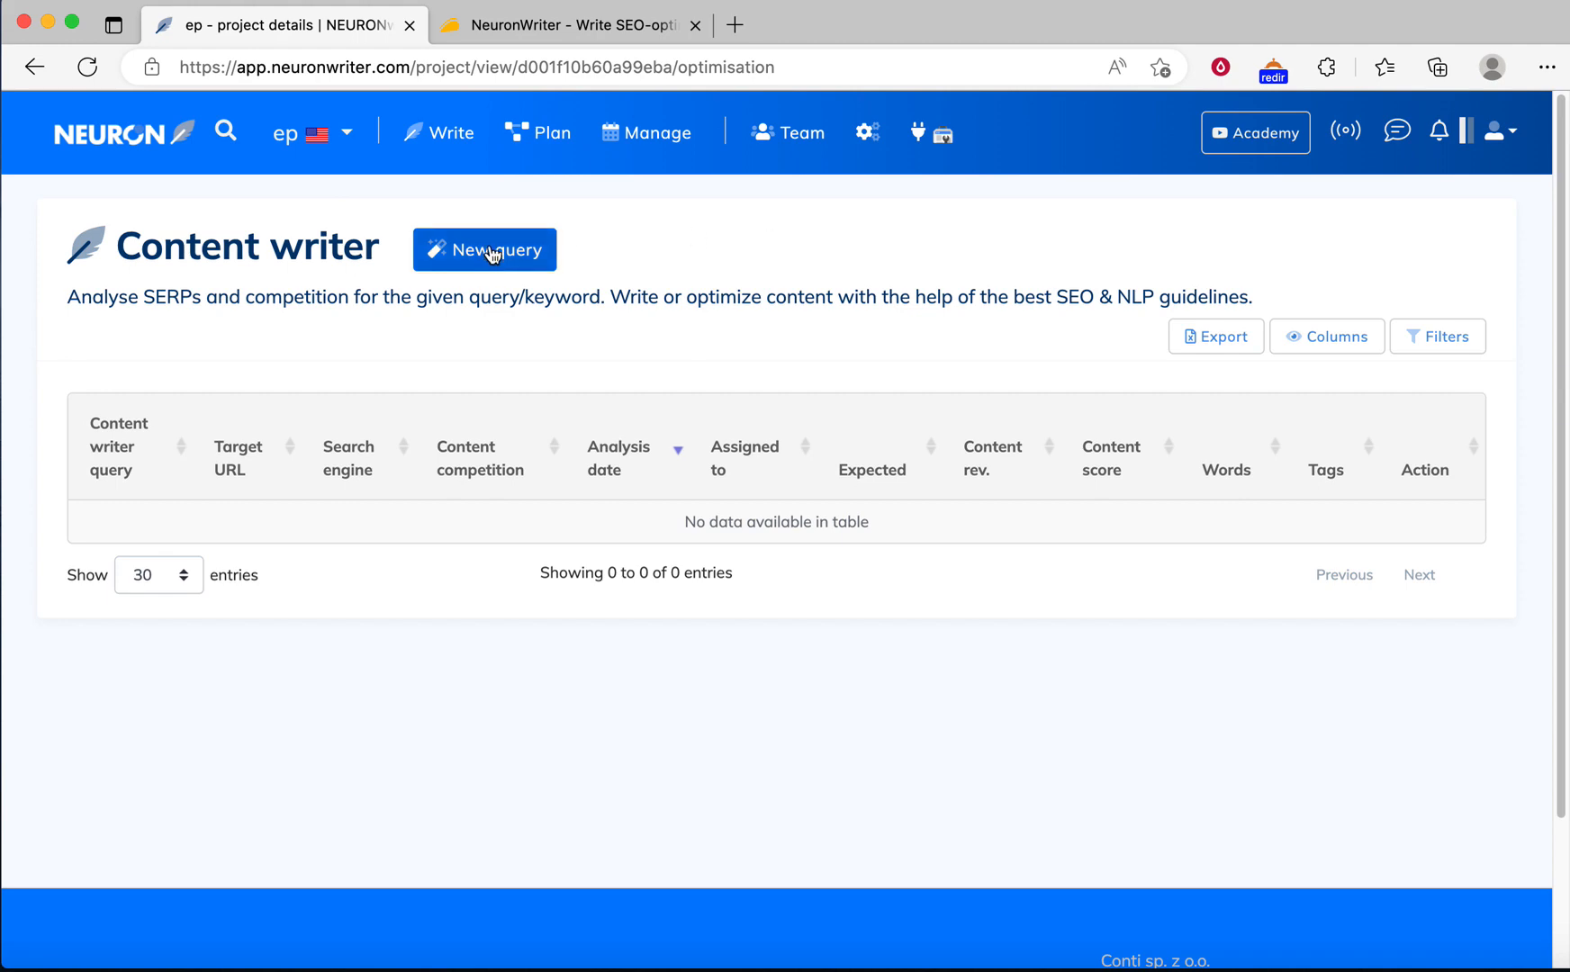
mouse_move(484, 256)
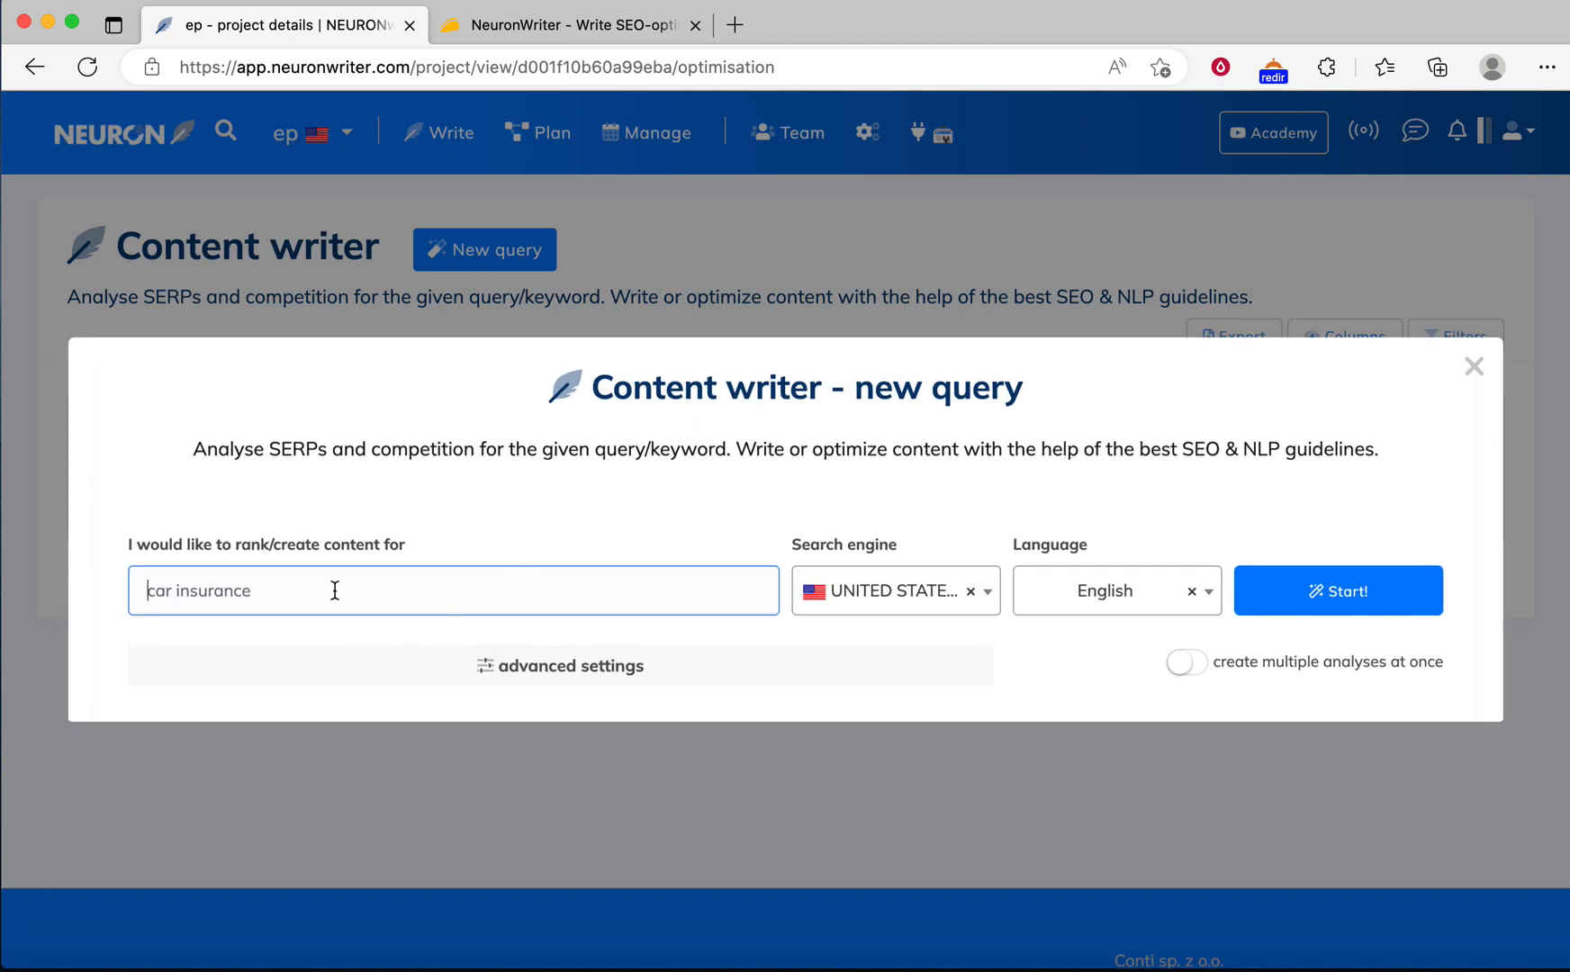
Step: Fill a new query with keyword 'Can All Dogs Swim?', United States, English
type("https://appsumo.com/products/neuronwriter?query=neur")
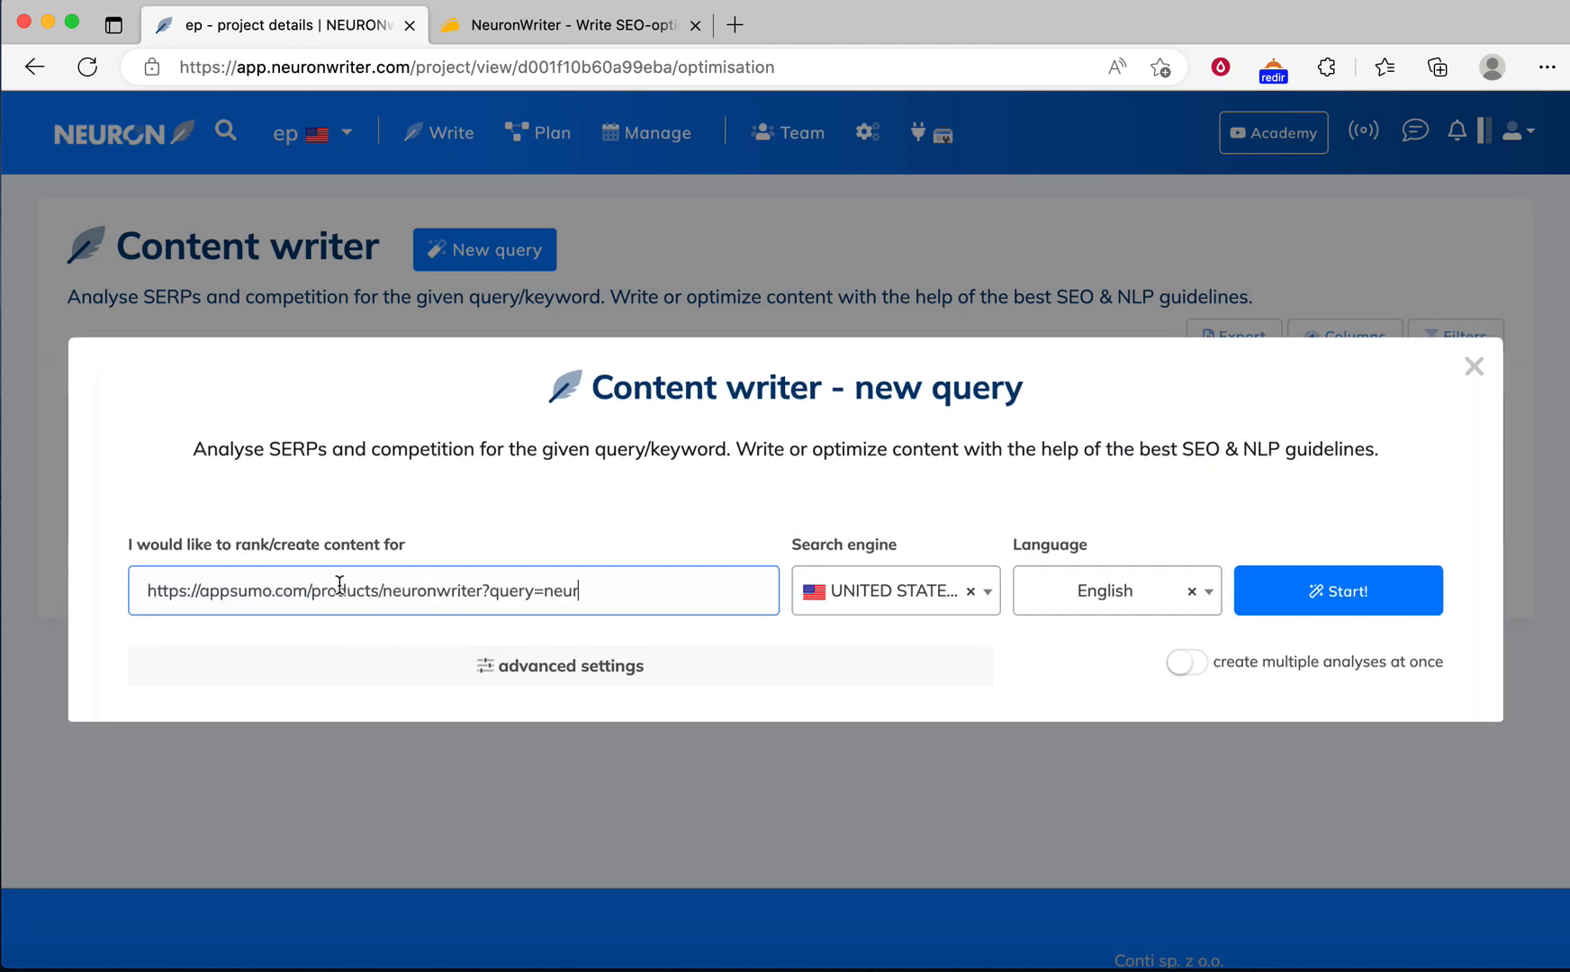
type("car insurance")
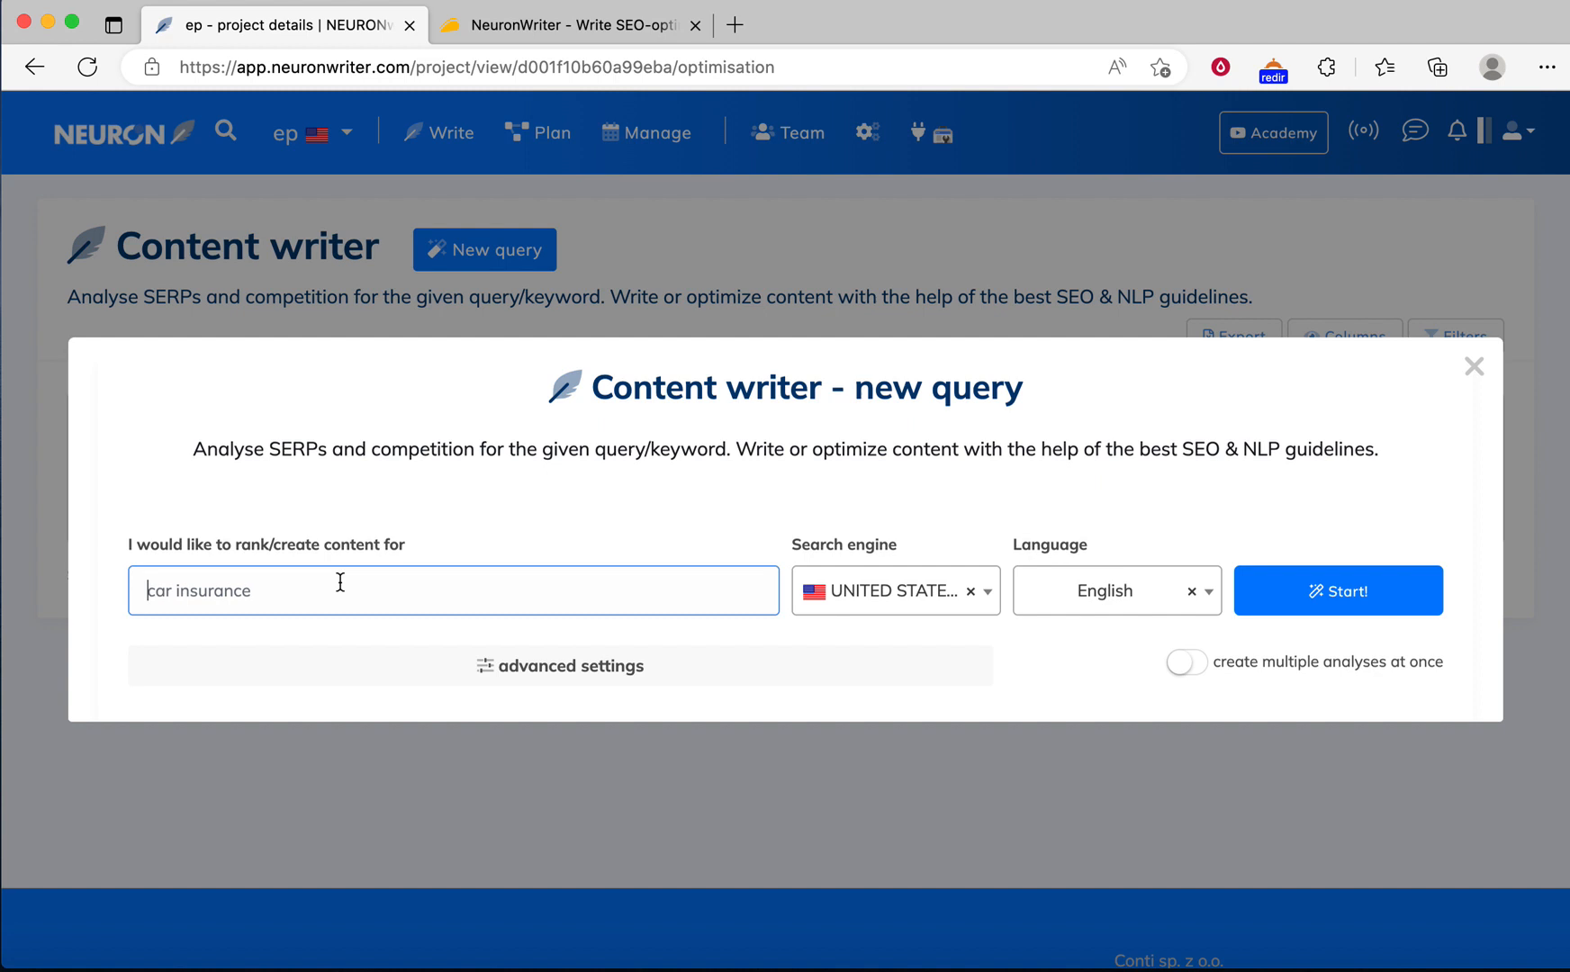
type("Can")
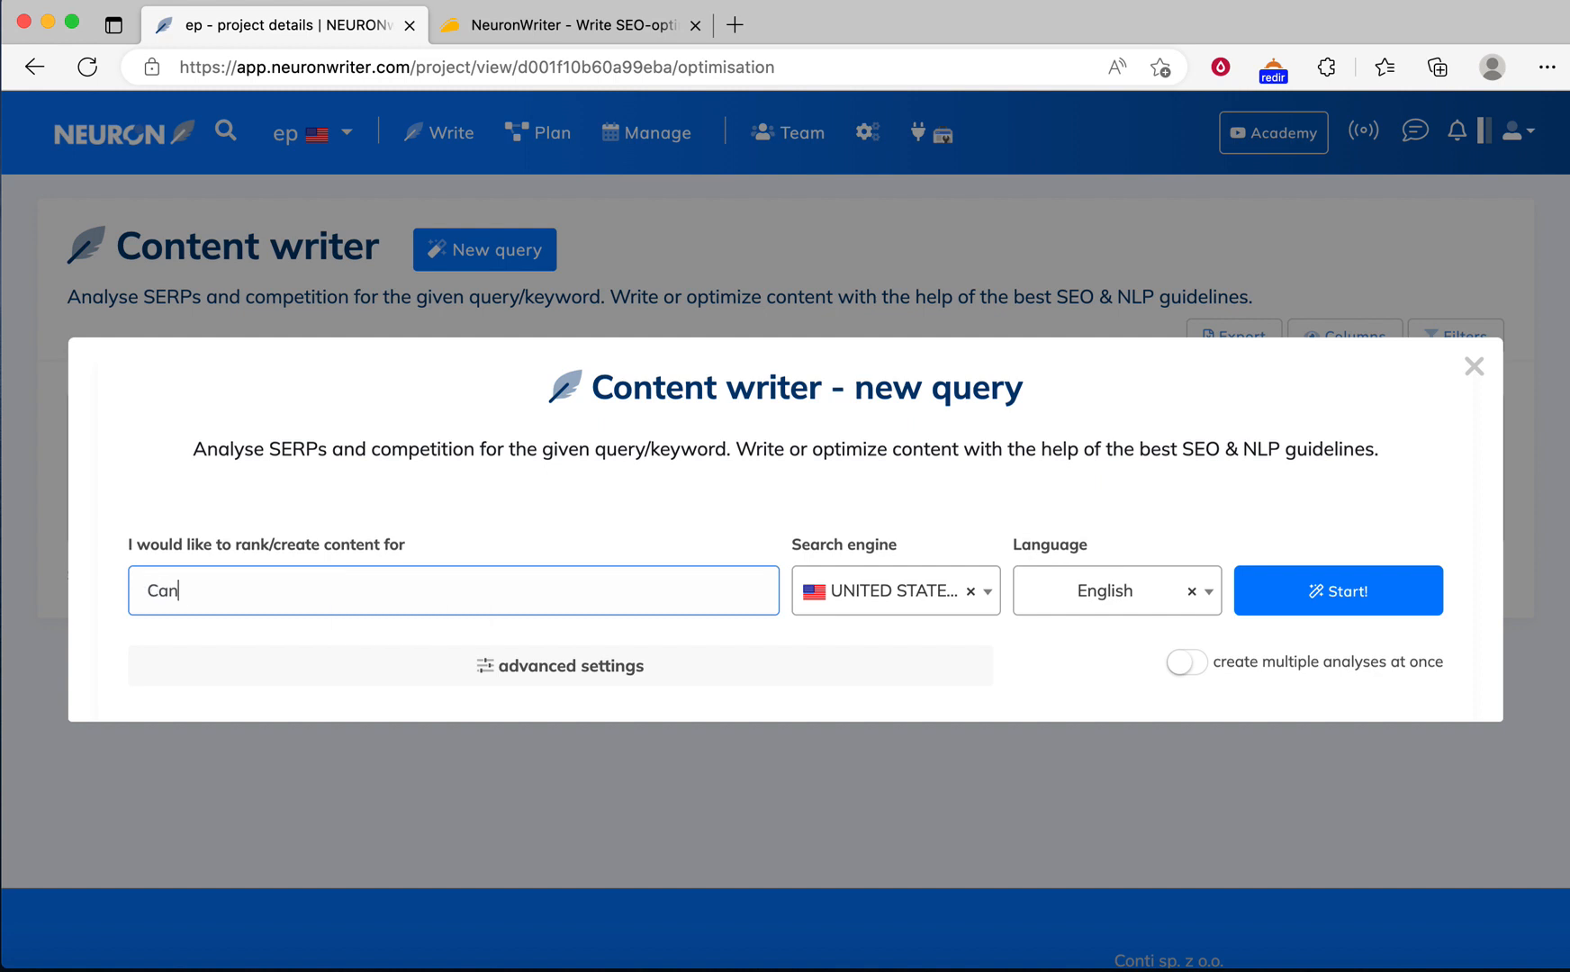
type("All")
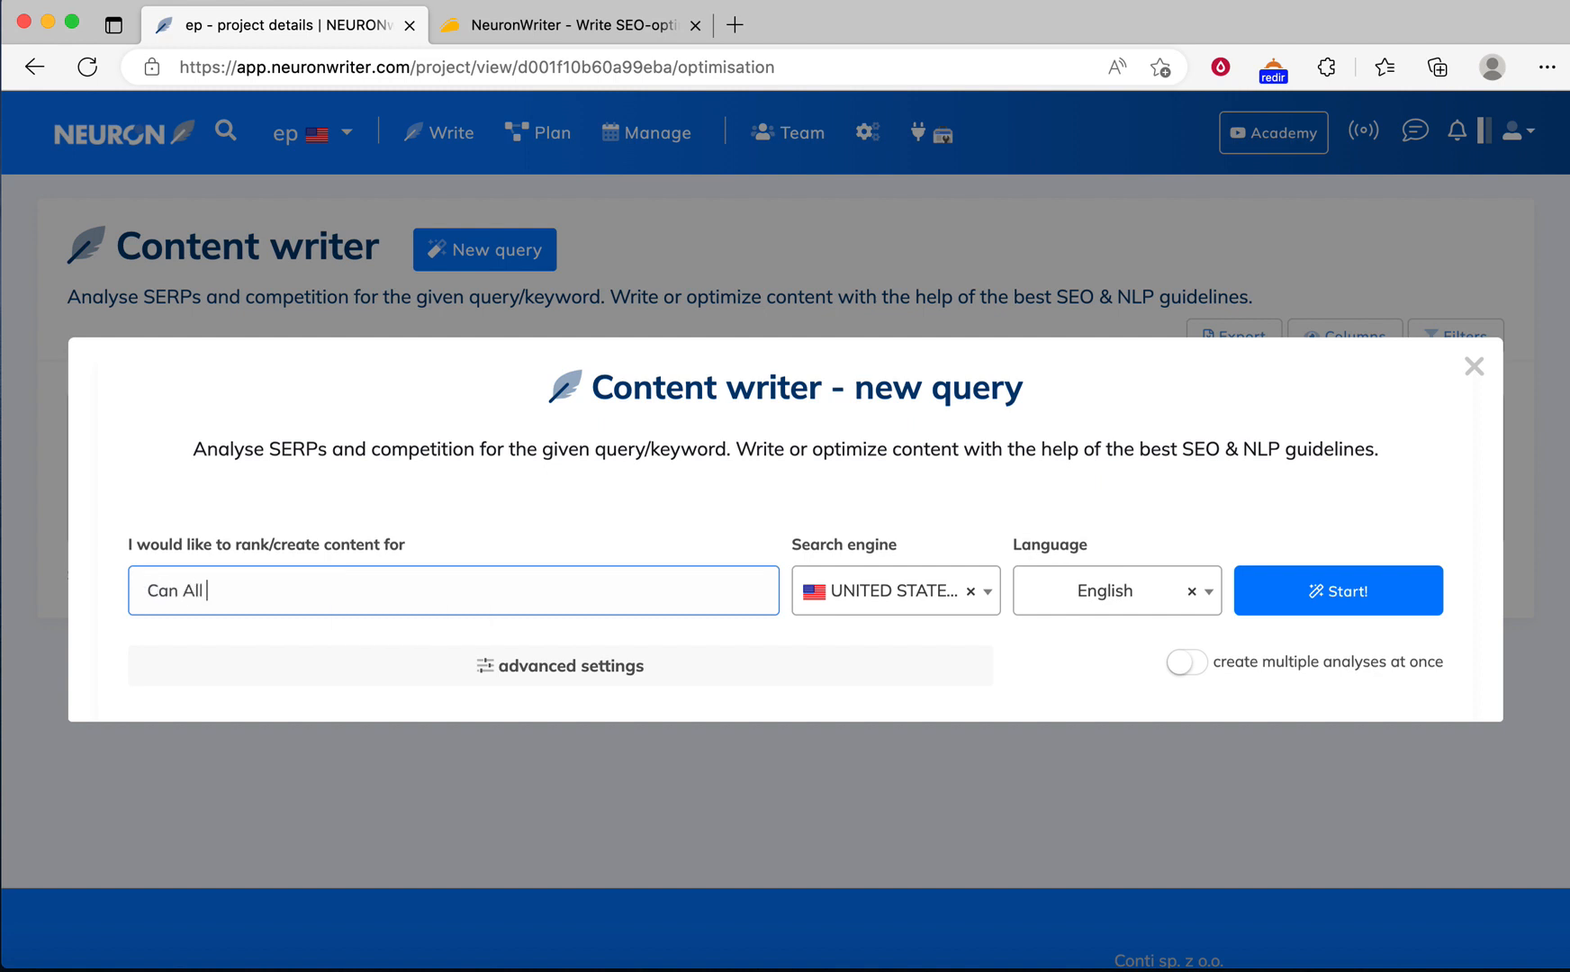
type("Dogs")
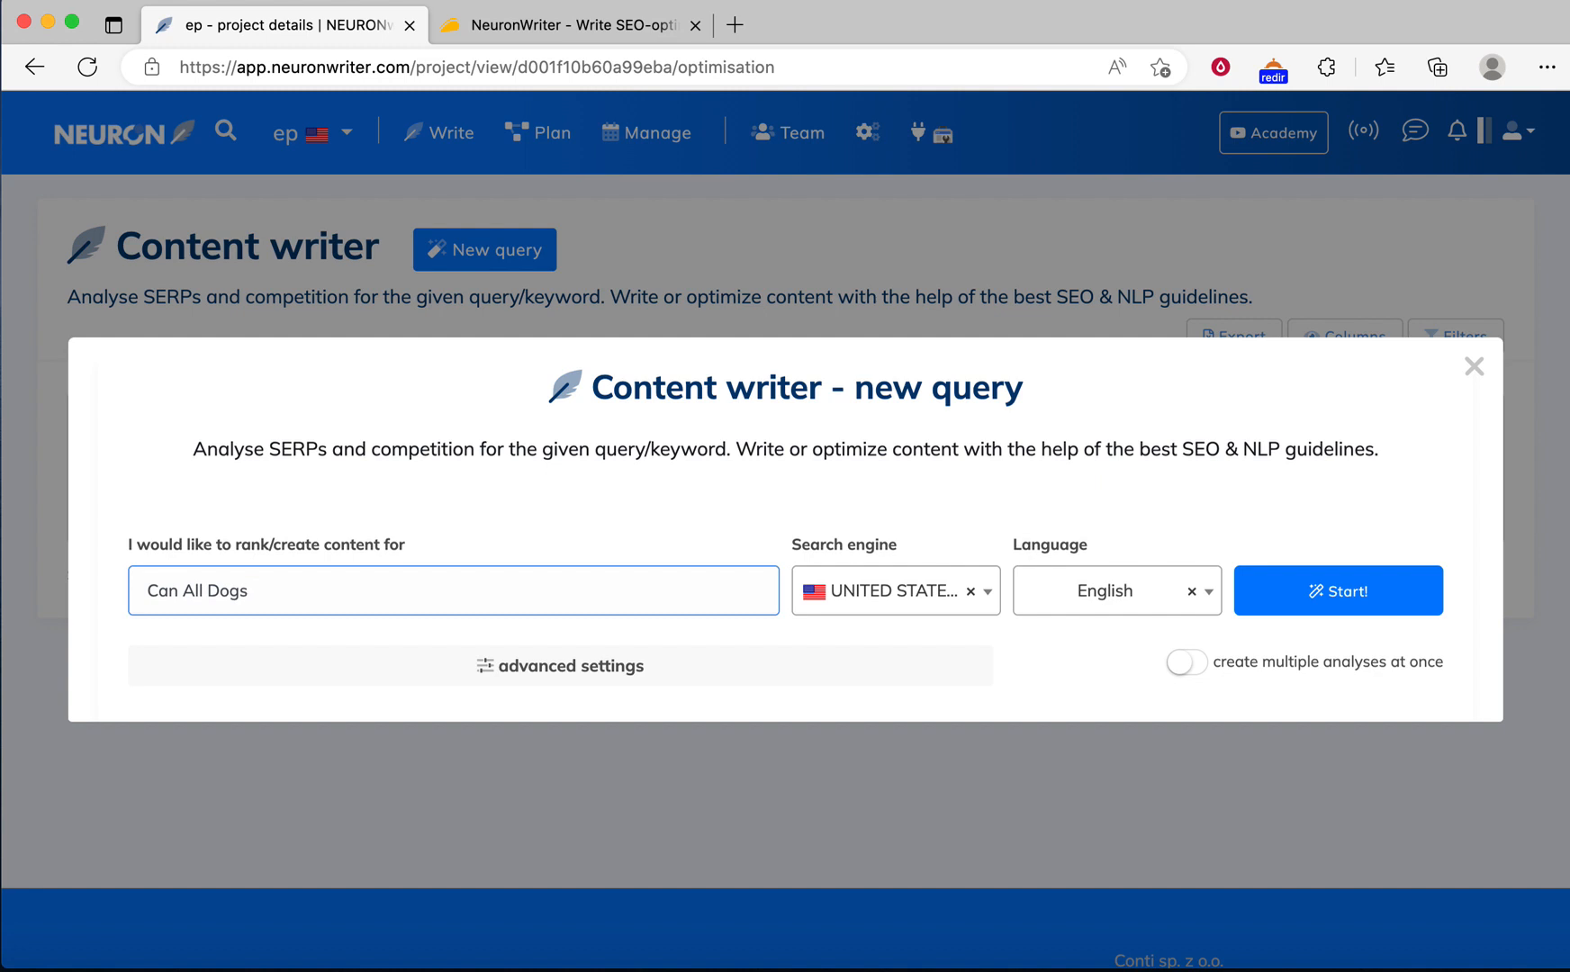
type("Swim?")
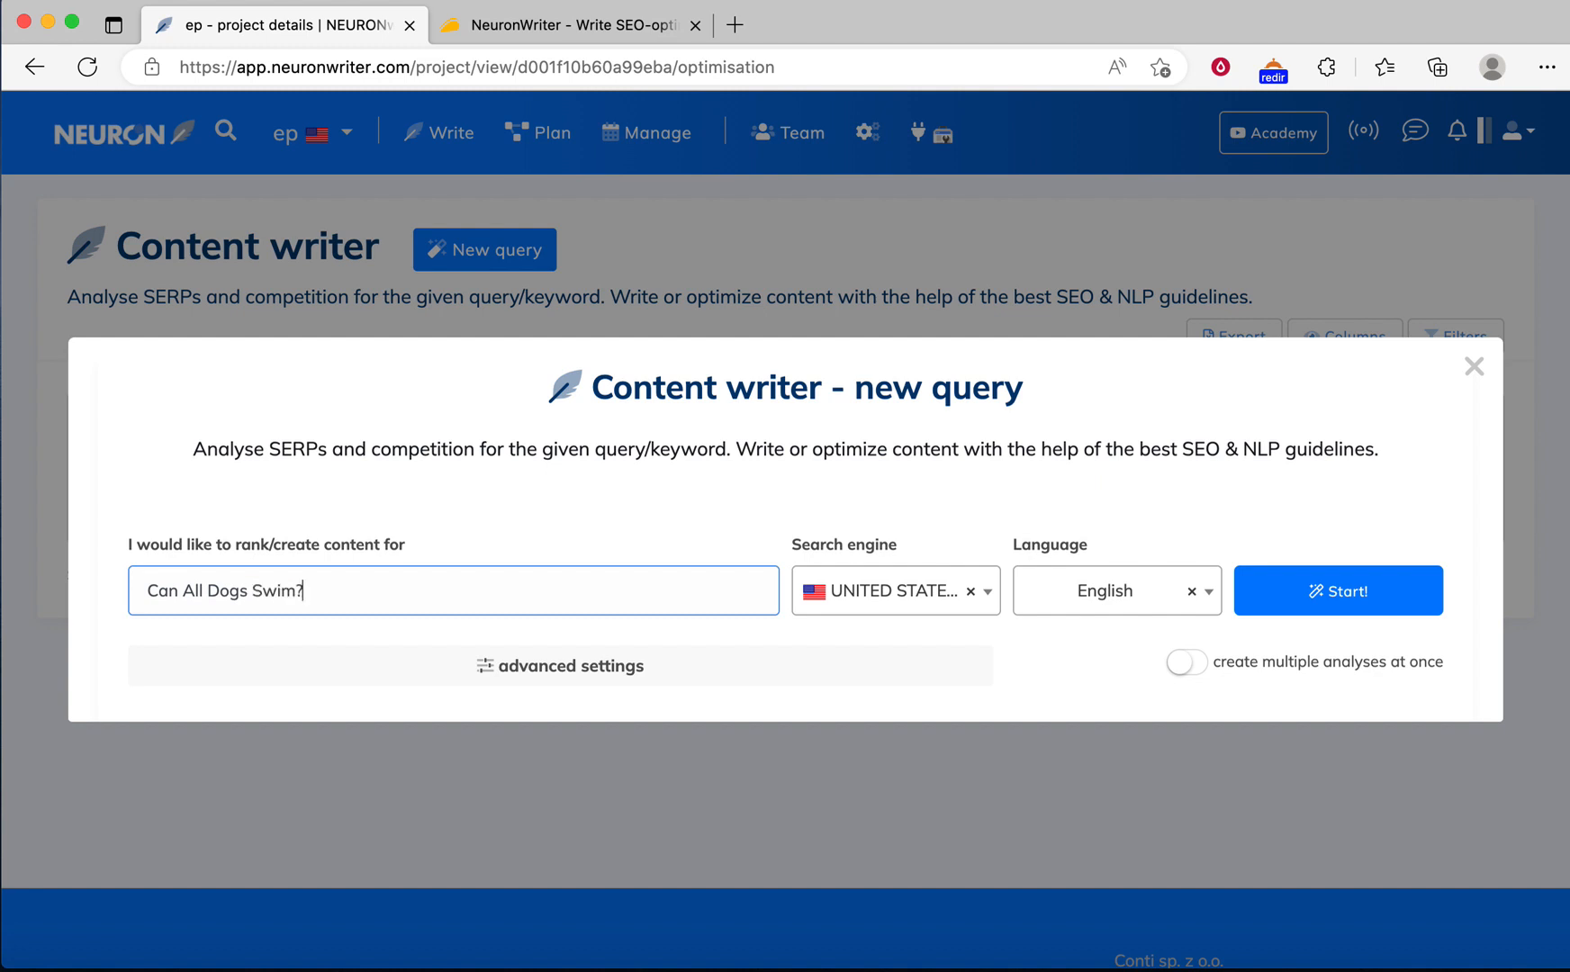
mouse_move(849, 517)
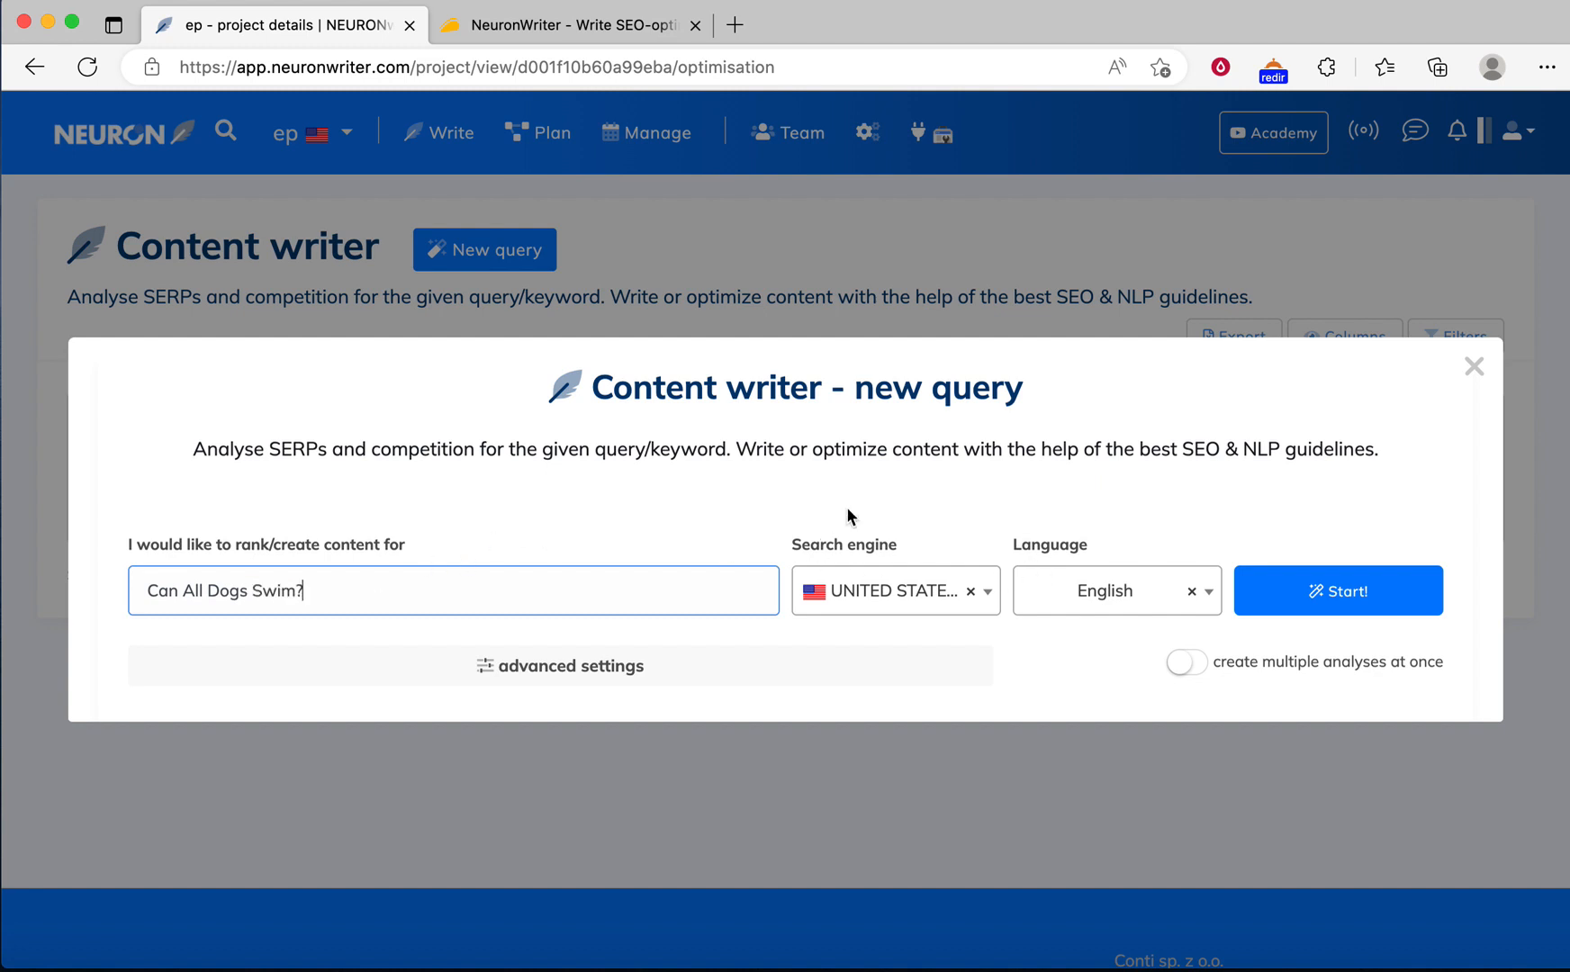
mouse_move(898, 599)
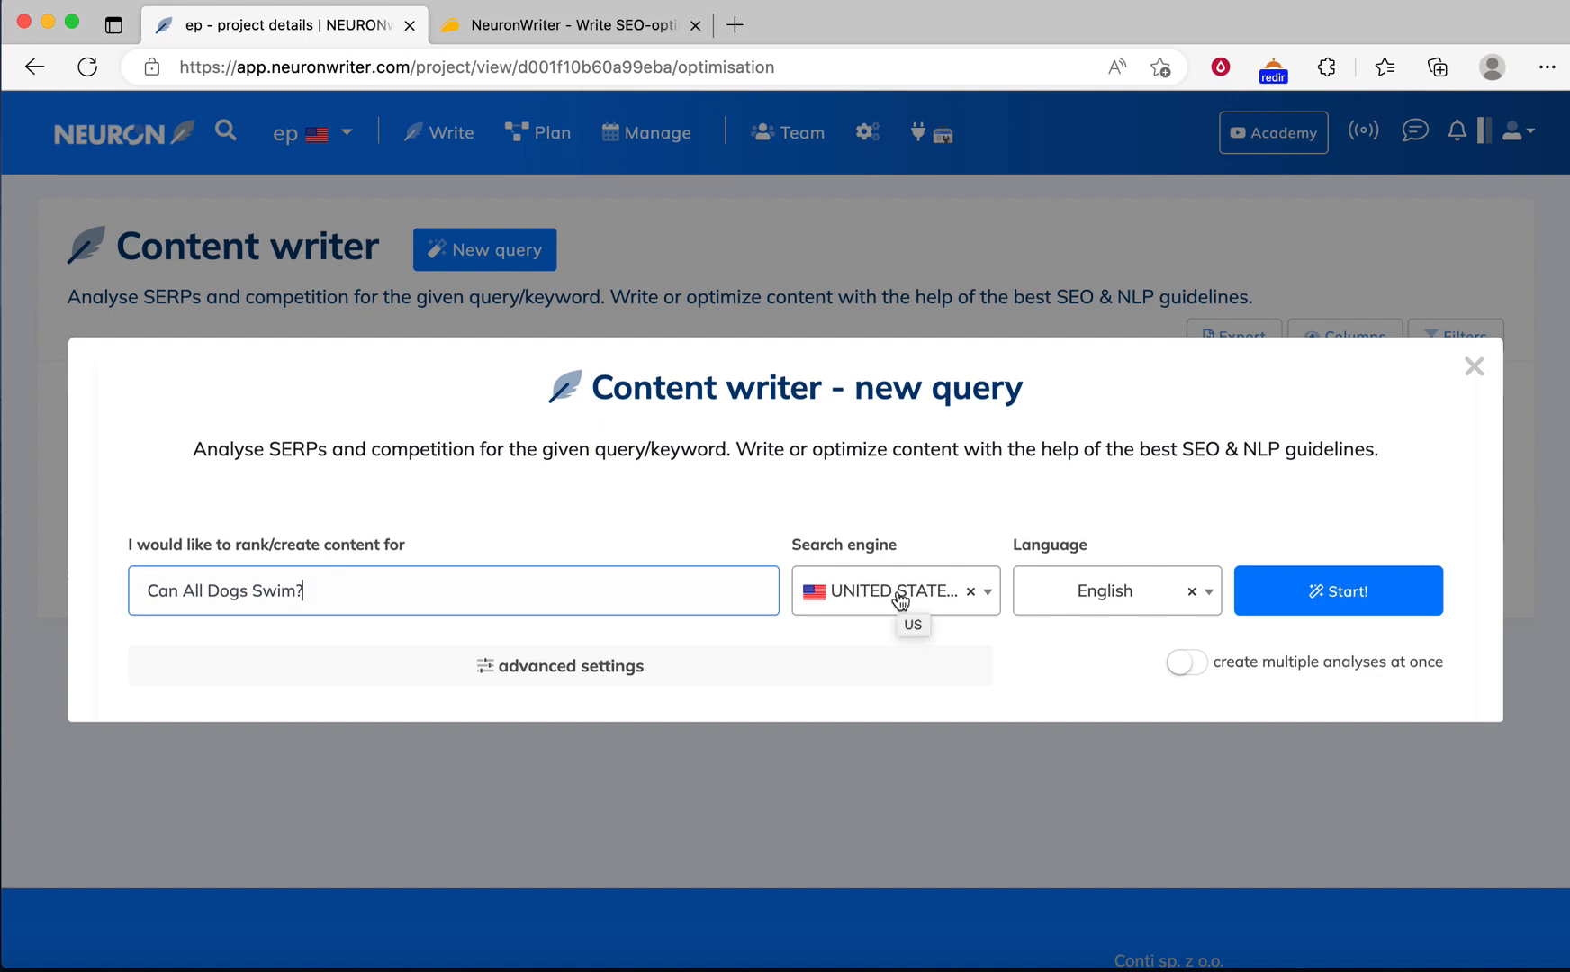
left_click(891, 590)
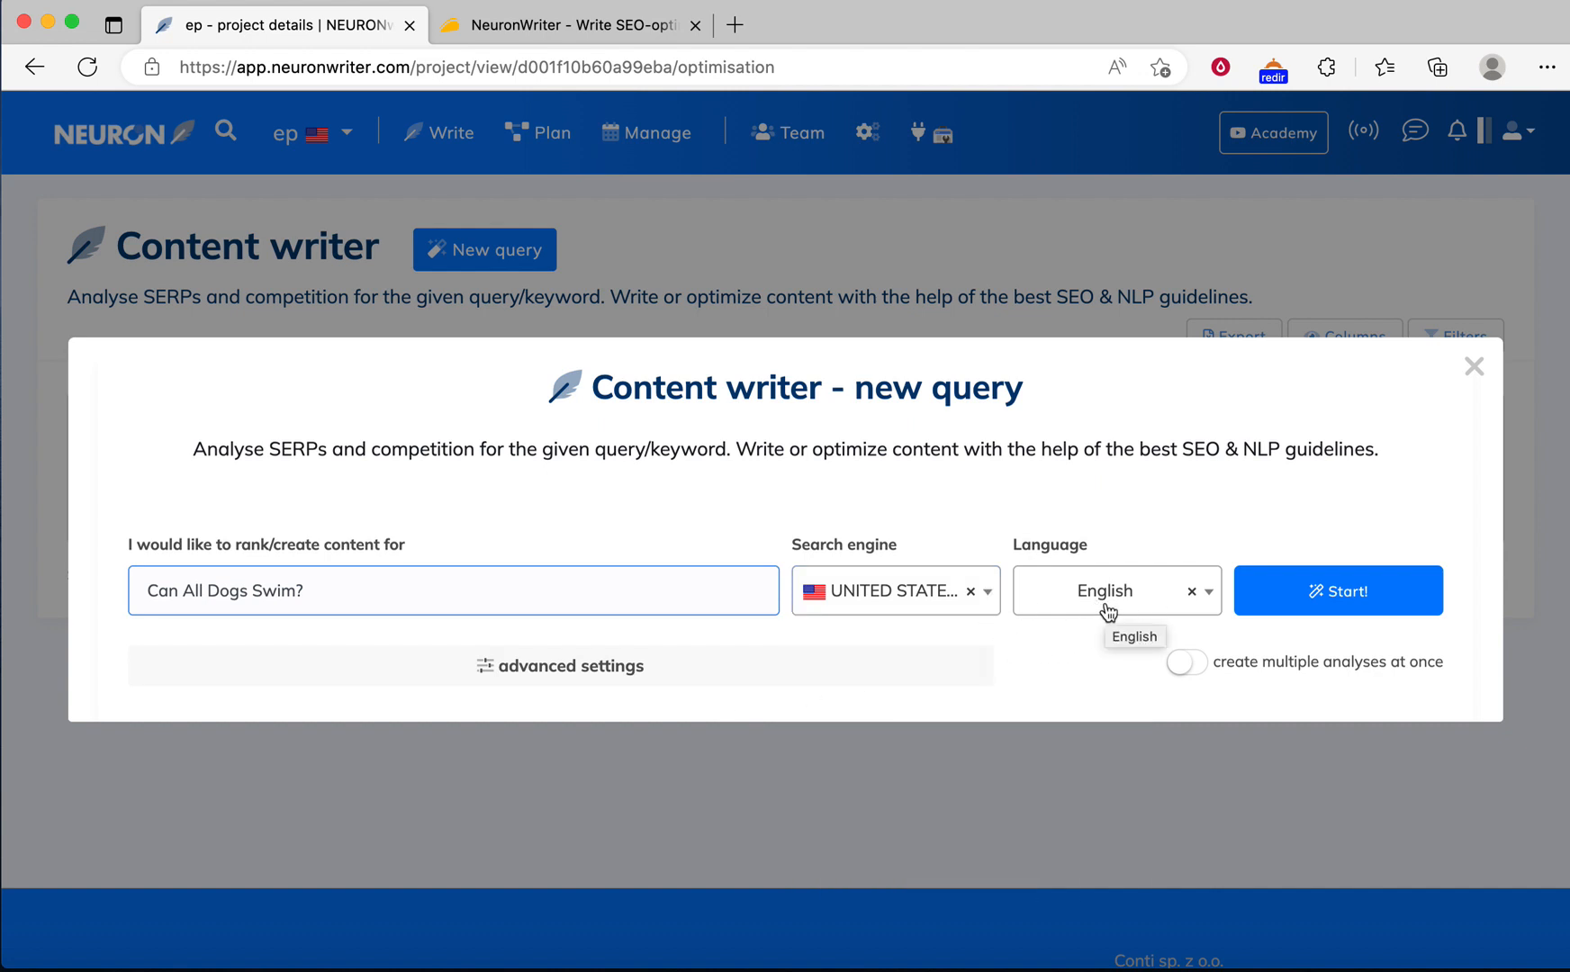
mouse_move(1048, 562)
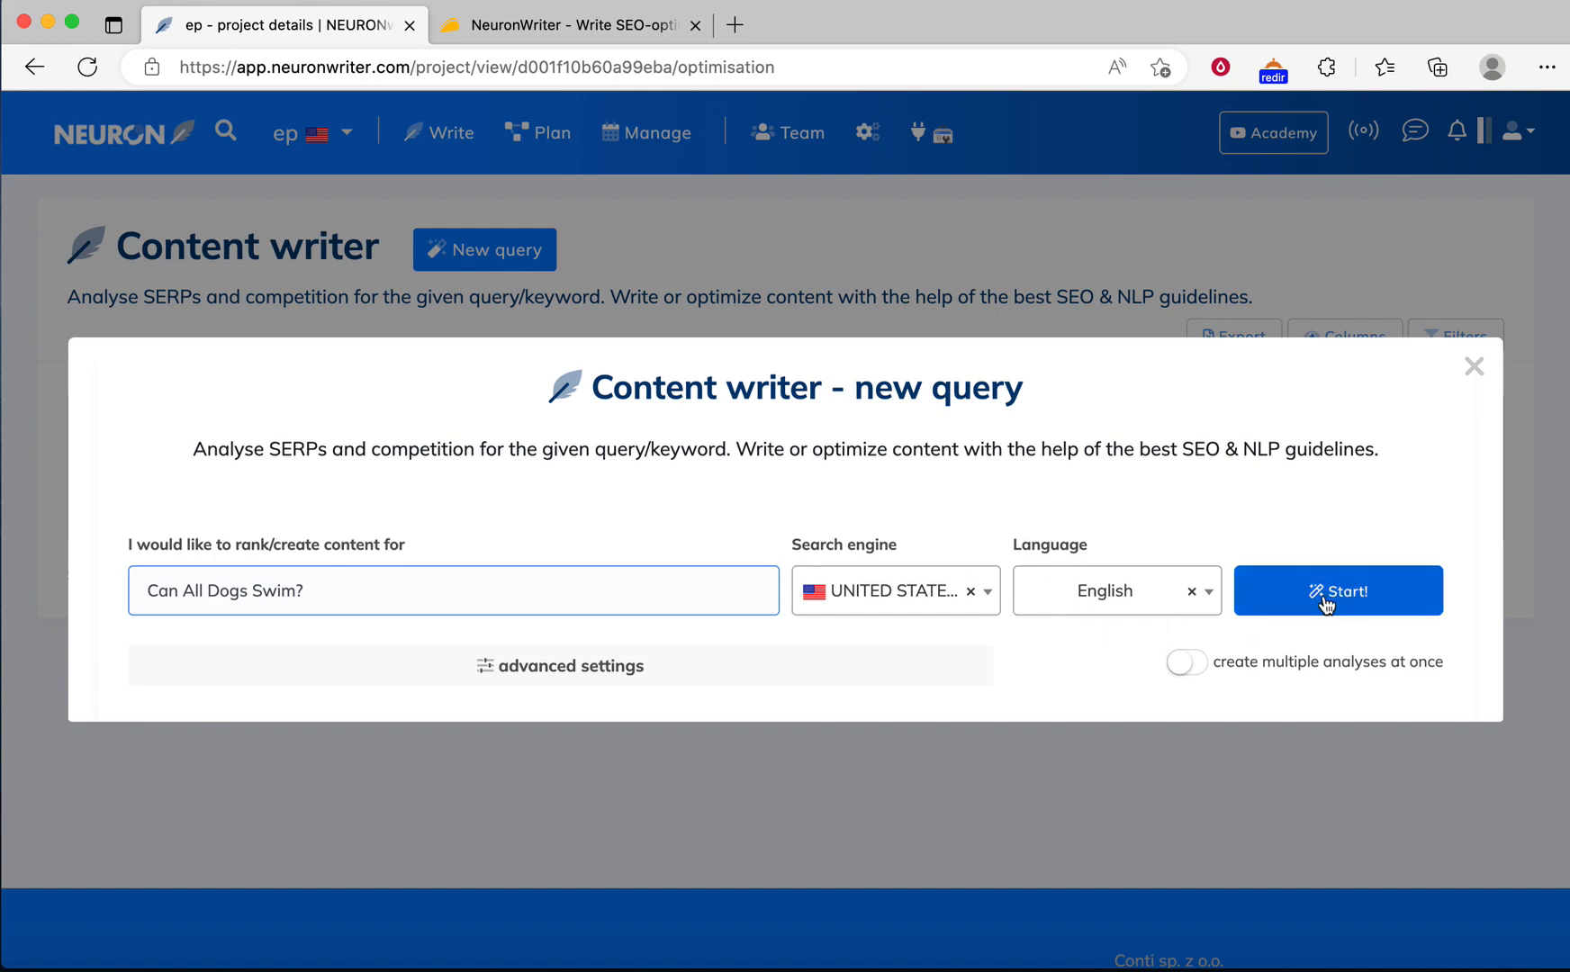
Step: Start the 'can all dogs swim?' analysis and let it run in the content writer list
left_click(1336, 590)
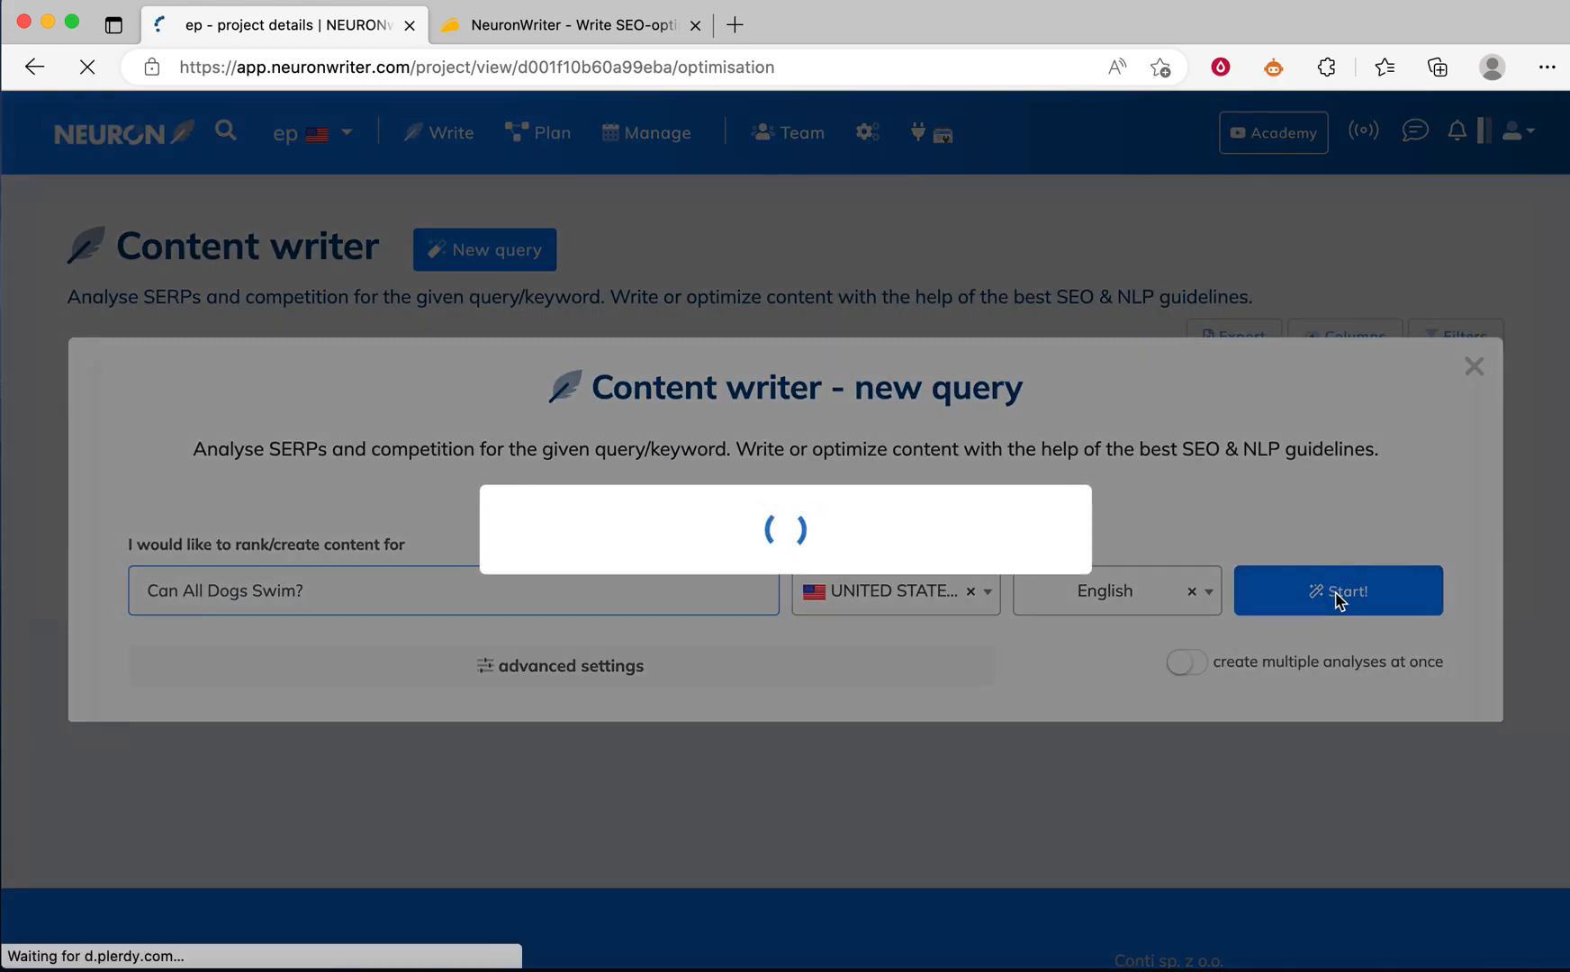
left_click(1337, 590)
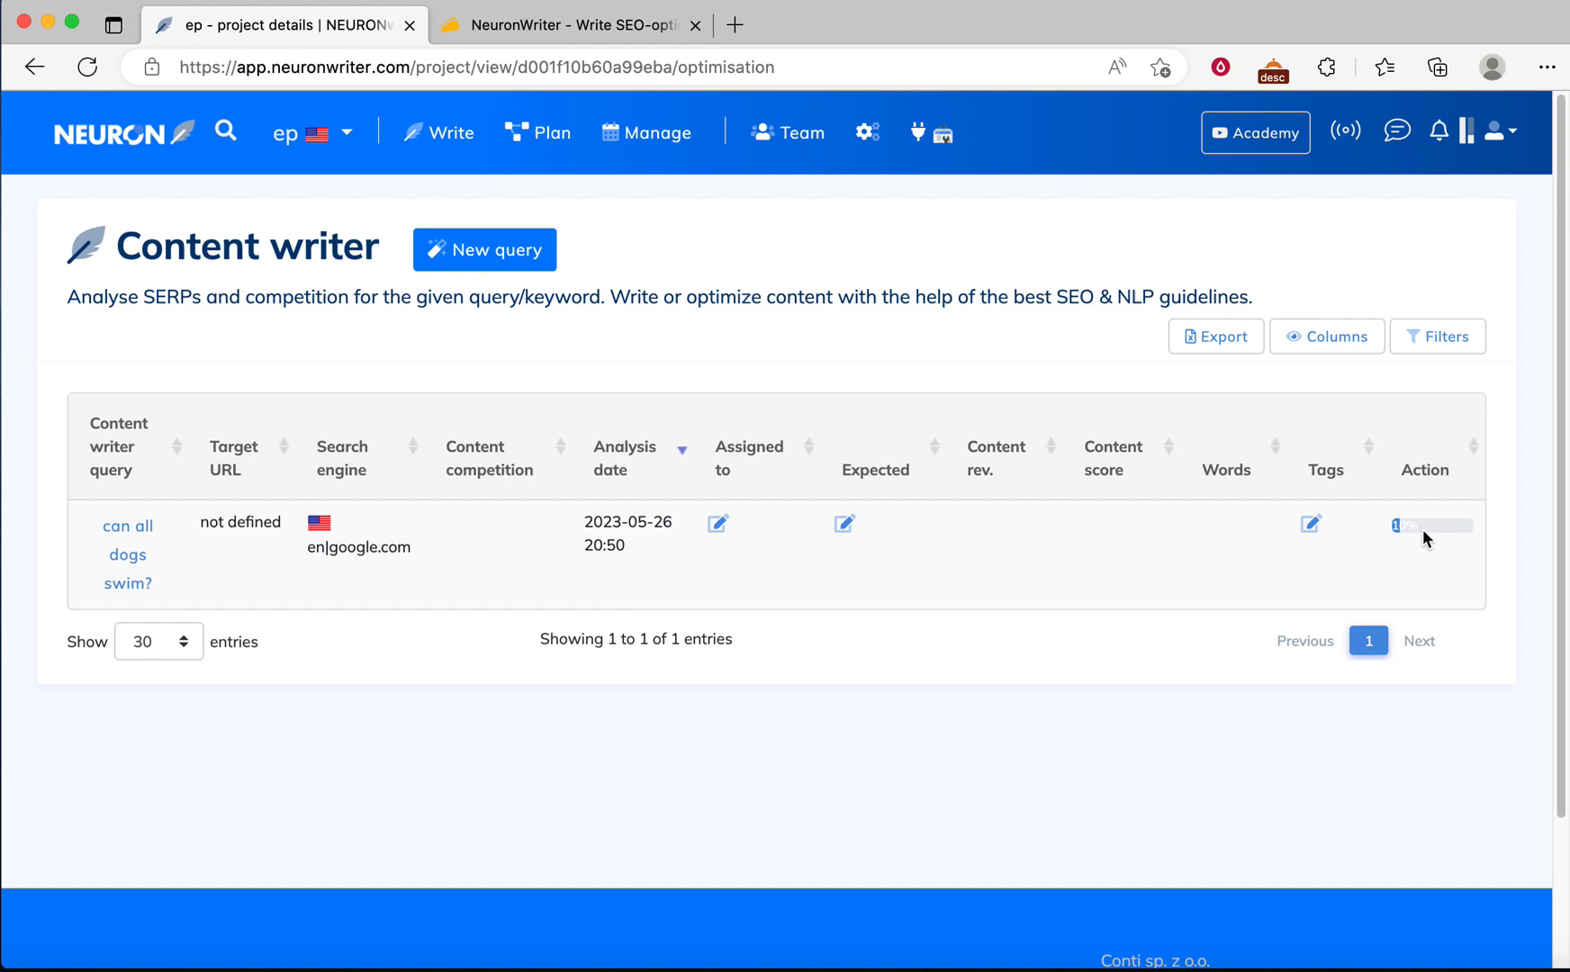
mouse_move(1413, 549)
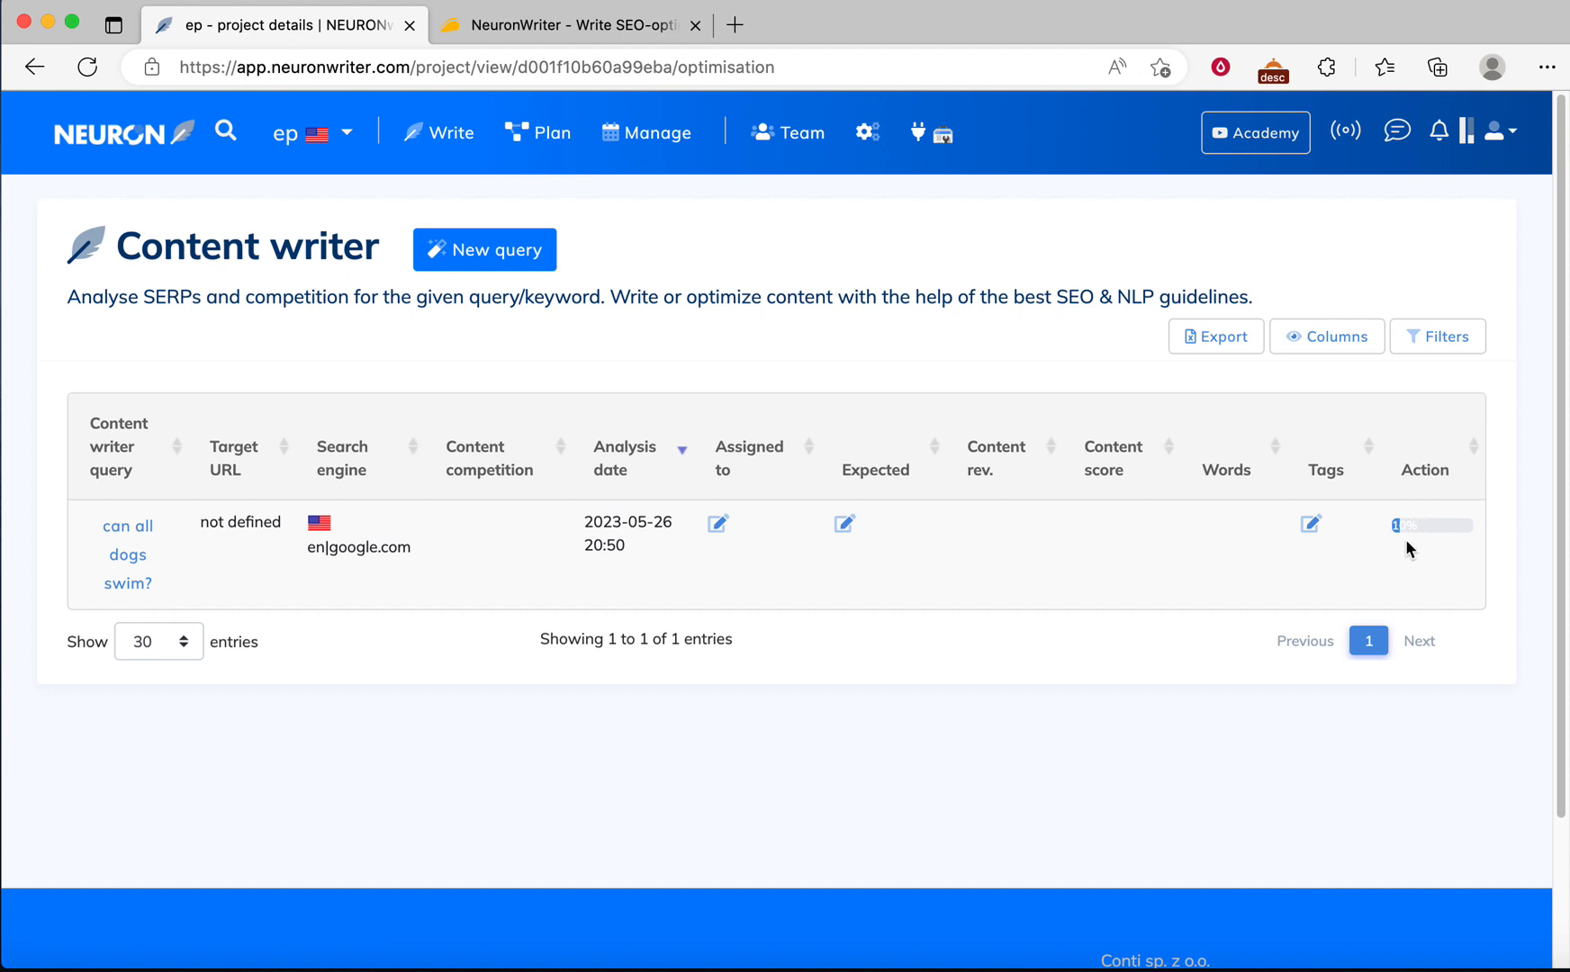
mouse_move(1370, 567)
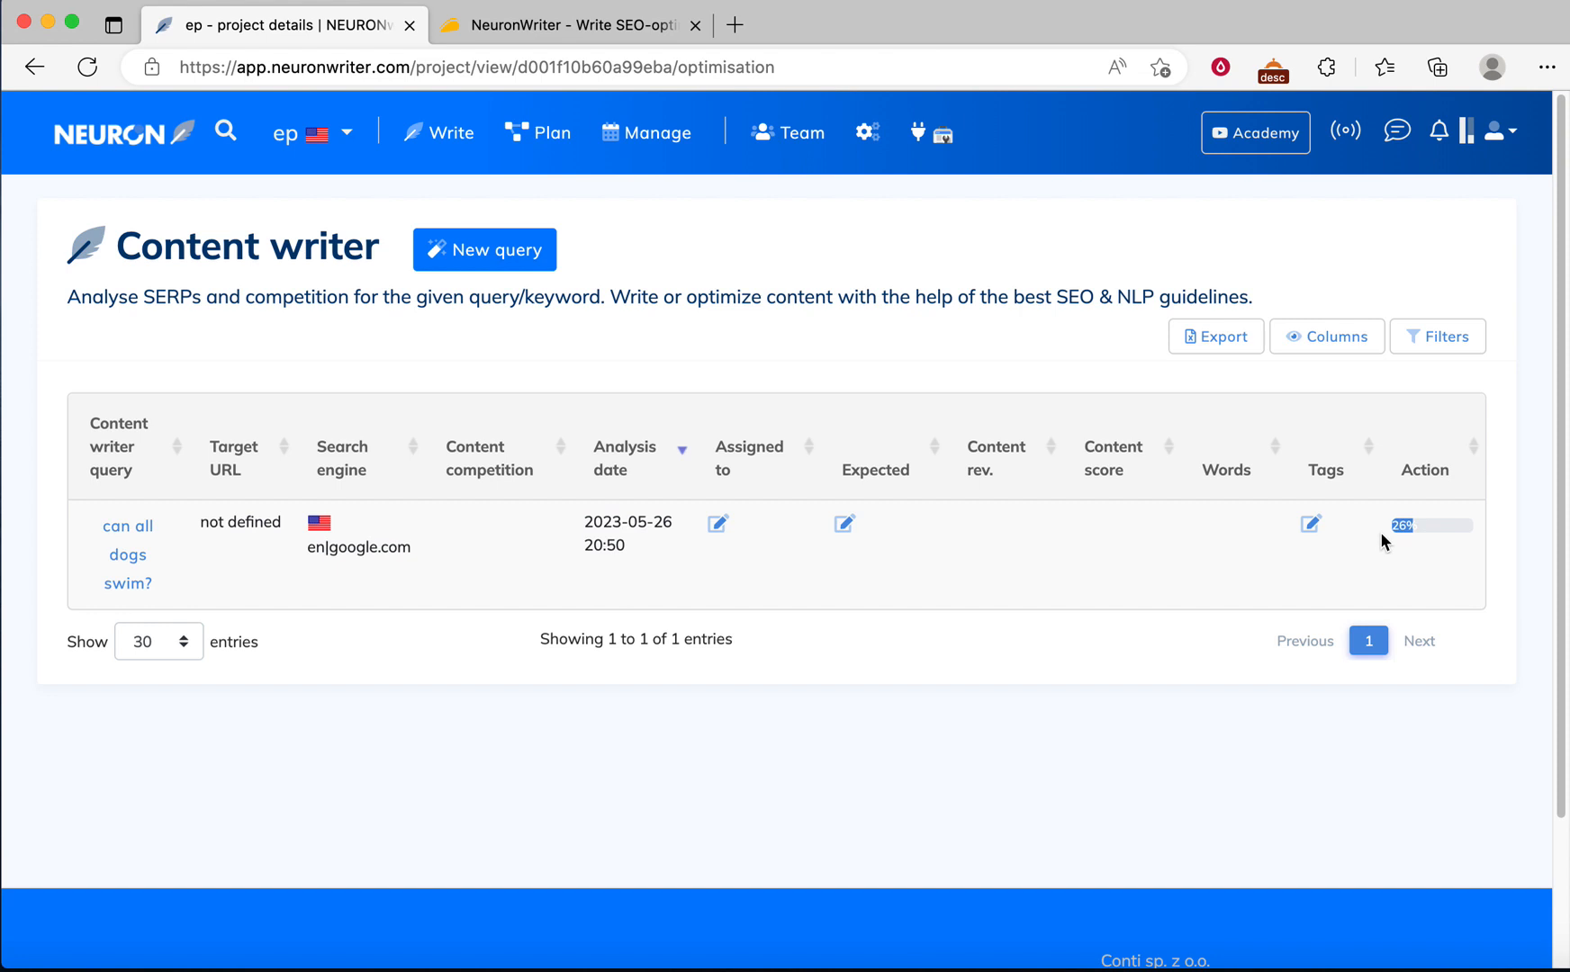
mouse_move(488, 572)
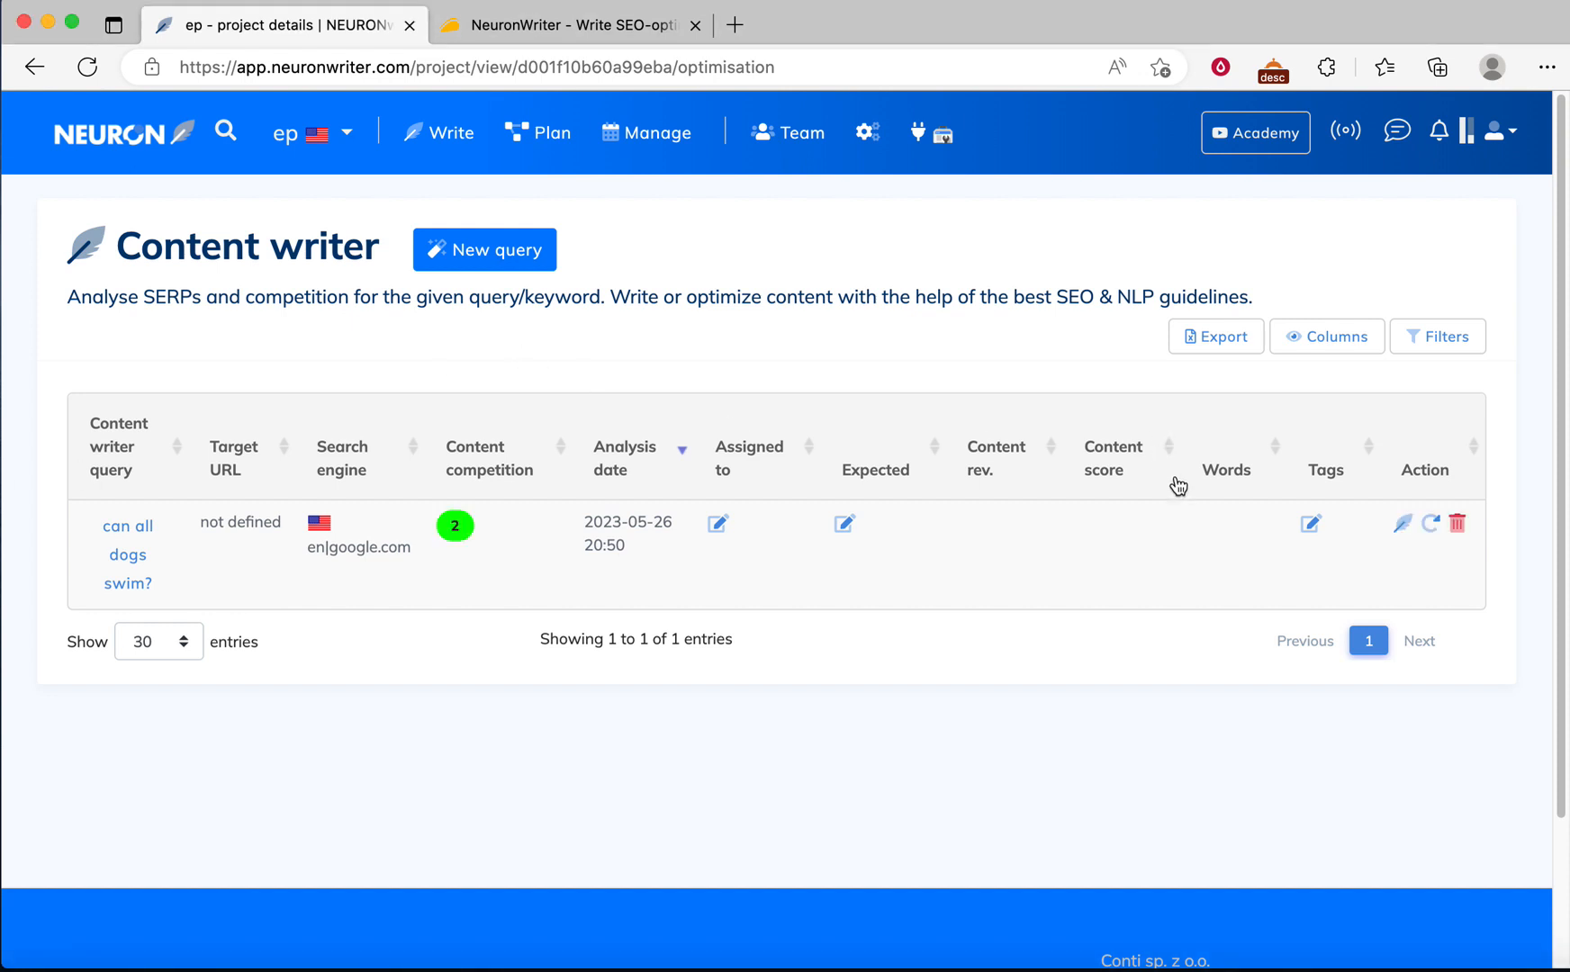
mouse_move(497, 610)
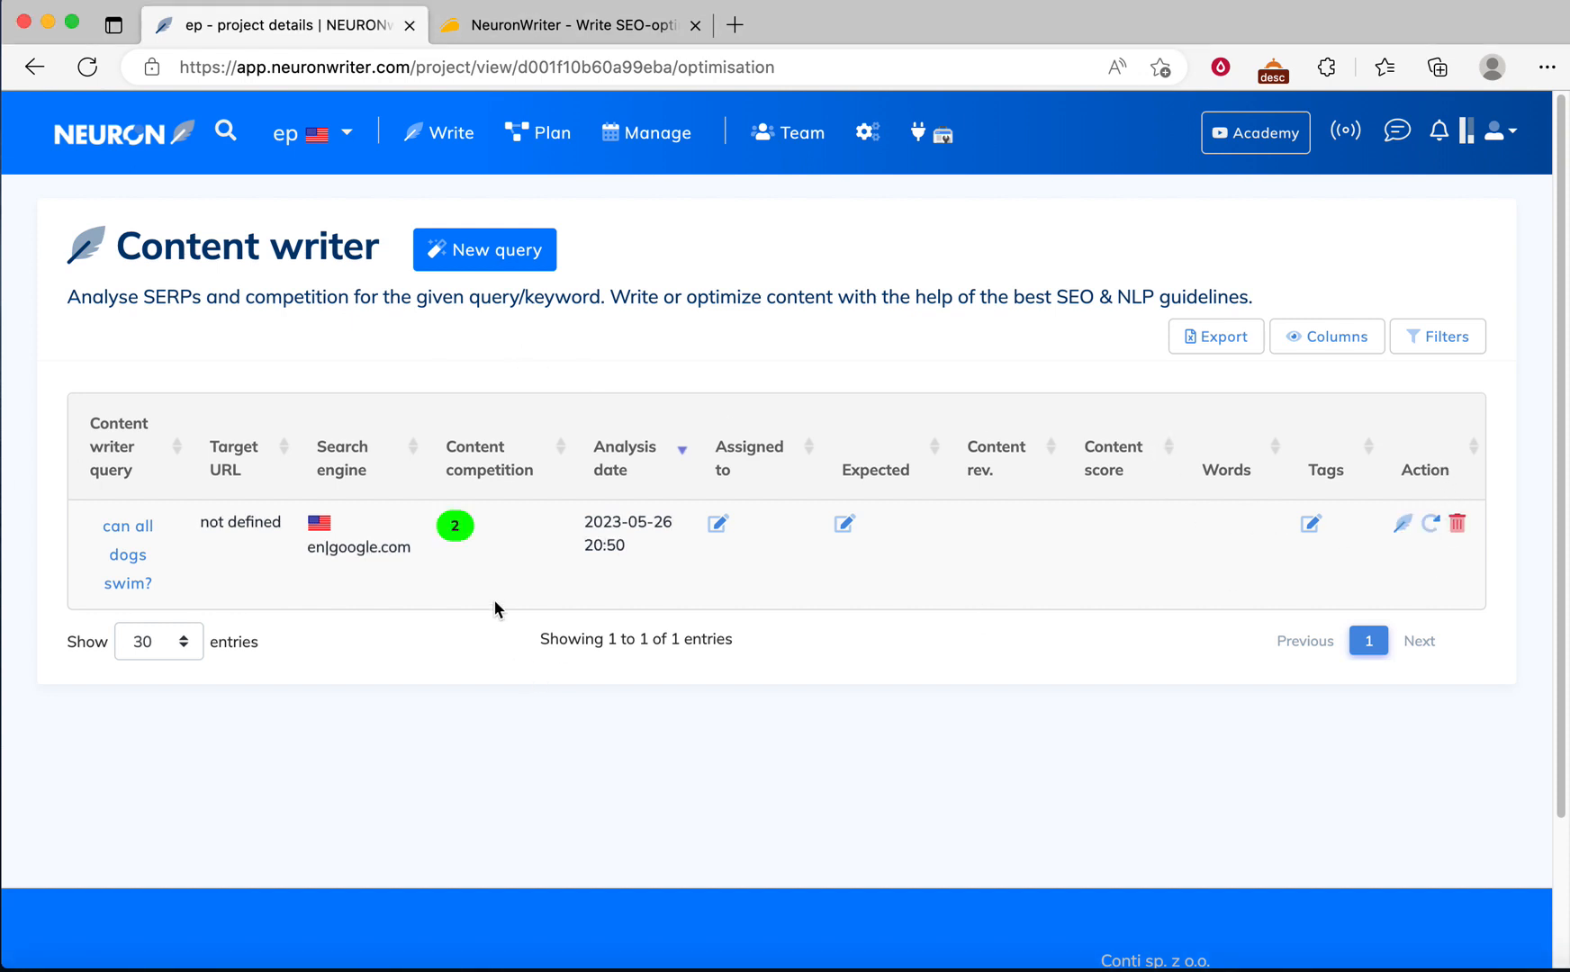
mouse_move(448, 557)
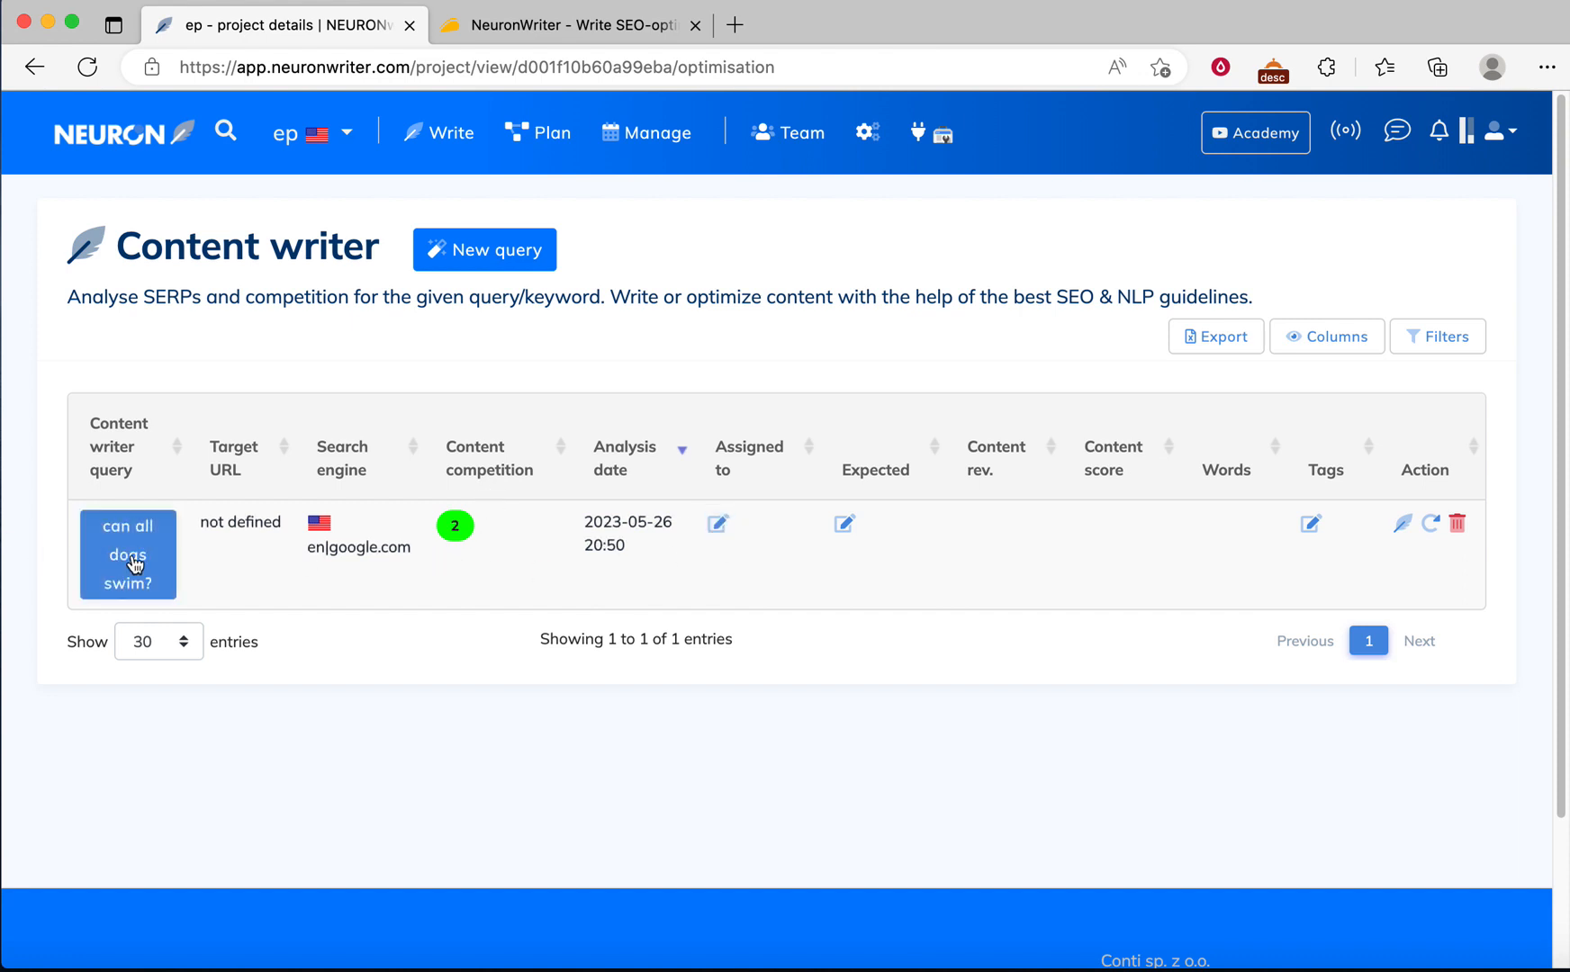
Step: Open the finished 'can all dogs swim?' analysis and review the competitor list
left_click(128, 554)
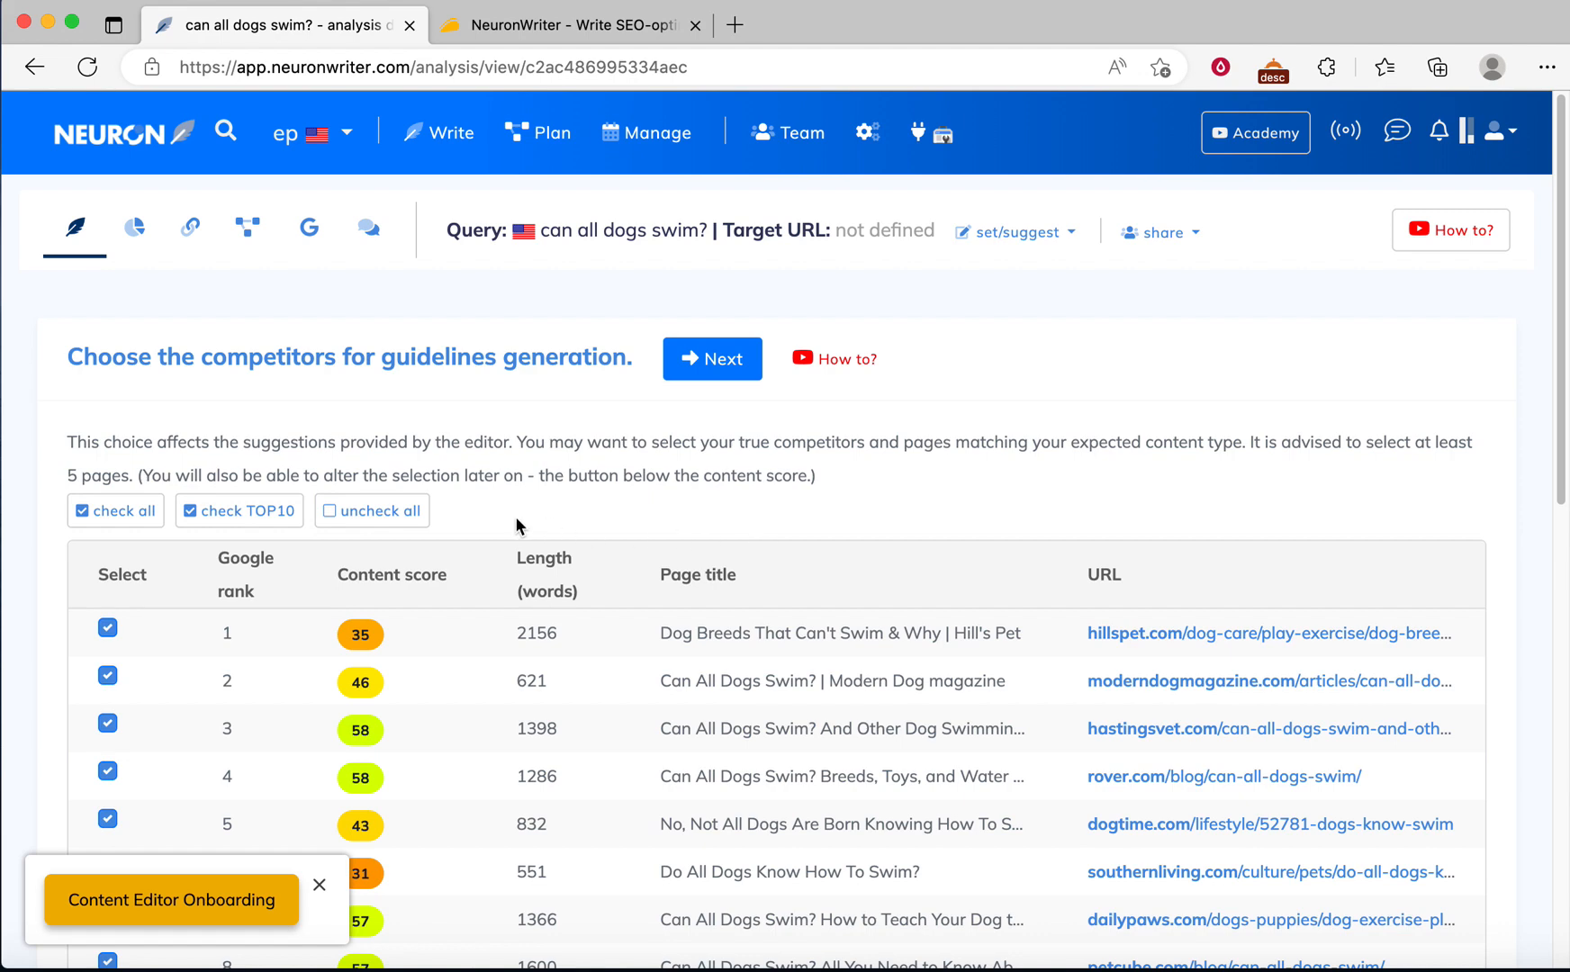
scroll("down", 3)
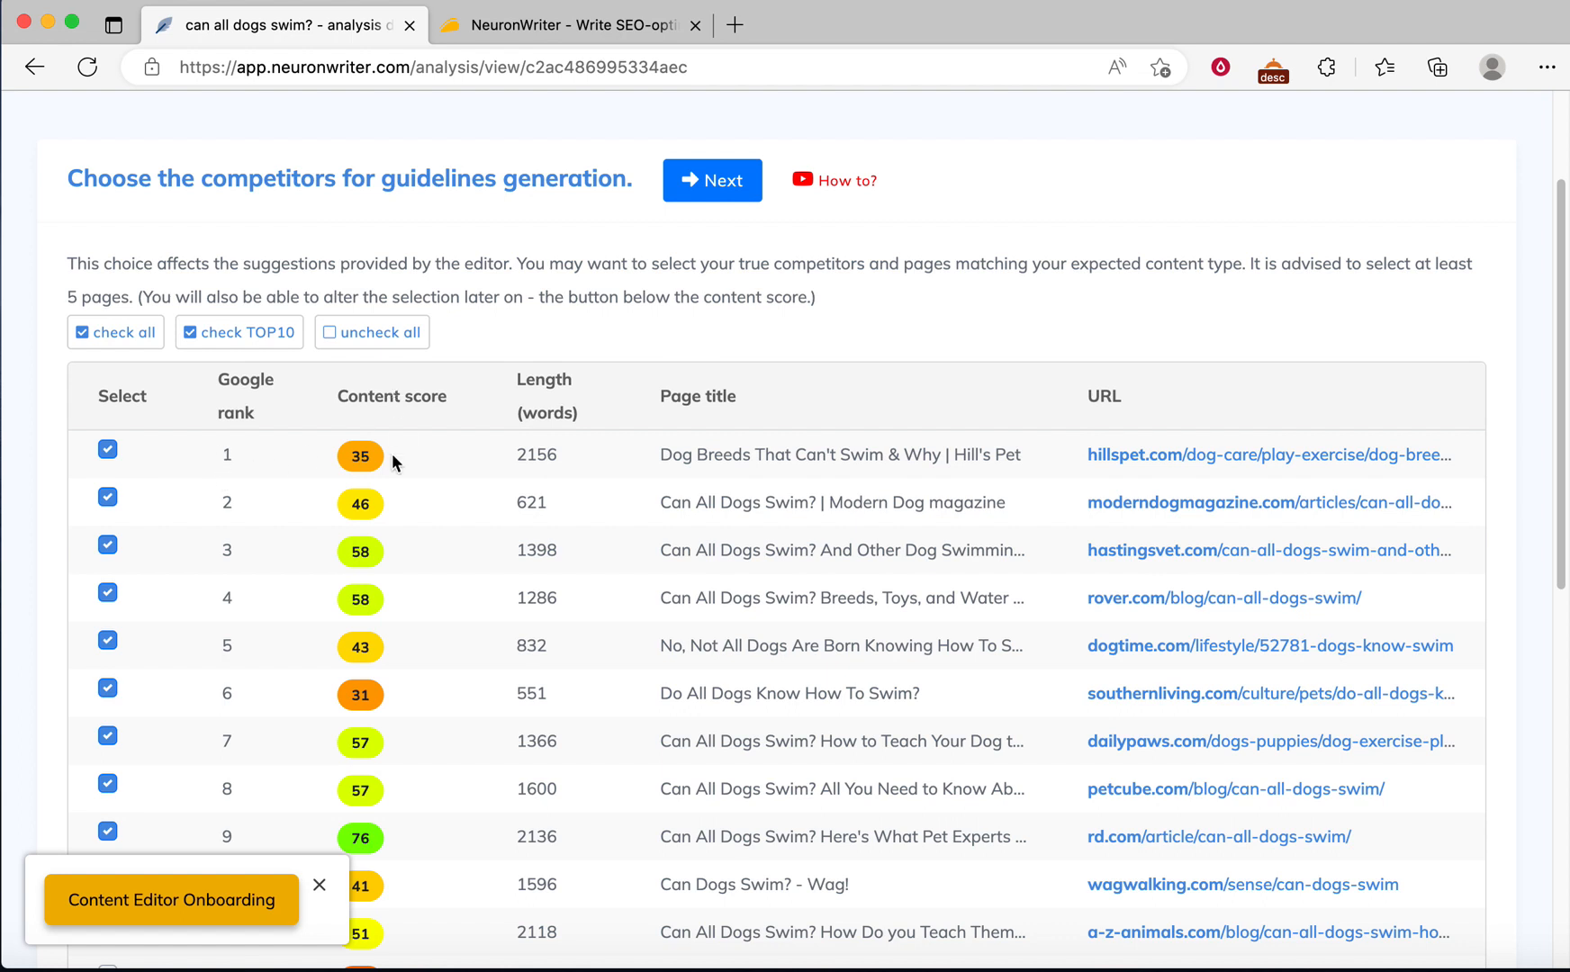
mouse_move(551, 446)
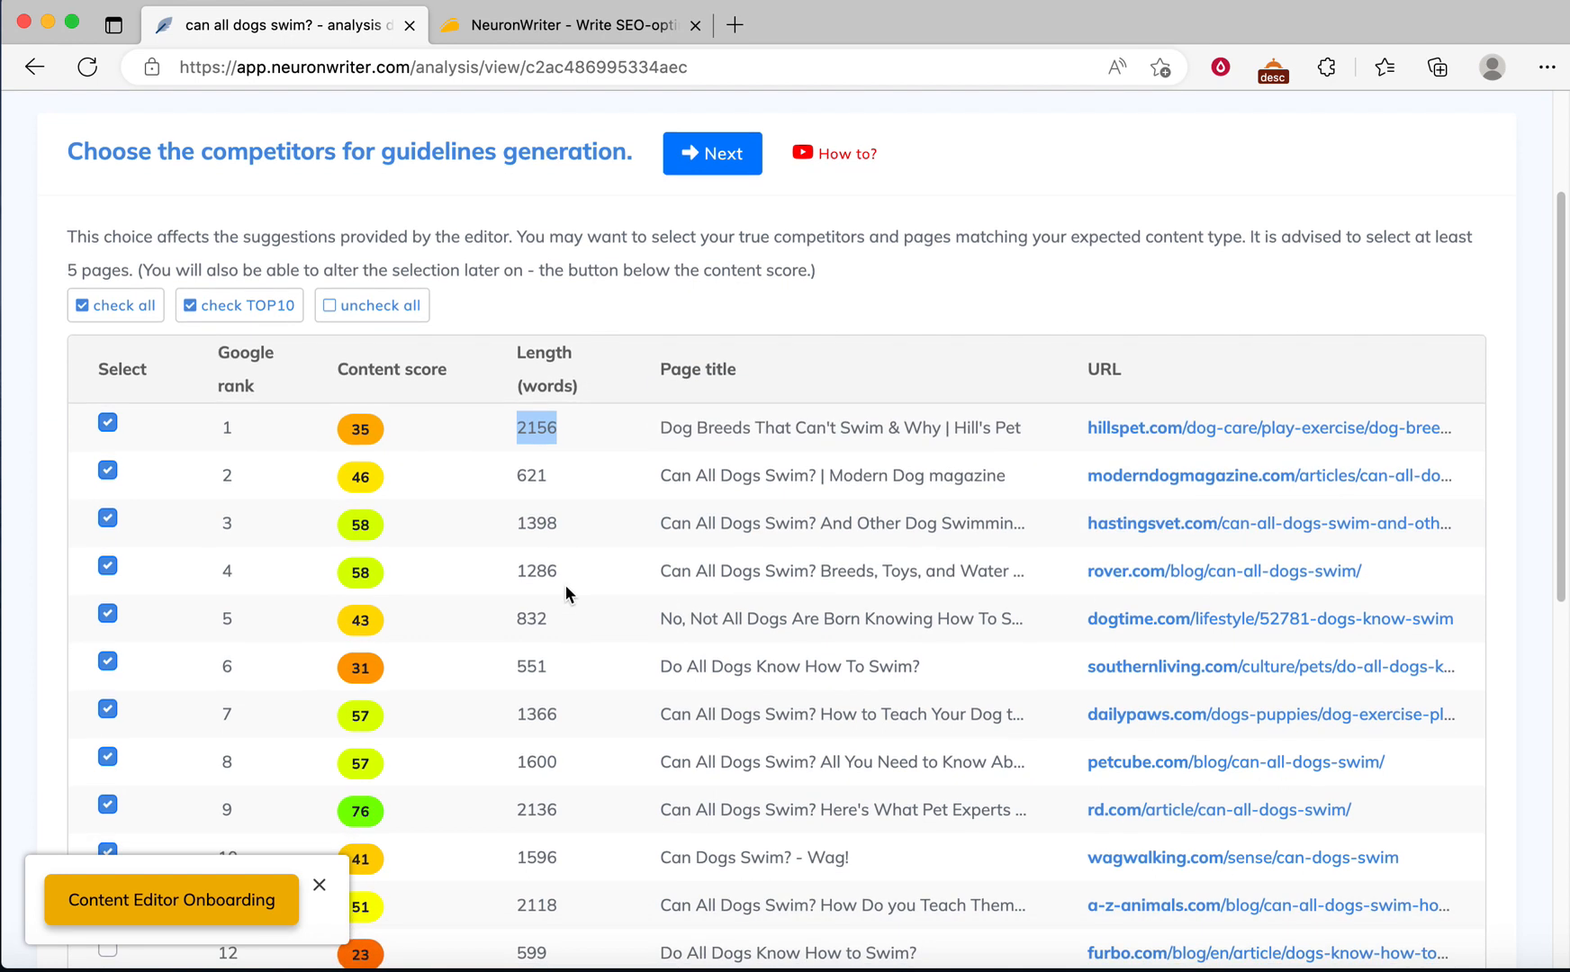
scroll("down", 3)
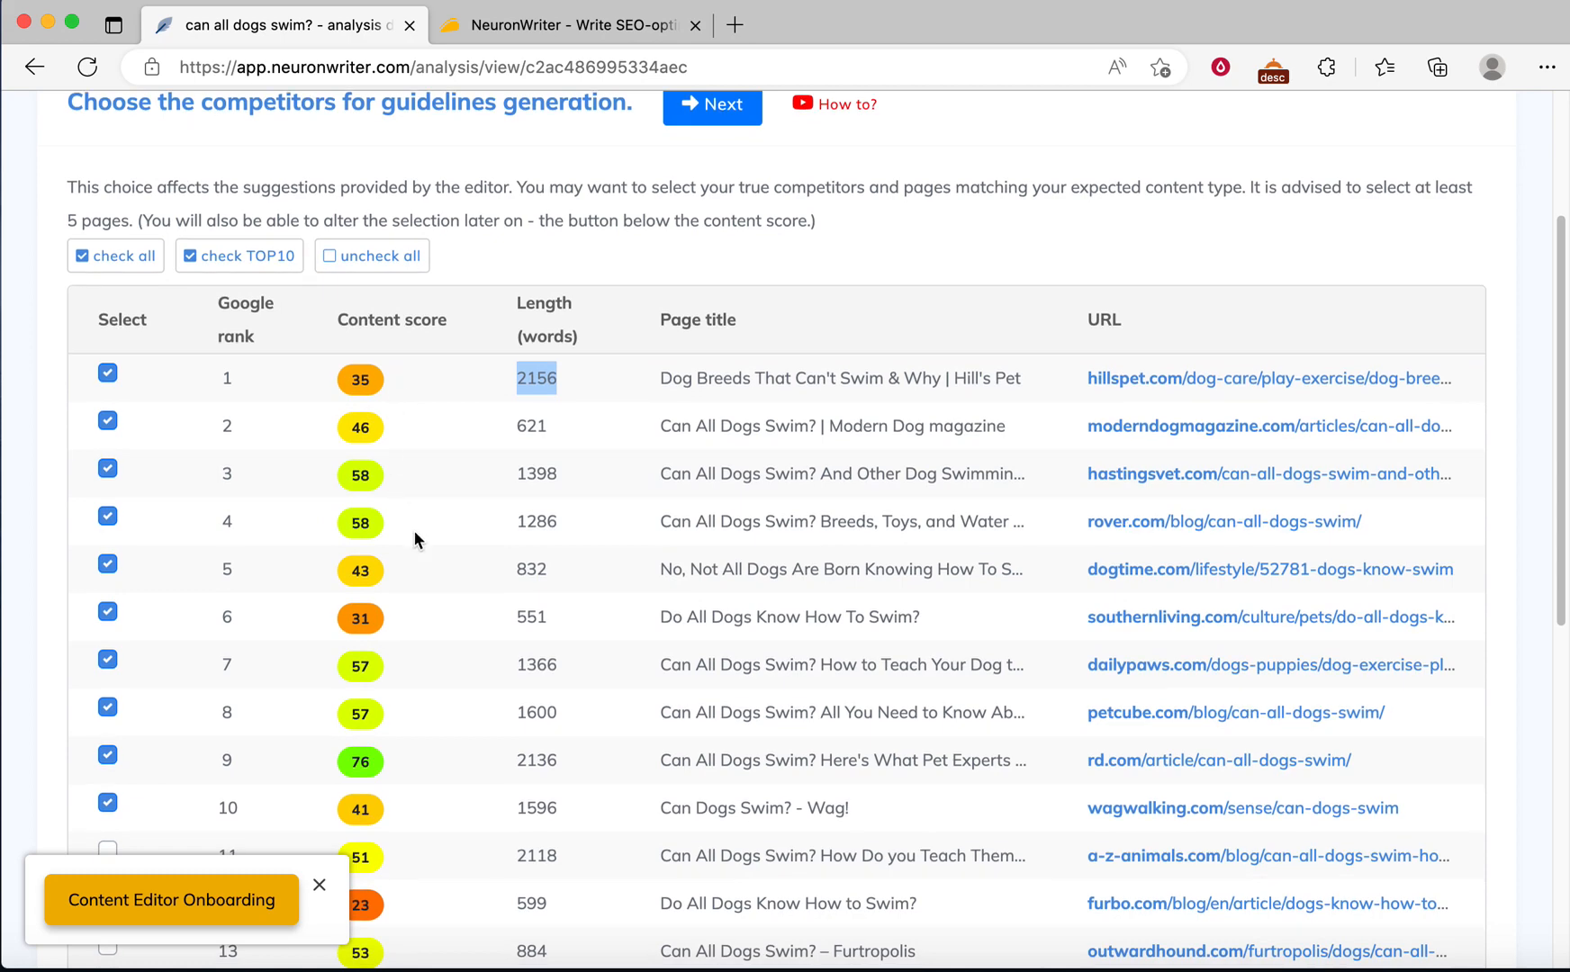
scroll("down", 3)
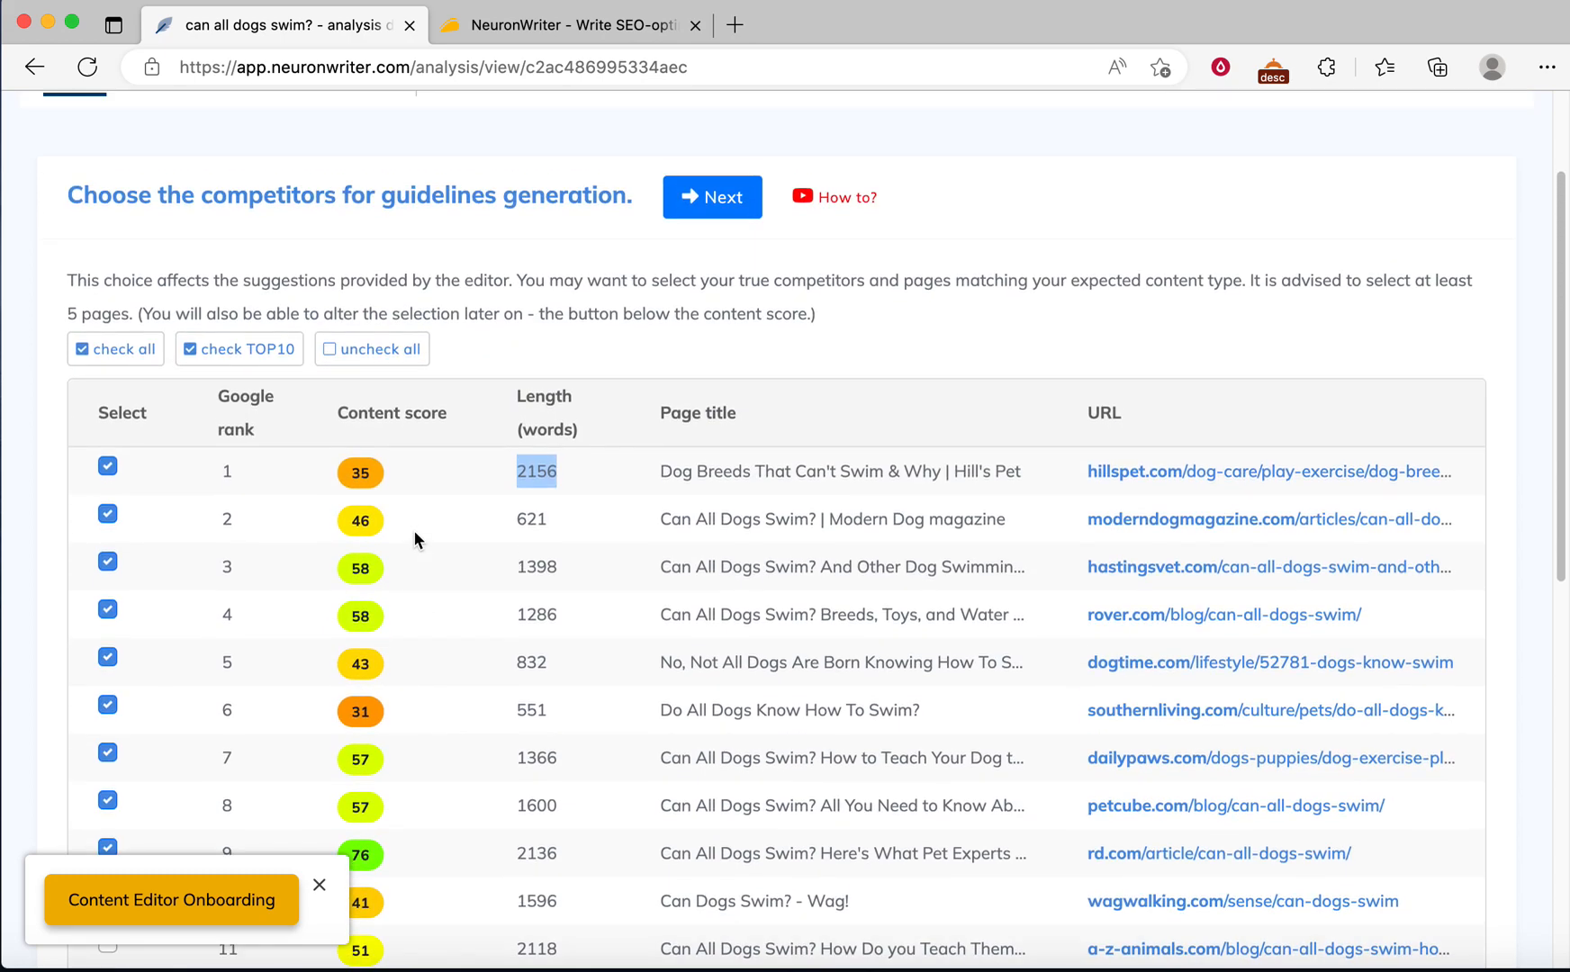
scroll("down", 3)
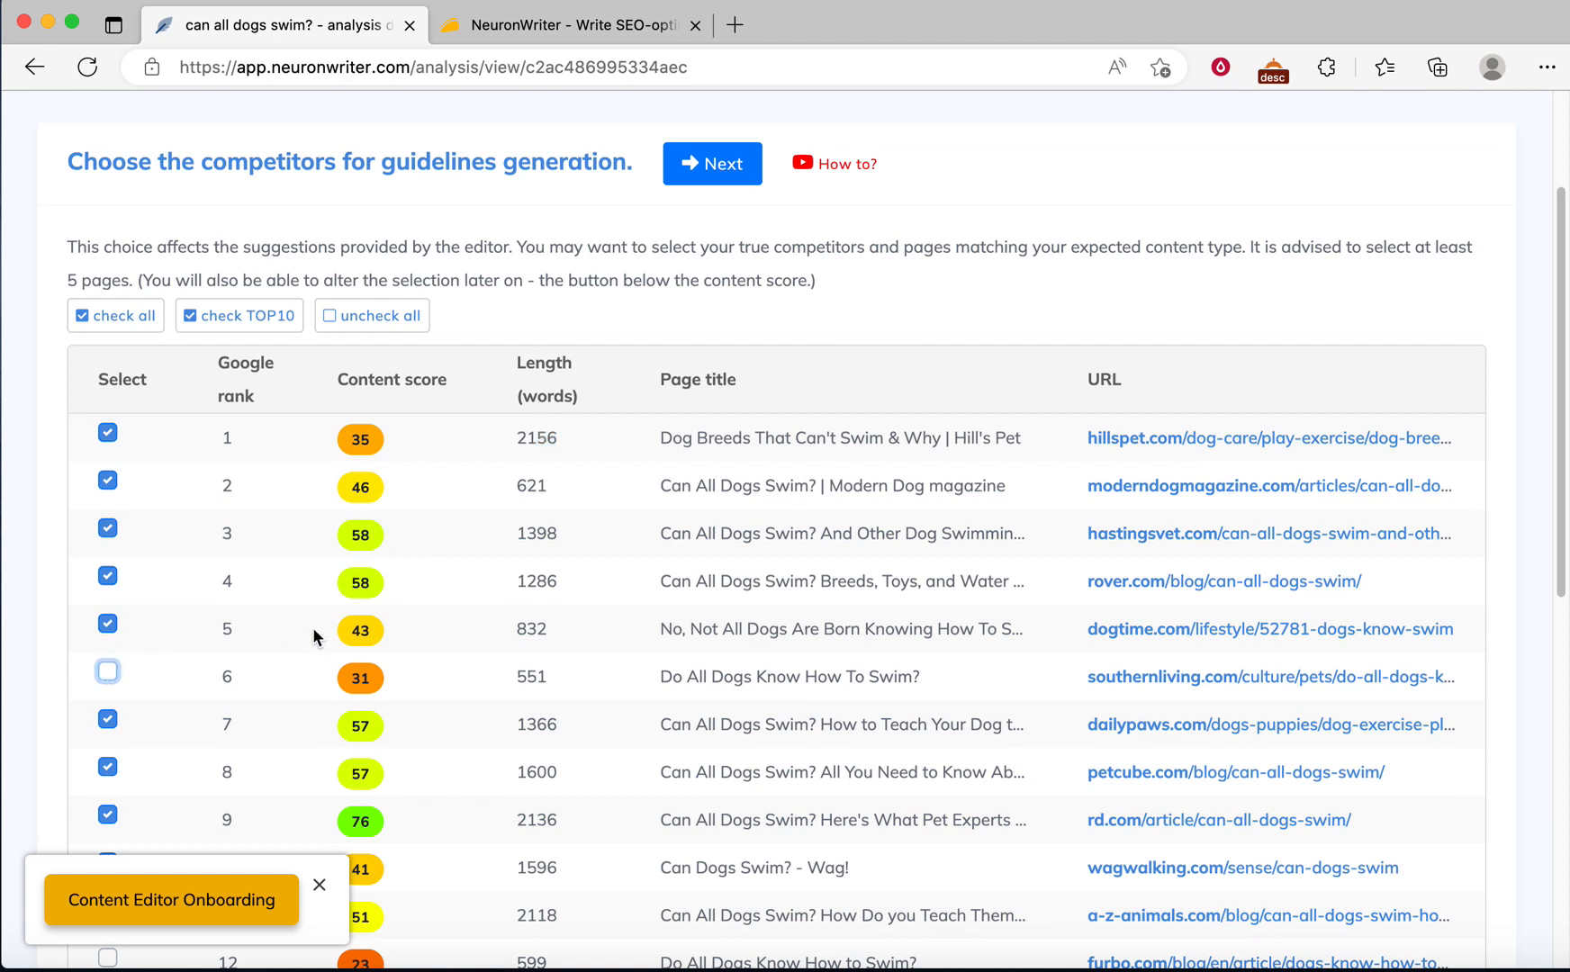
scroll("down", 3)
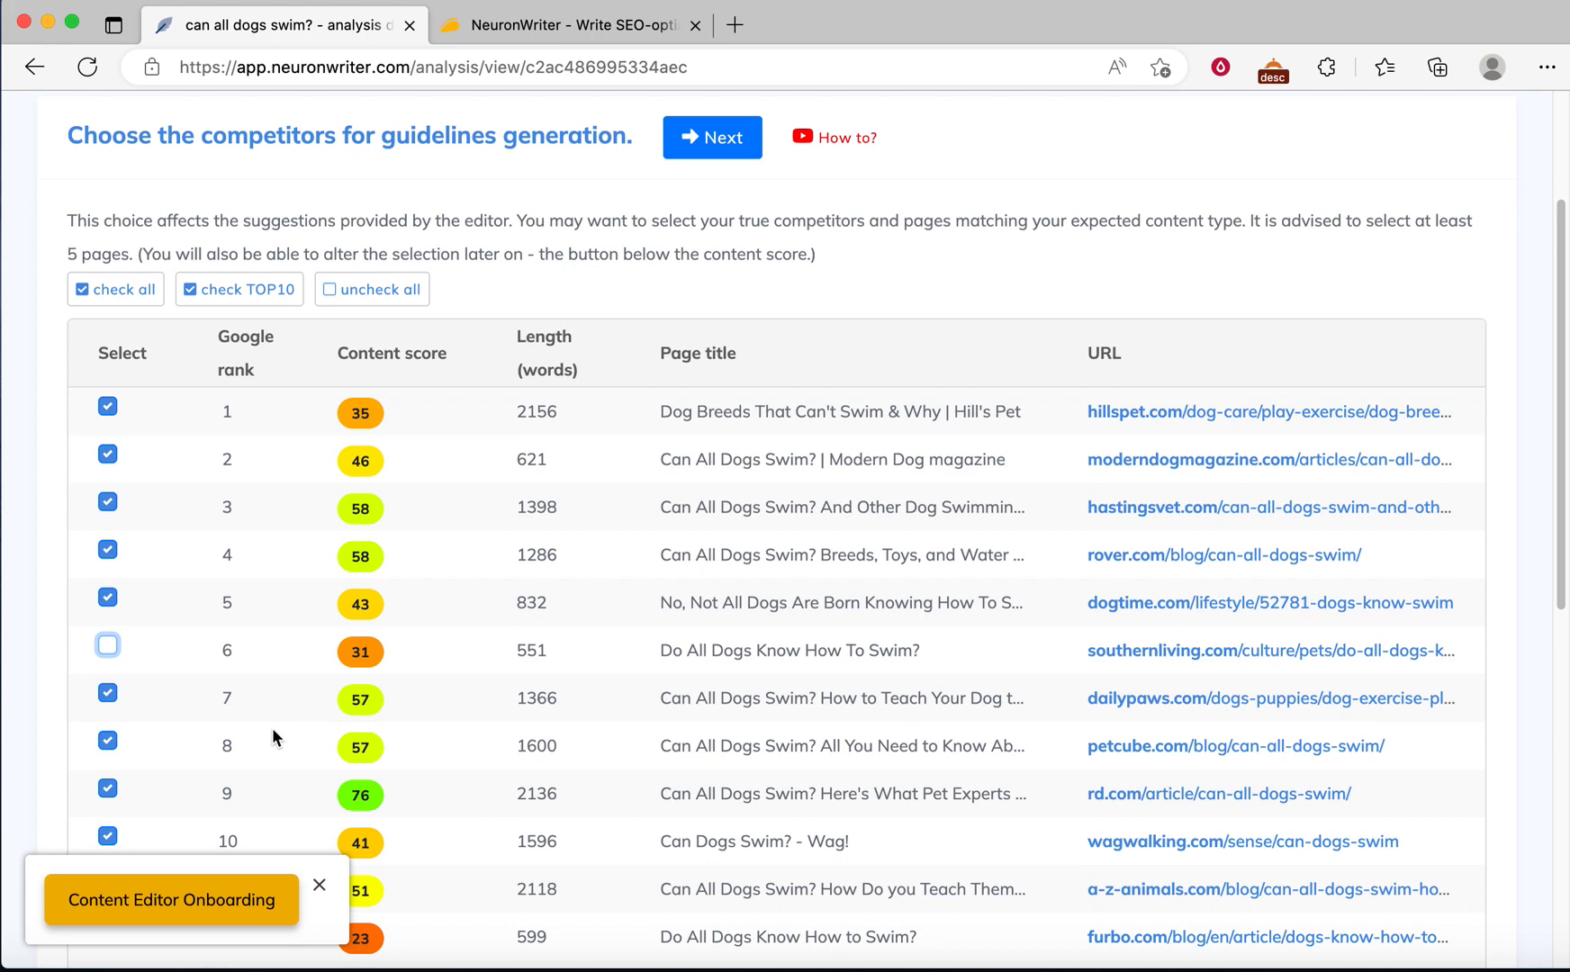
scroll("down", 3)
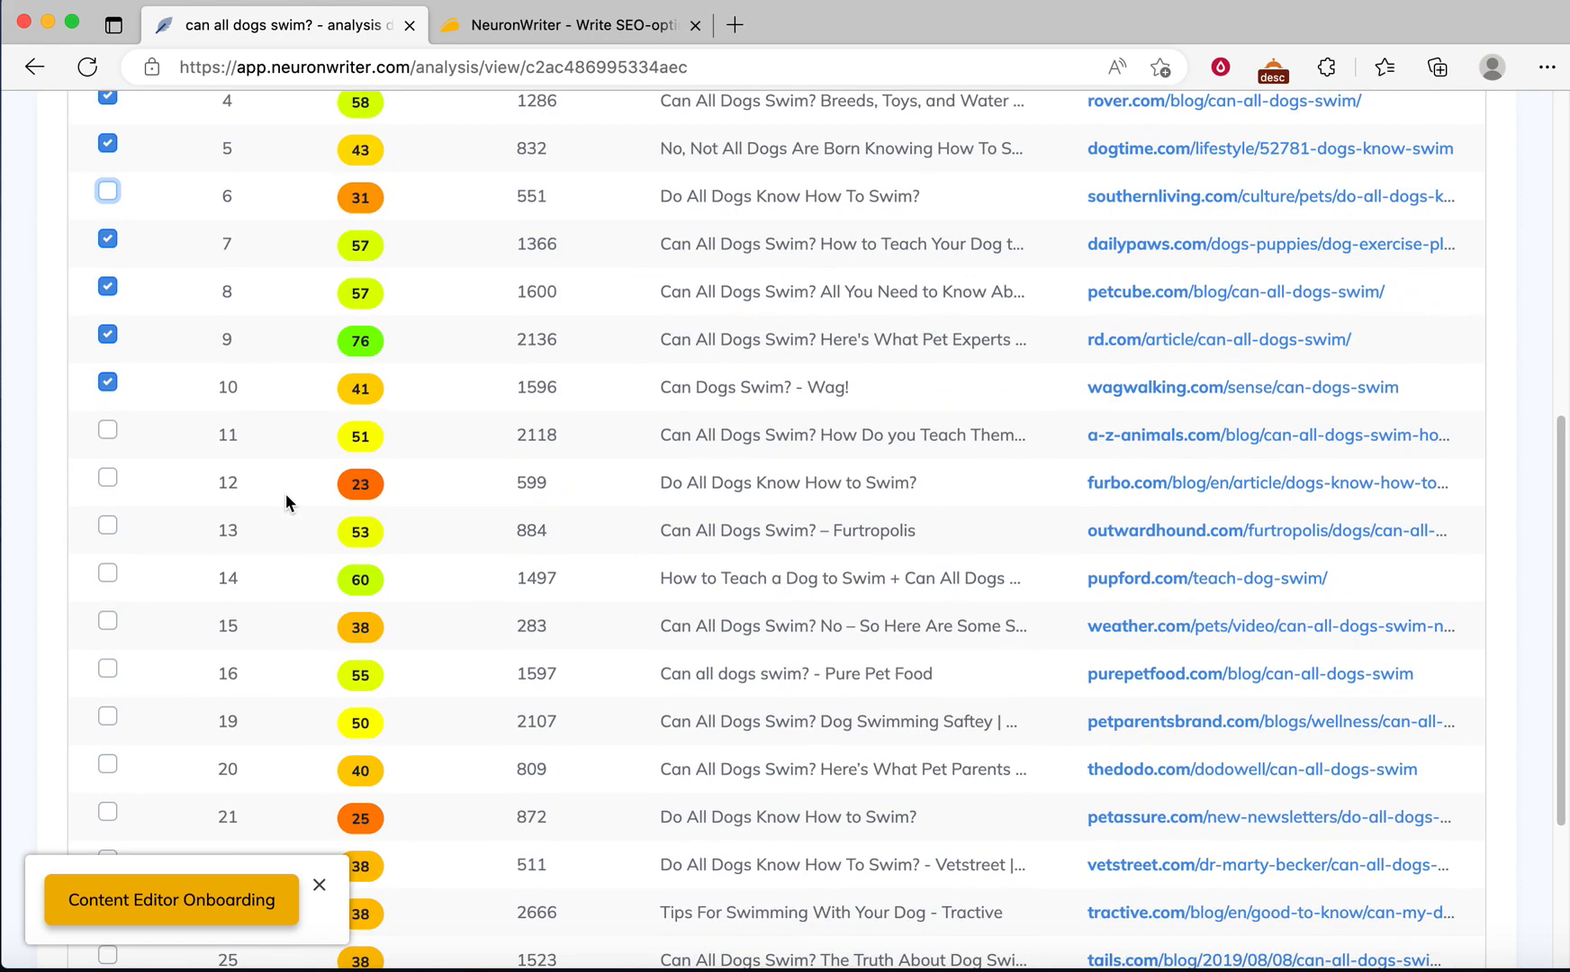
scroll("up", 3)
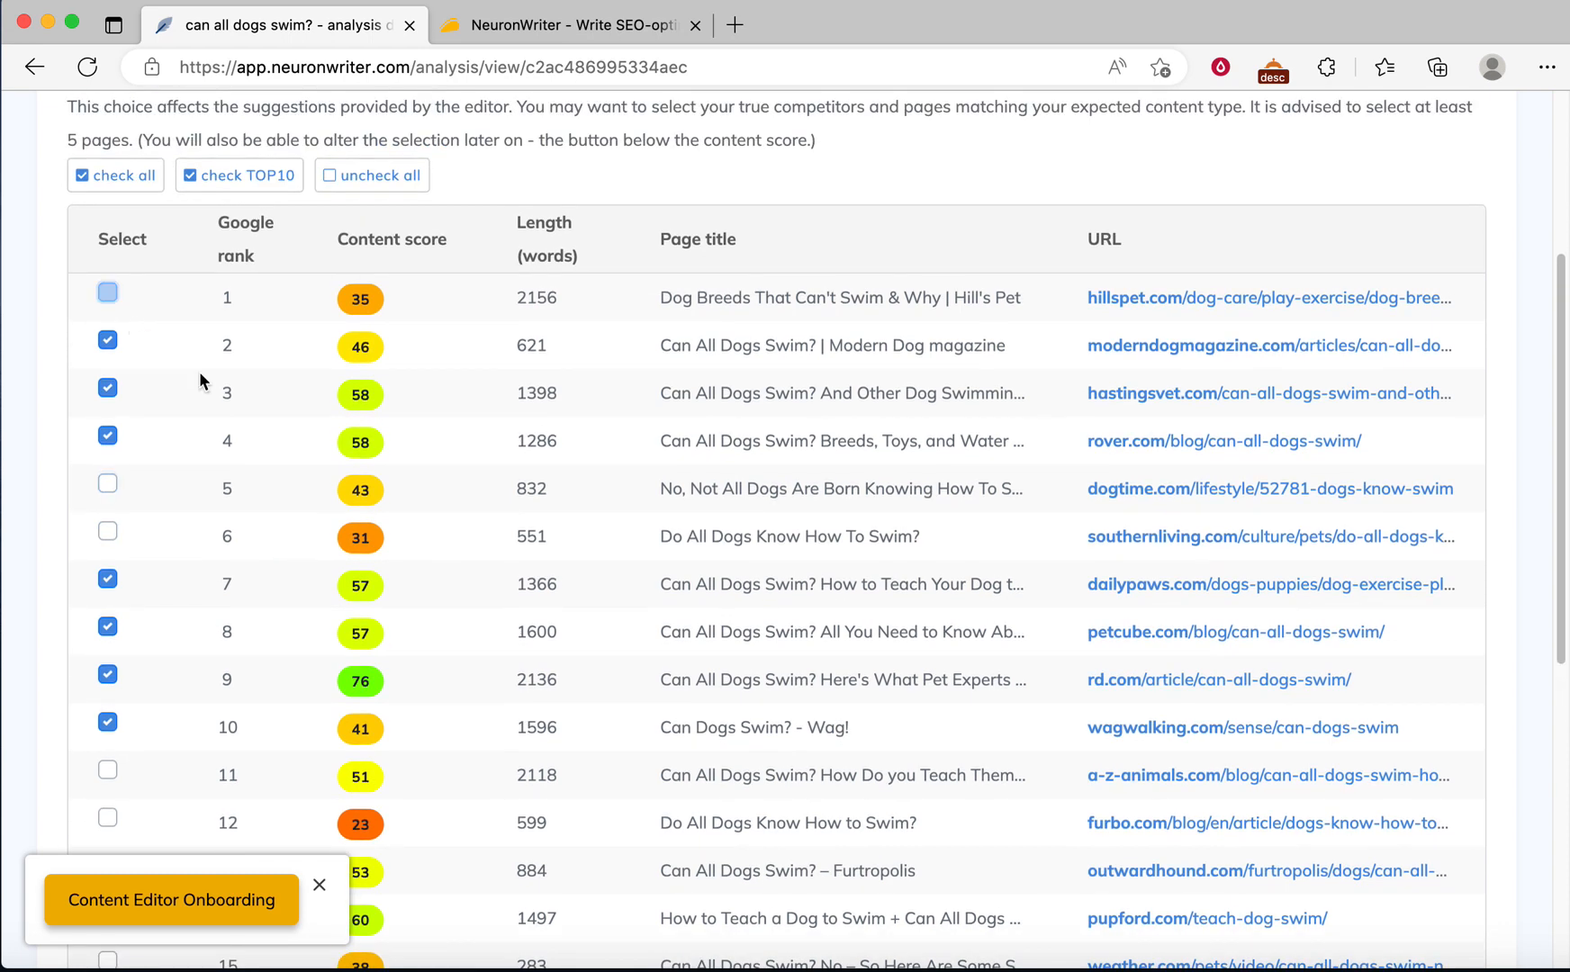
scroll("down", 3)
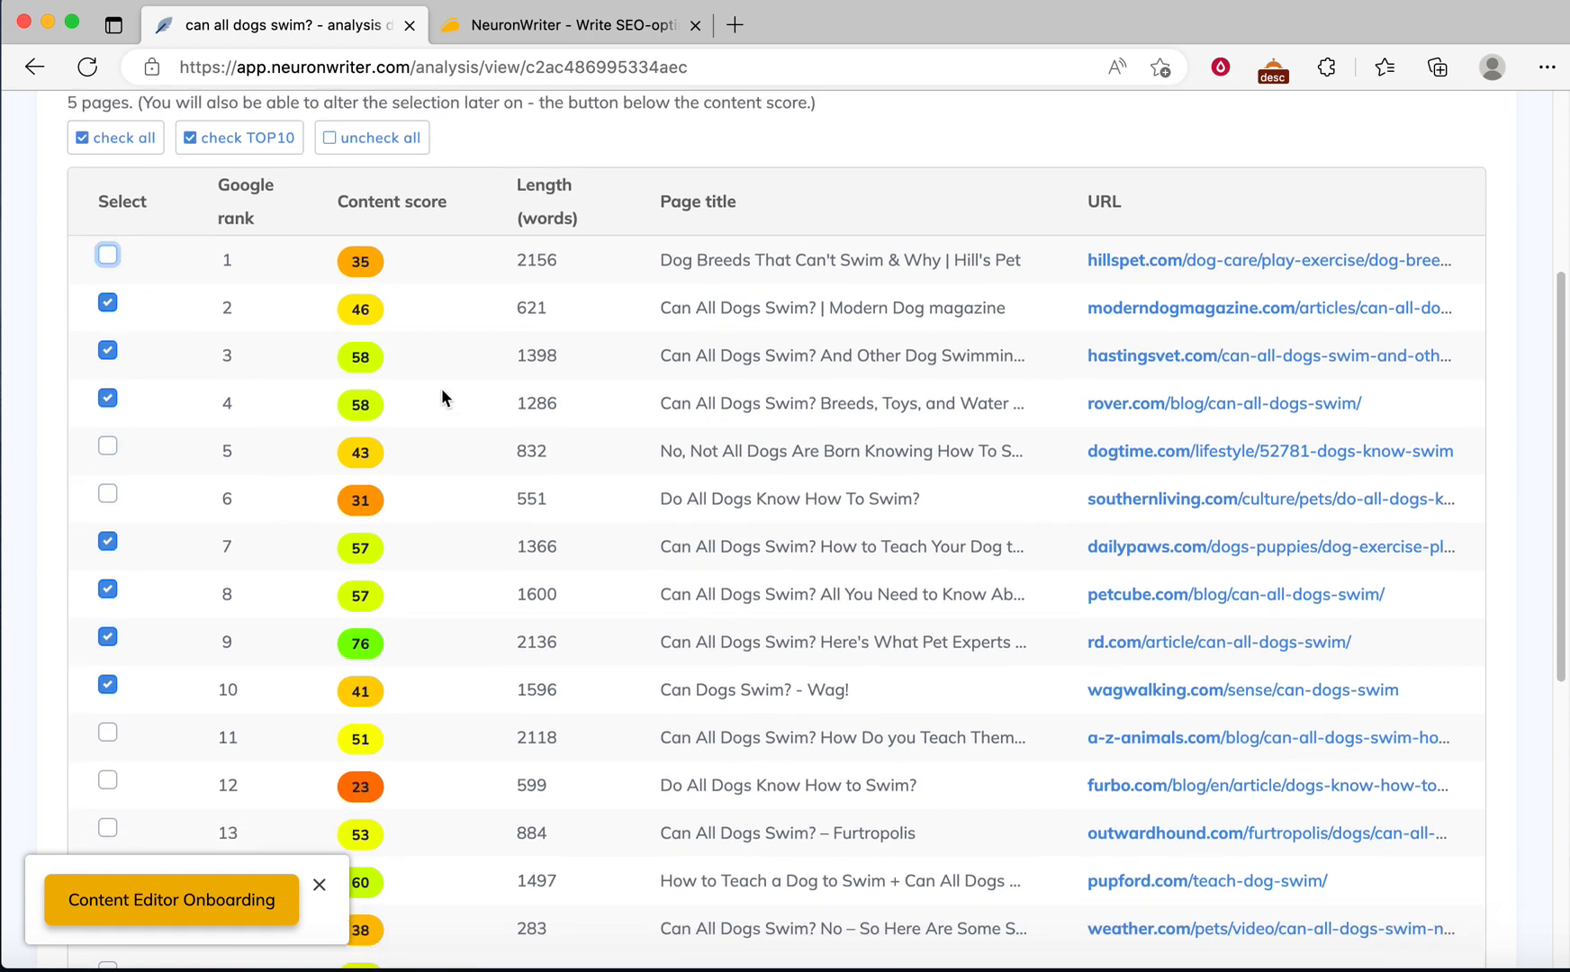
mouse_move(358, 378)
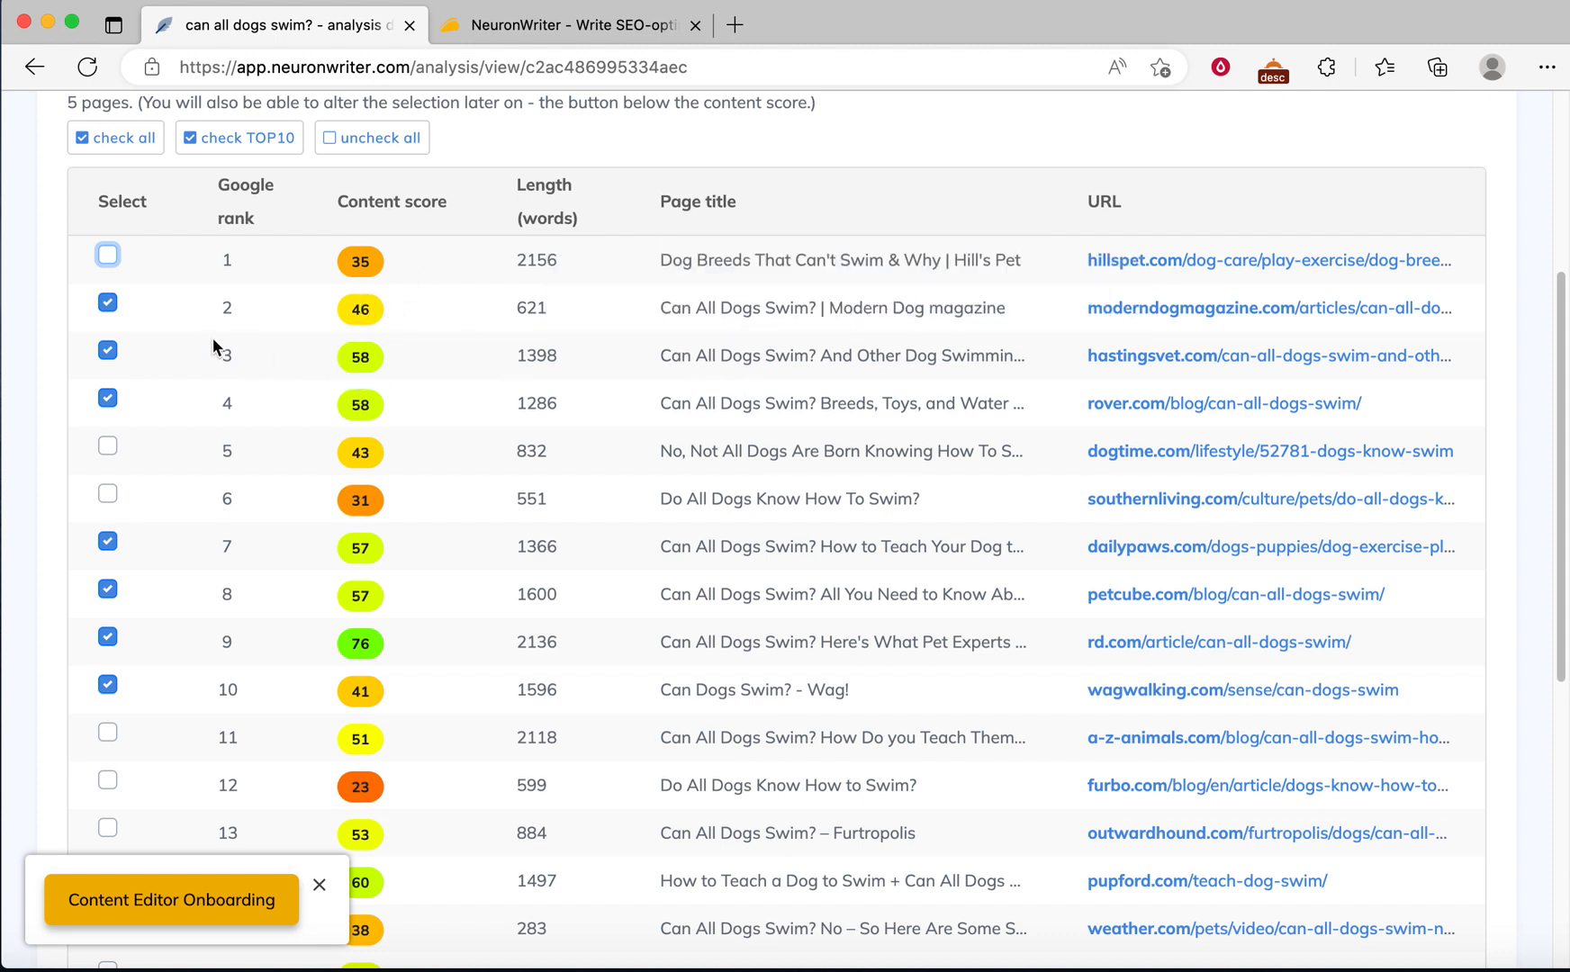
Step: Deselect the Modern Dog magazine and Wag! pages, leaving ranks 3, 4, 7, 8 and 9
left_click(108, 302)
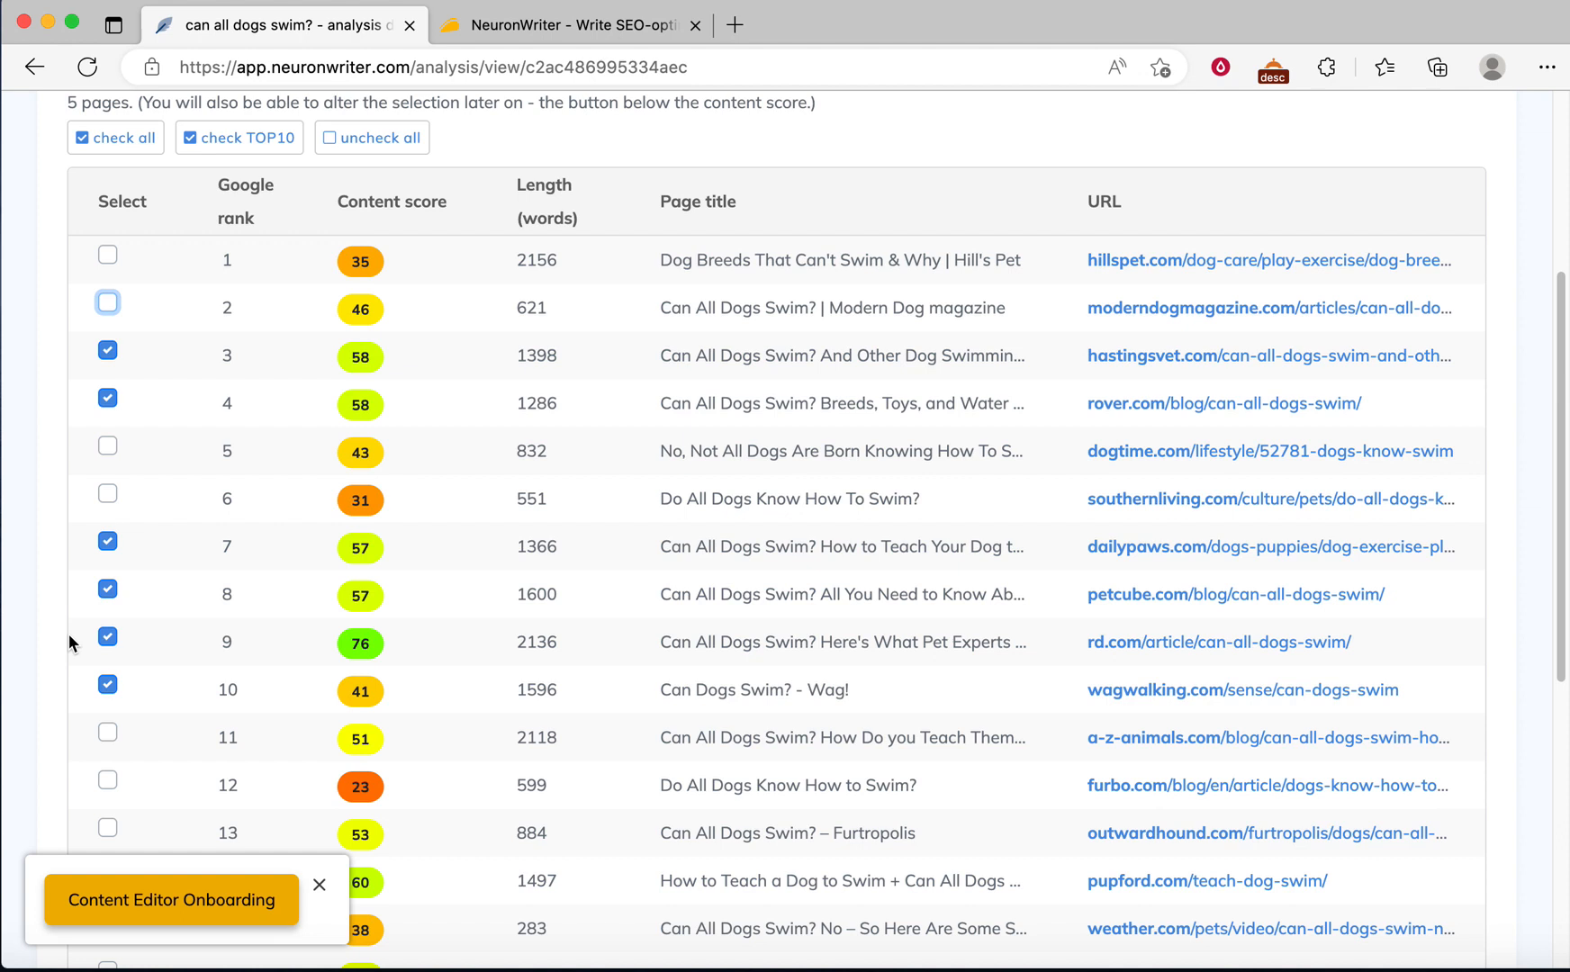
mouse_move(101, 691)
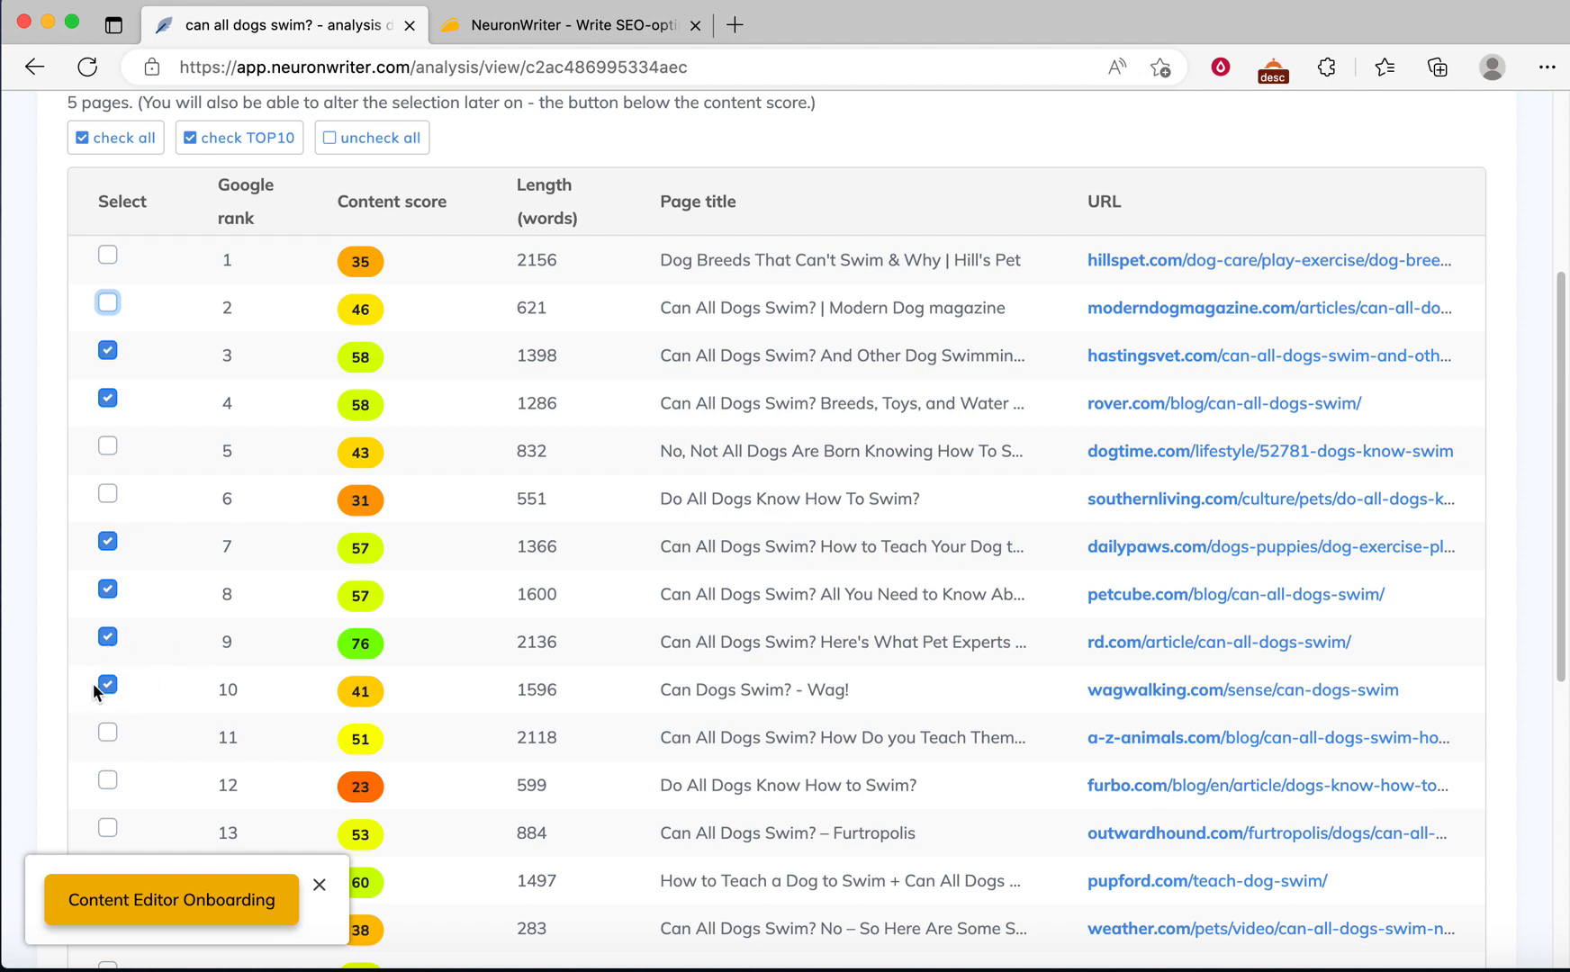
left_click(108, 684)
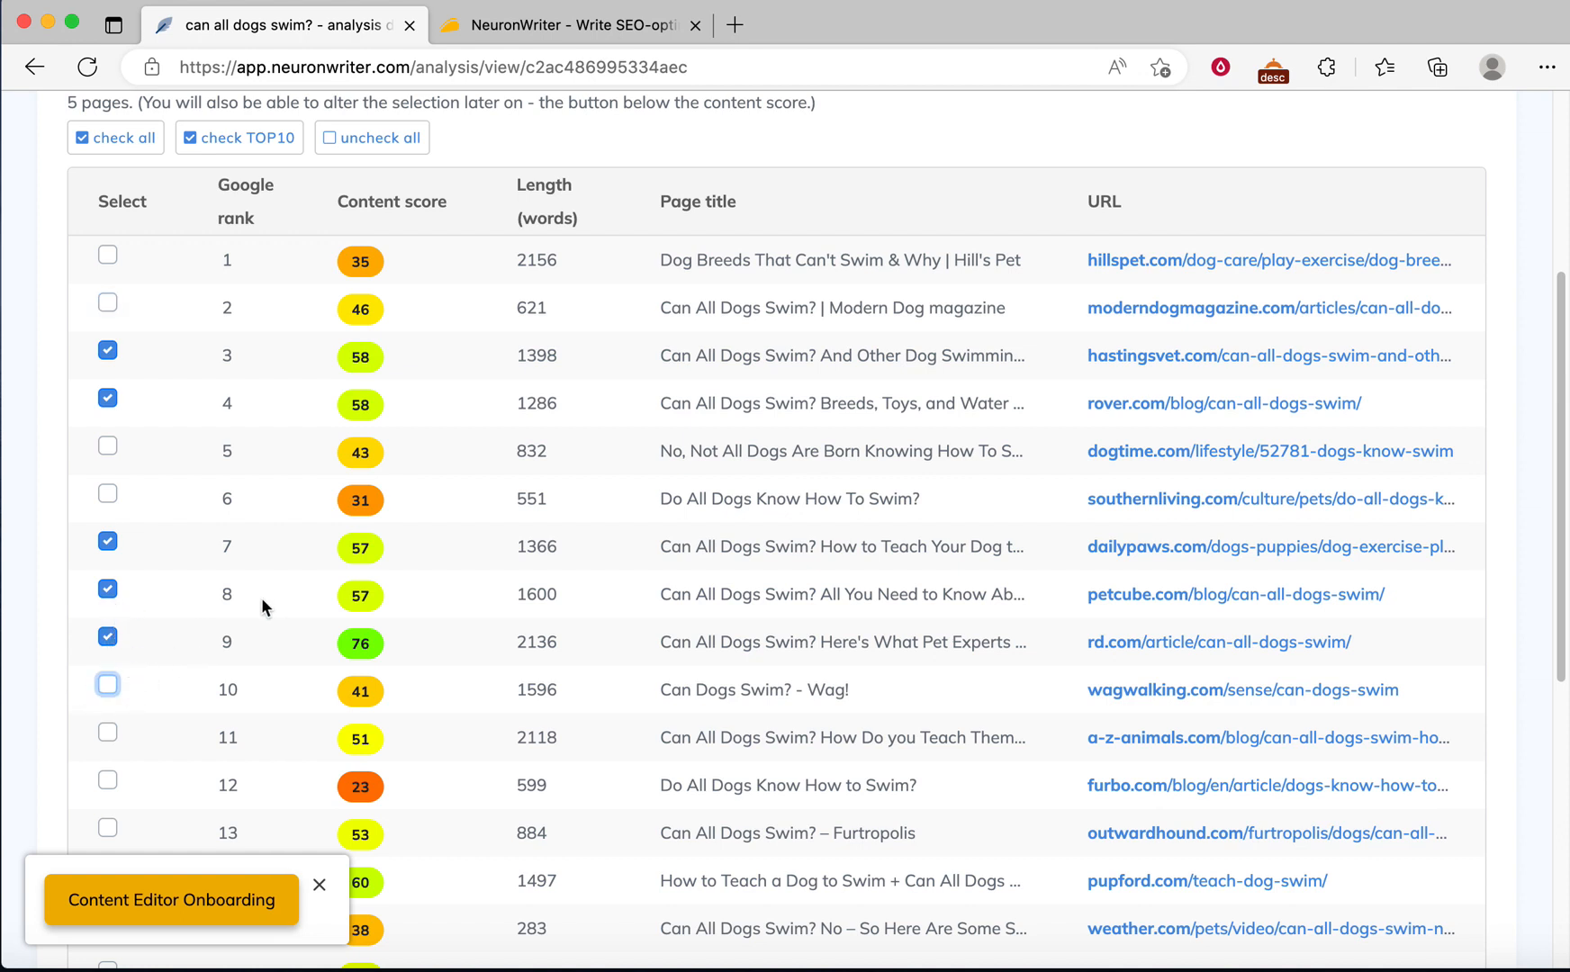
scroll("down", 3)
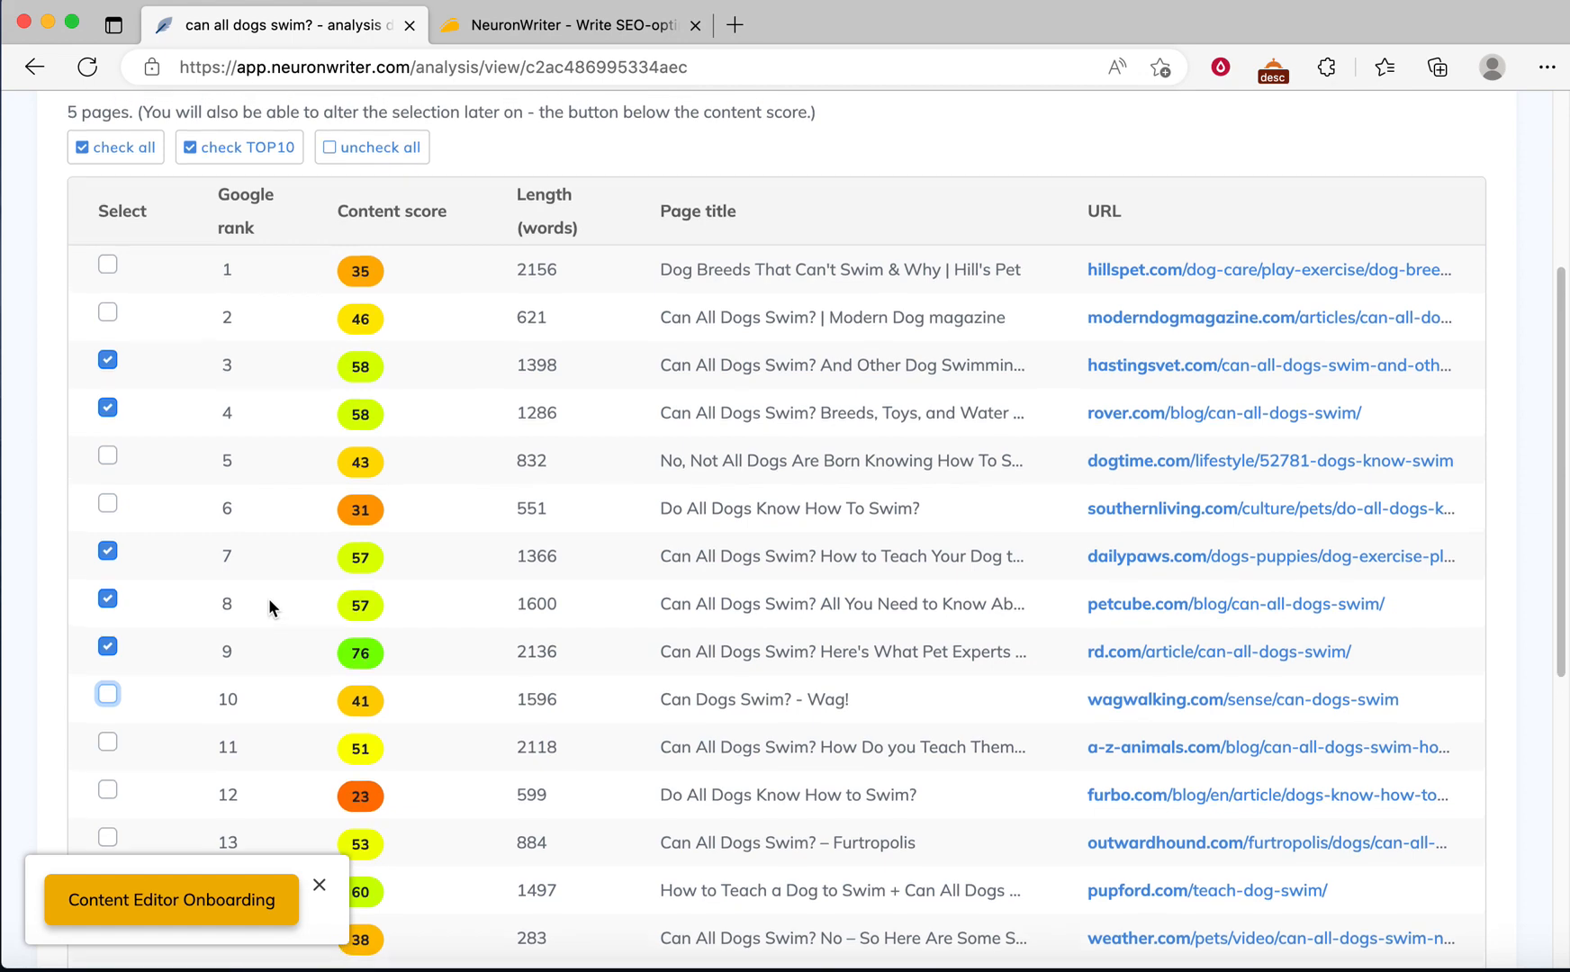
scroll("down", 3)
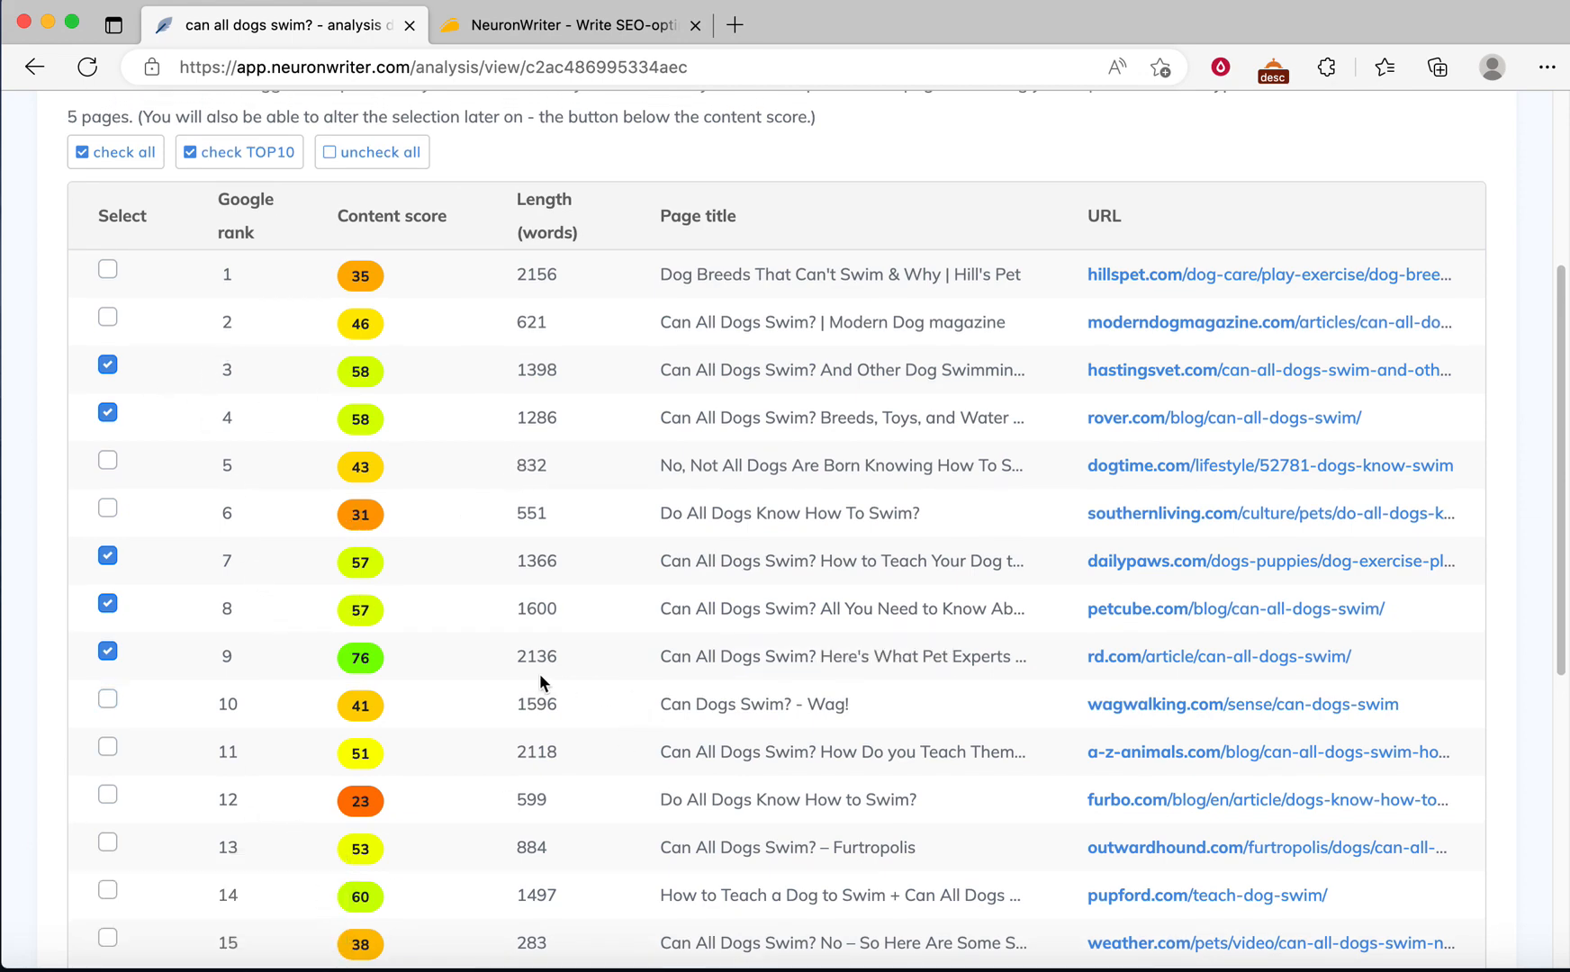
scroll("down", 3)
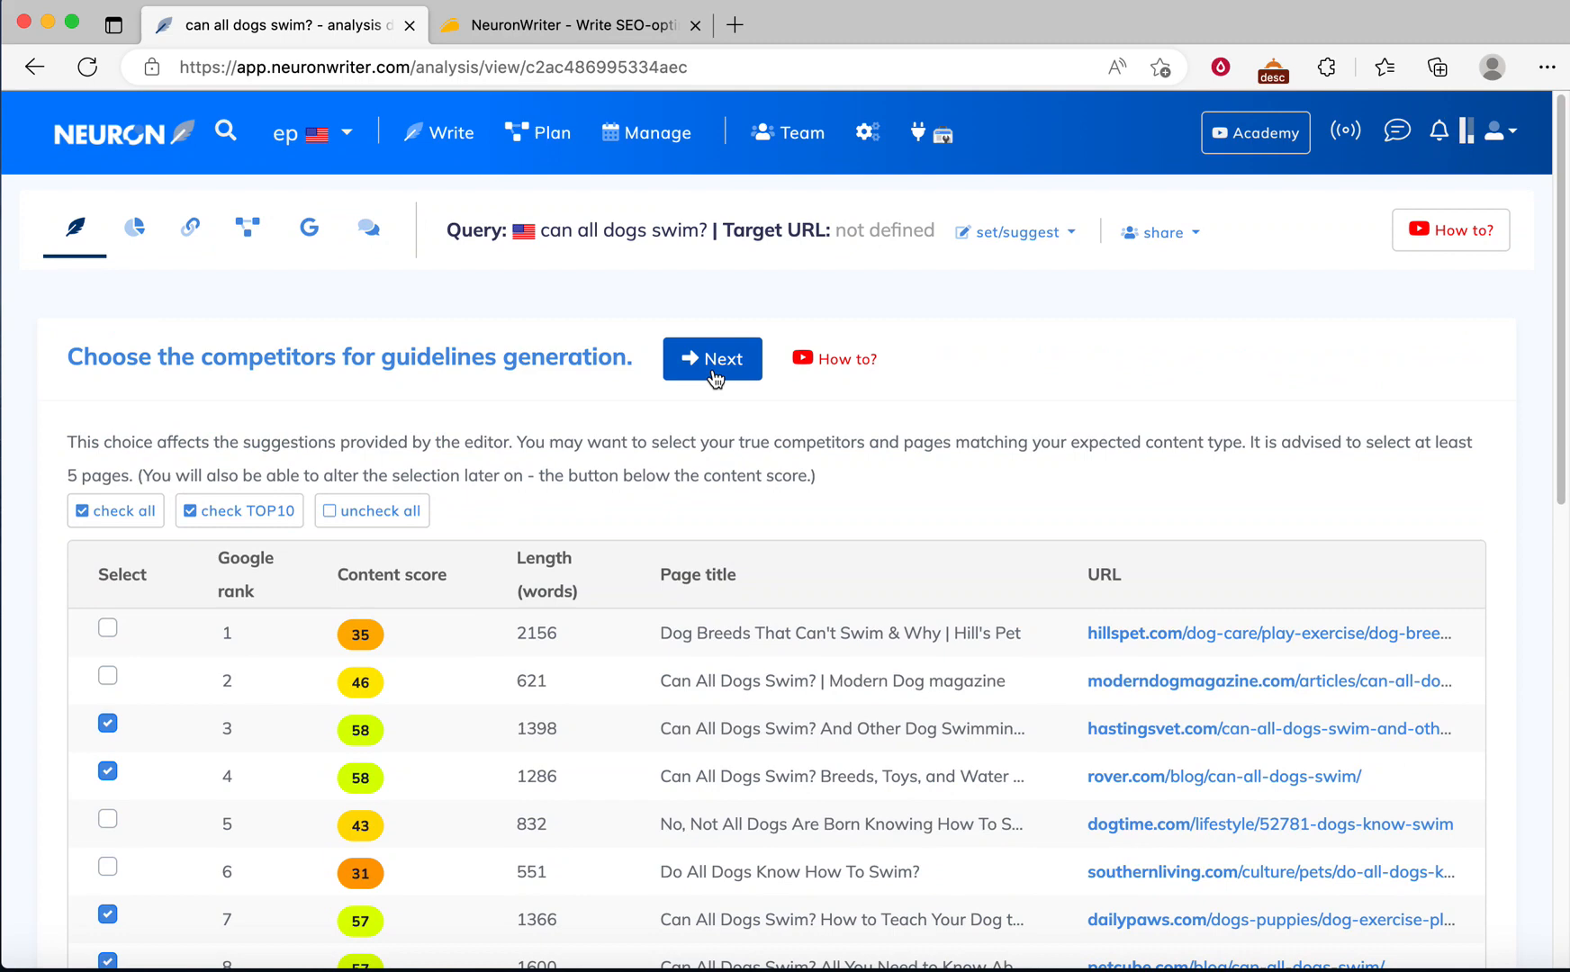
Step: Generate guidelines from the chosen competitors so the empty editor loads at score 9
left_click(711, 359)
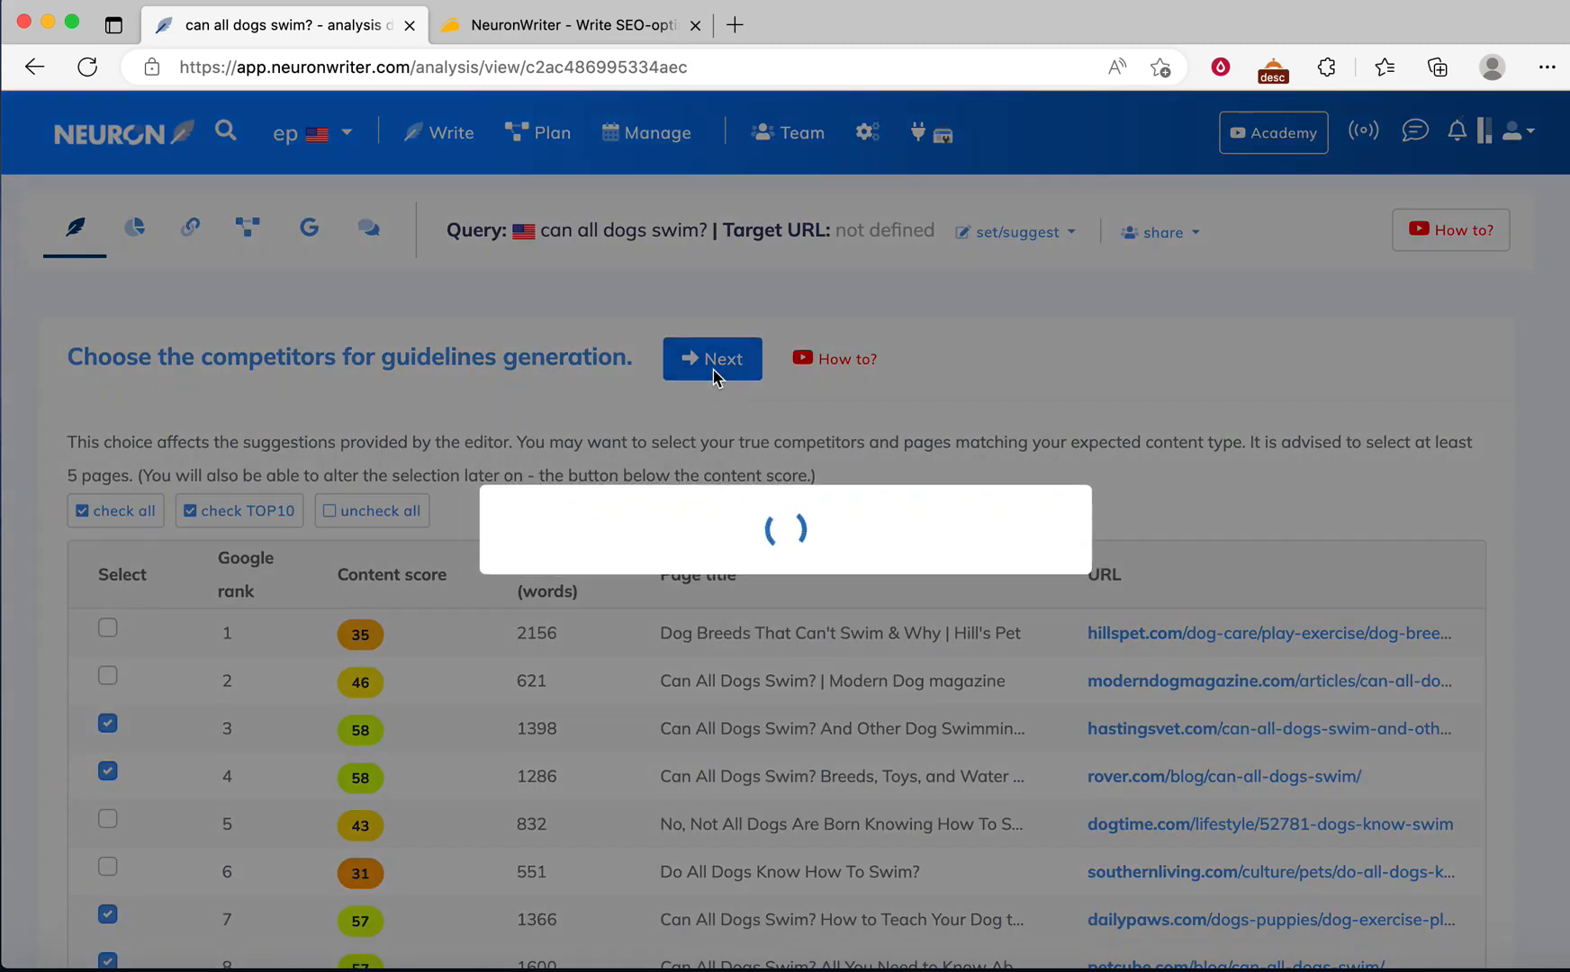
left_click(711, 358)
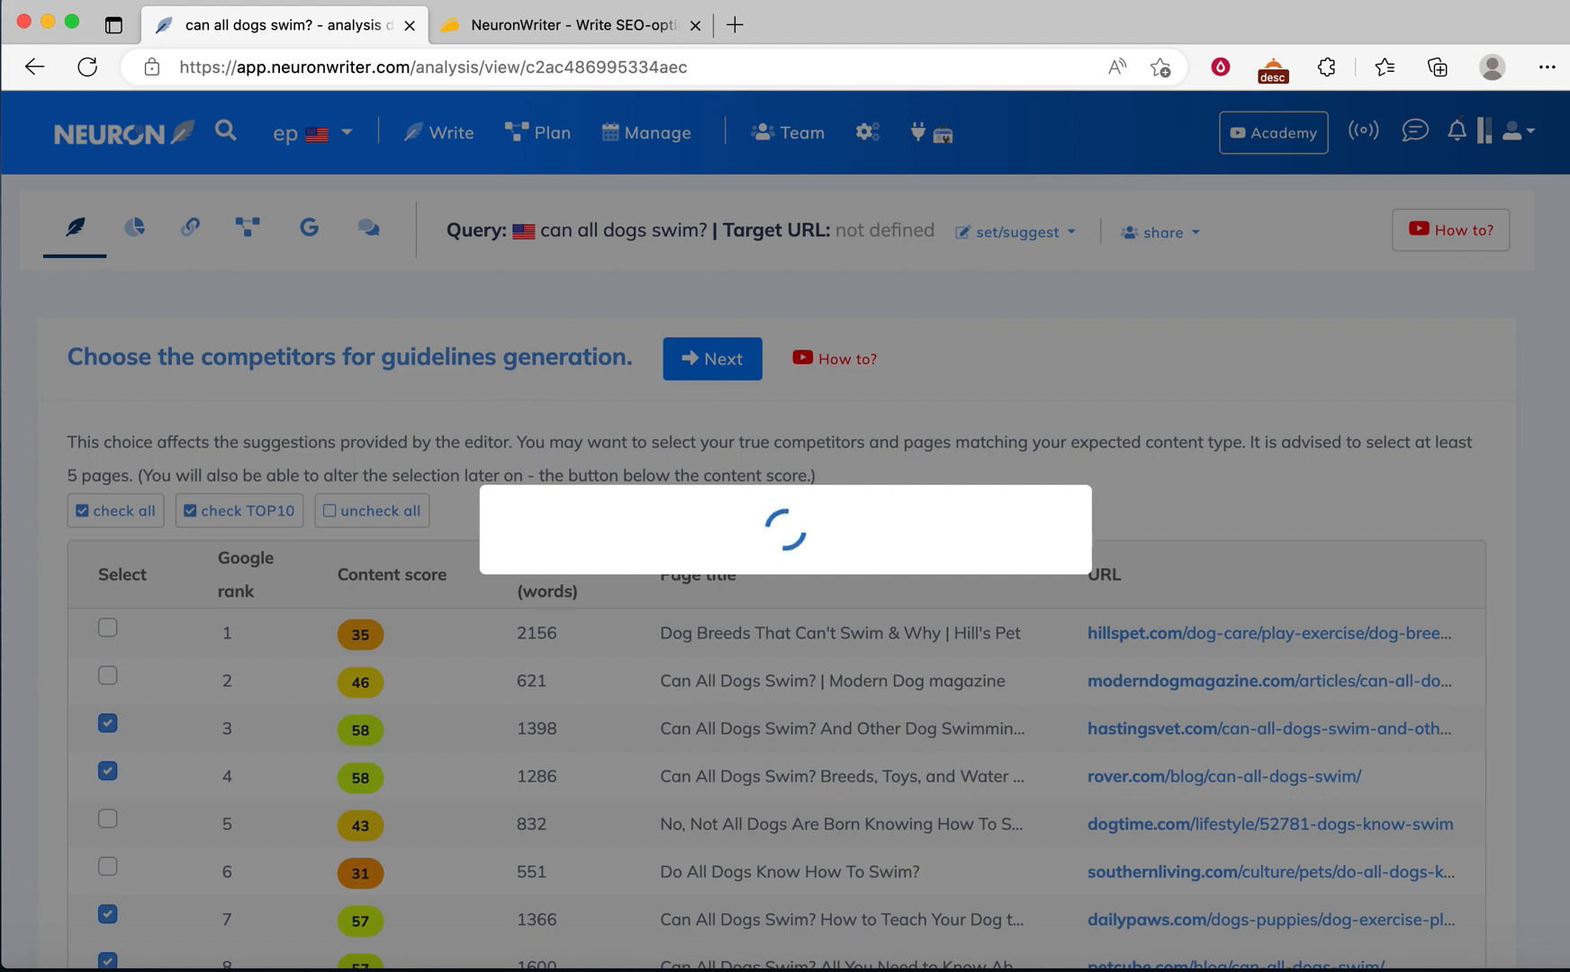
left_click(711, 359)
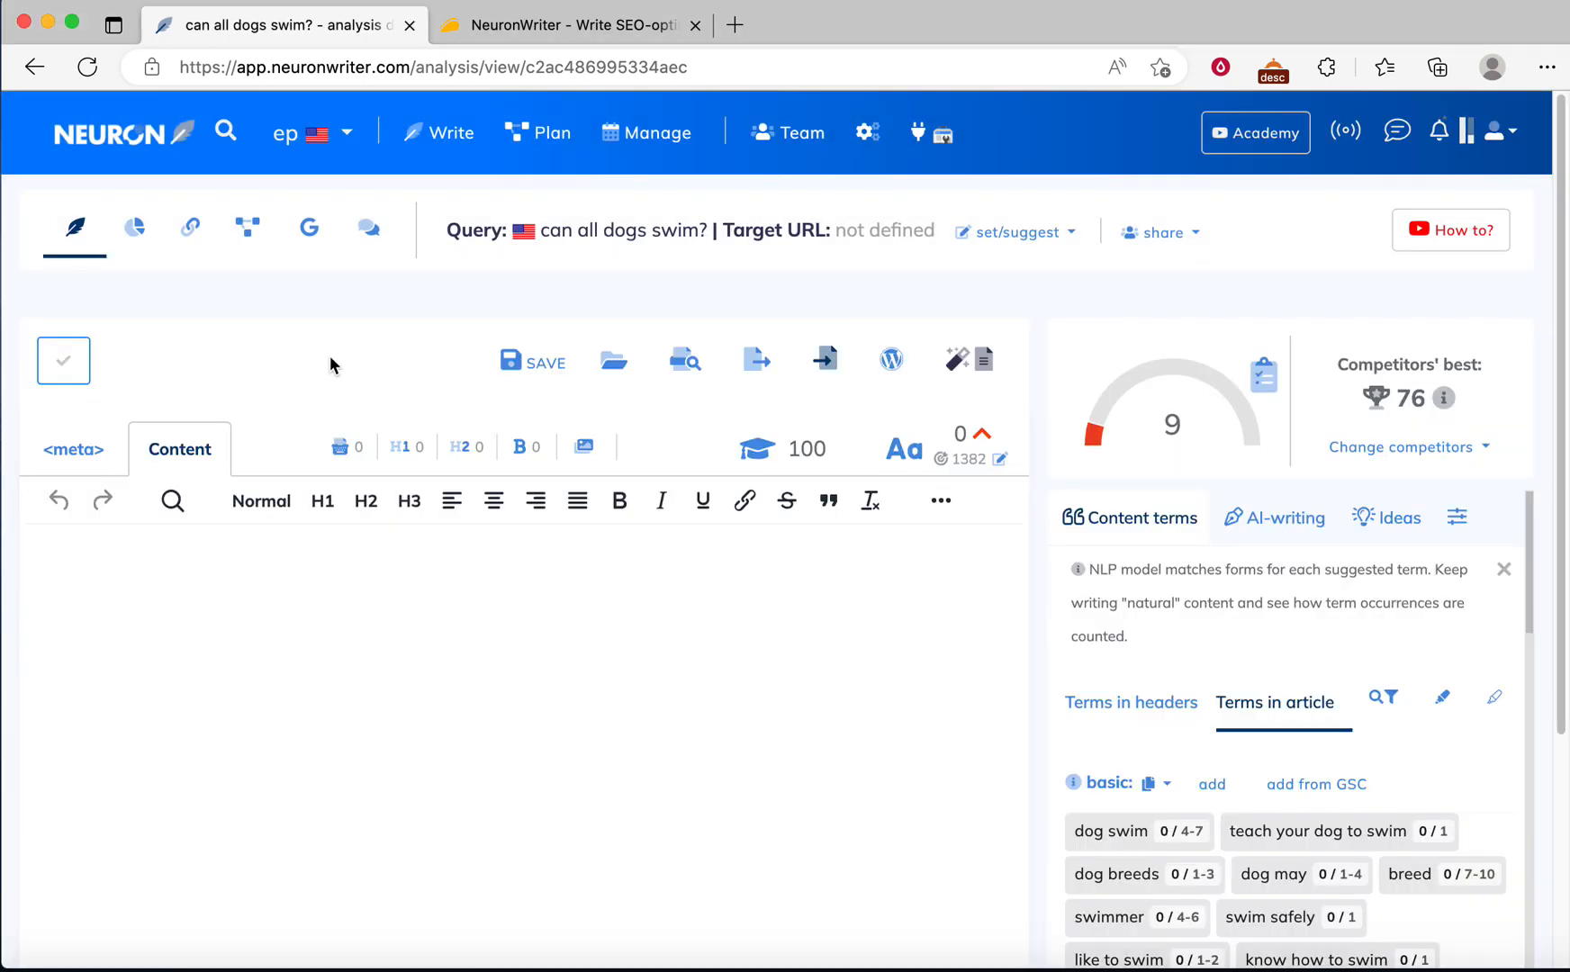
Step: Review competitors' title examples in the meta section
left_click(72, 448)
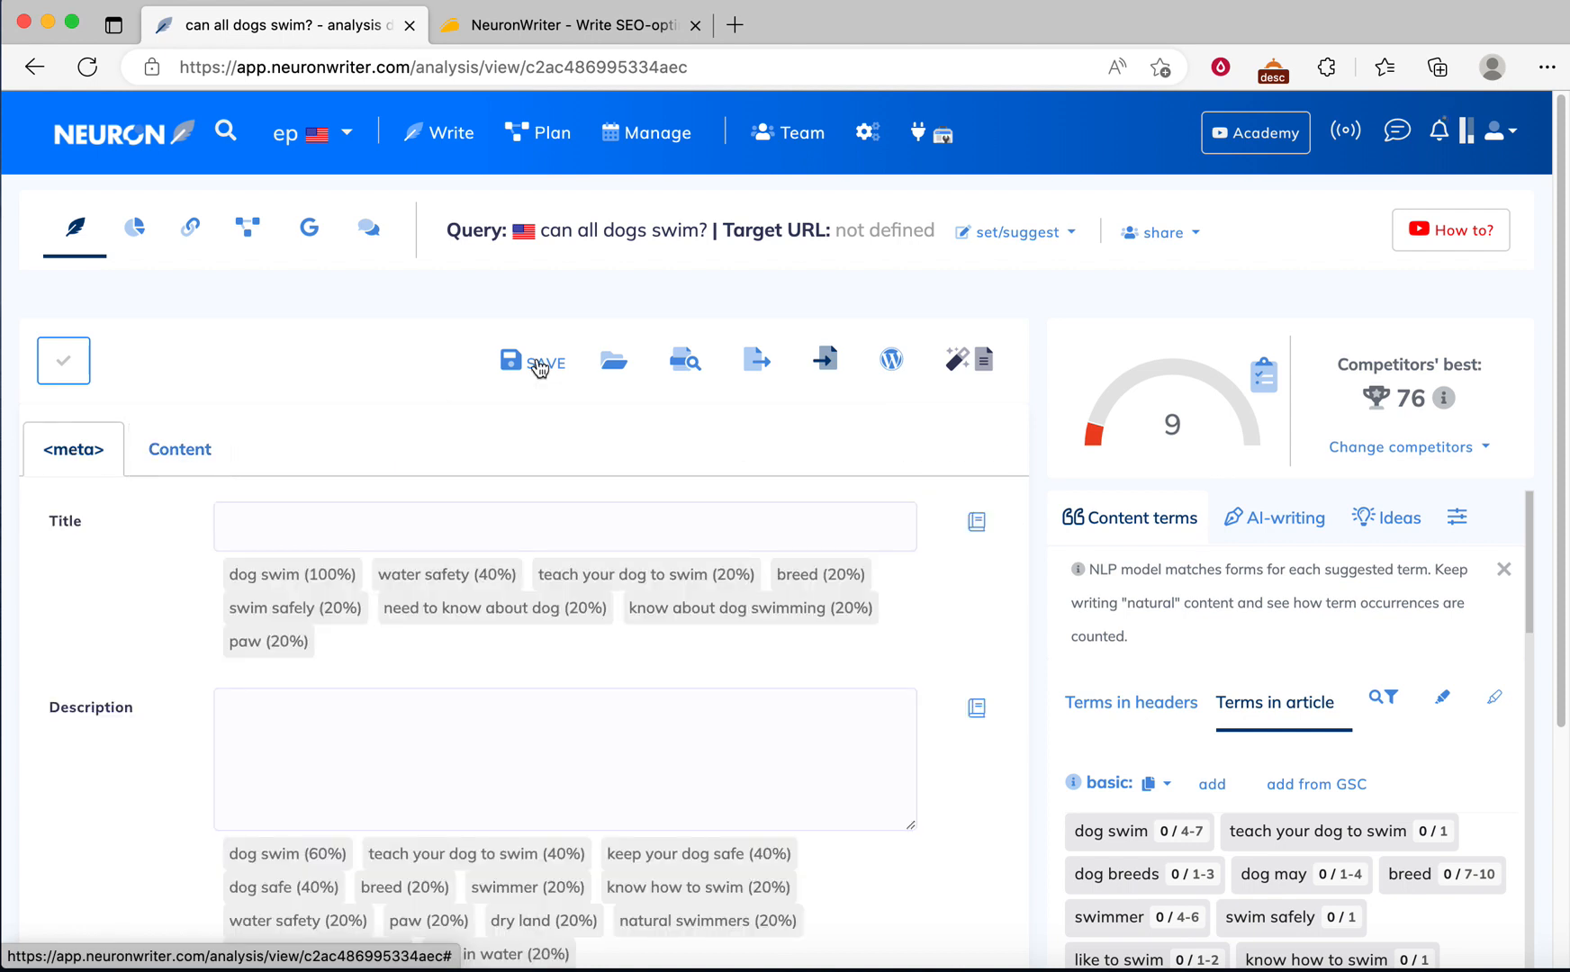
mouse_move(975, 523)
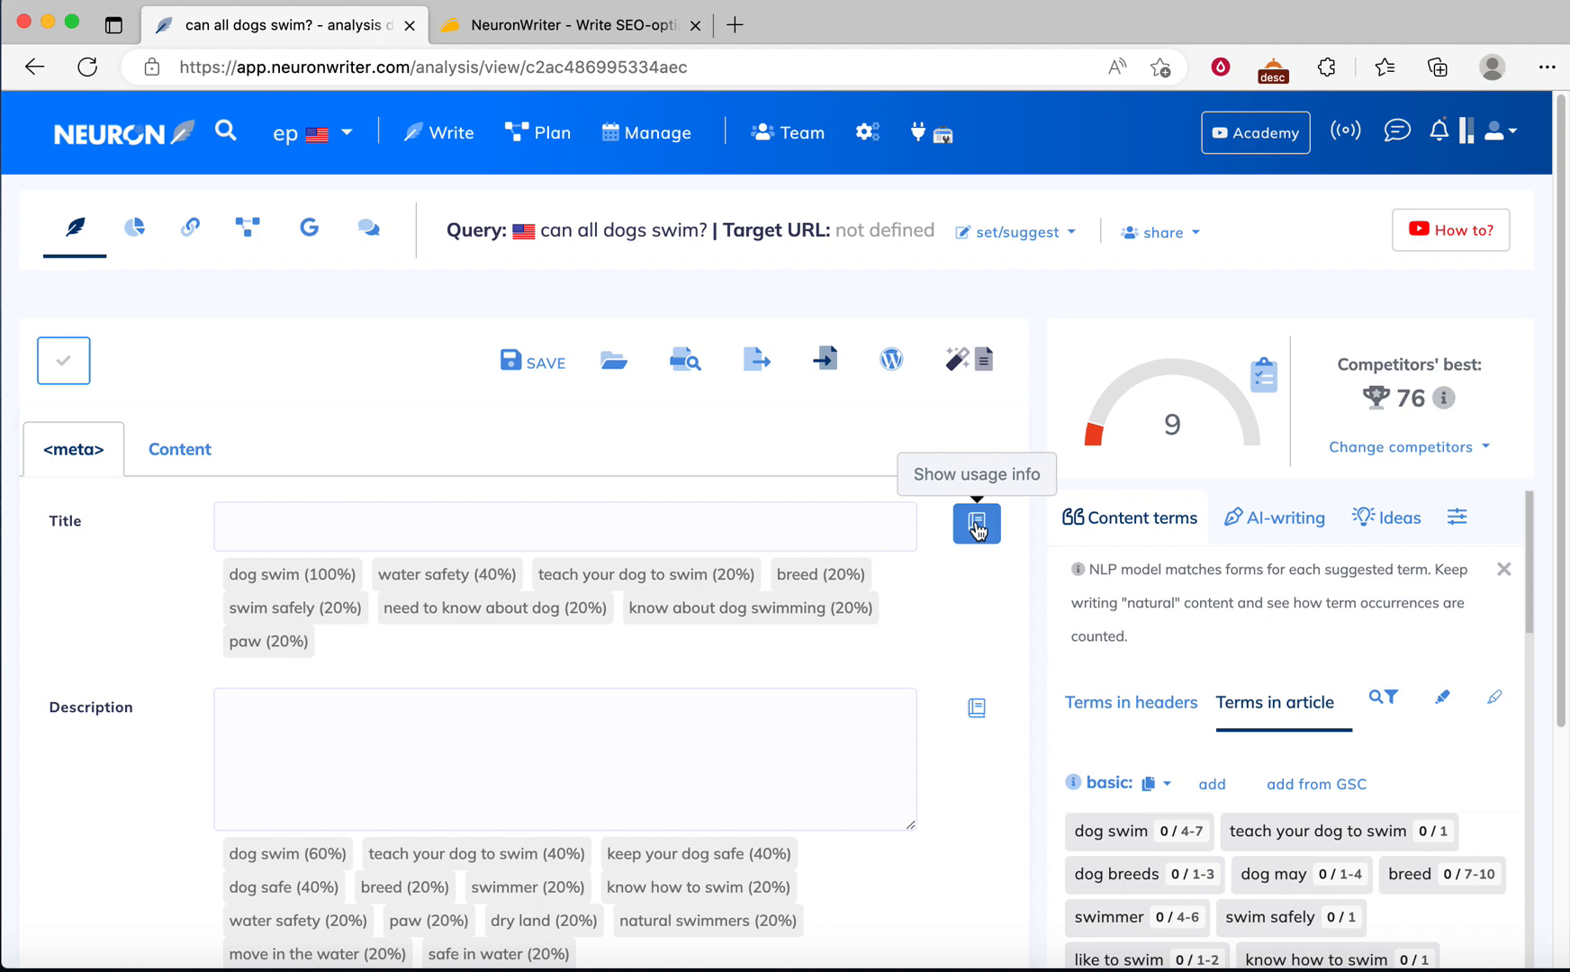
left_click(973, 524)
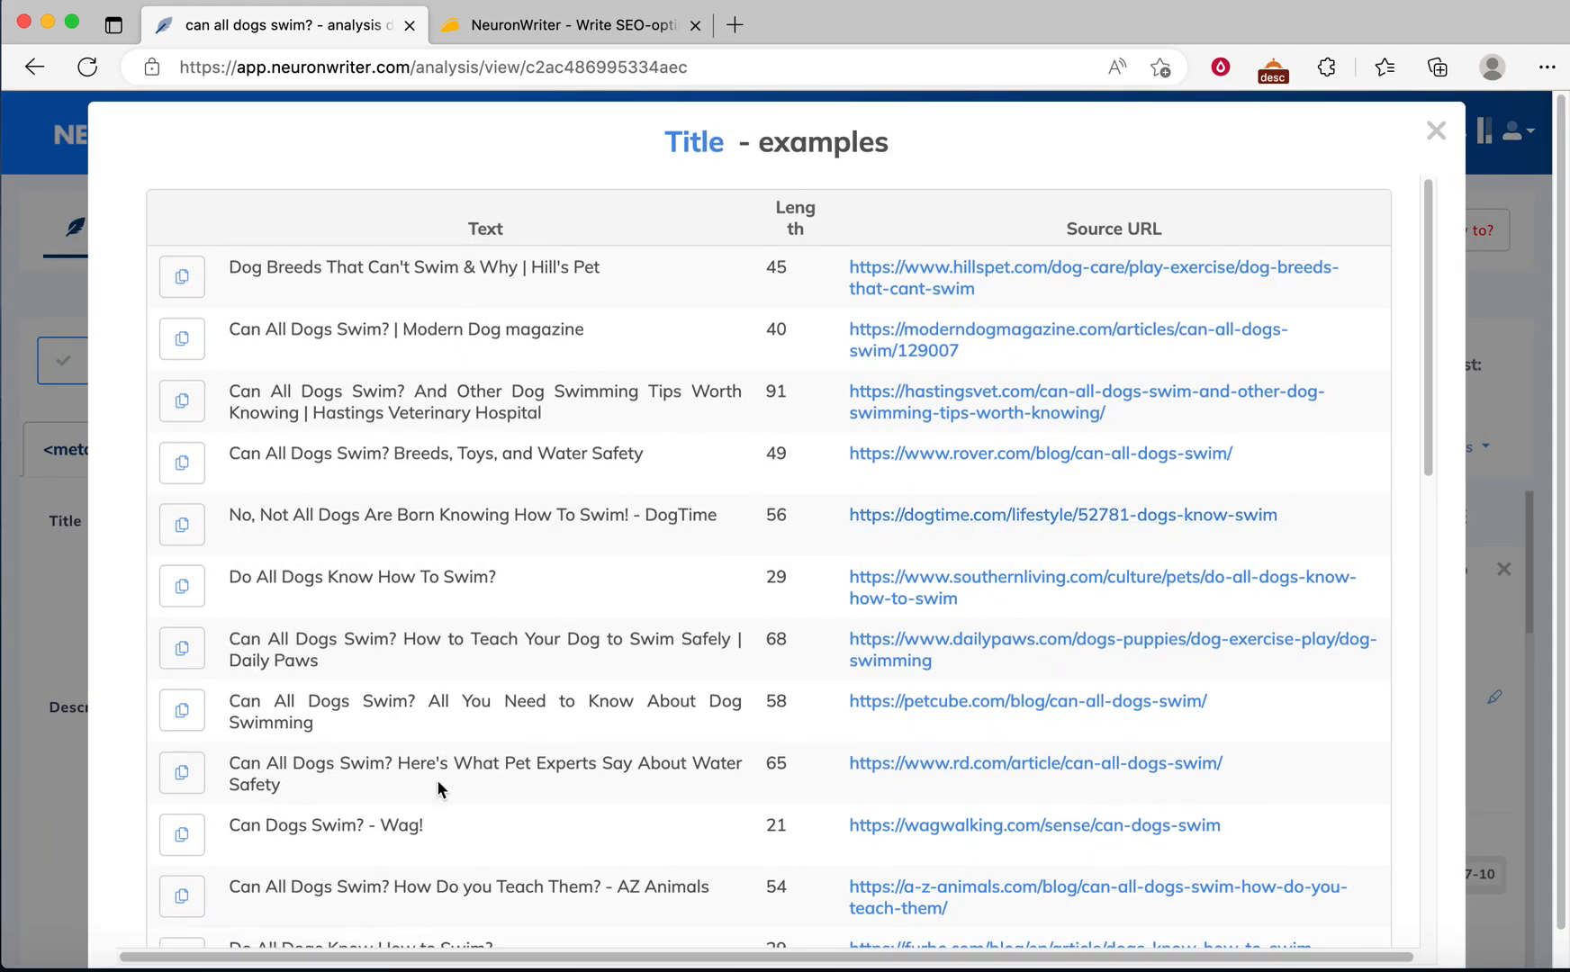
left_click(1433, 132)
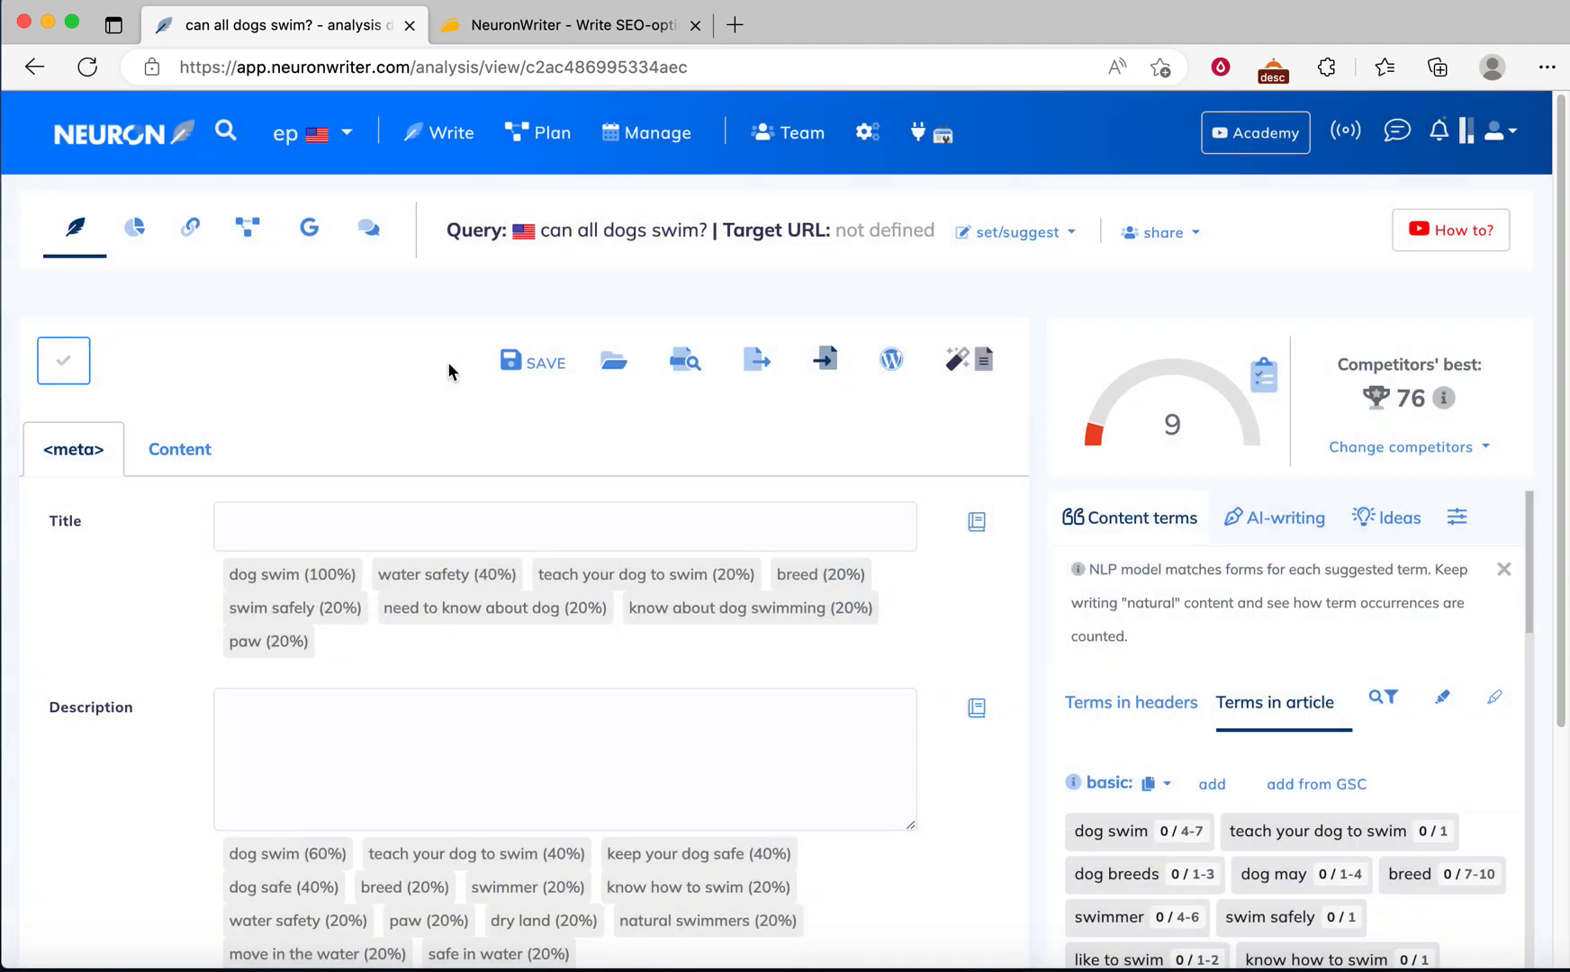
Step: Enter the meta title 'Can All Dogs Swim', raising the content score to 23
left_click(564, 526)
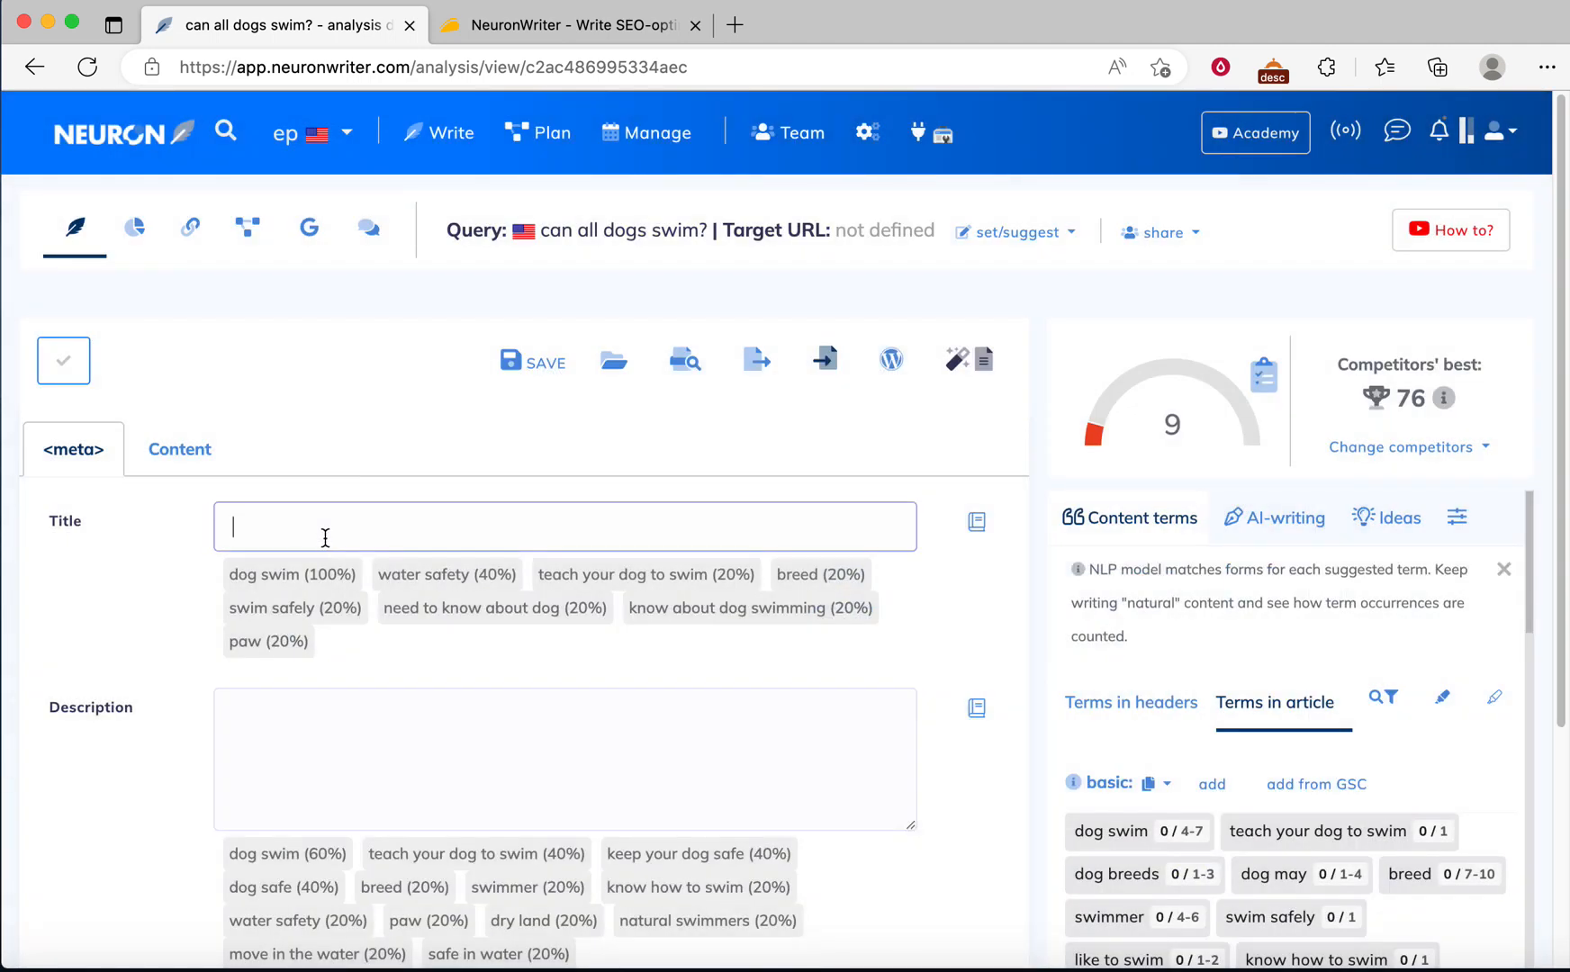
type("https://appsumo.com/products/neuronwriter?query=neur")
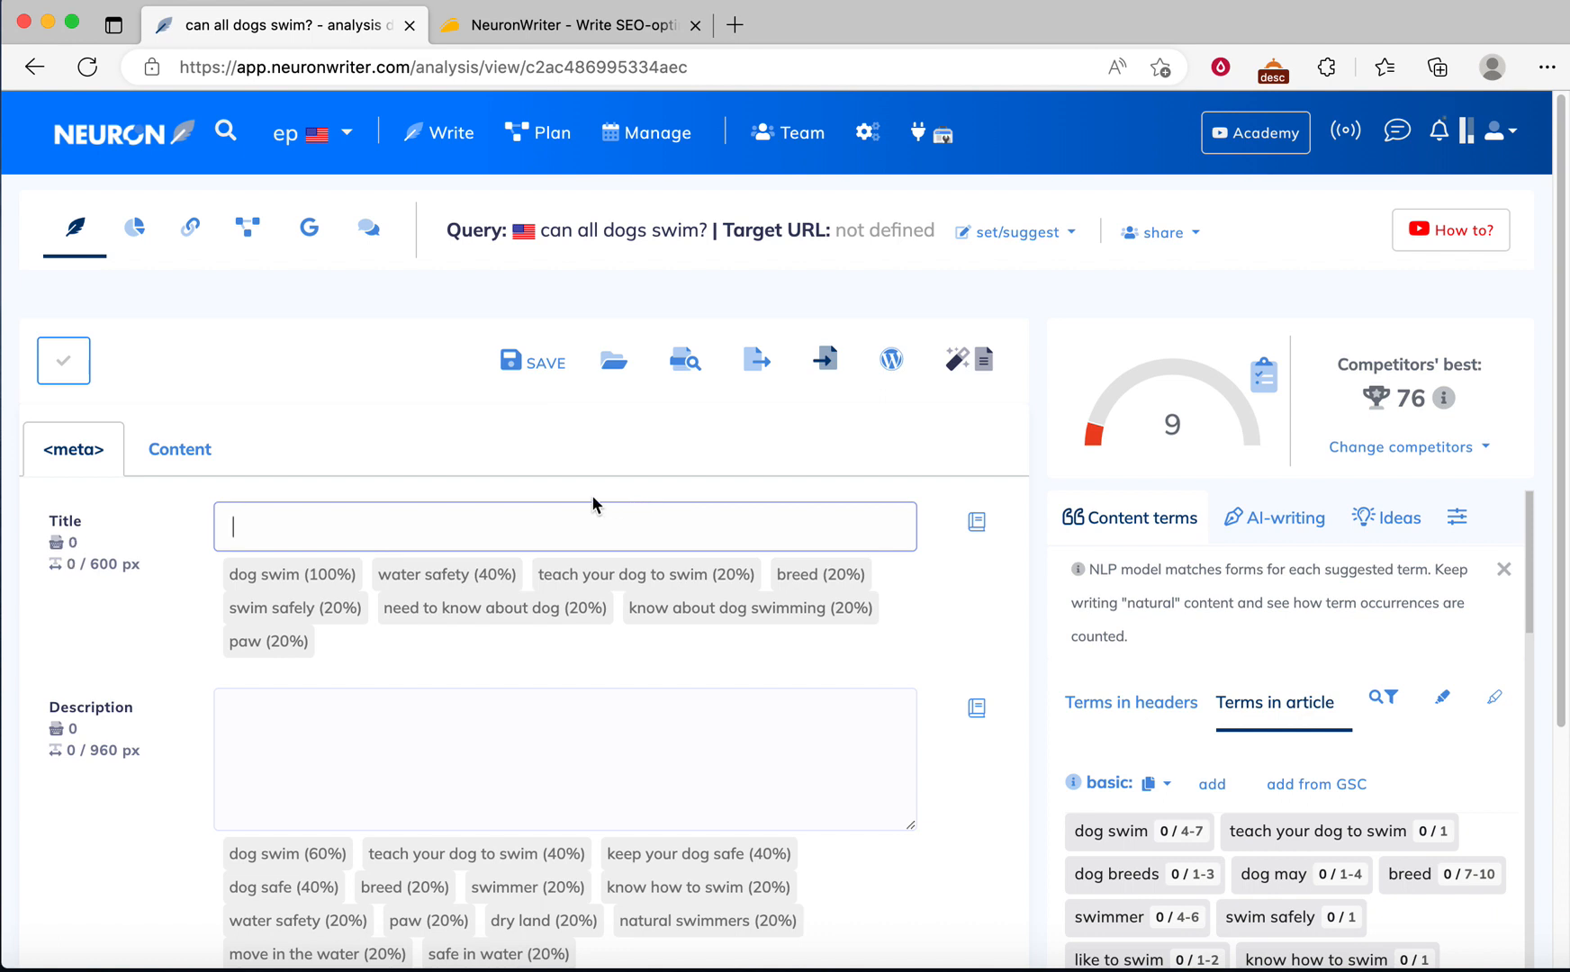
type("Can")
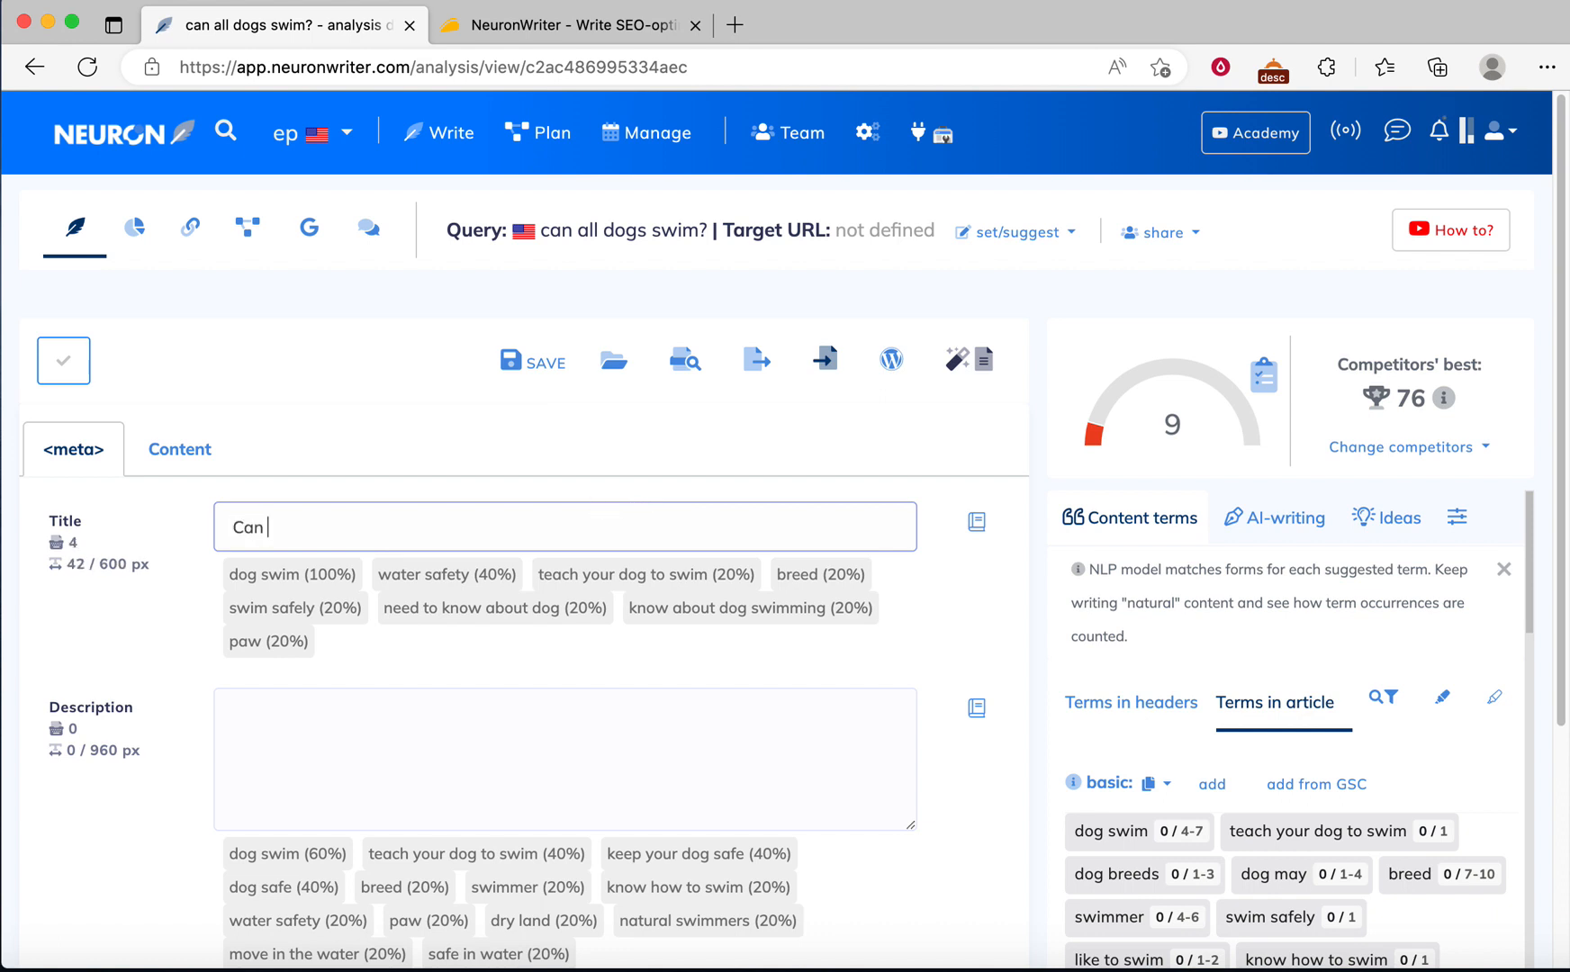
type("All Dogs Swim")
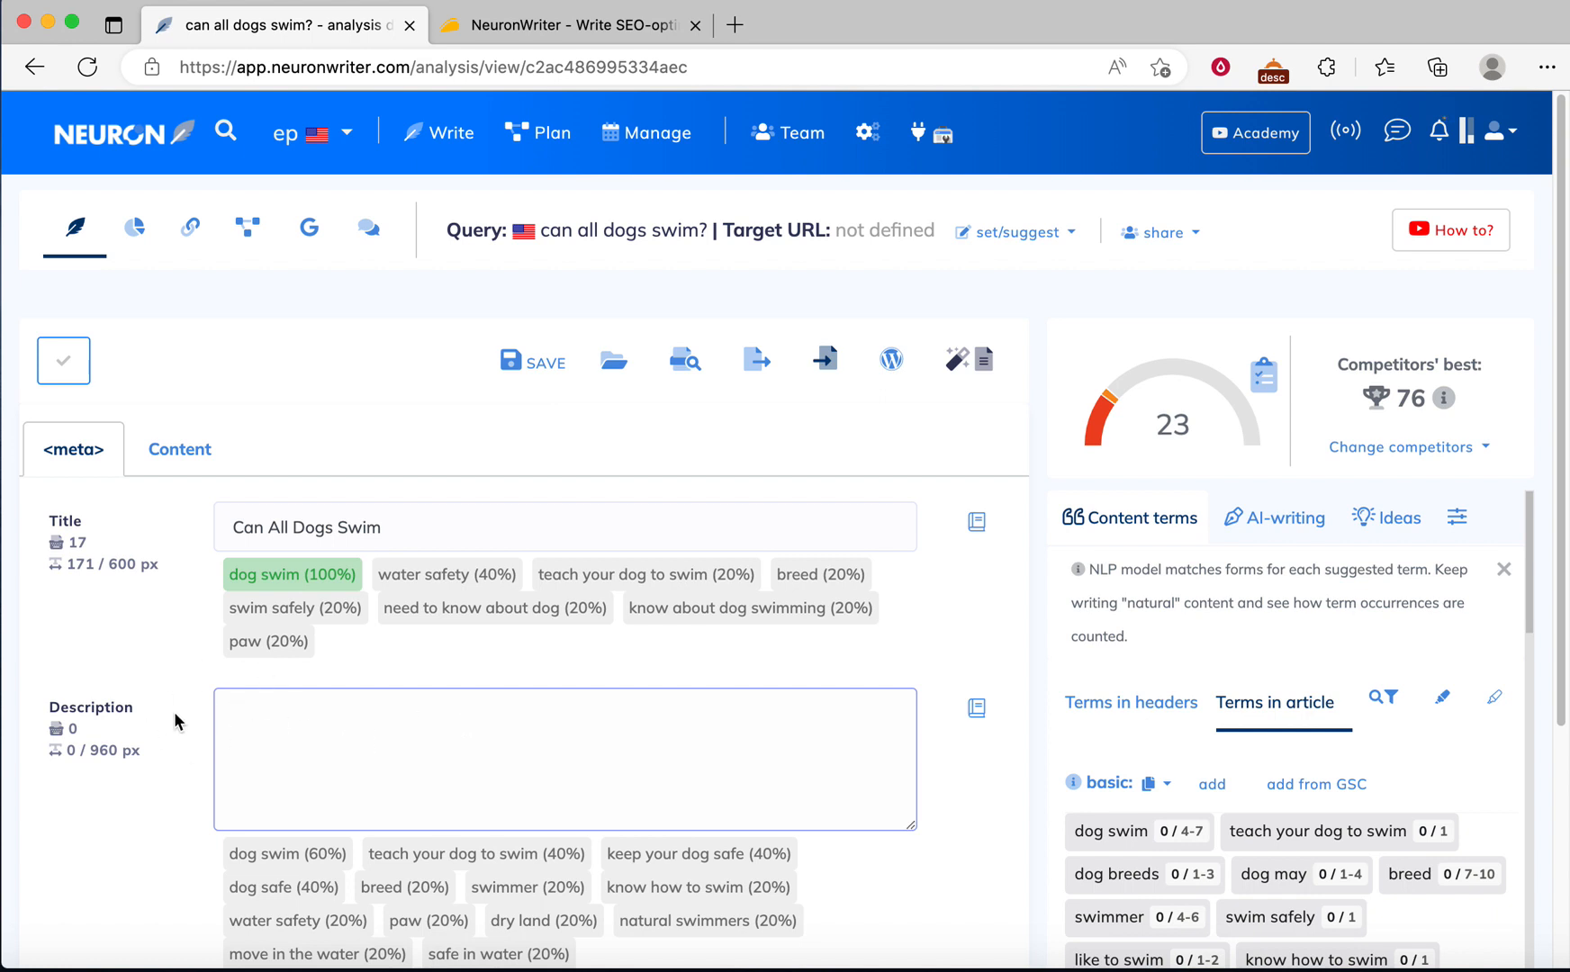
mouse_move(912, 477)
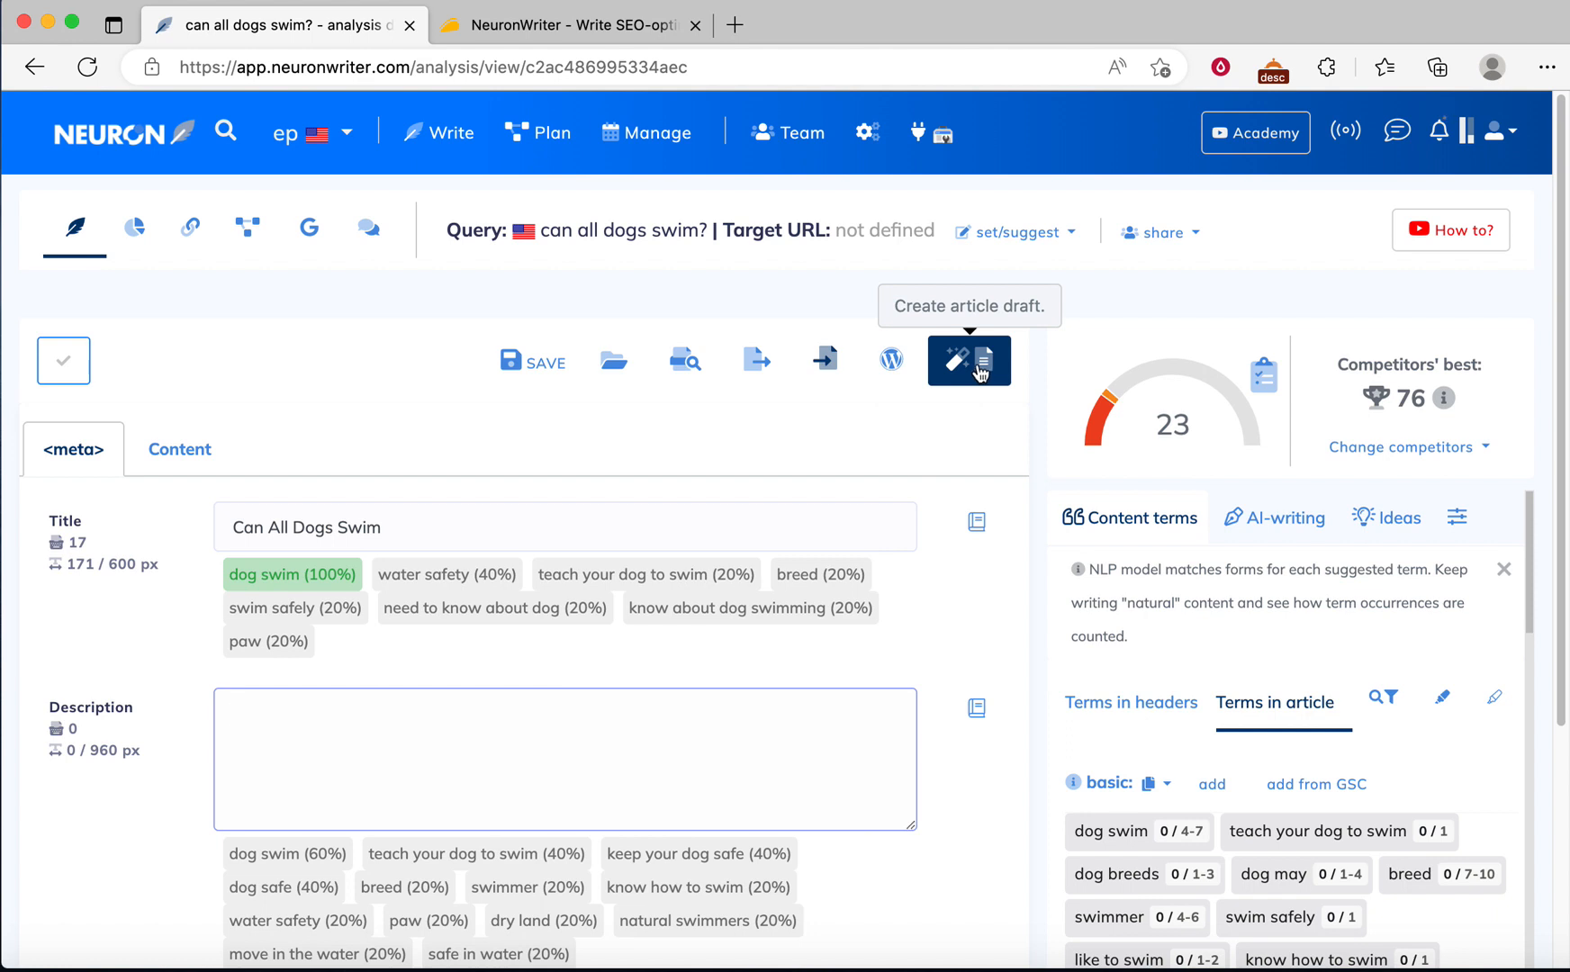
Step: Choose the One-click Long-form article template from the advanced AI writing templates
left_click(180, 448)
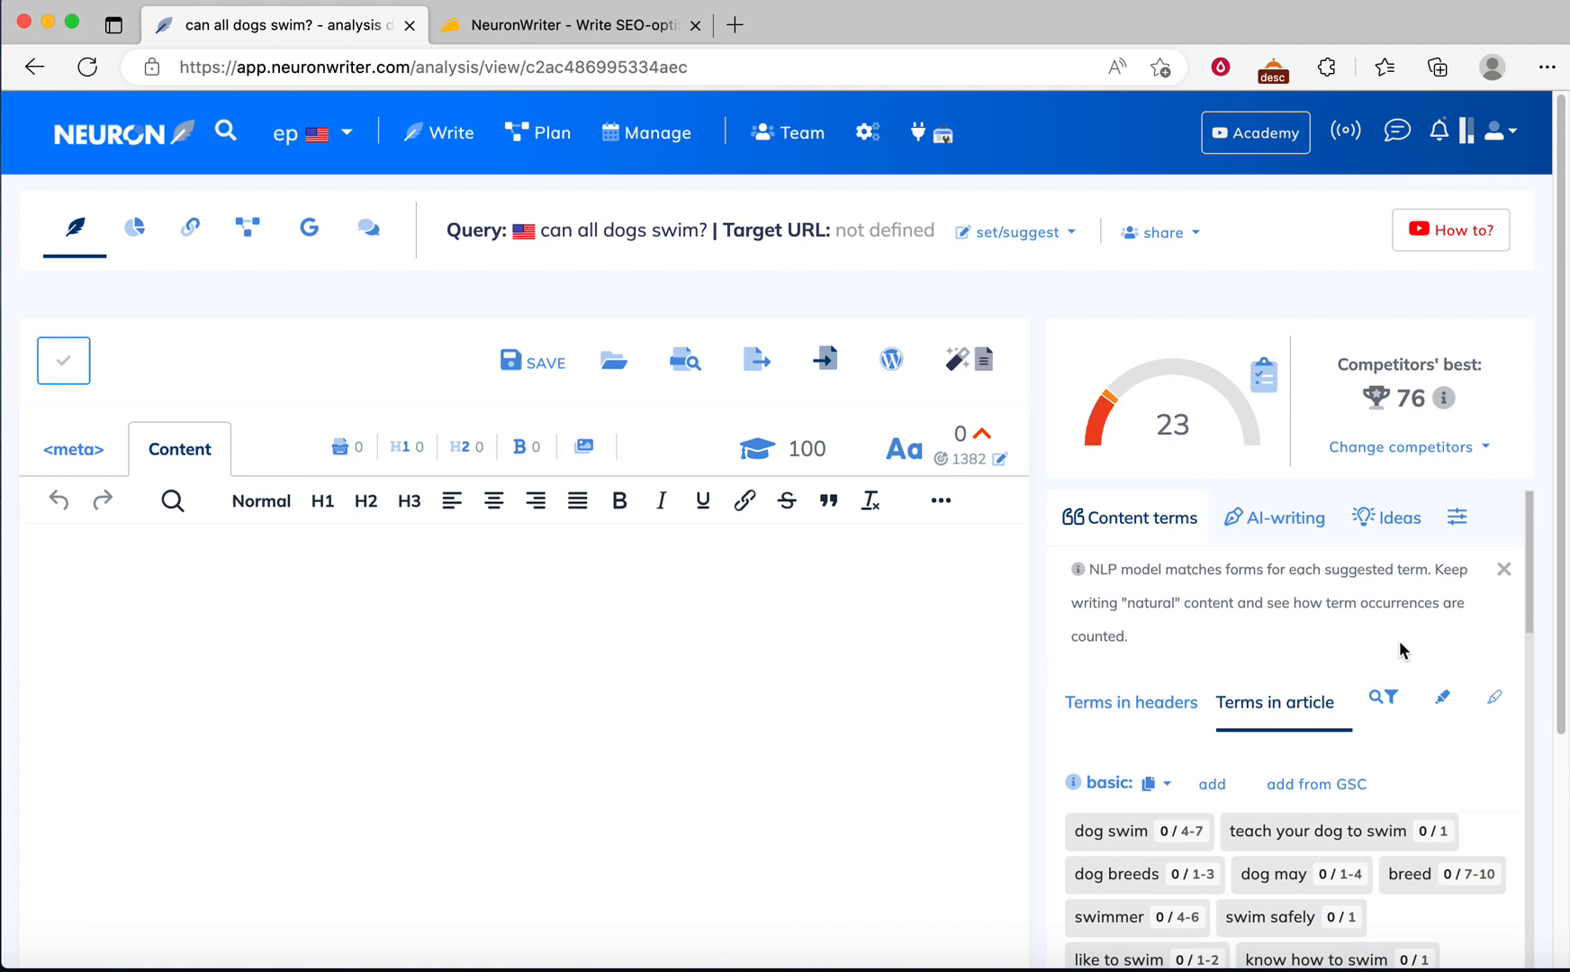
left_click(1285, 519)
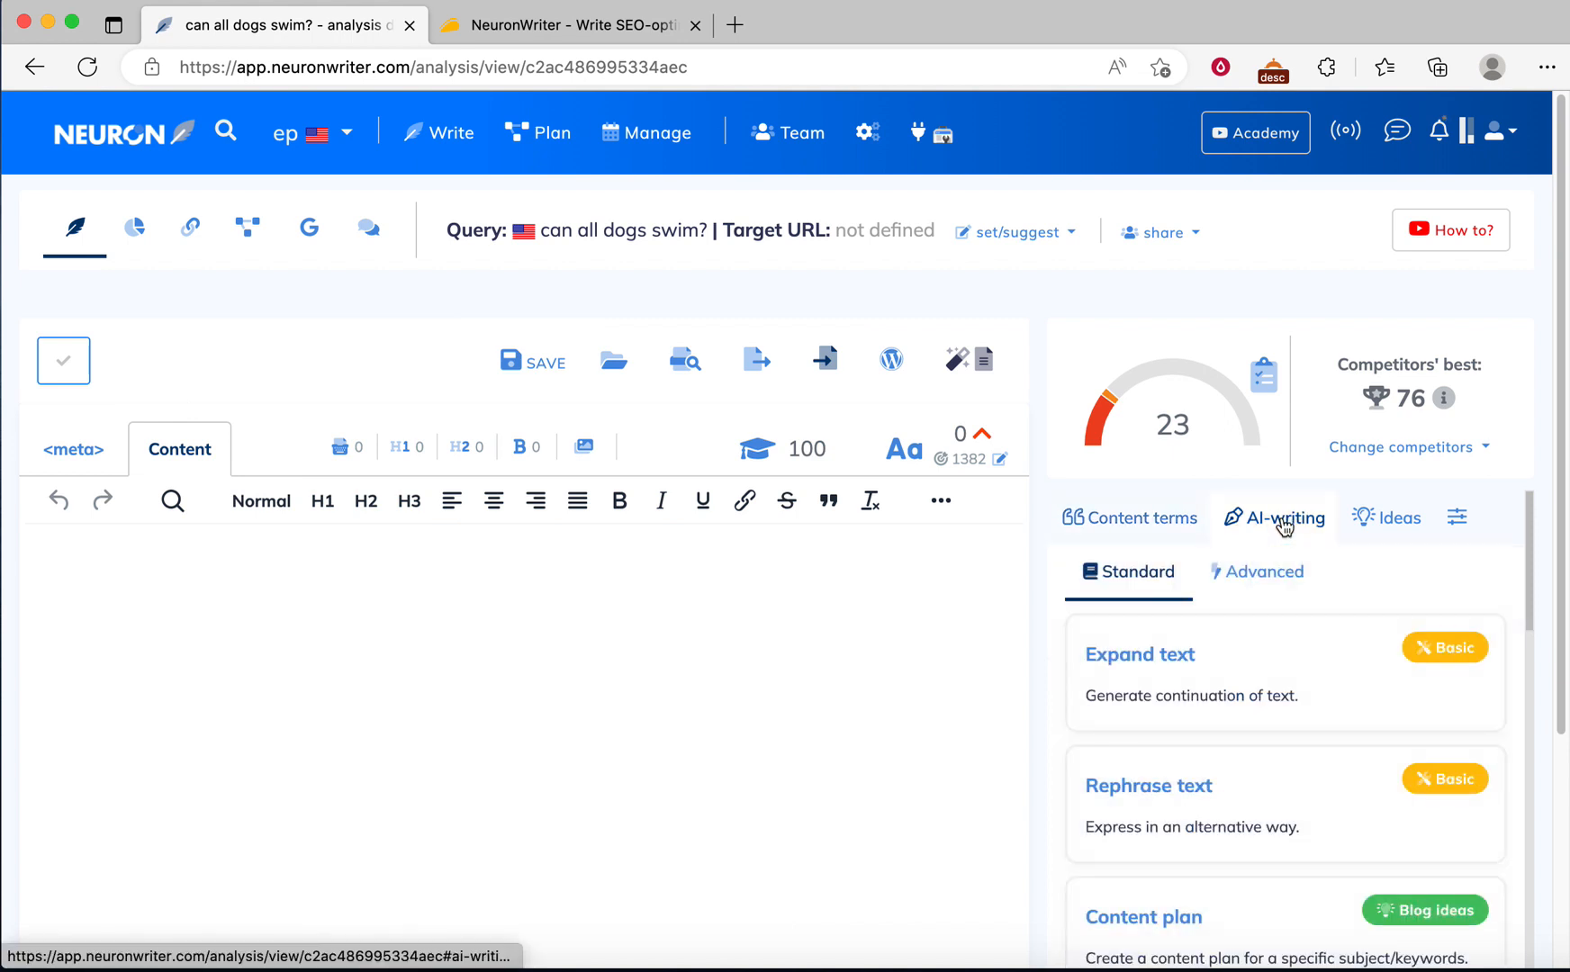
left_click(1263, 572)
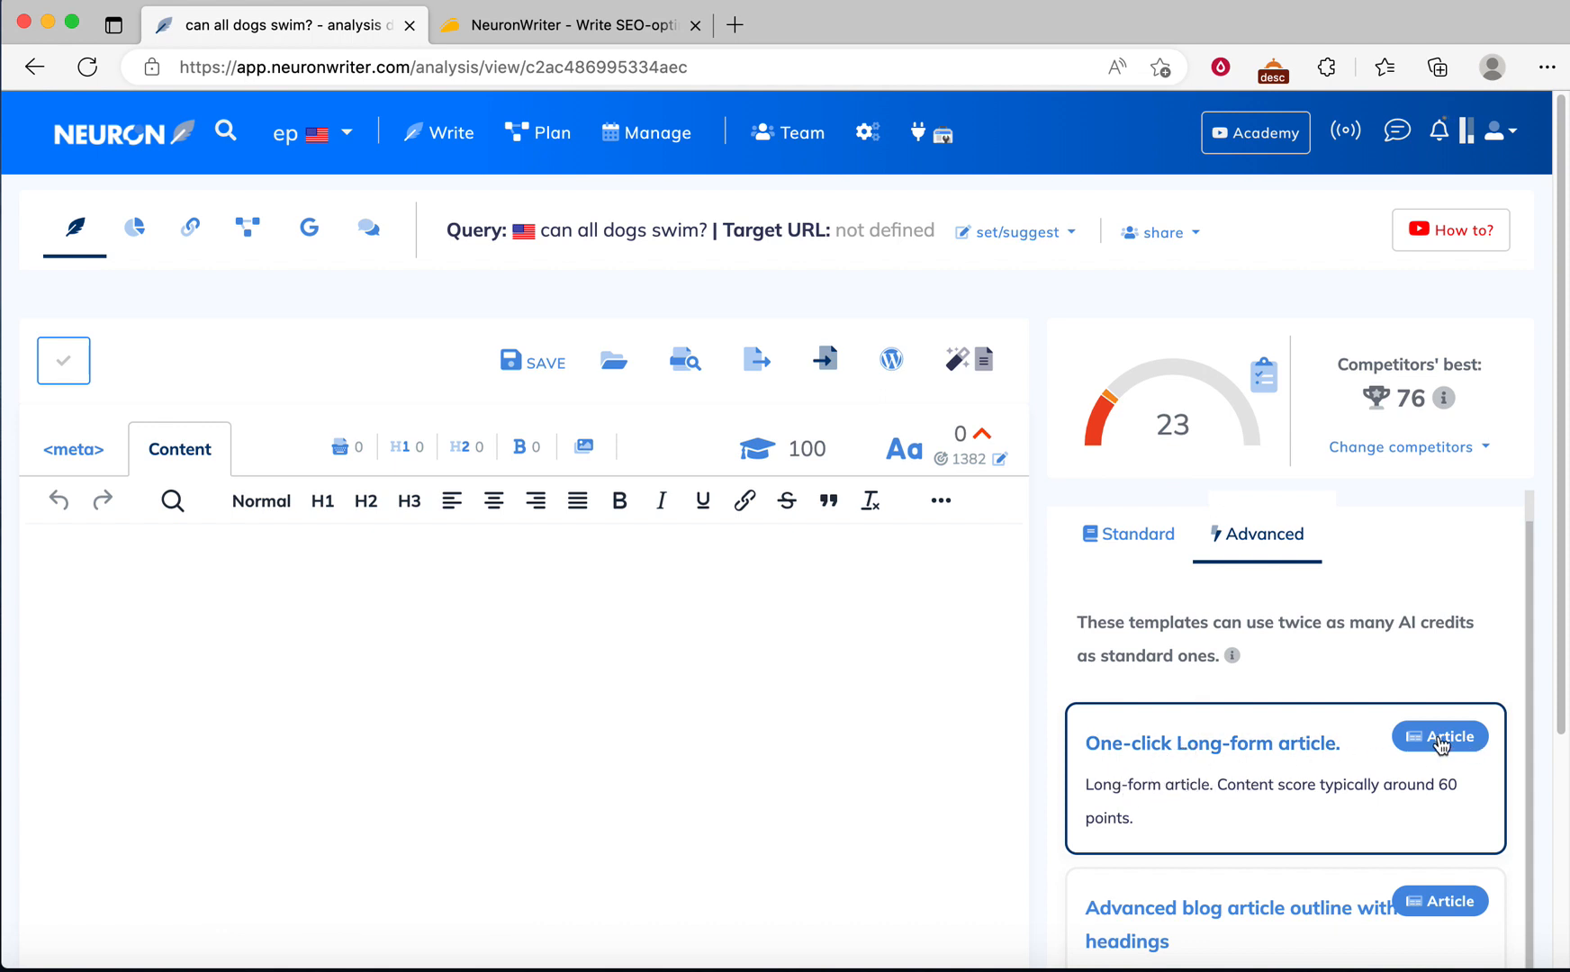
left_click(1438, 736)
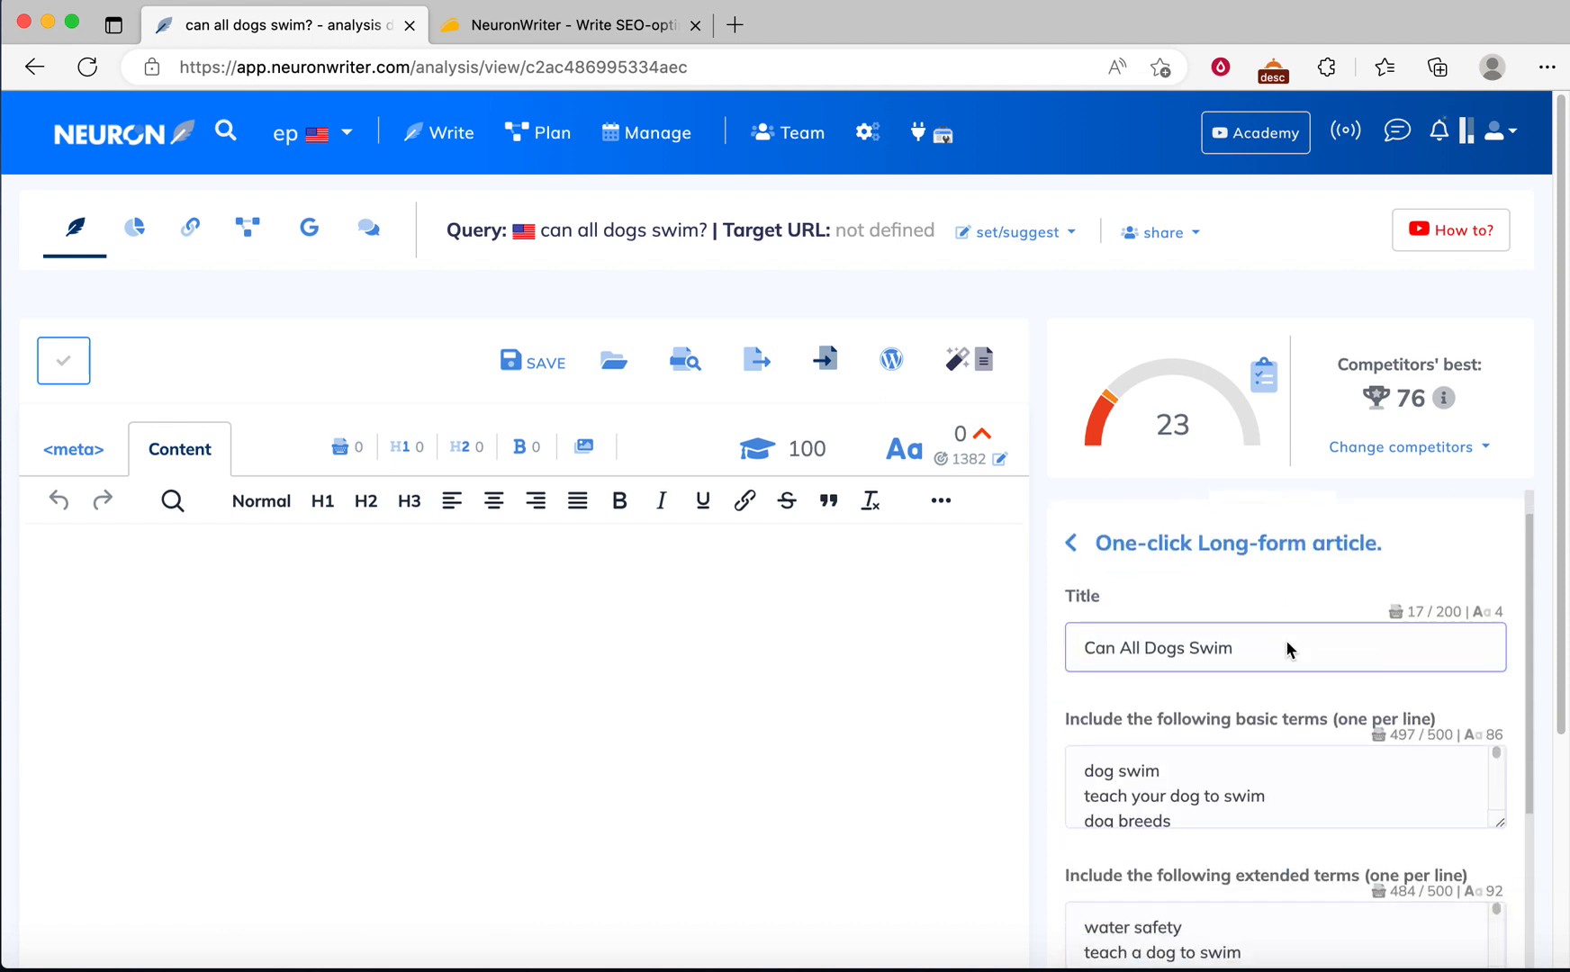
Step: Set the tone of voice to informal and start generating the article
scroll("down", 3)
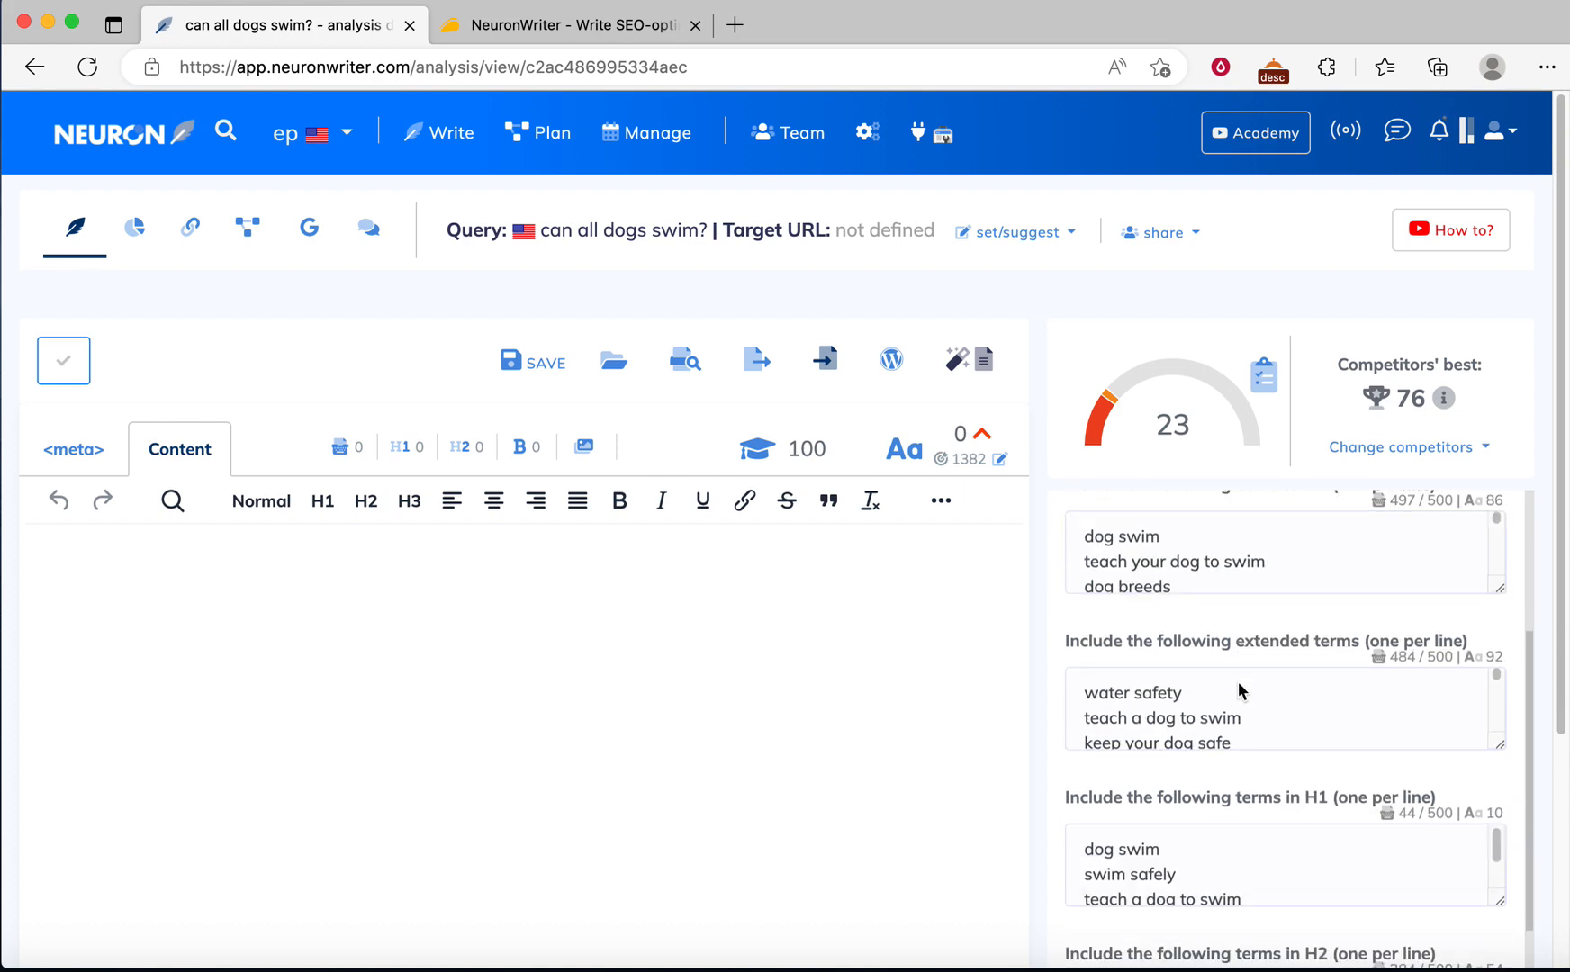
scroll("down", 3)
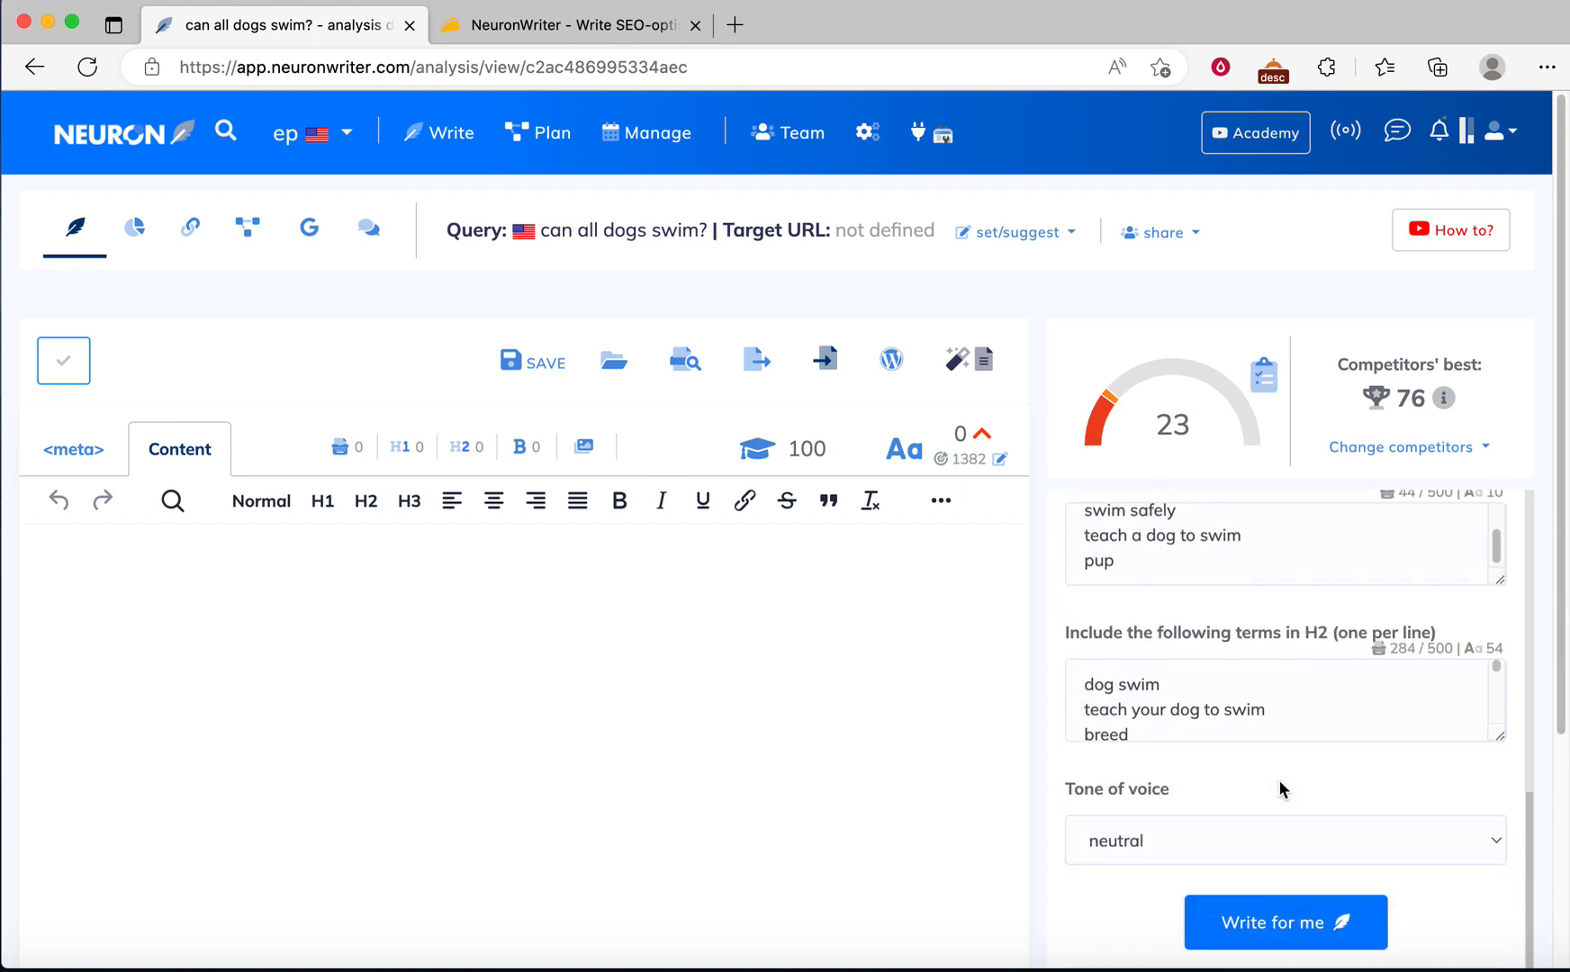
scroll("down", 3)
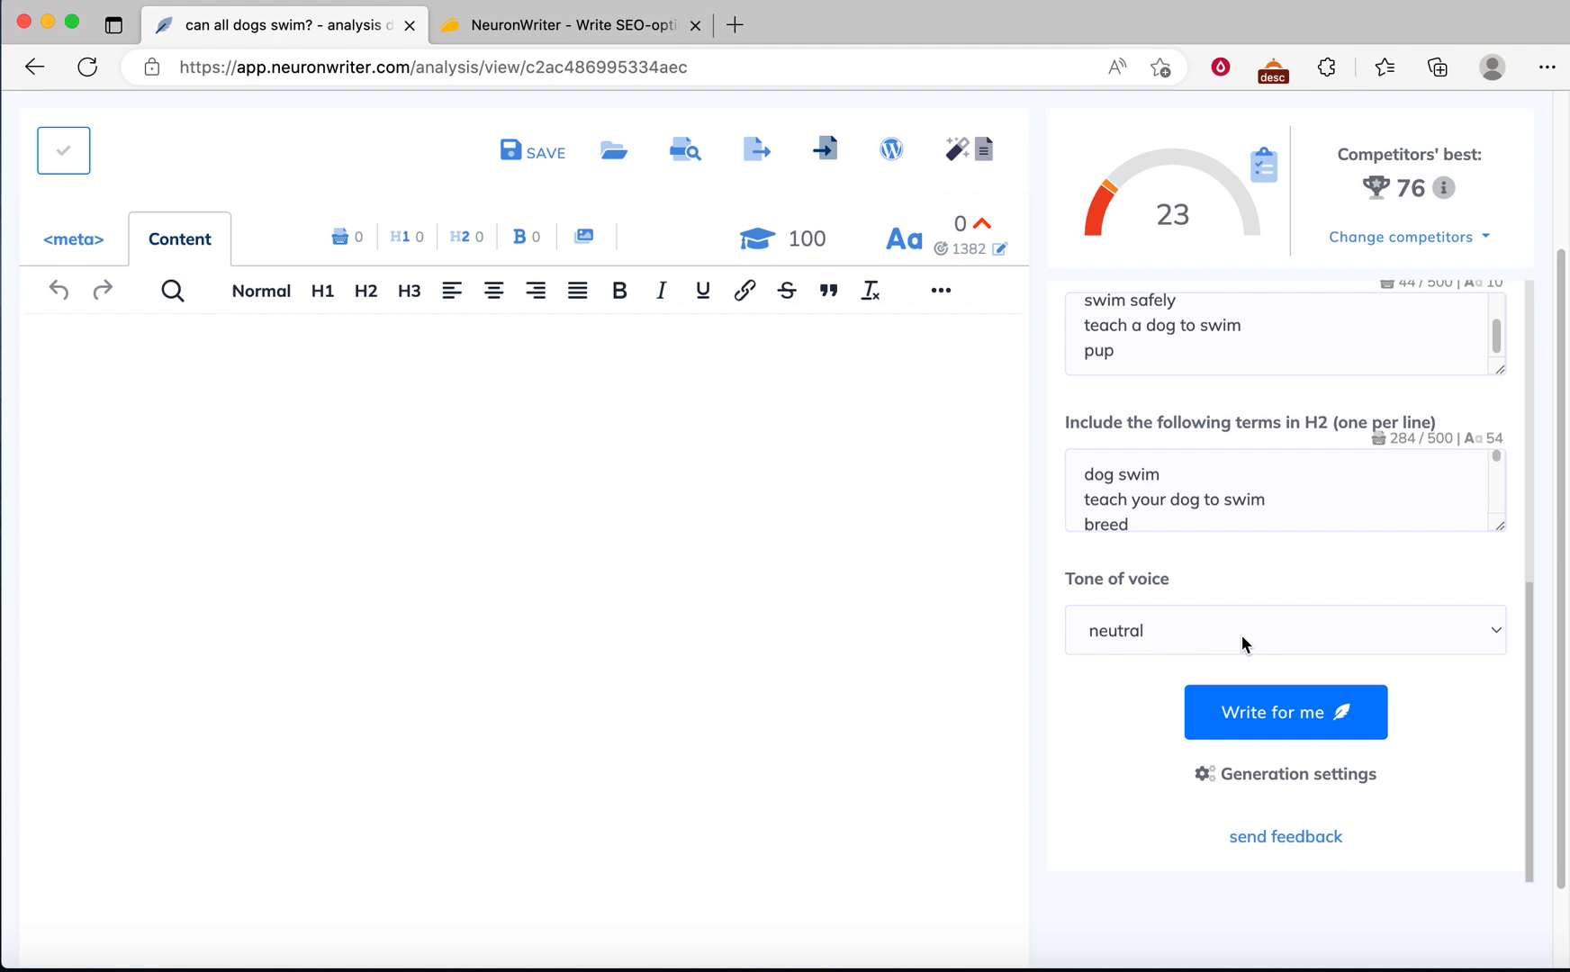
left_click(1285, 630)
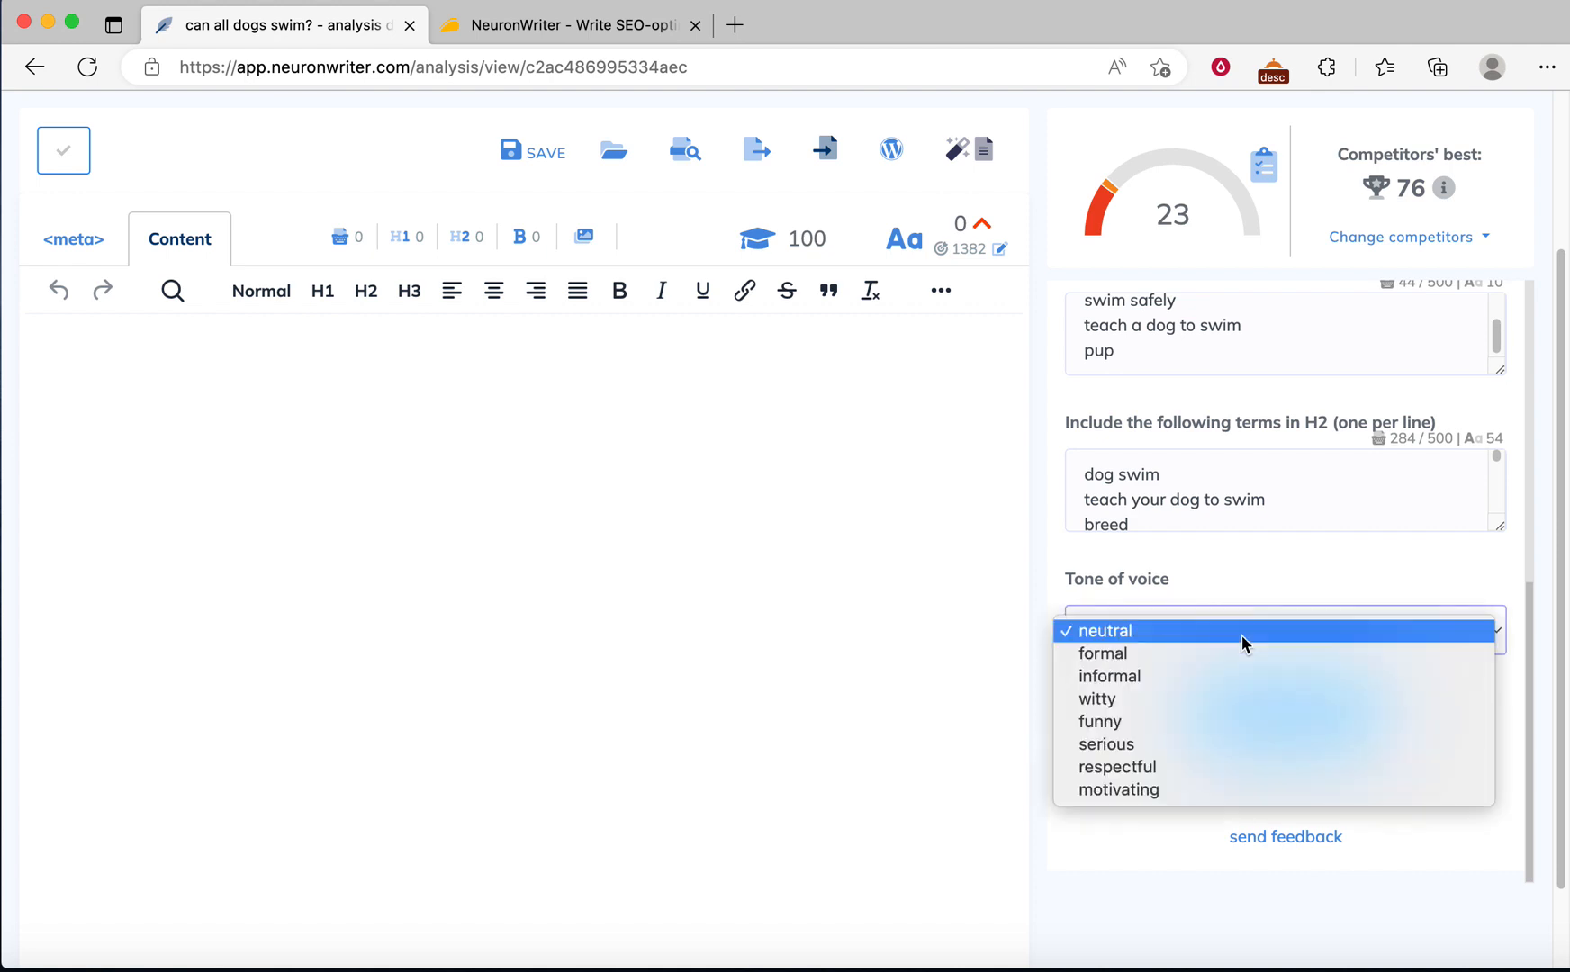
mouse_move(1188, 675)
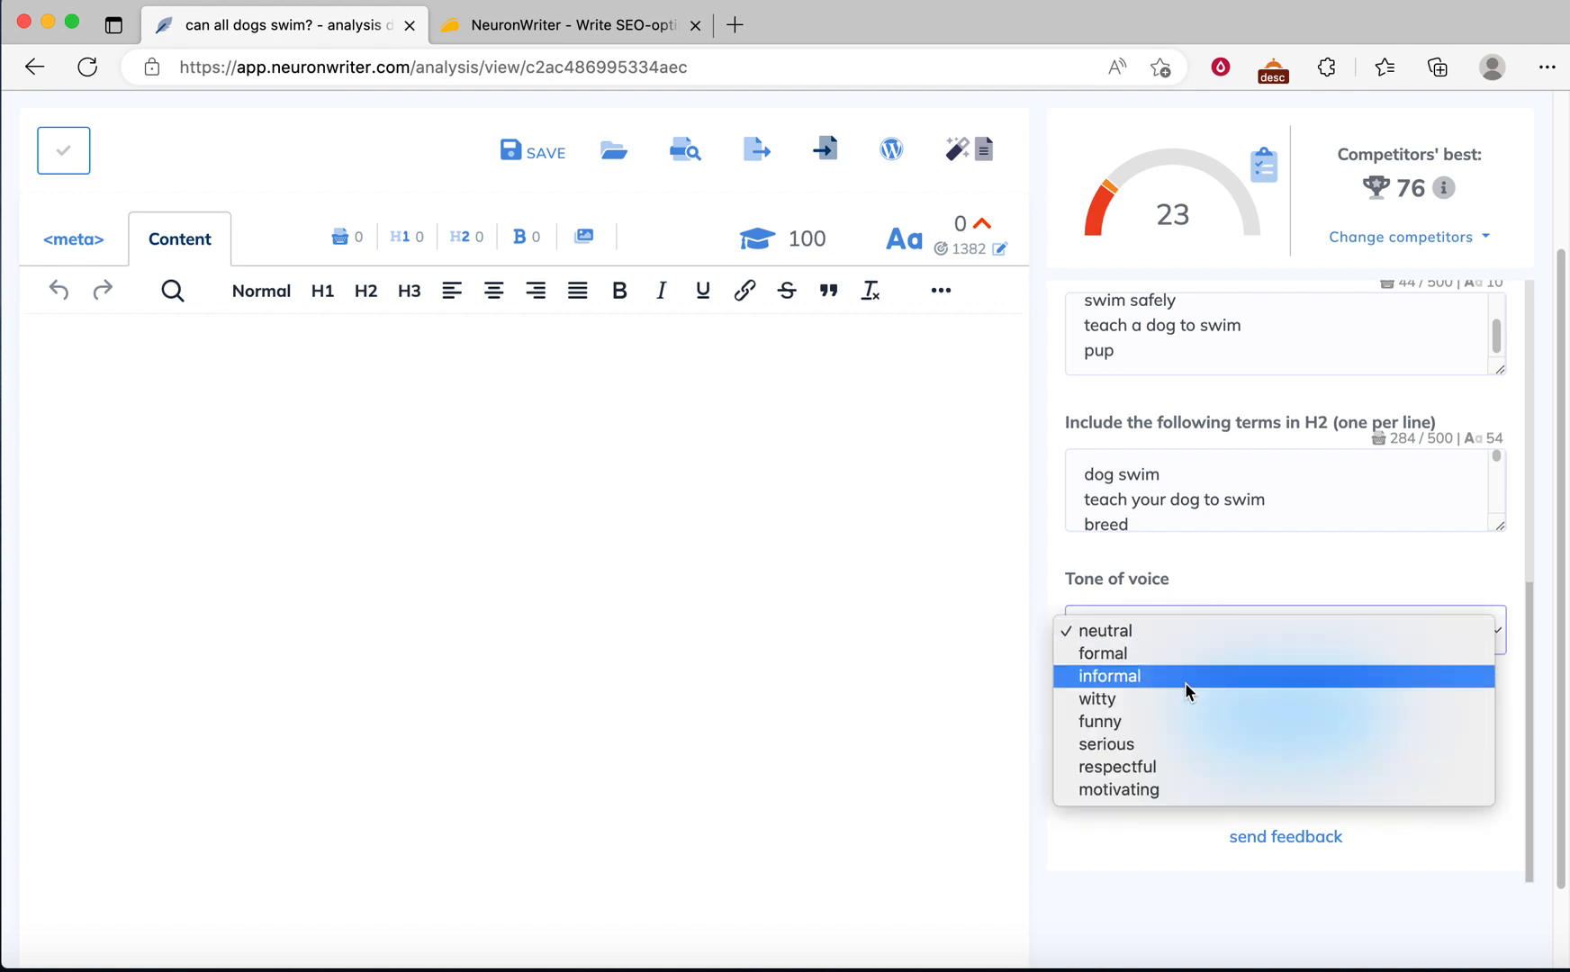
mouse_move(1051, 661)
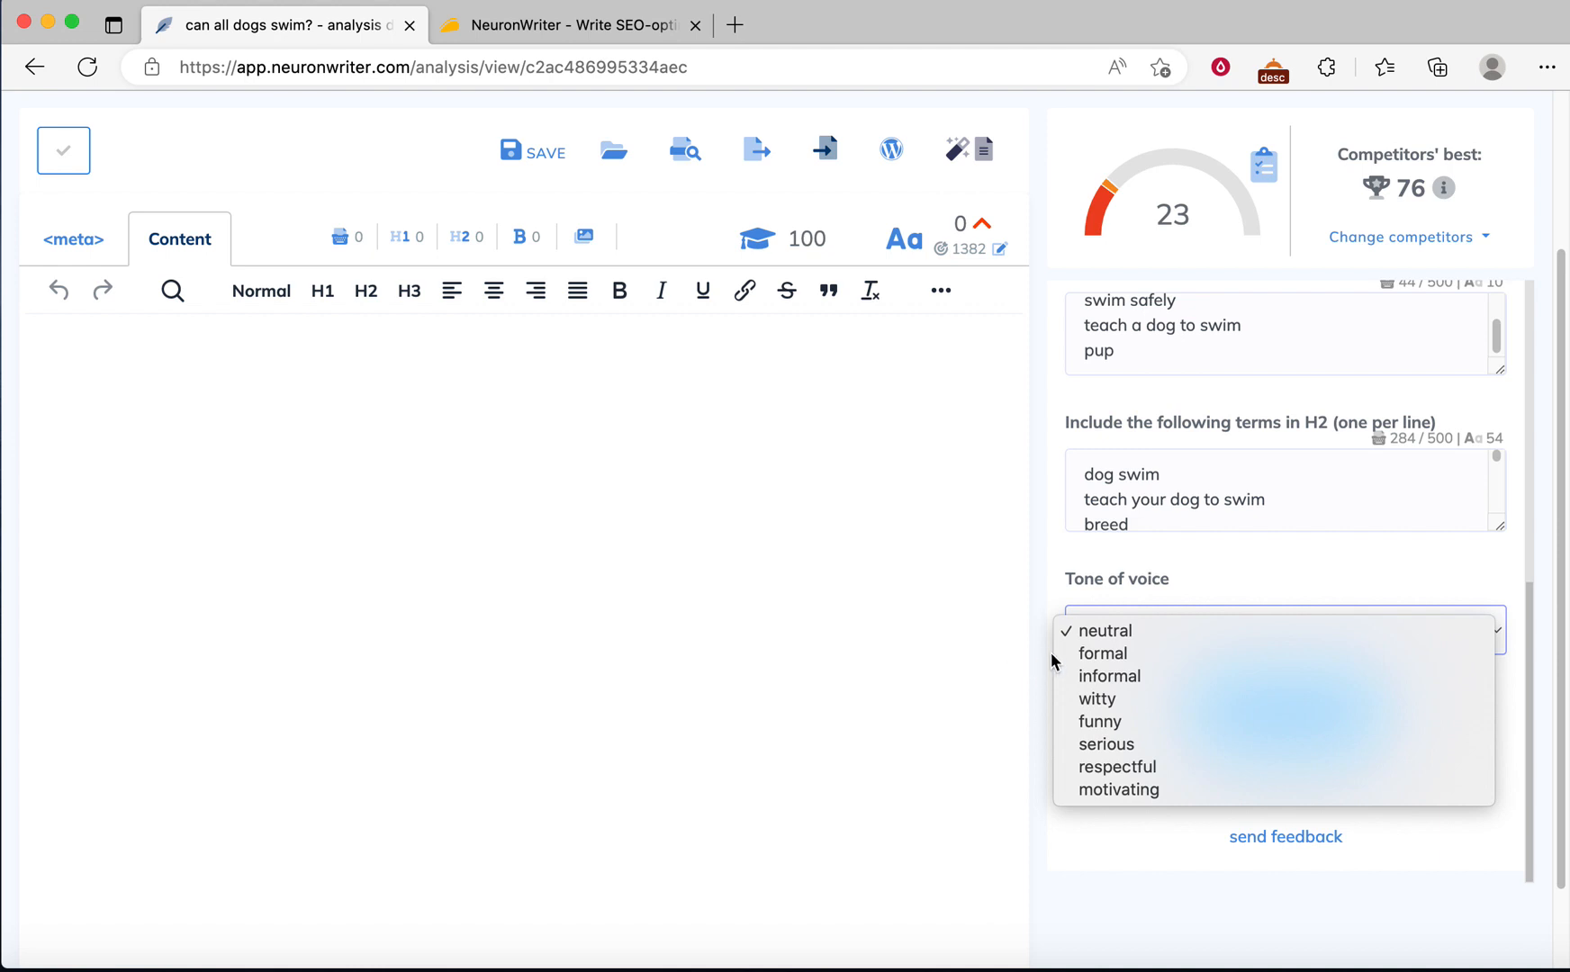
mouse_move(1109, 675)
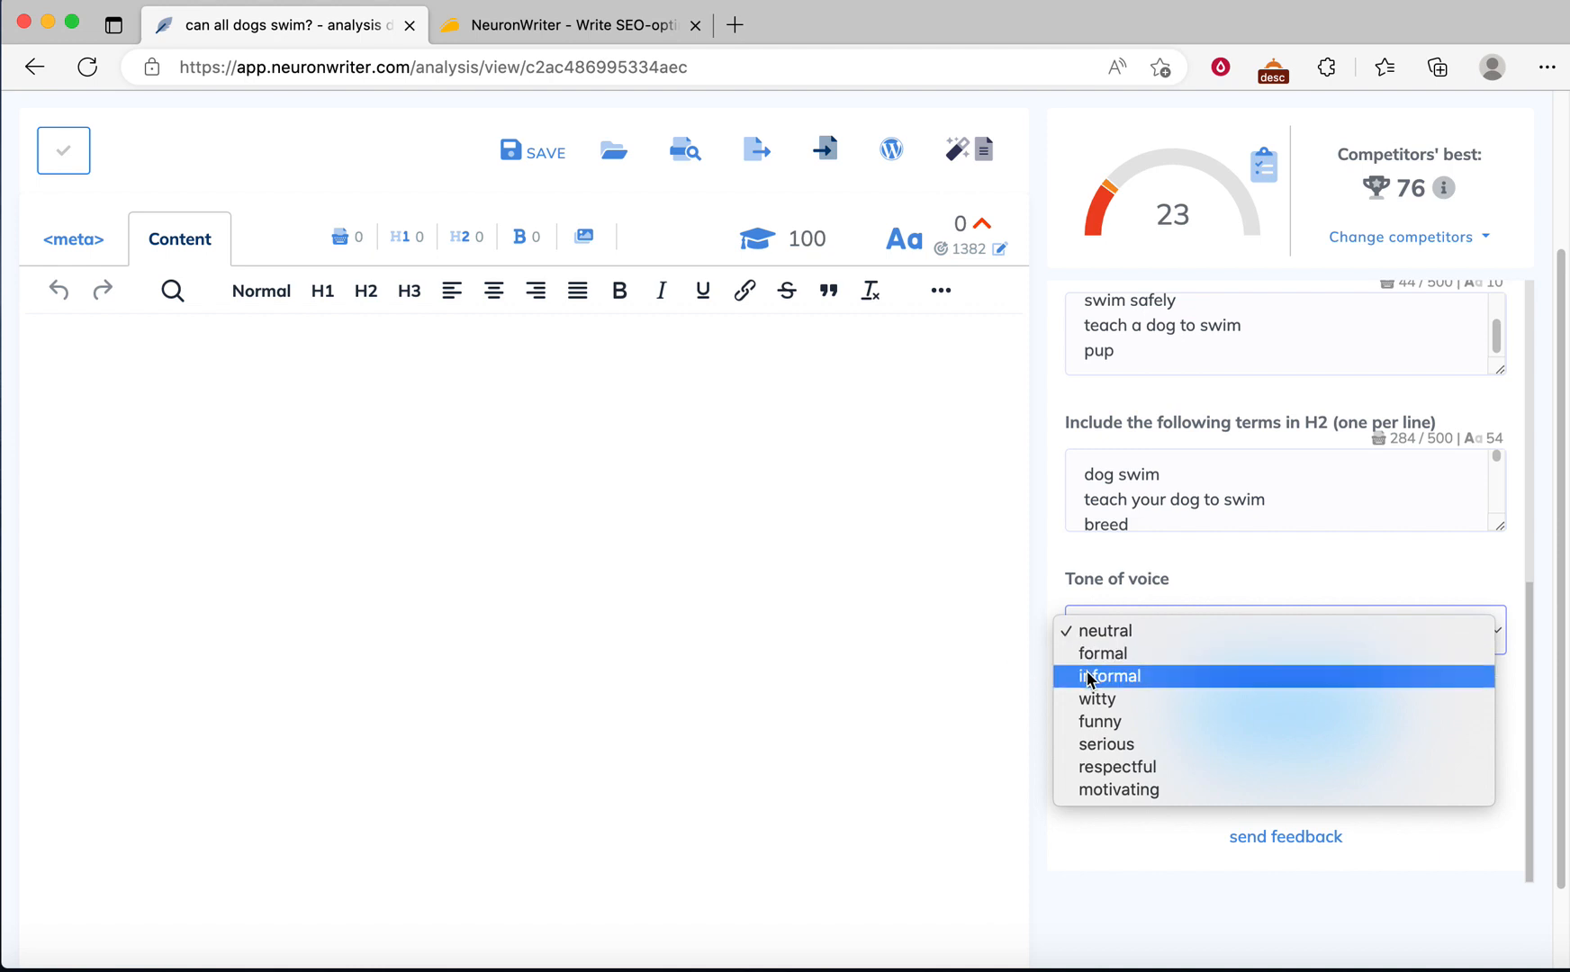
left_click(1109, 675)
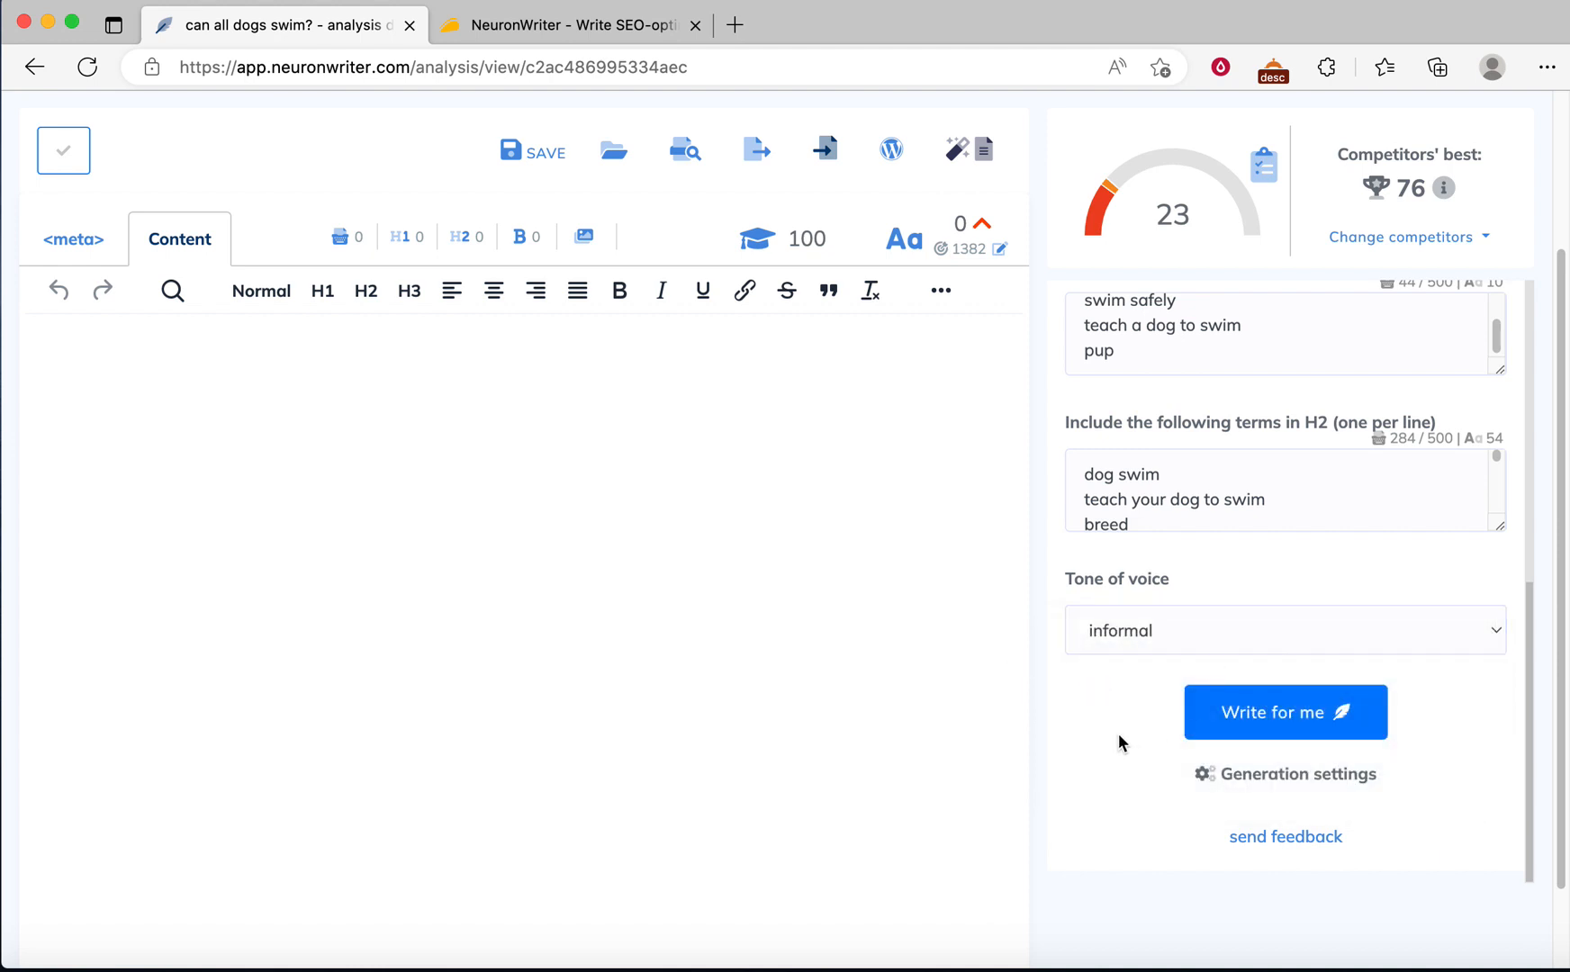
mouse_move(1285, 774)
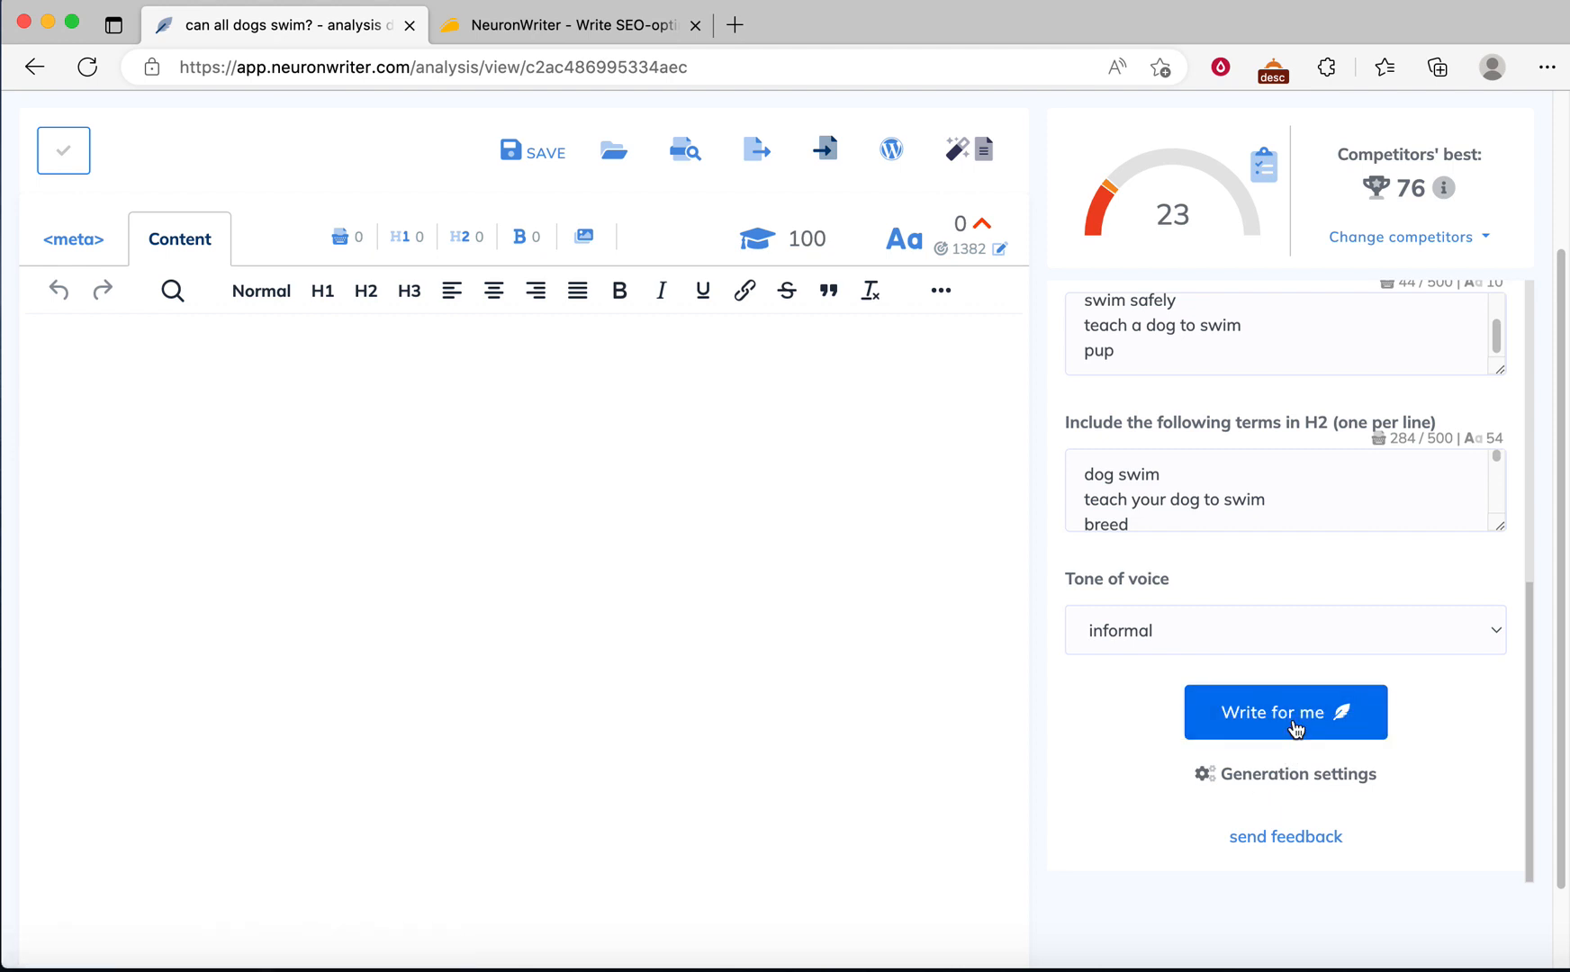
left_click(1285, 711)
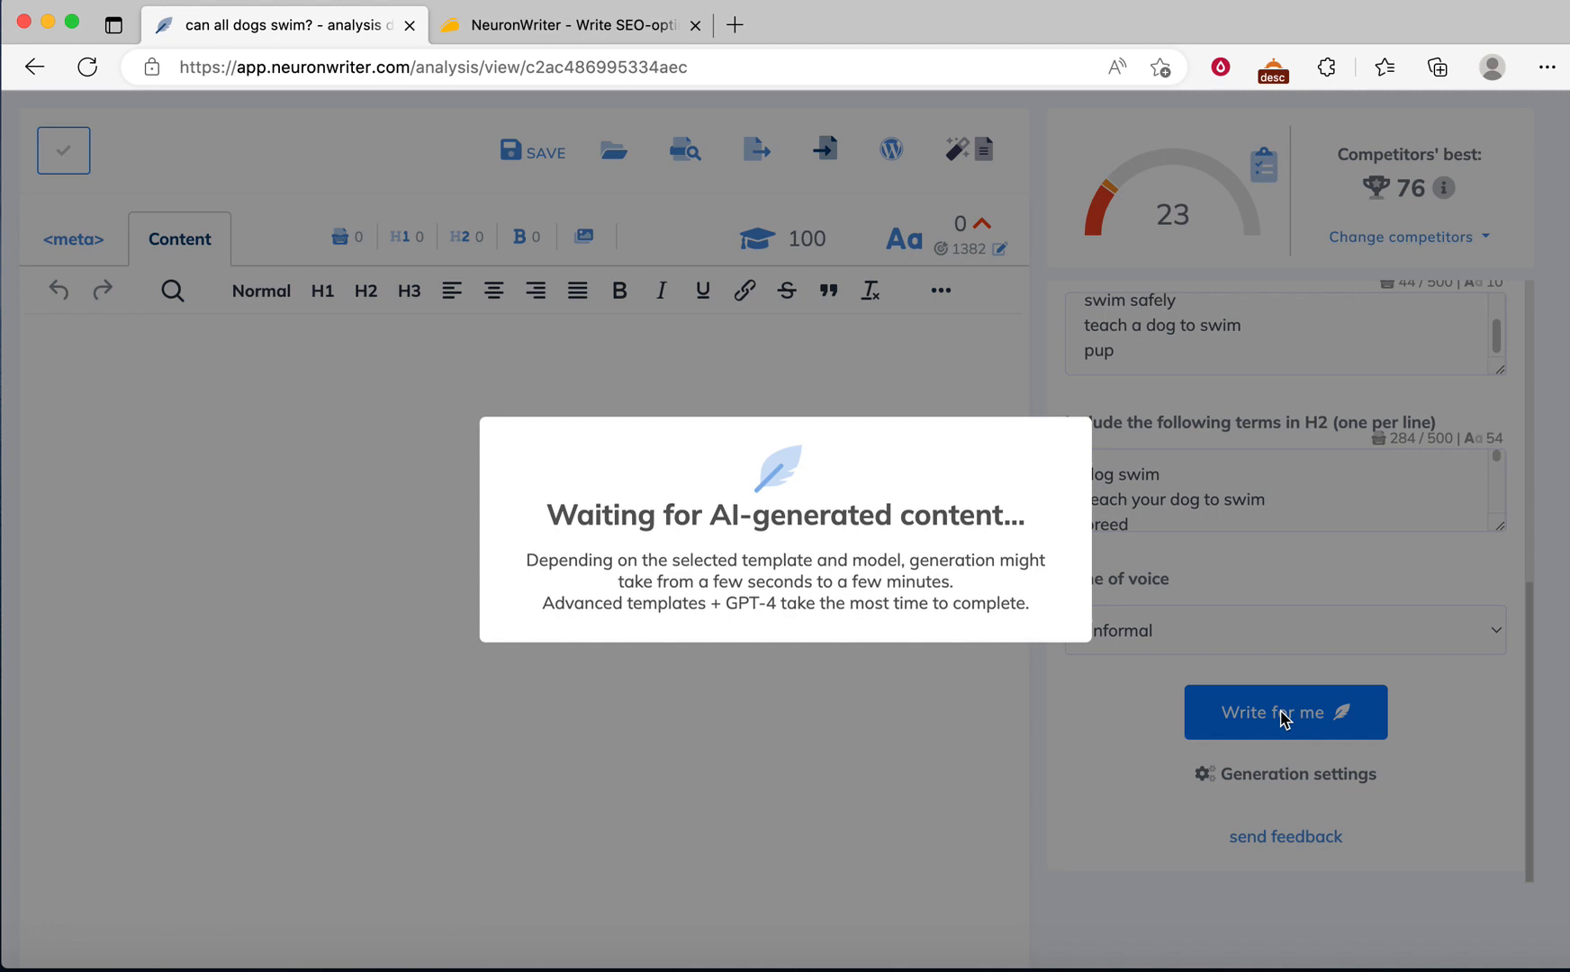
mouse_move(1143, 664)
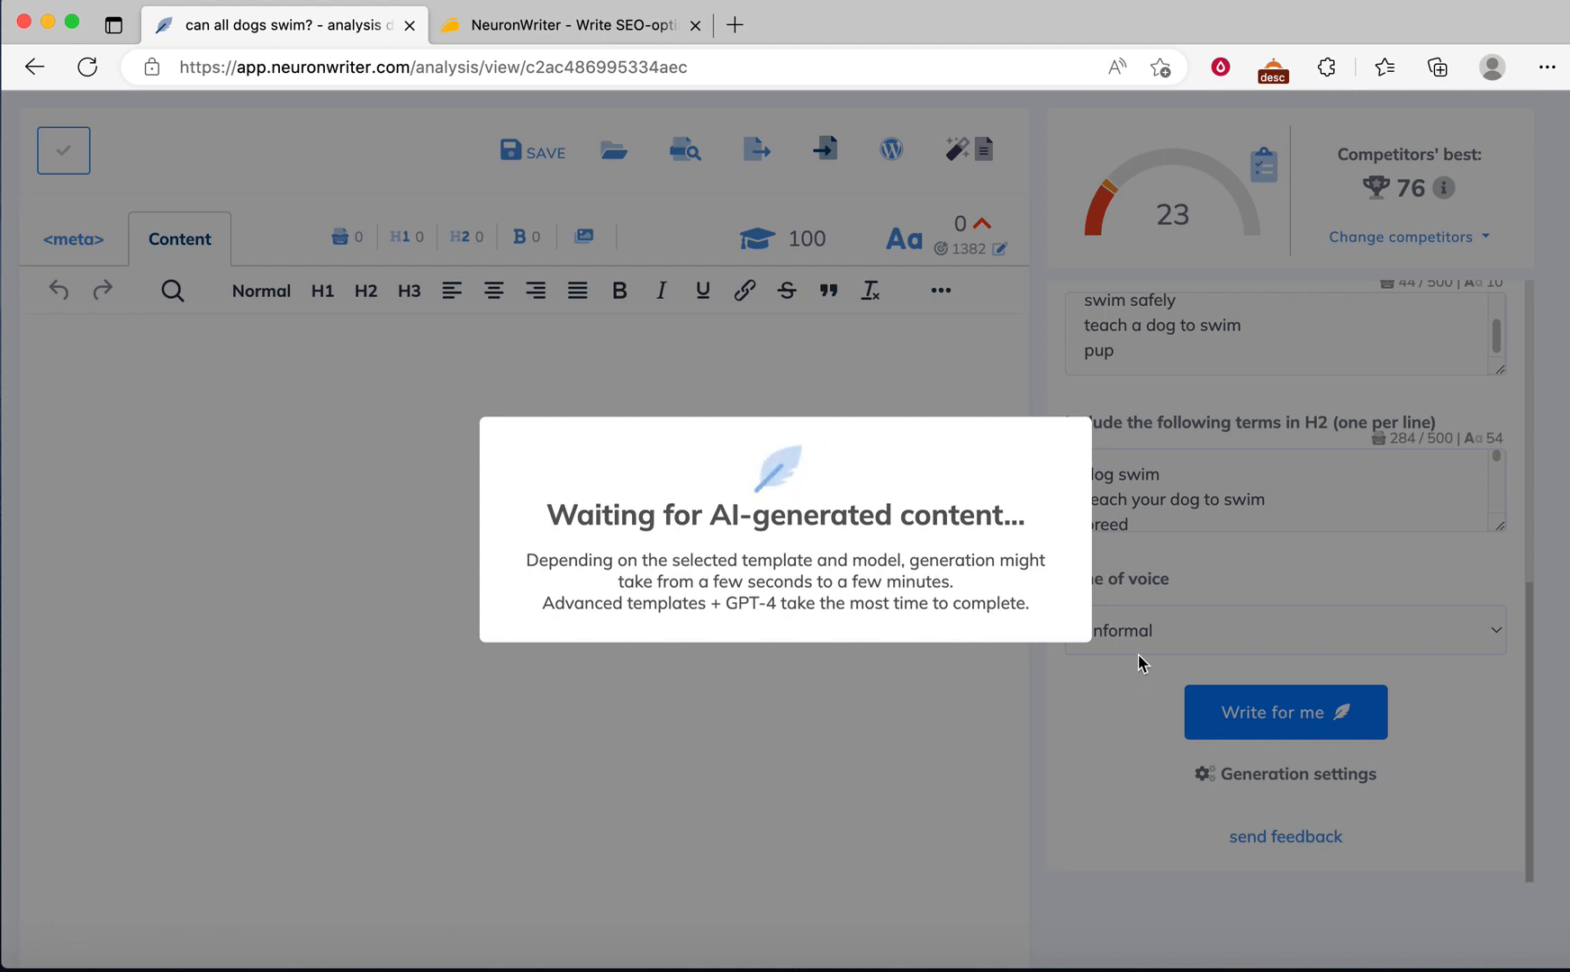
mouse_move(738, 545)
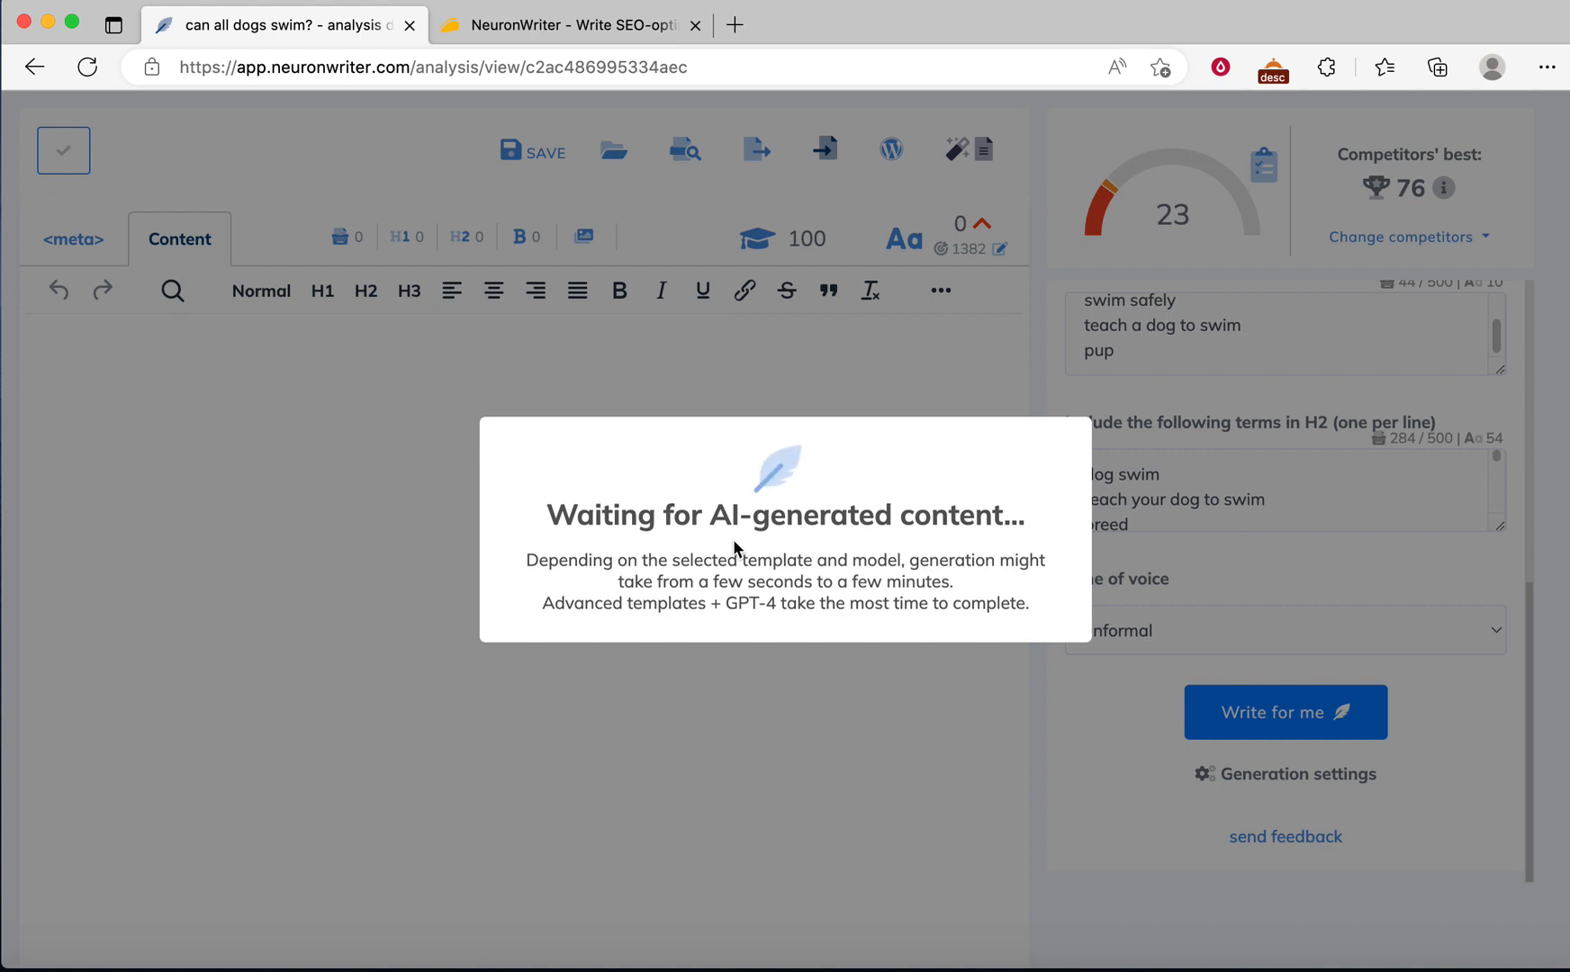
mouse_move(861, 547)
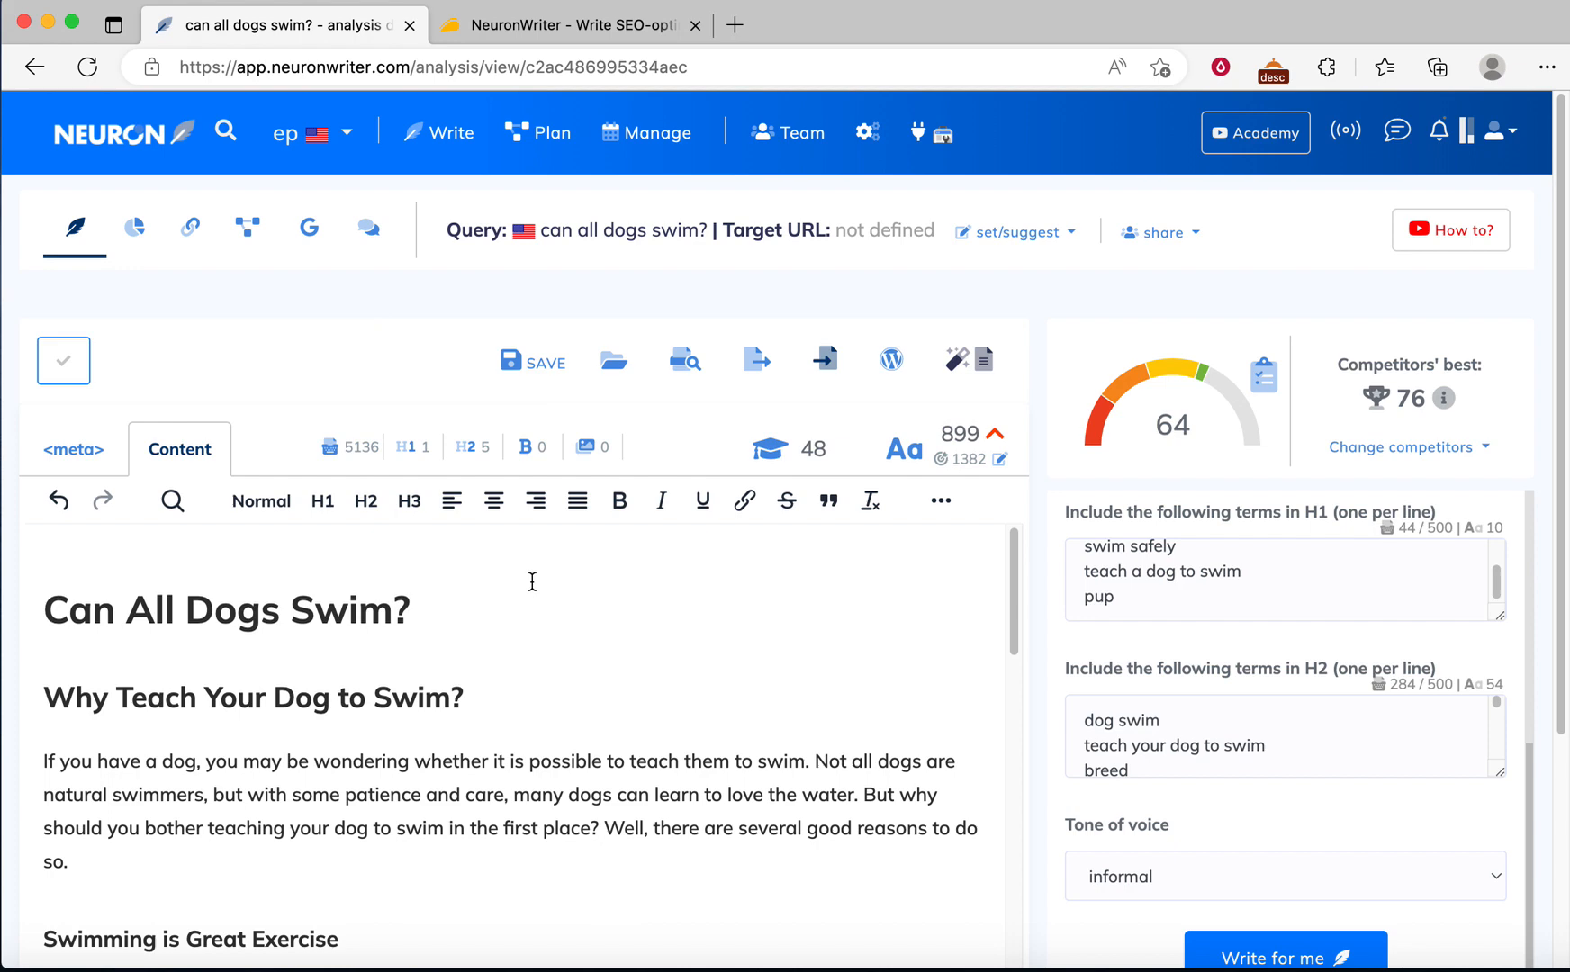
Step: Scroll through the generated article to its conclusion and bring up the advanced AI templates
scroll("down", 3)
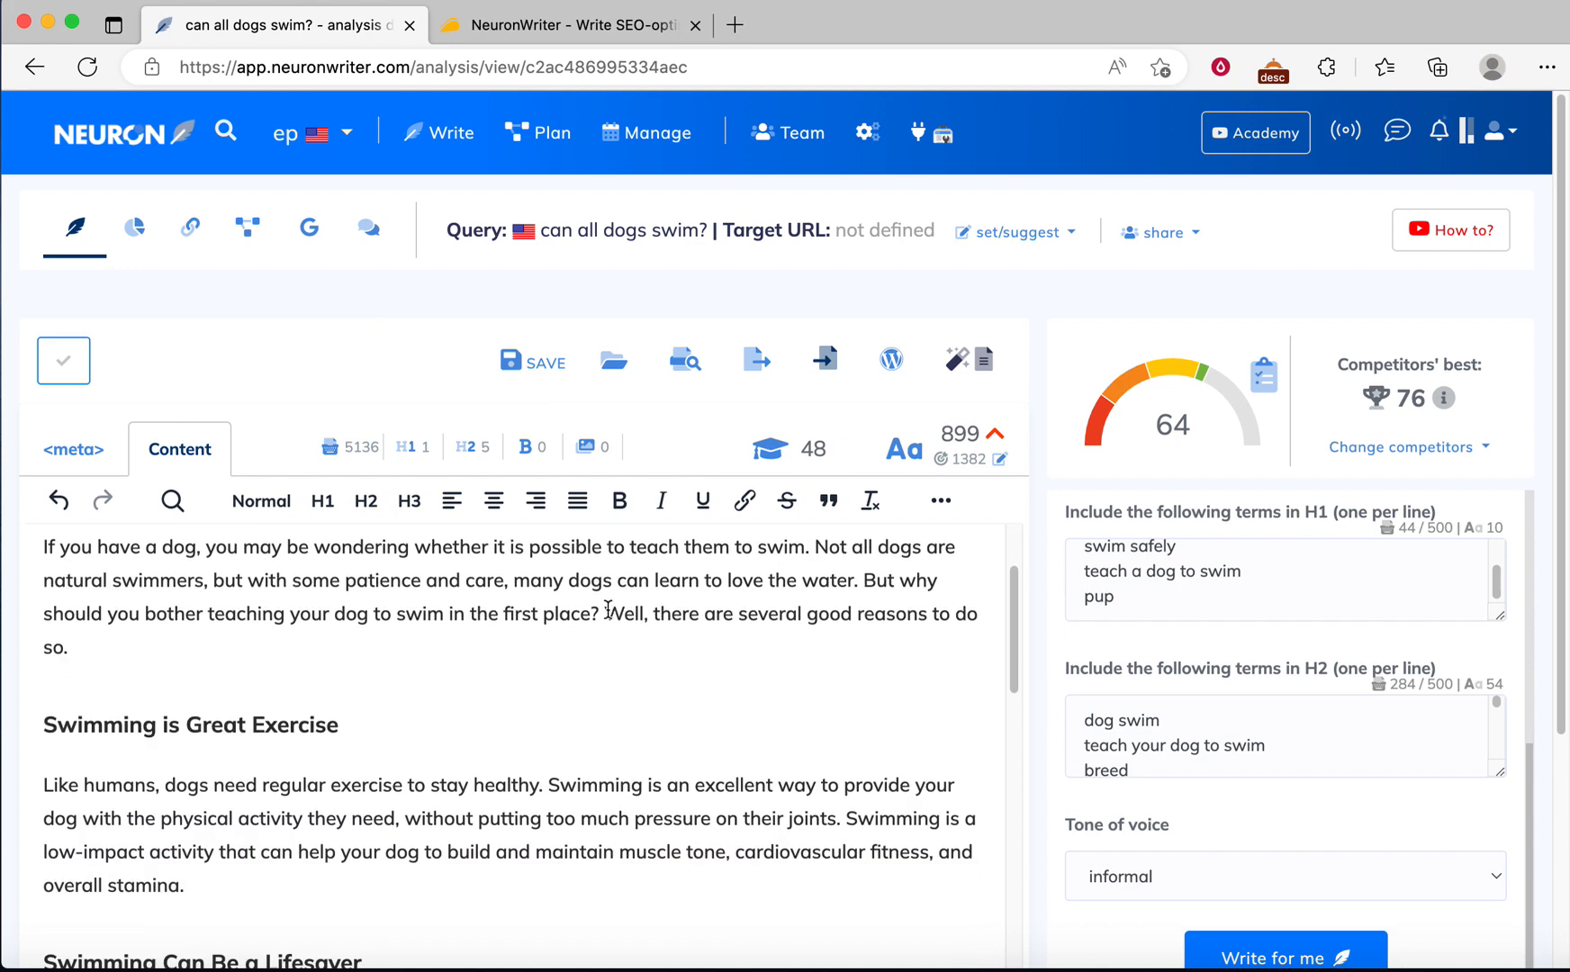
scroll("down", 3)
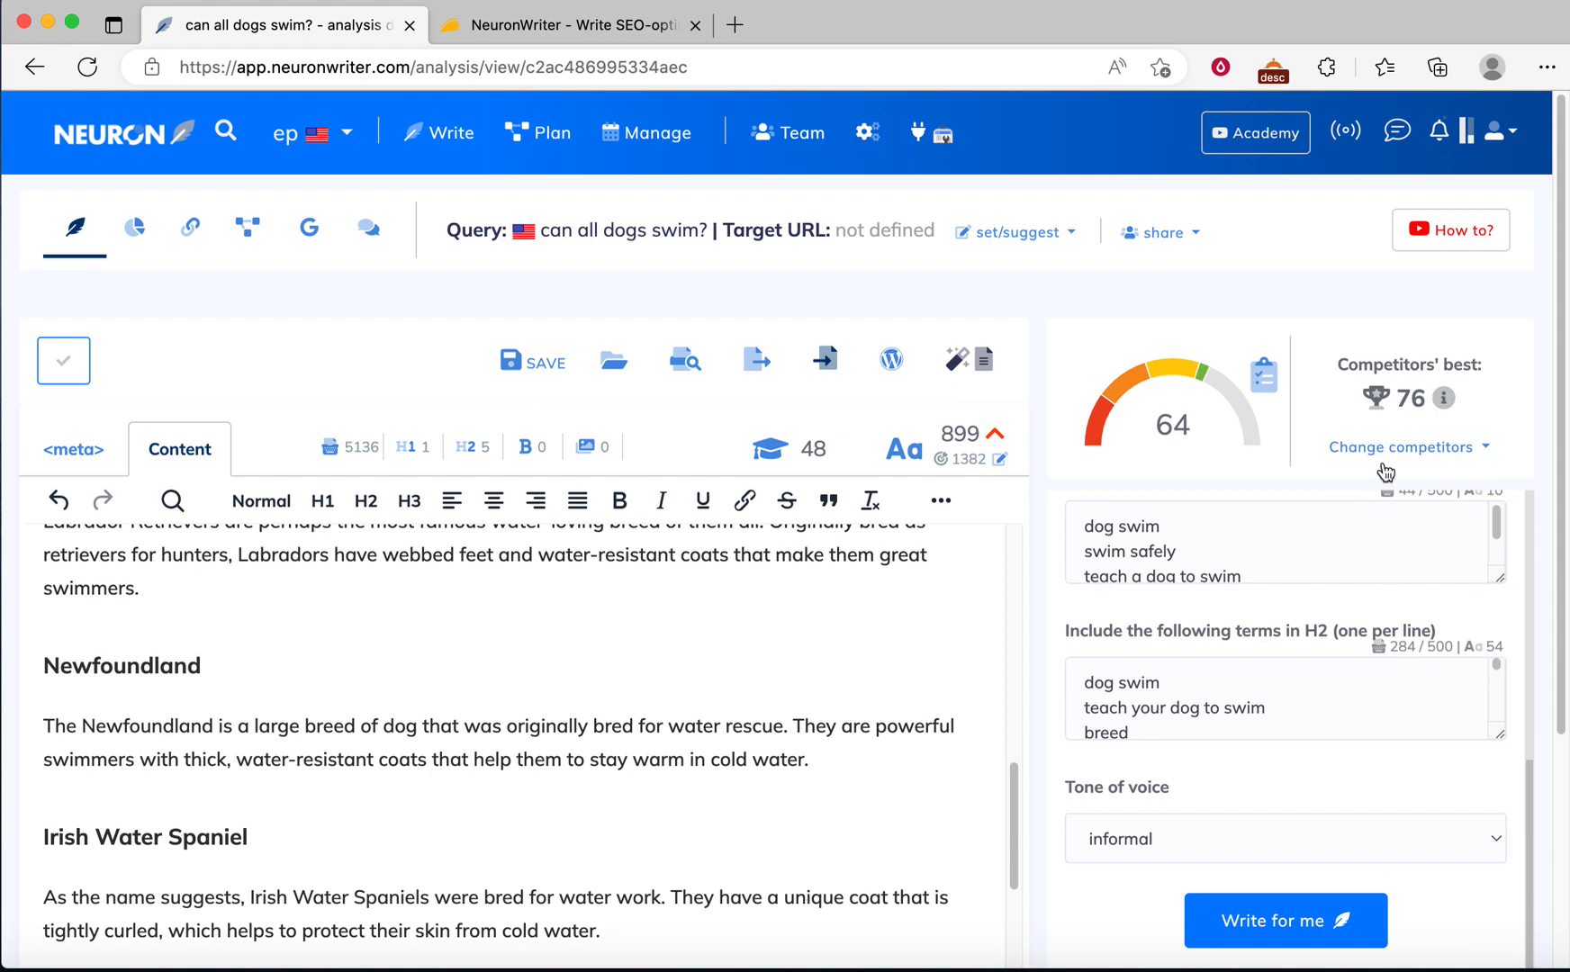
scroll("down", 3)
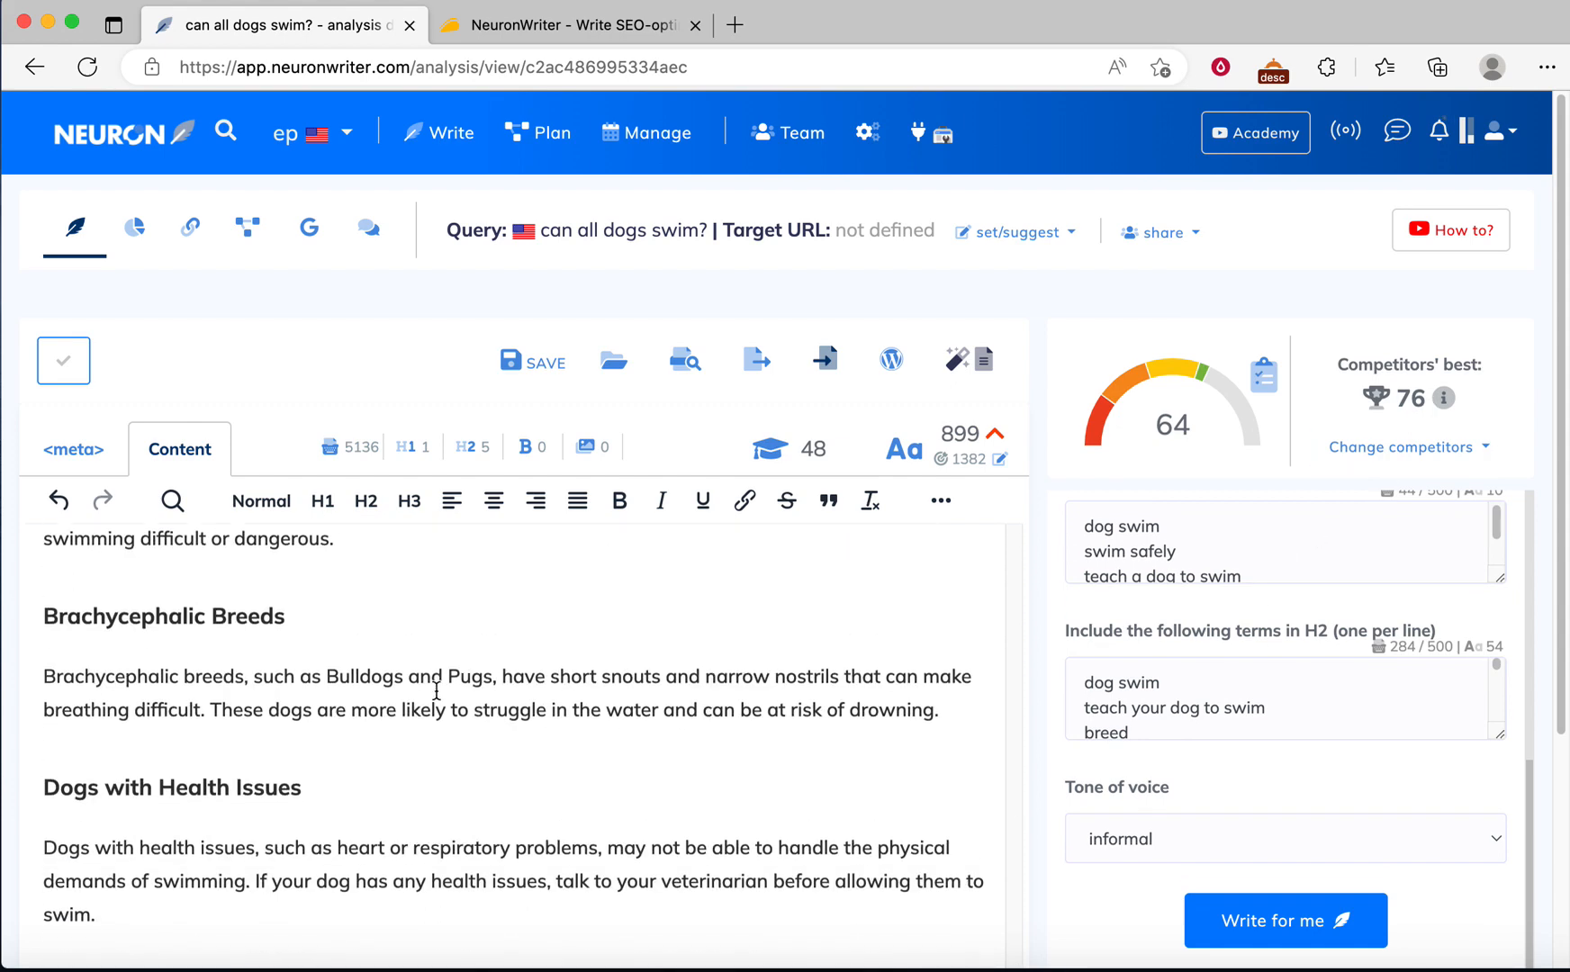
left_click(72, 448)
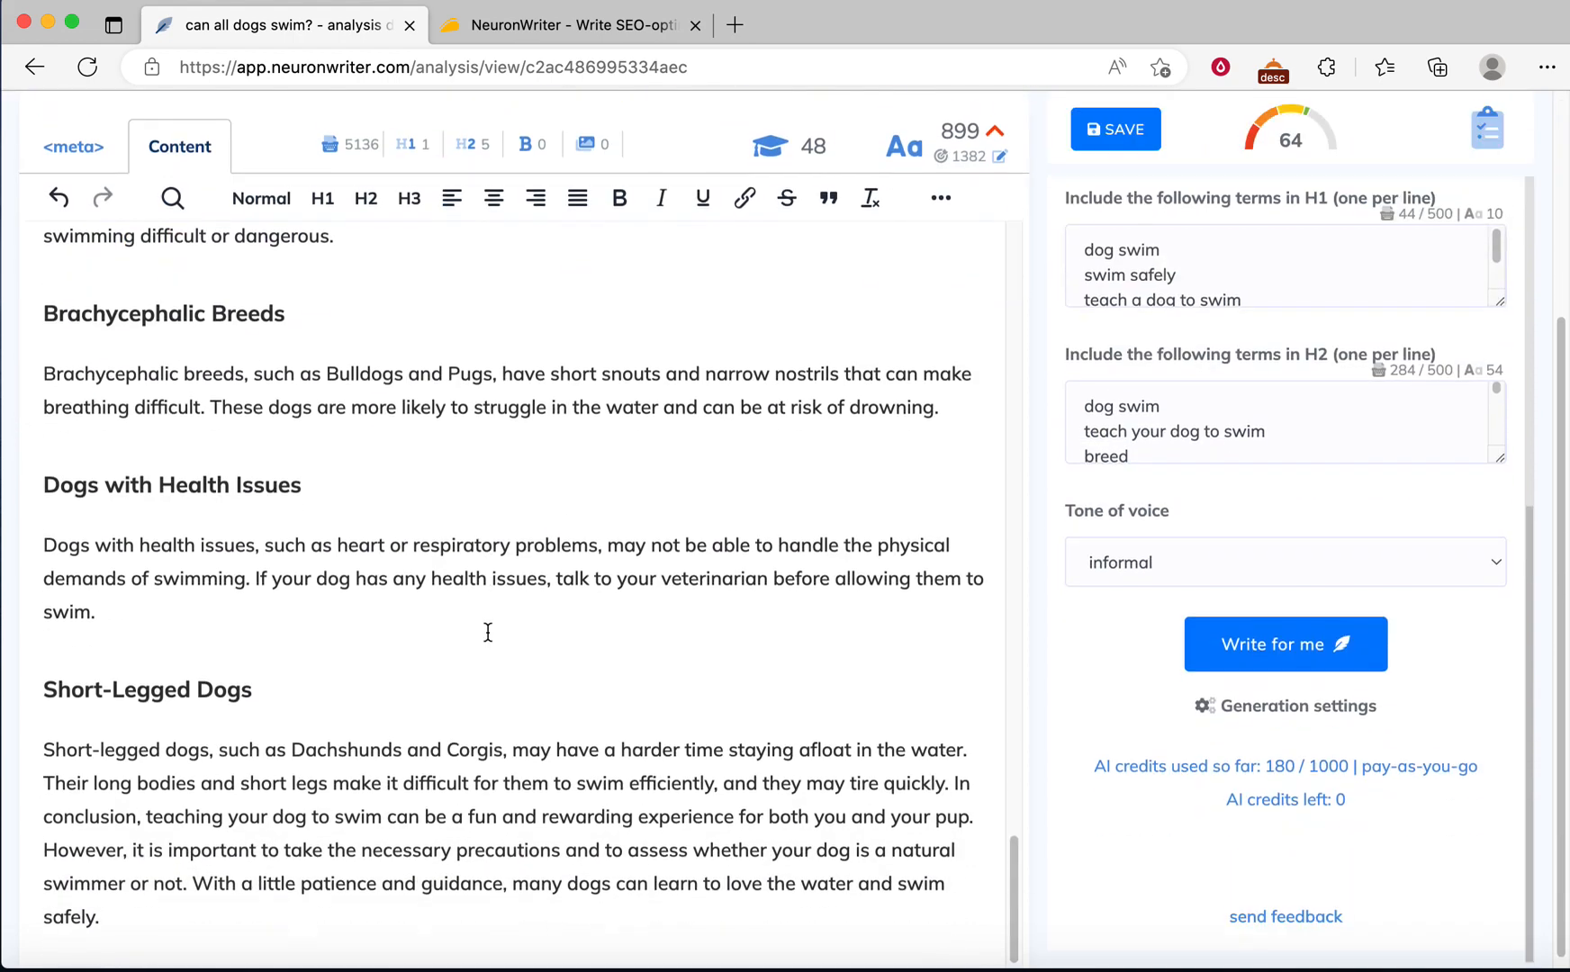
scroll("down", 3)
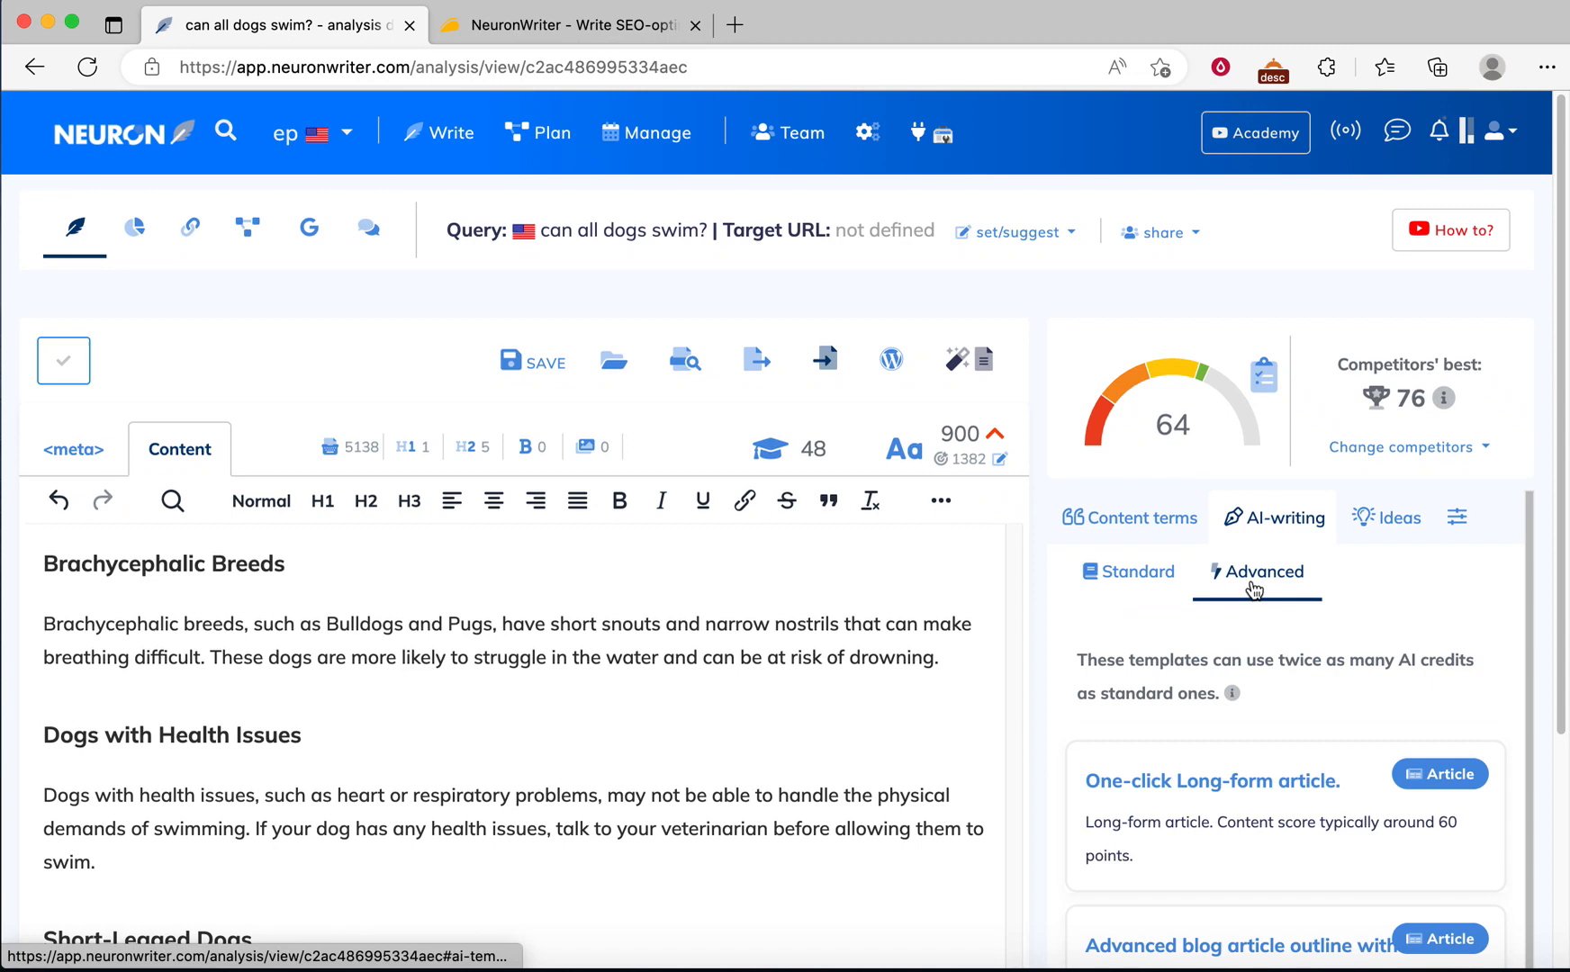
Step: Pick the 'FAQ with unused terms' template and start generating the FAQ section
scroll("down", 3)
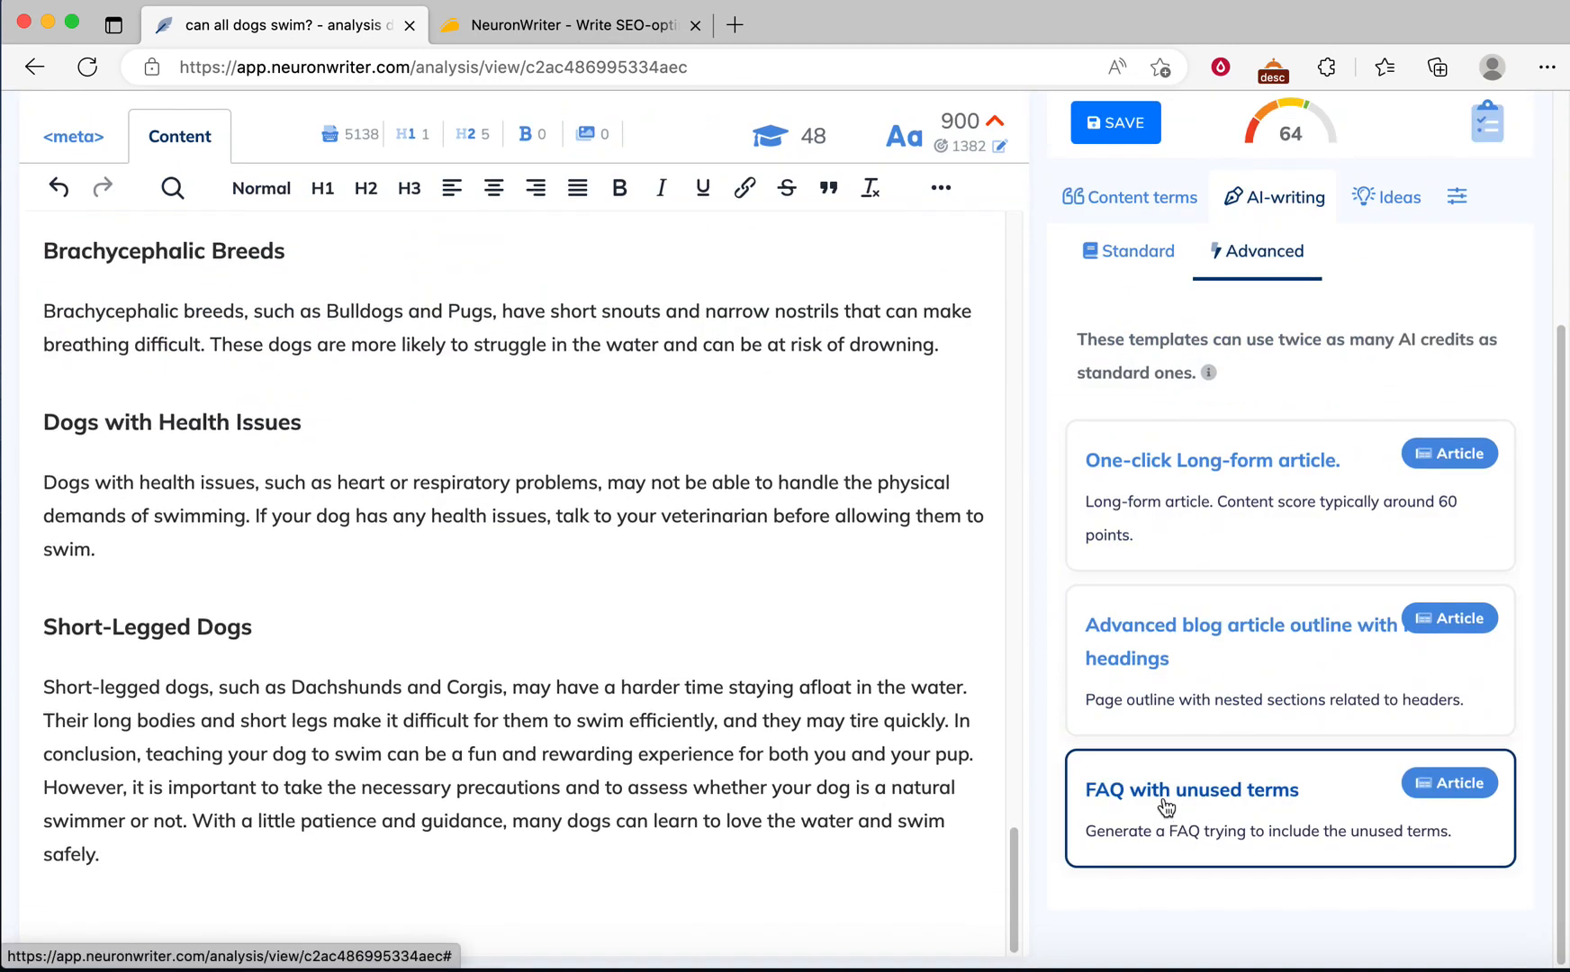
left_click(1190, 790)
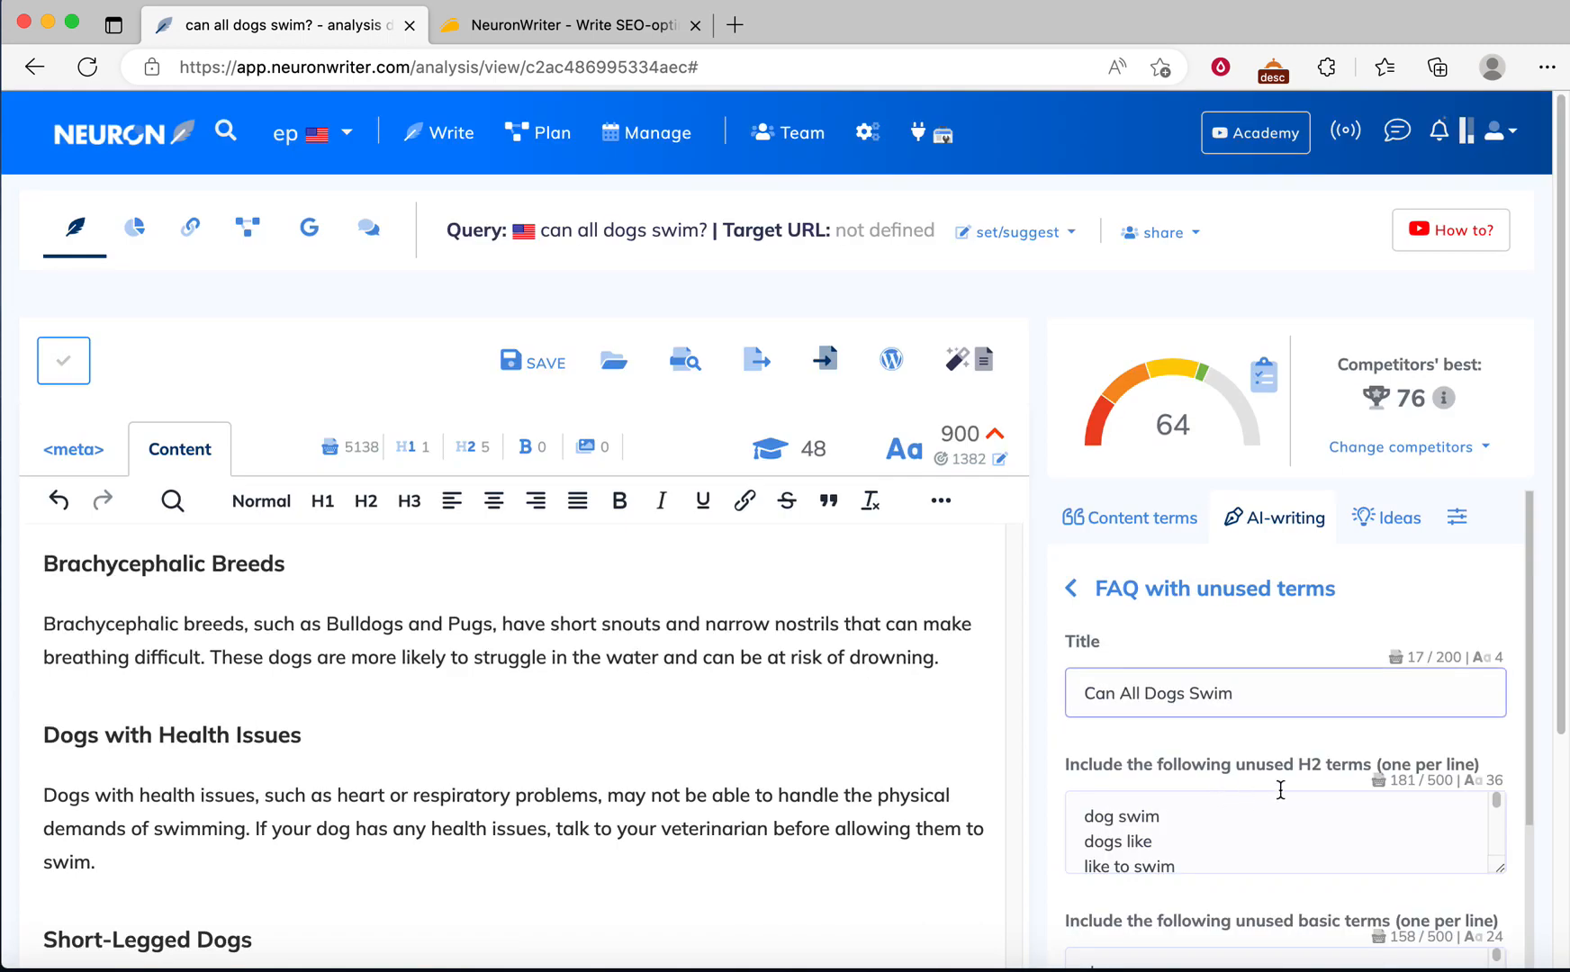
scroll("down", 3)
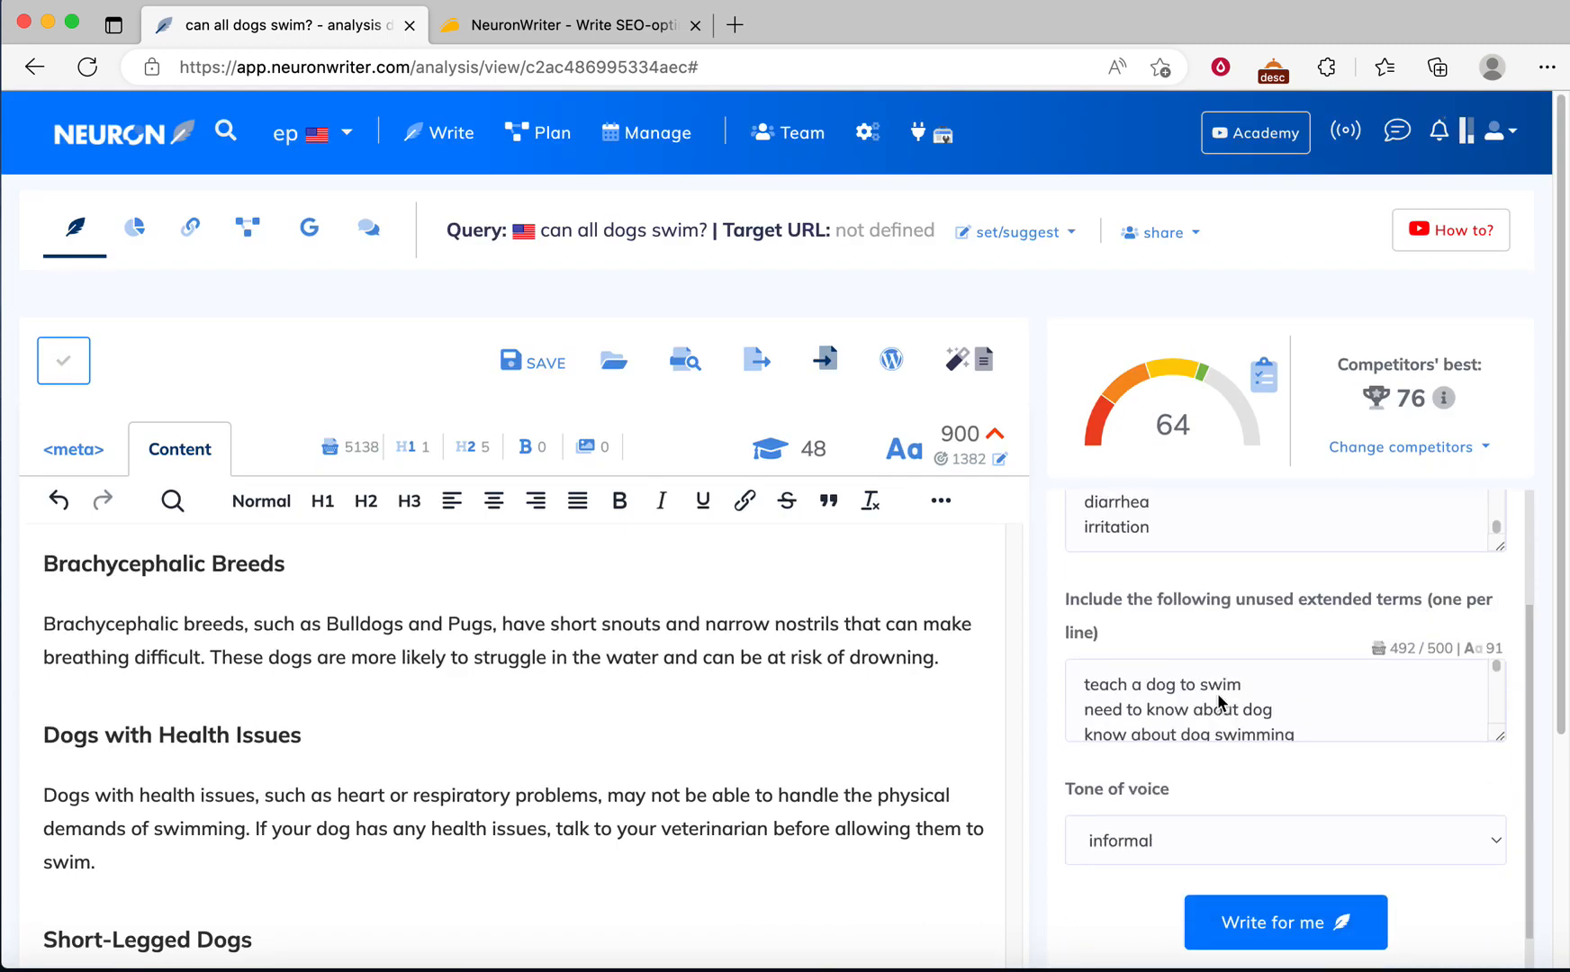
scroll("down", 3)
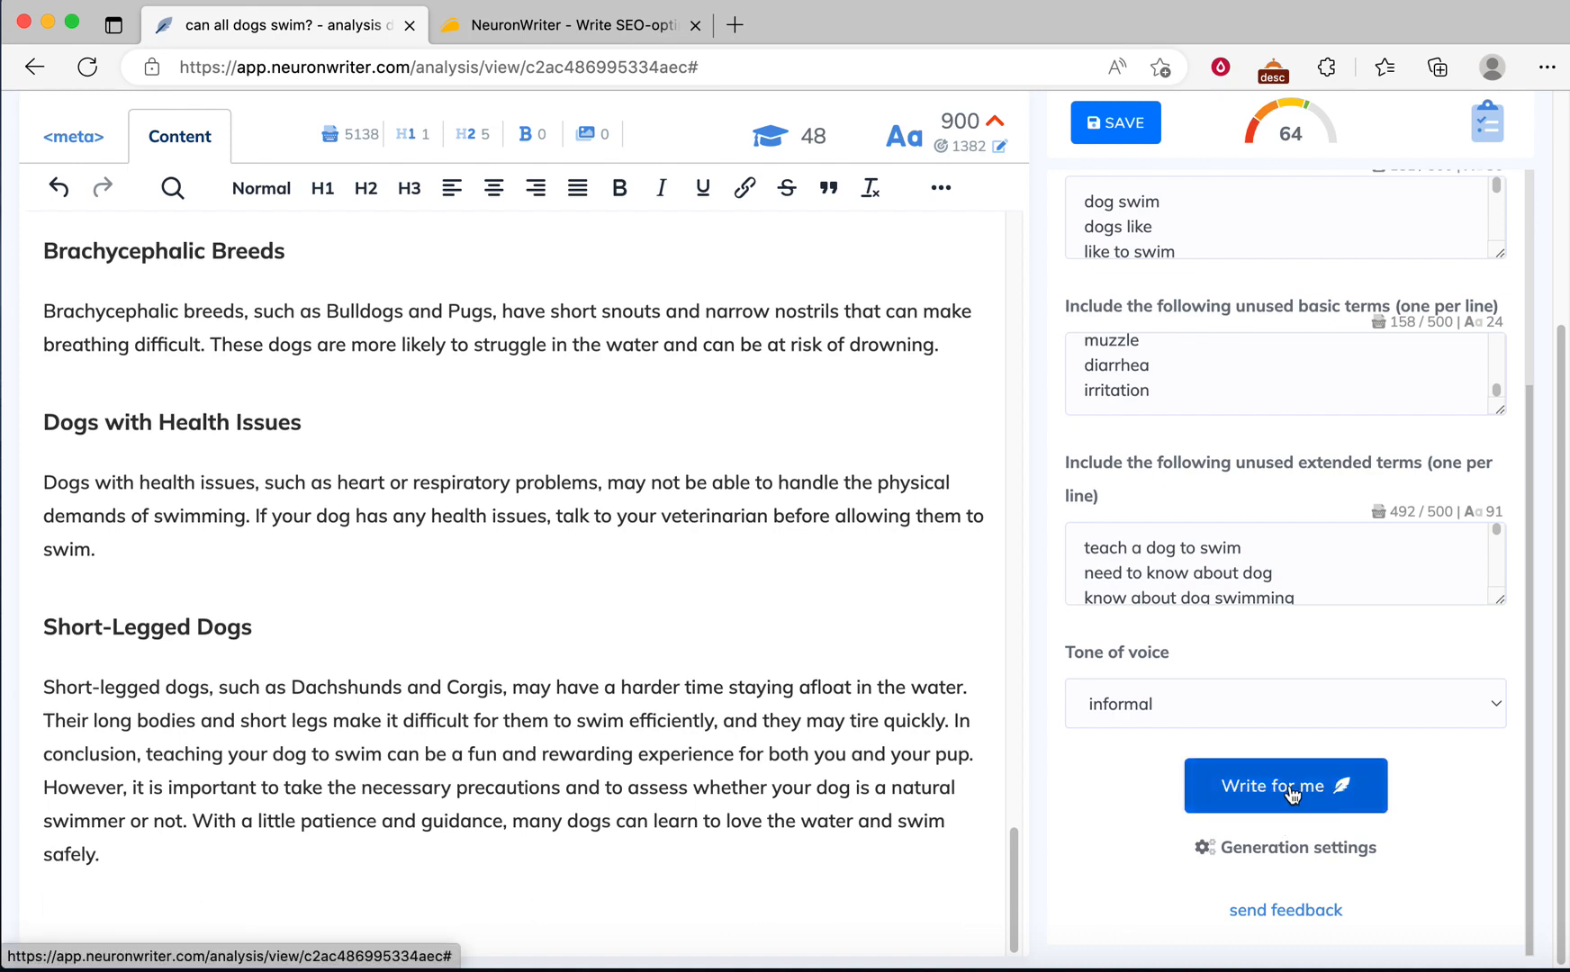
left_click(1285, 785)
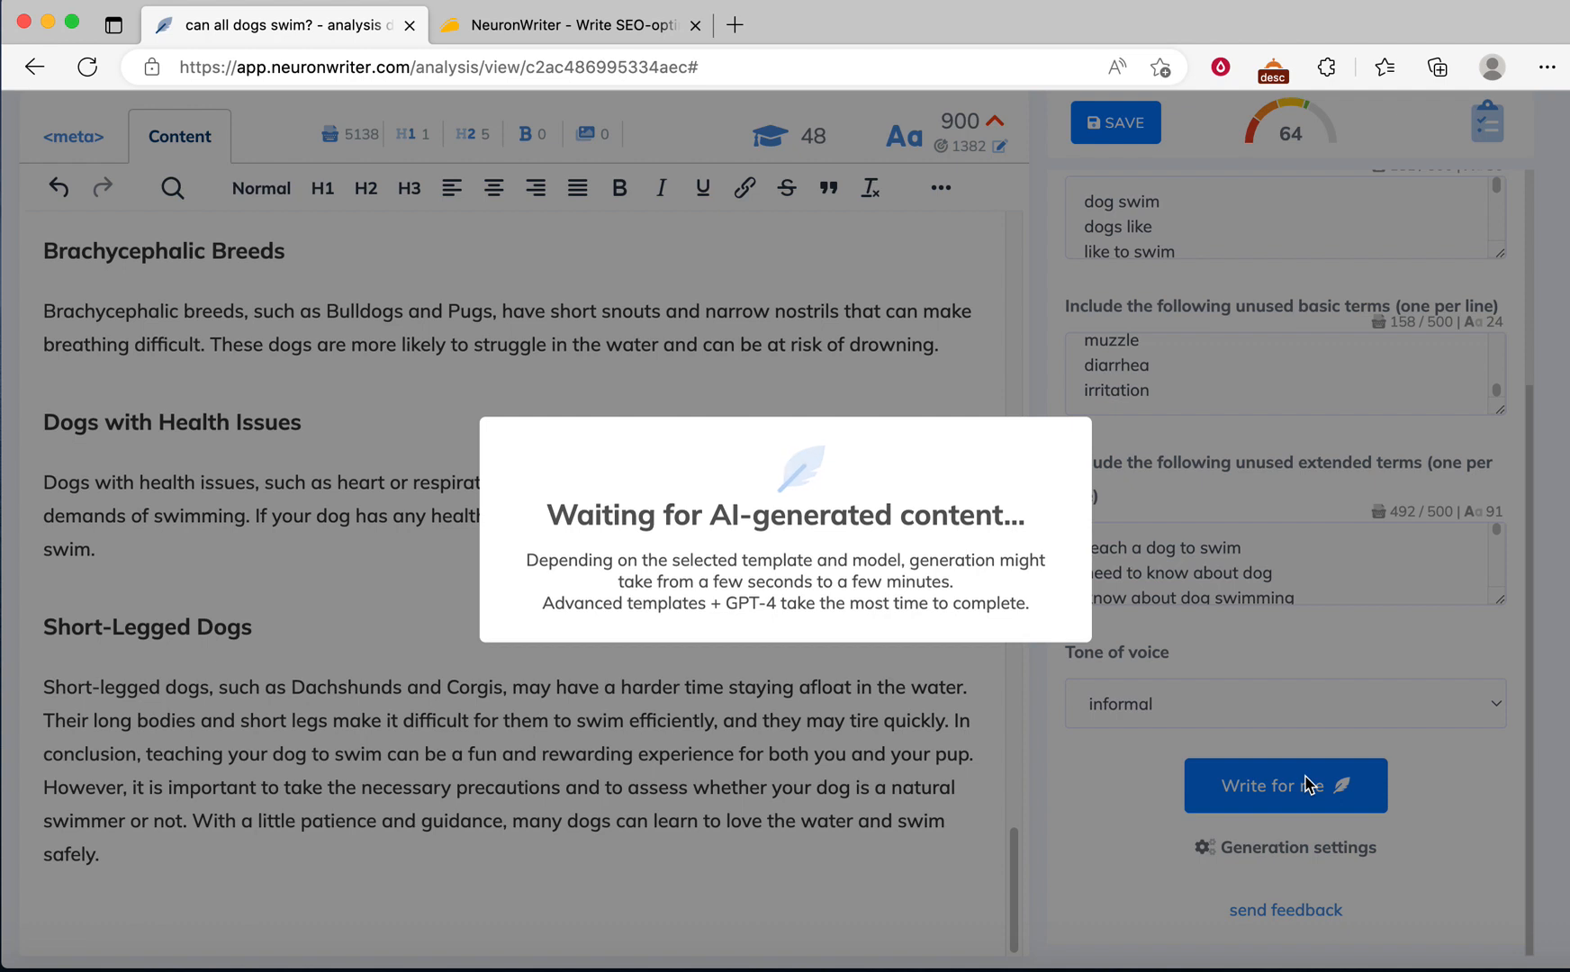
mouse_move(1307, 781)
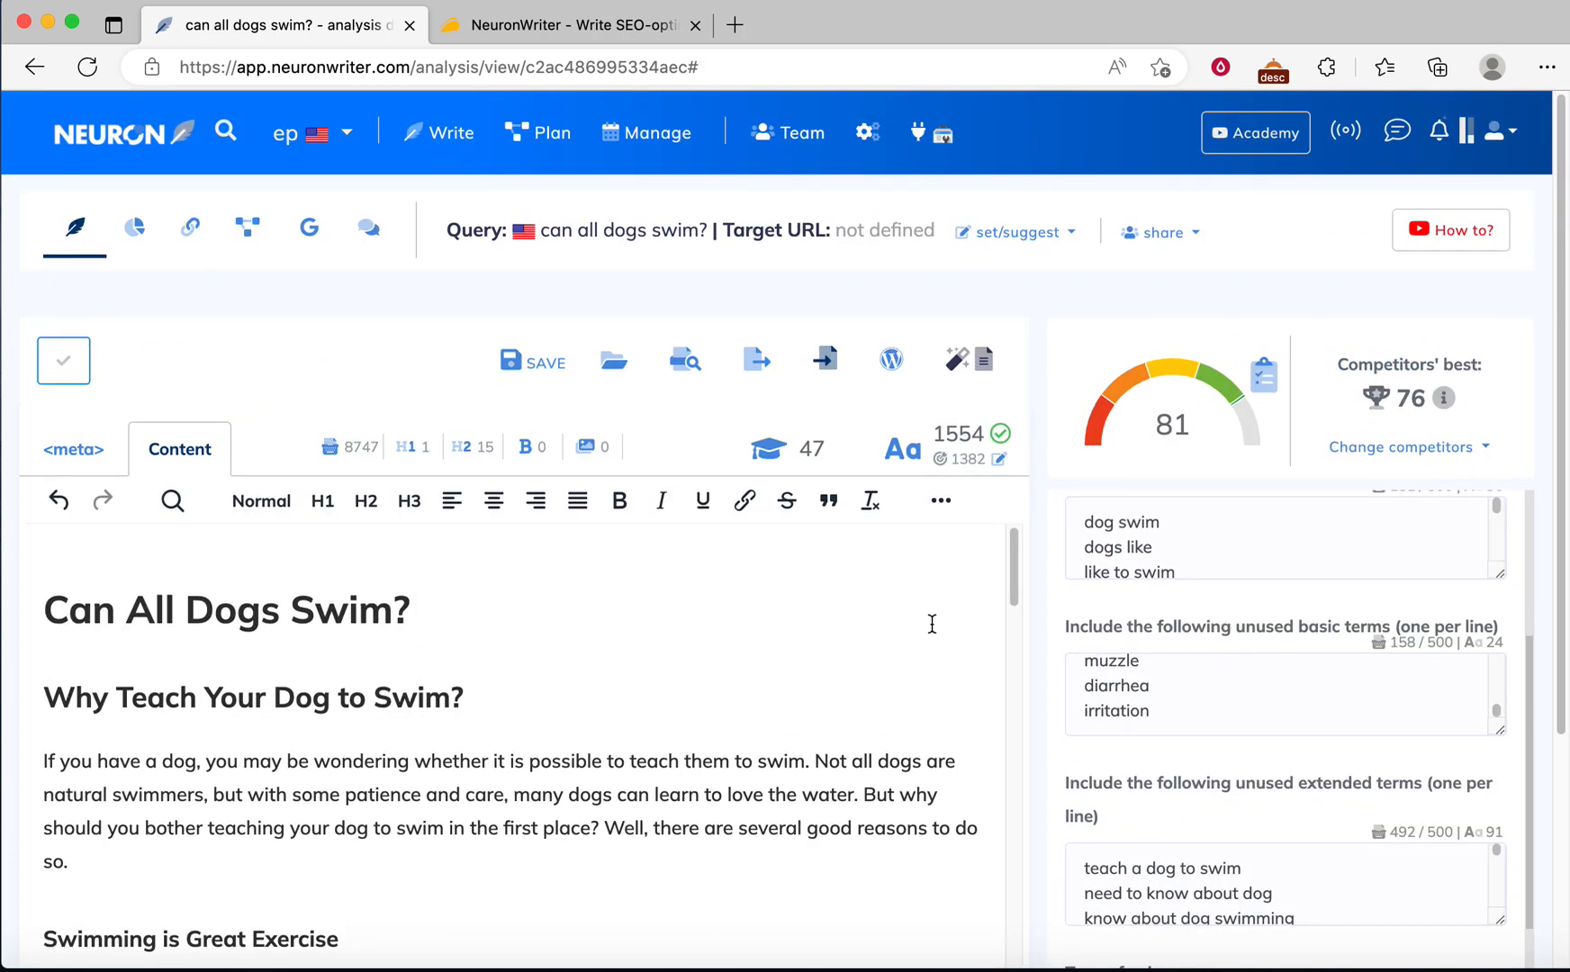
mouse_move(1168, 443)
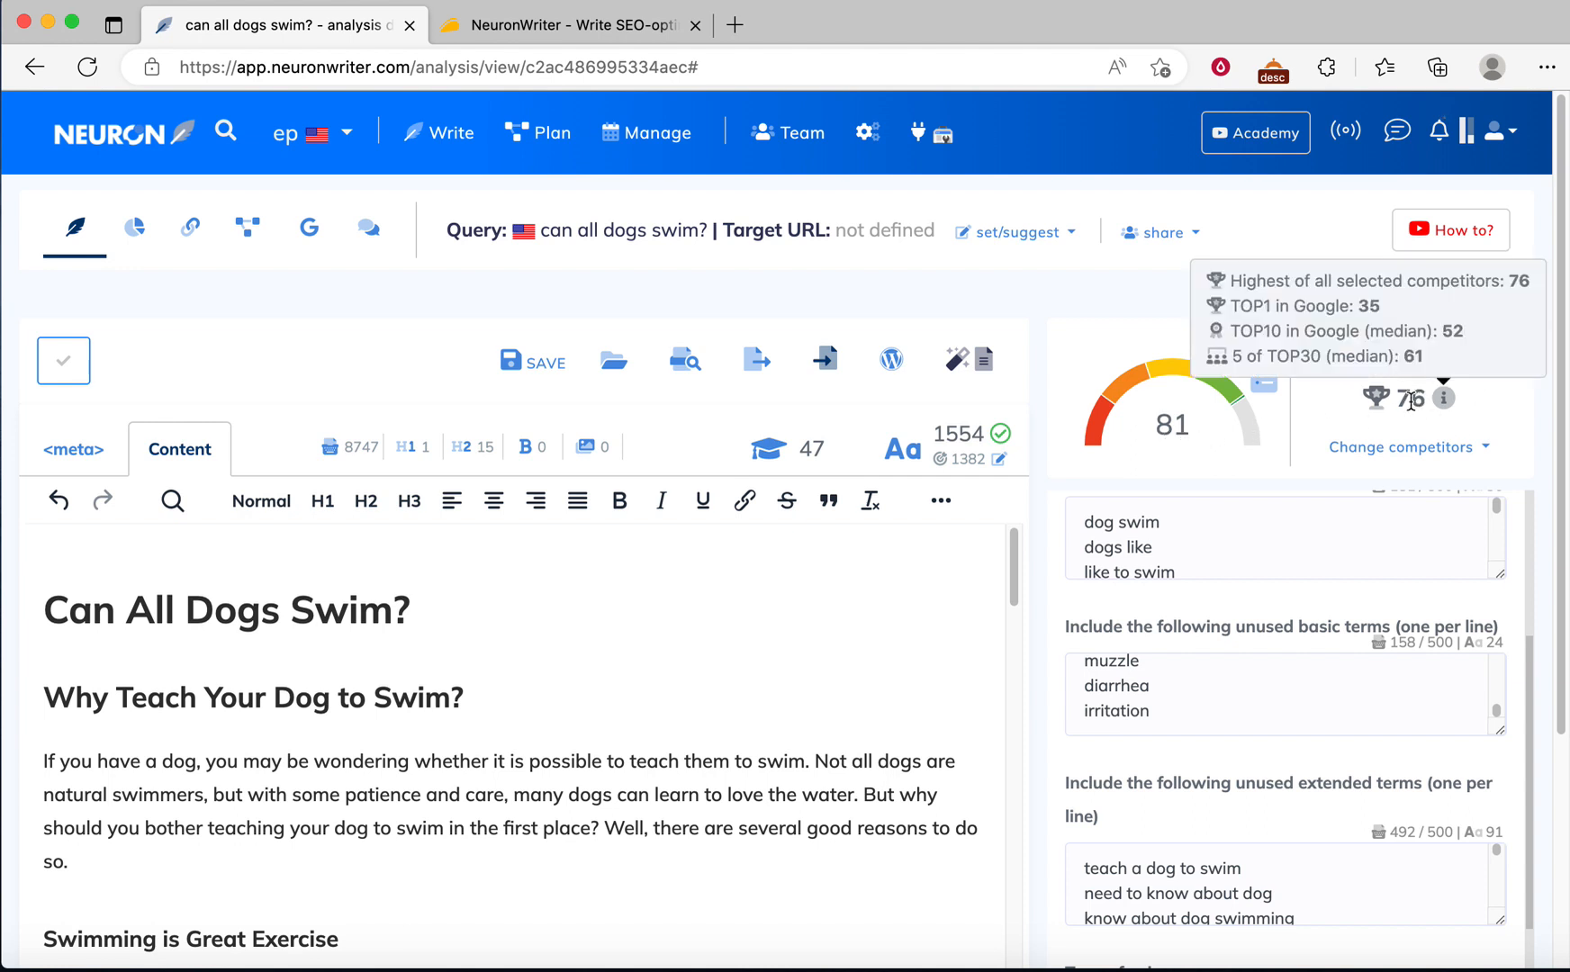
mouse_move(1170, 472)
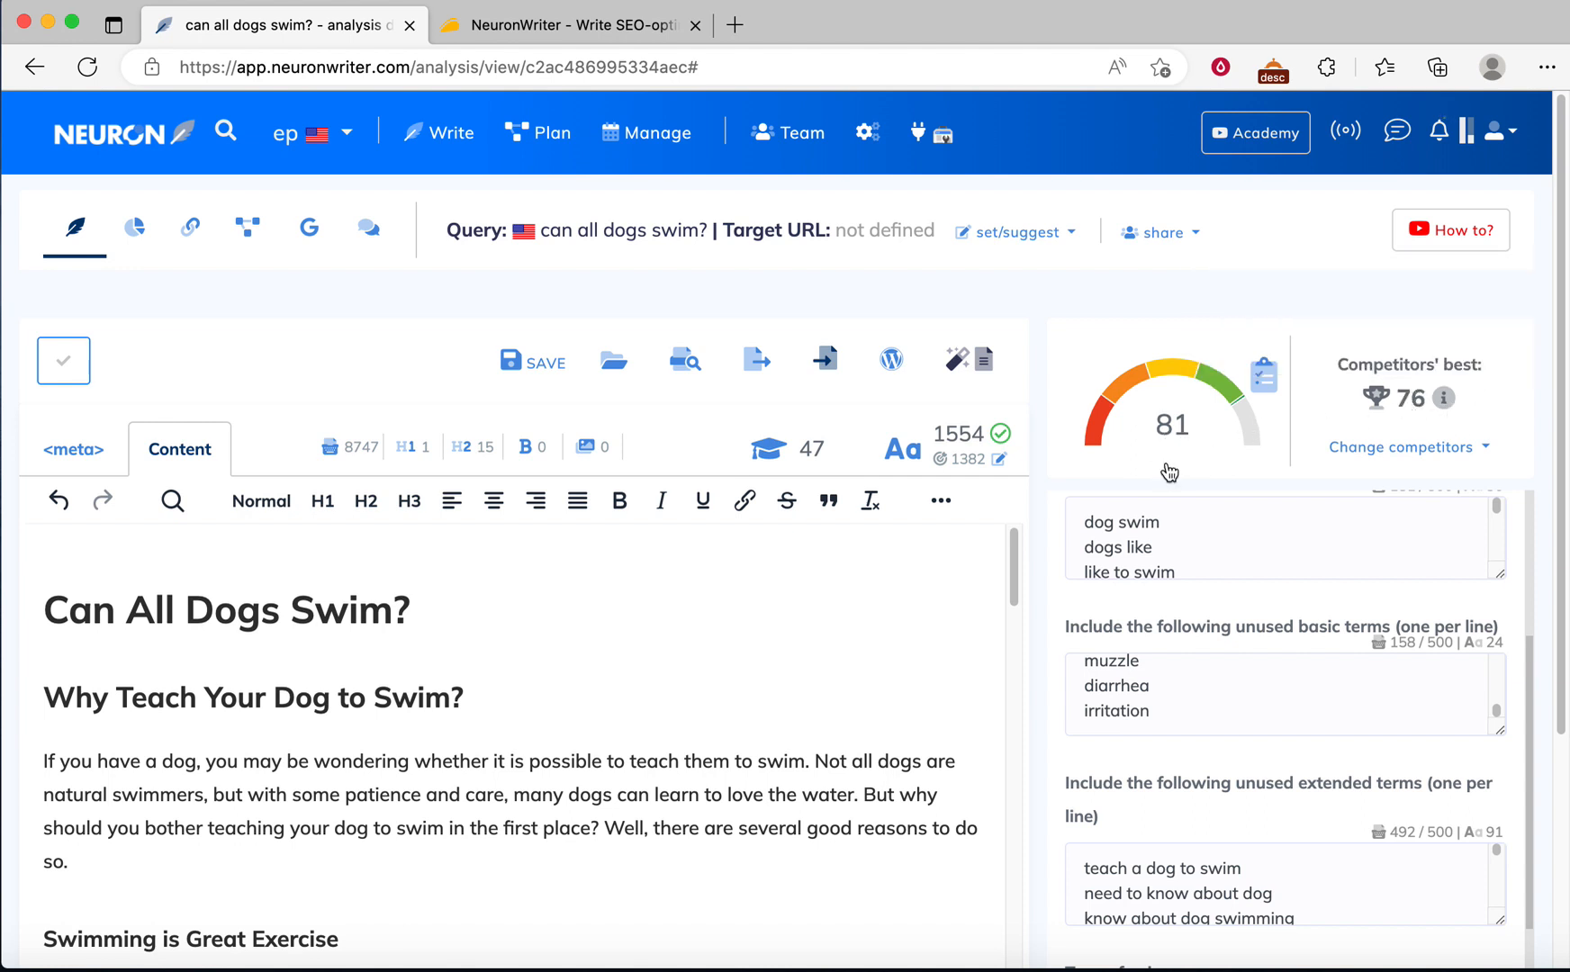
left_click(210, 611)
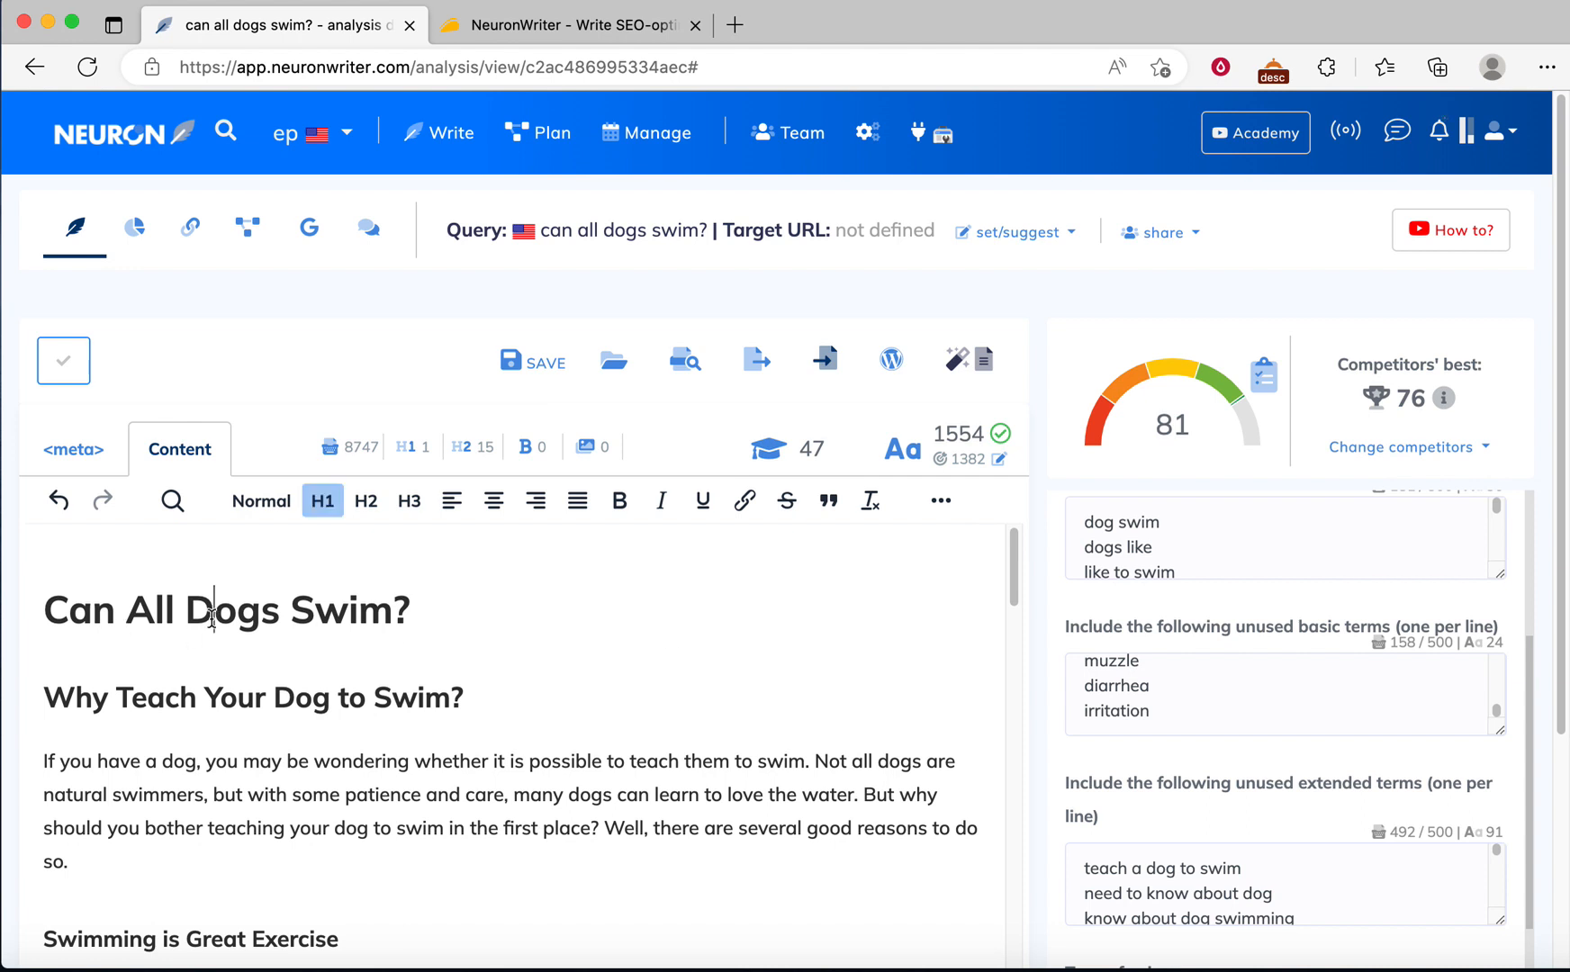
mouse_move(493, 606)
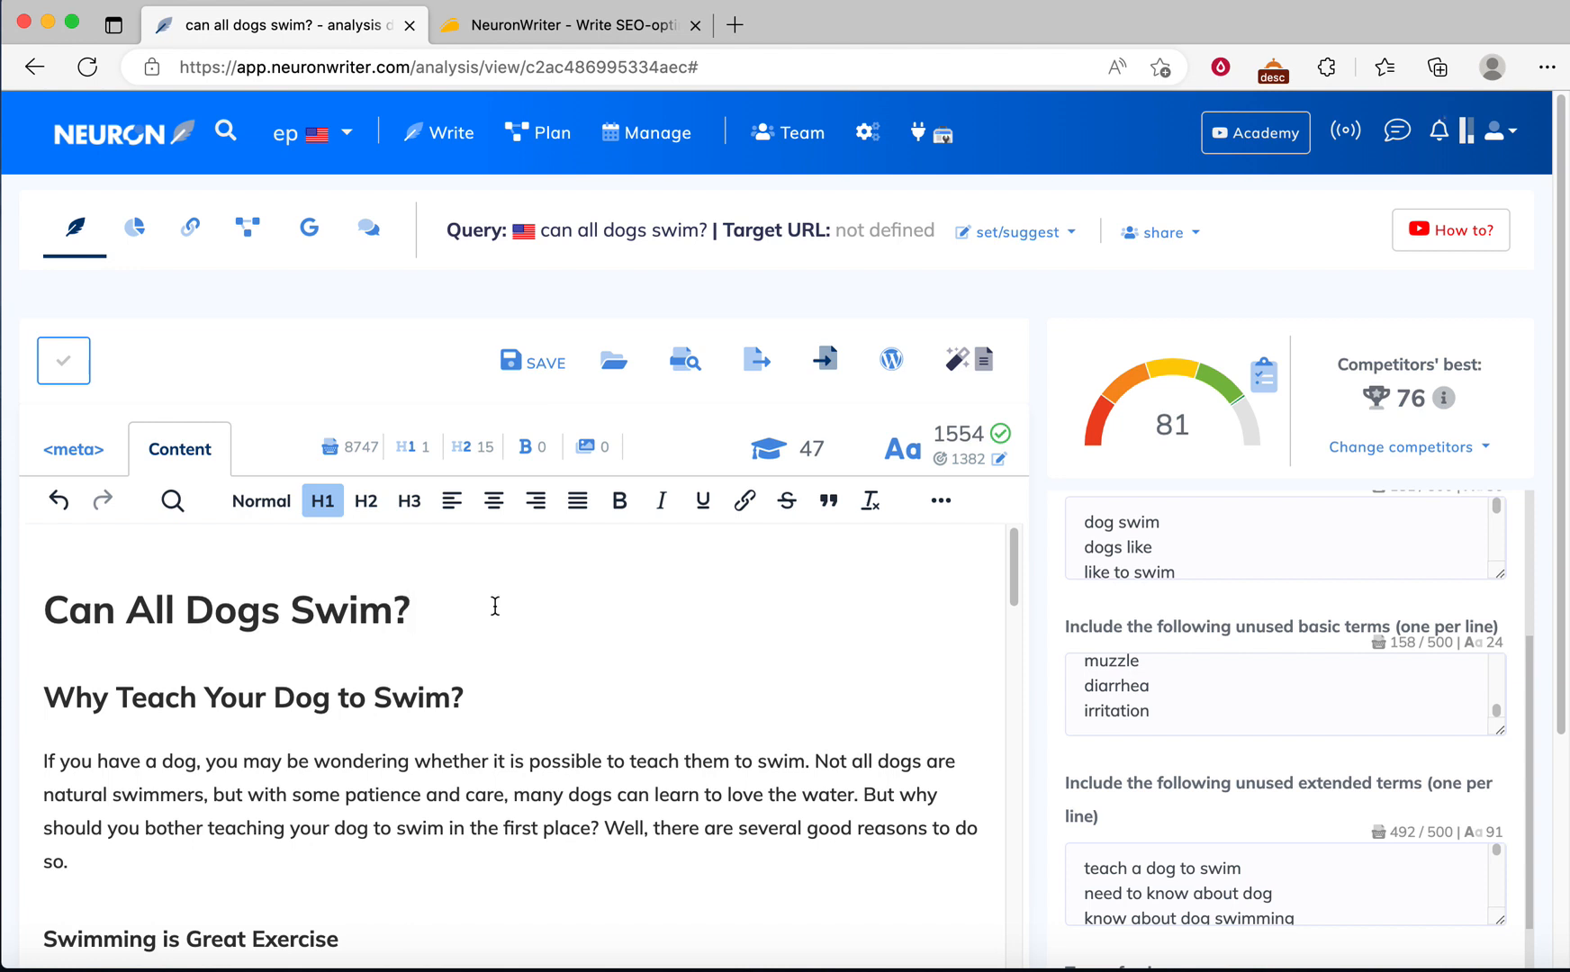
mouse_move(486, 601)
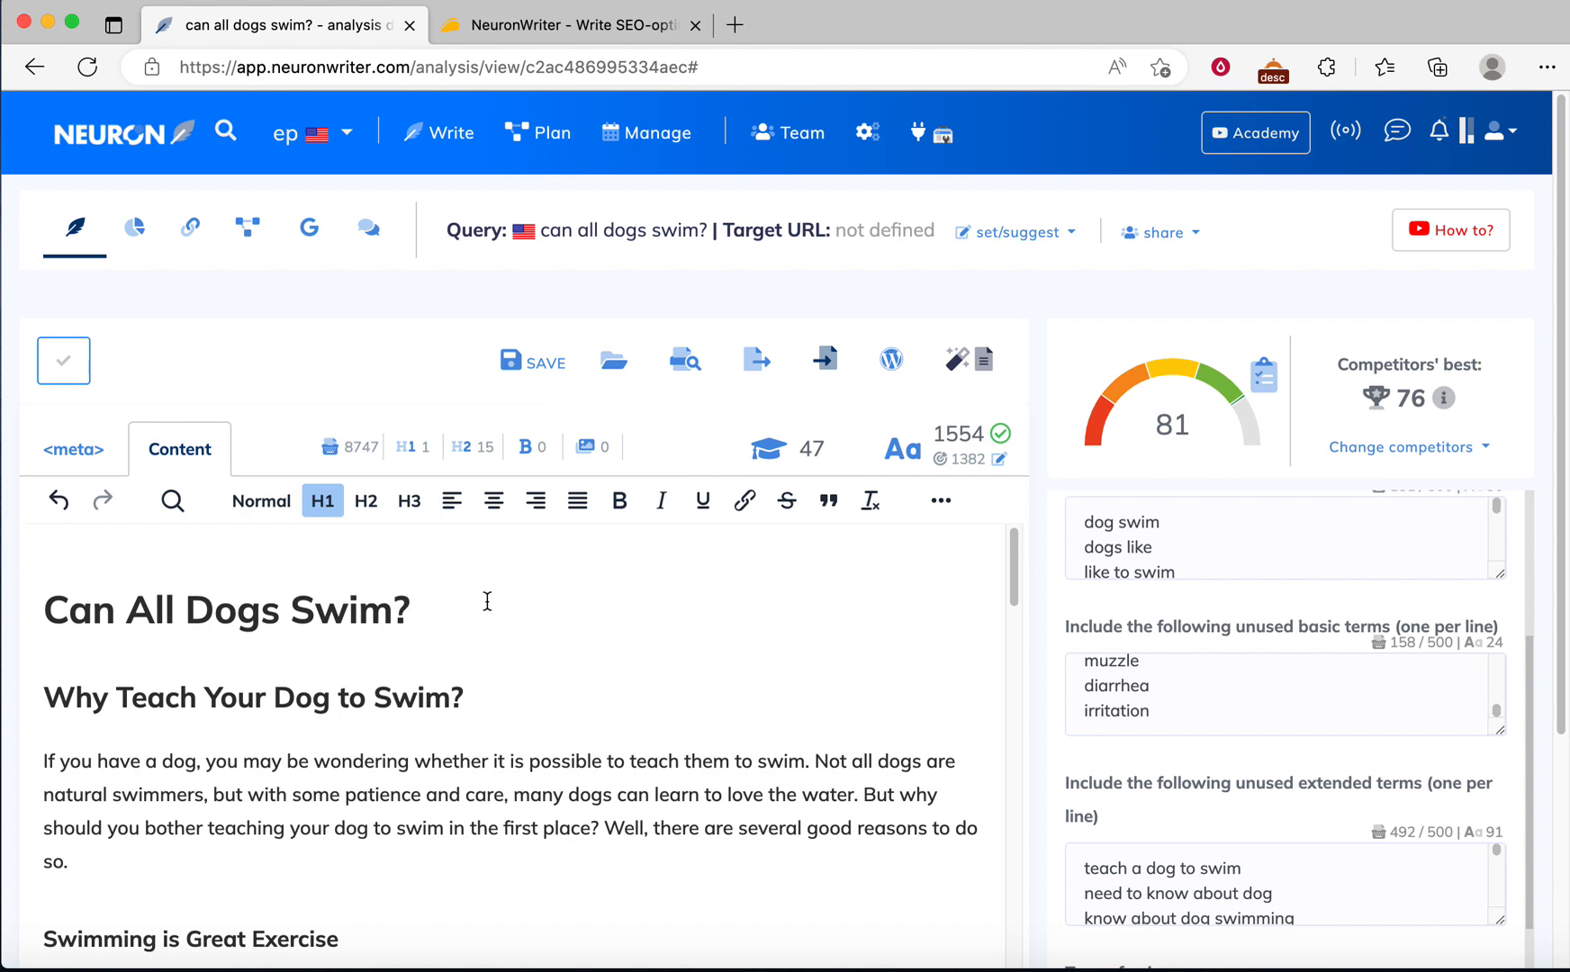
mouse_move(525, 608)
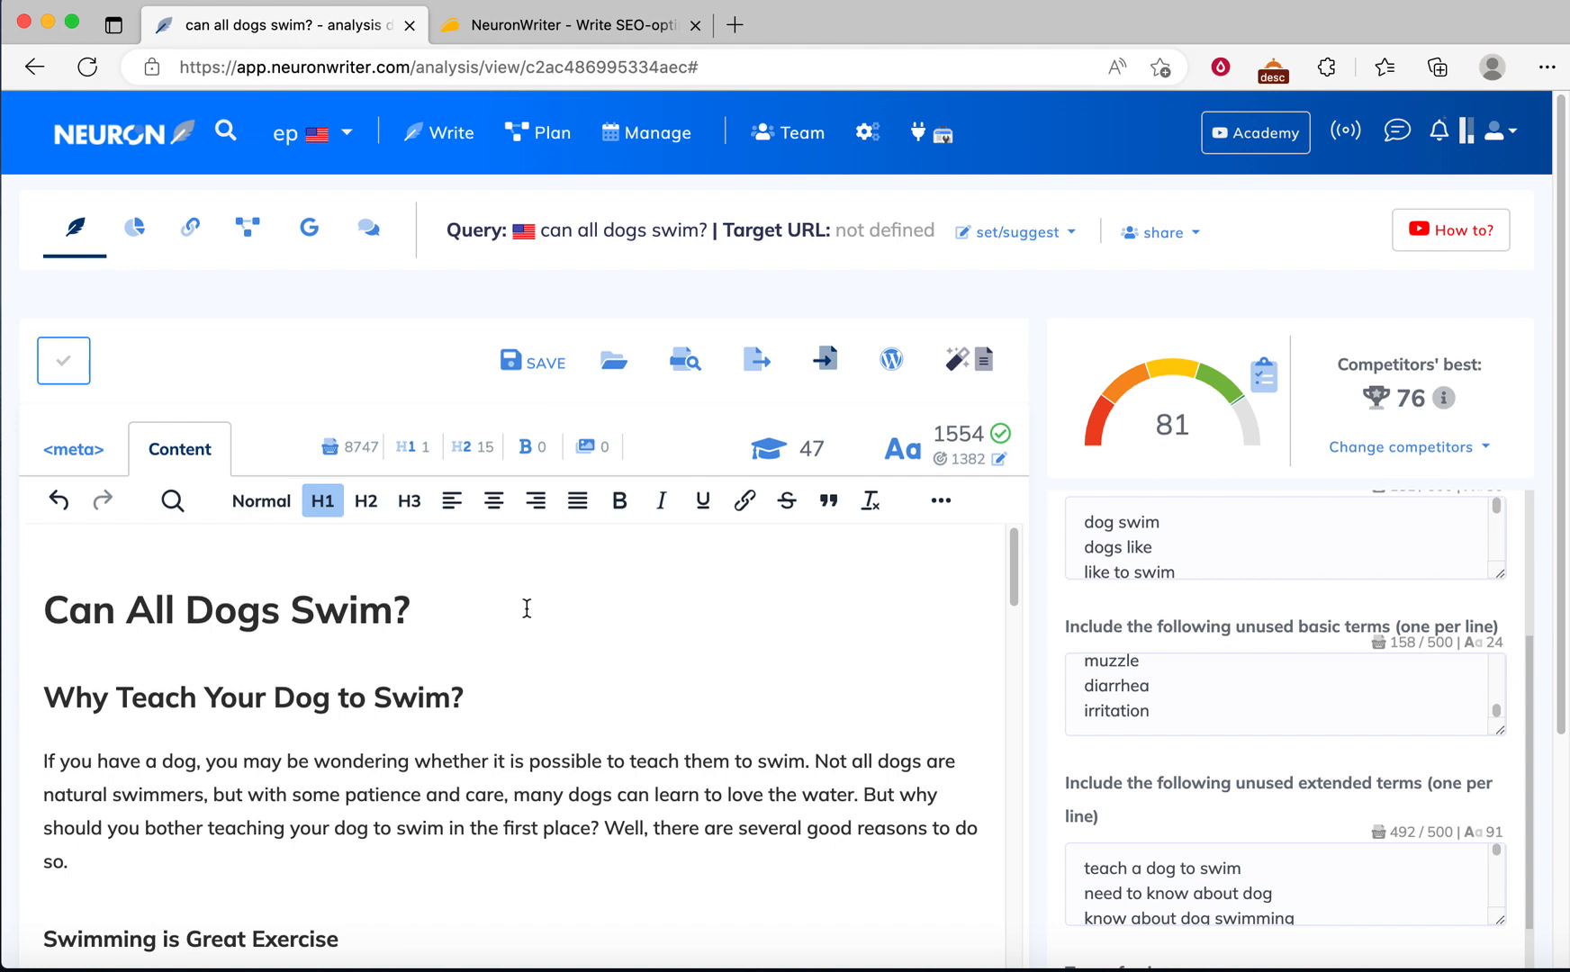
mouse_move(1085, 457)
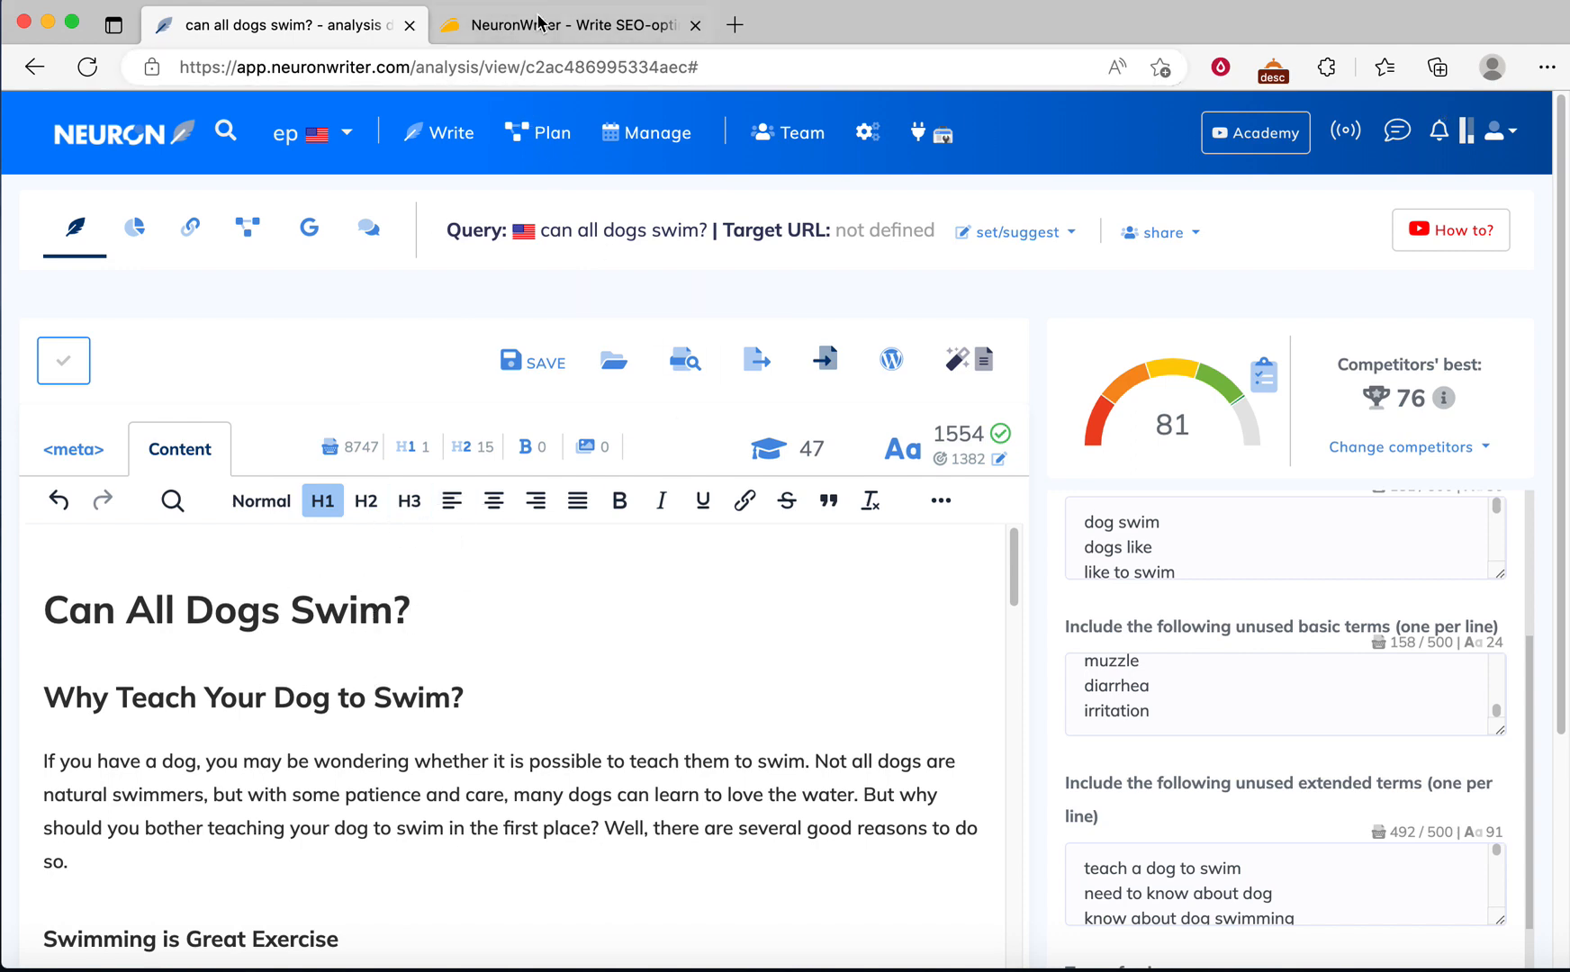
Step: Switch to the AppSumo NeuronWriter deal page and scroll to its At-a-glance section
left_click(569, 25)
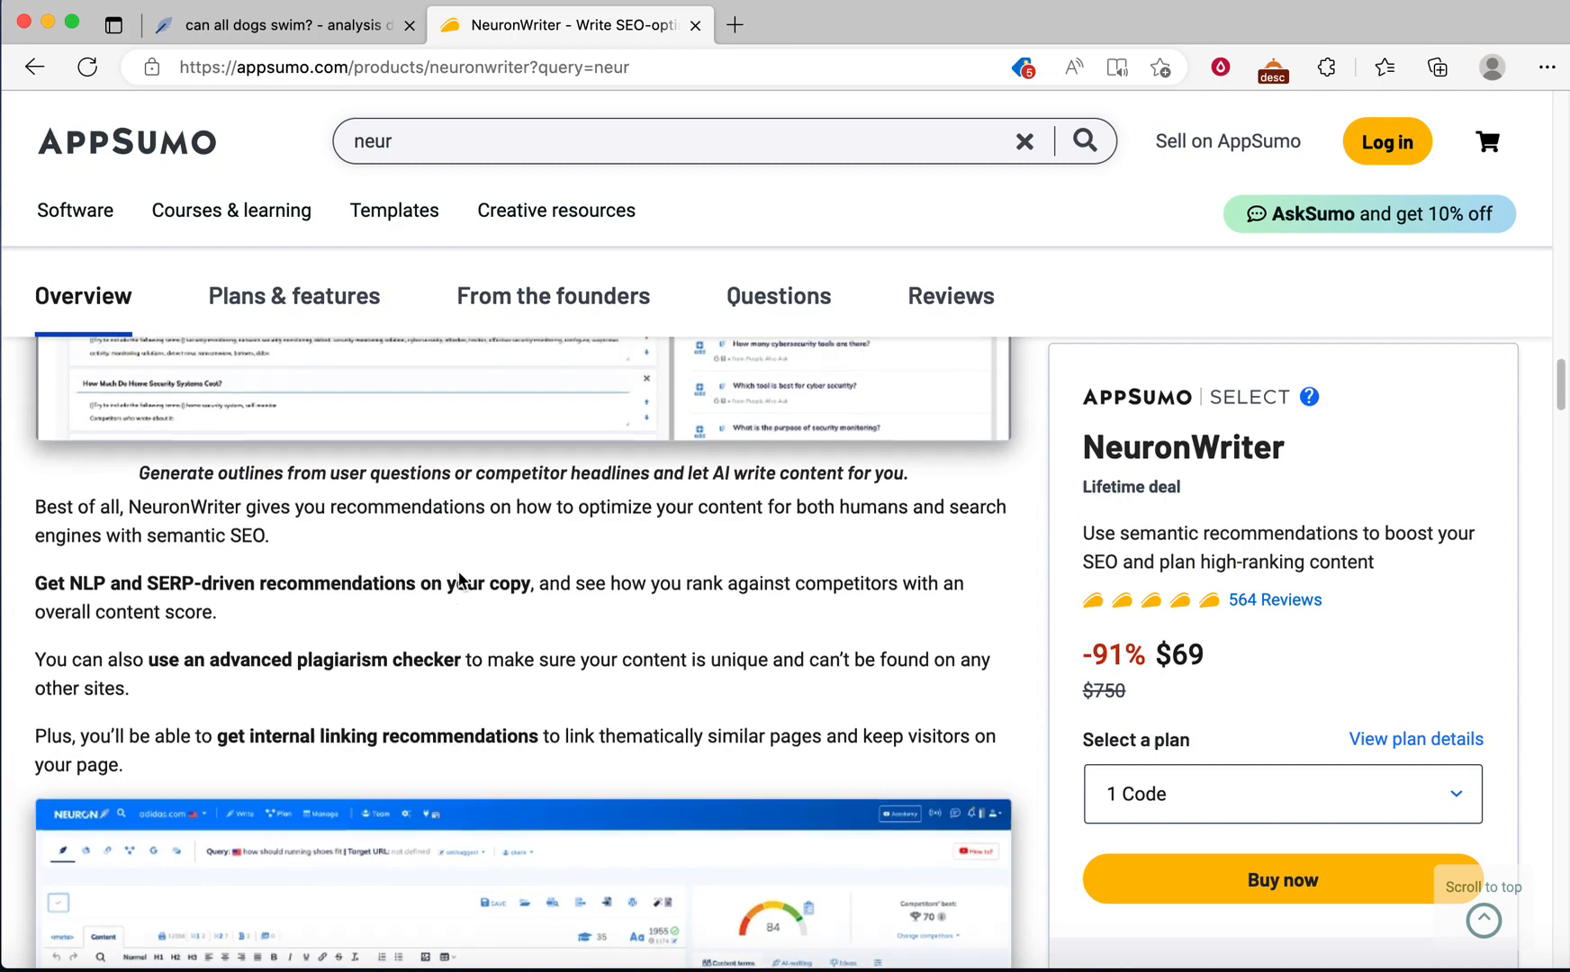
scroll("down", 3)
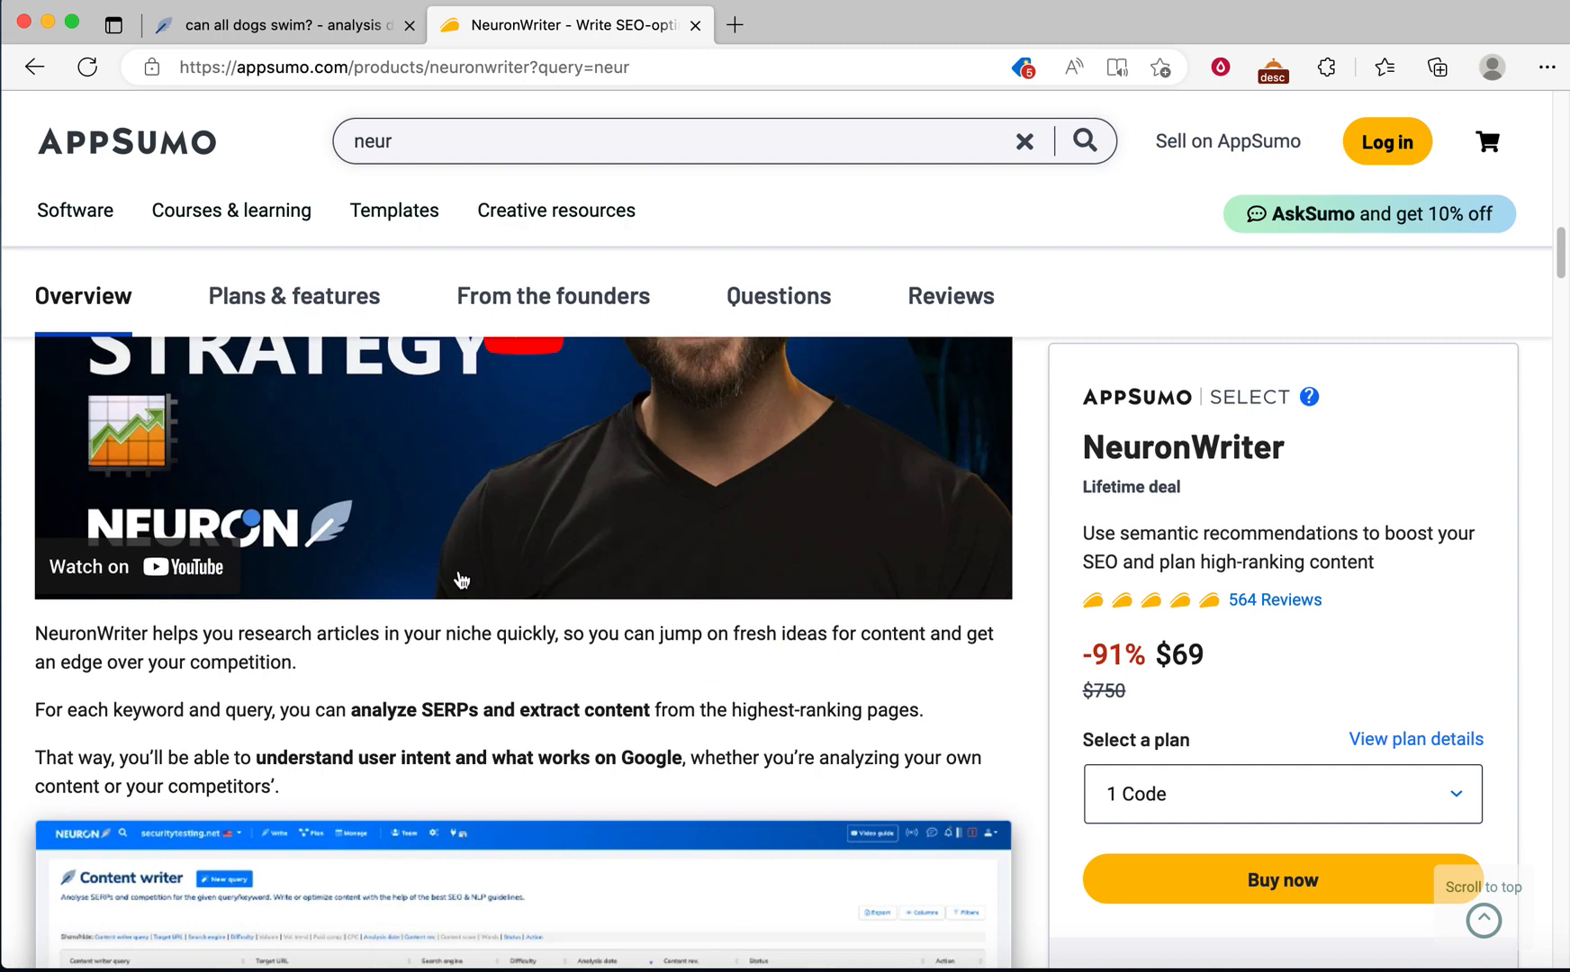
scroll("down", 3)
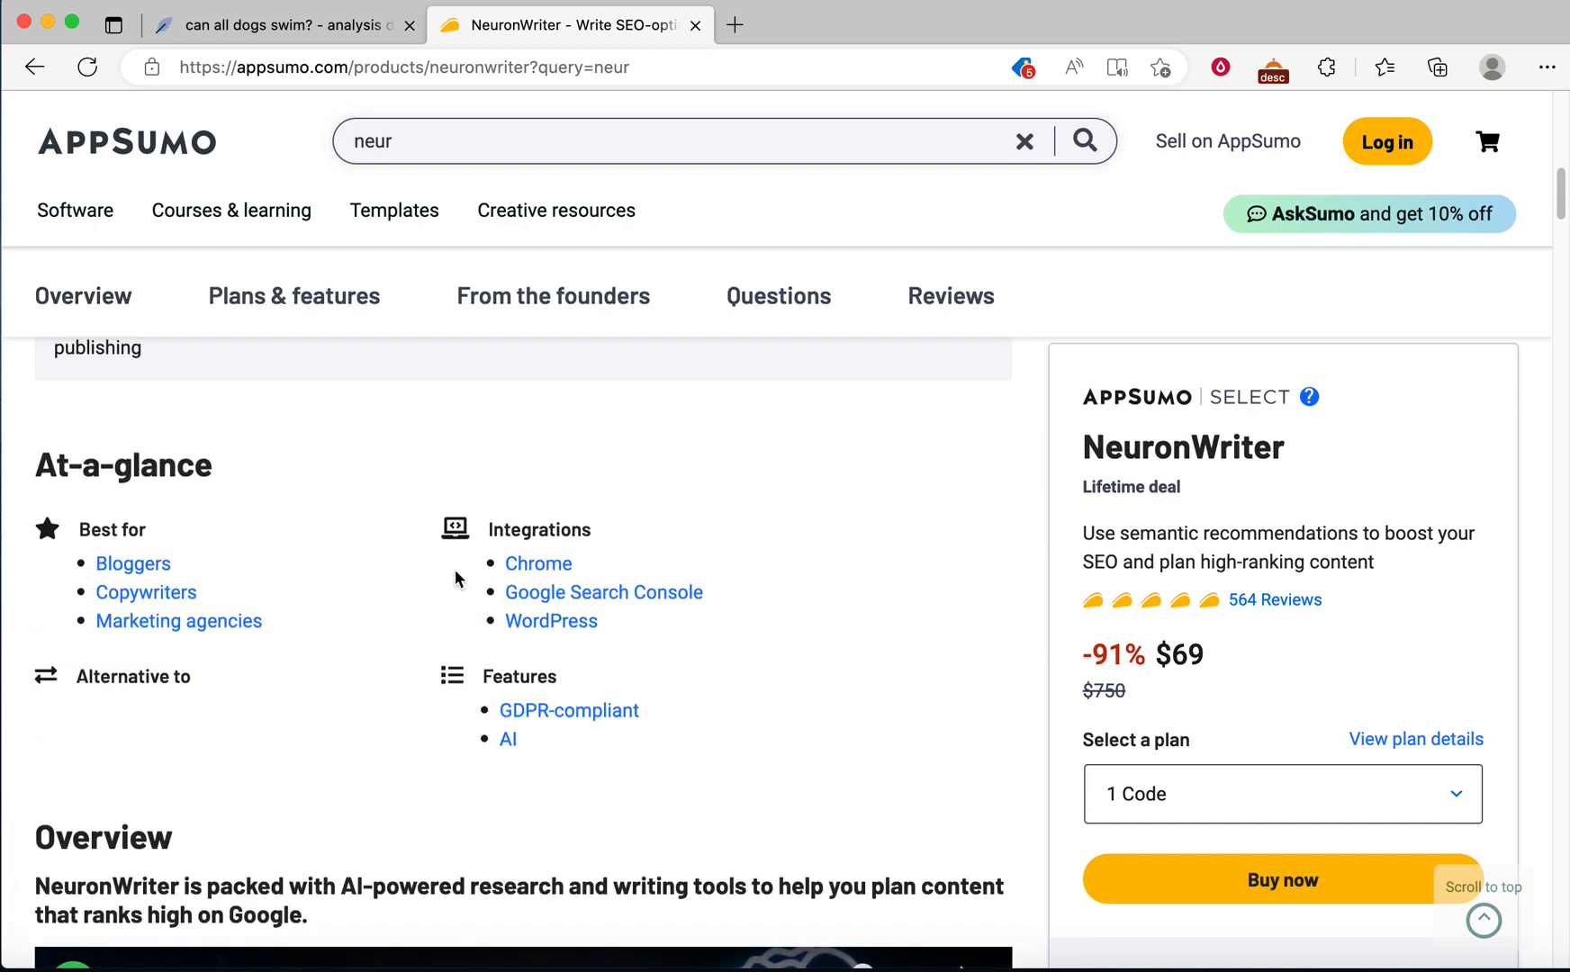